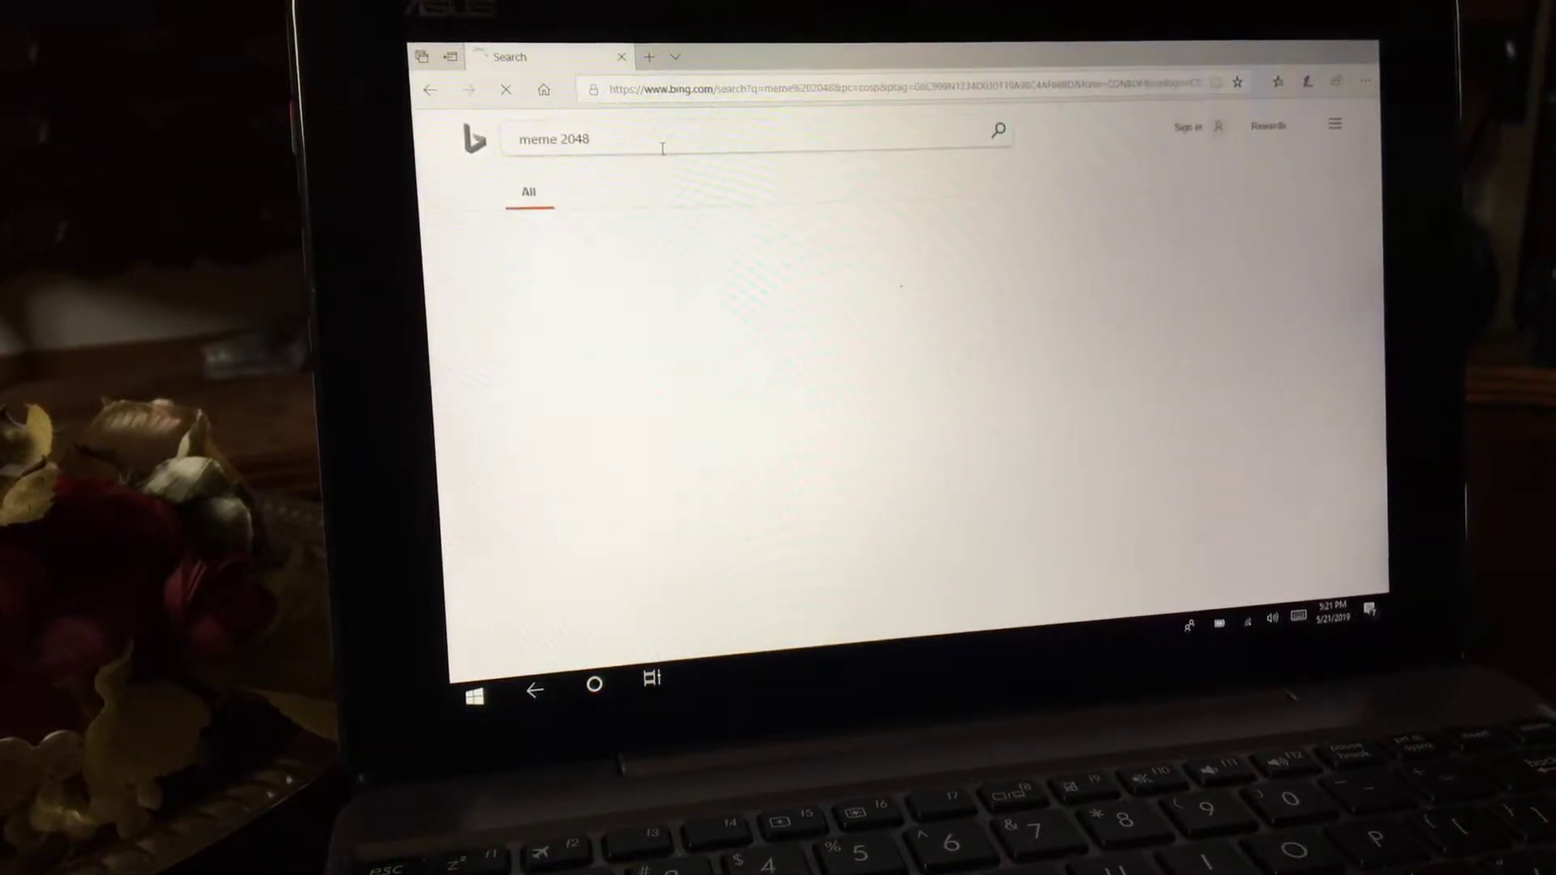
- Run the Bing search for "meme 2048"
key(Enter)
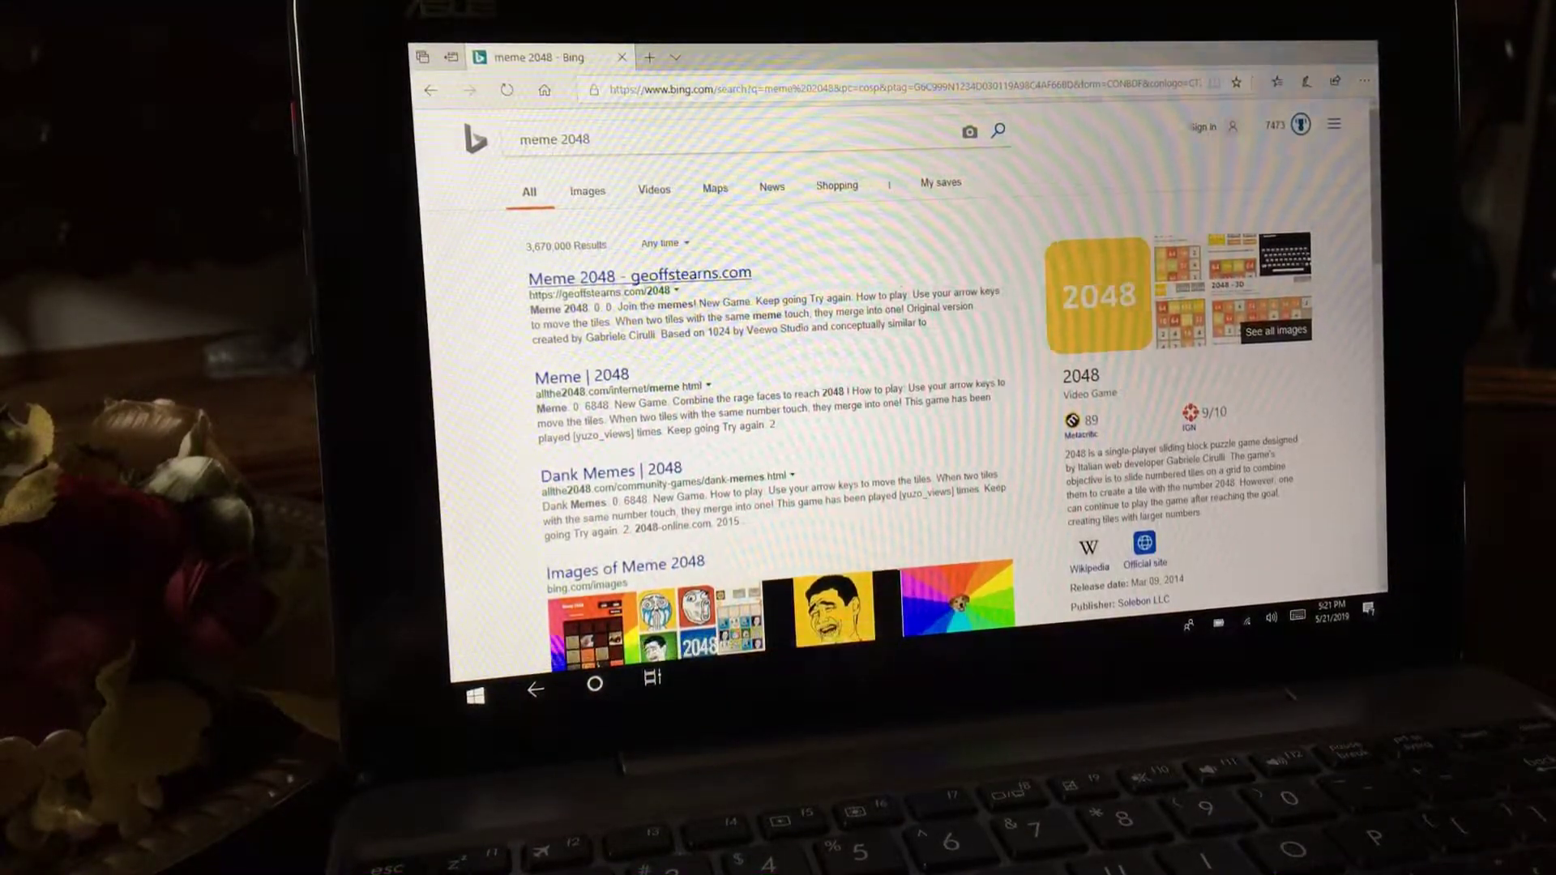
- Load Meme 2048 from geoffstearns.com and make the opening left, right and down slides
click(637, 275)
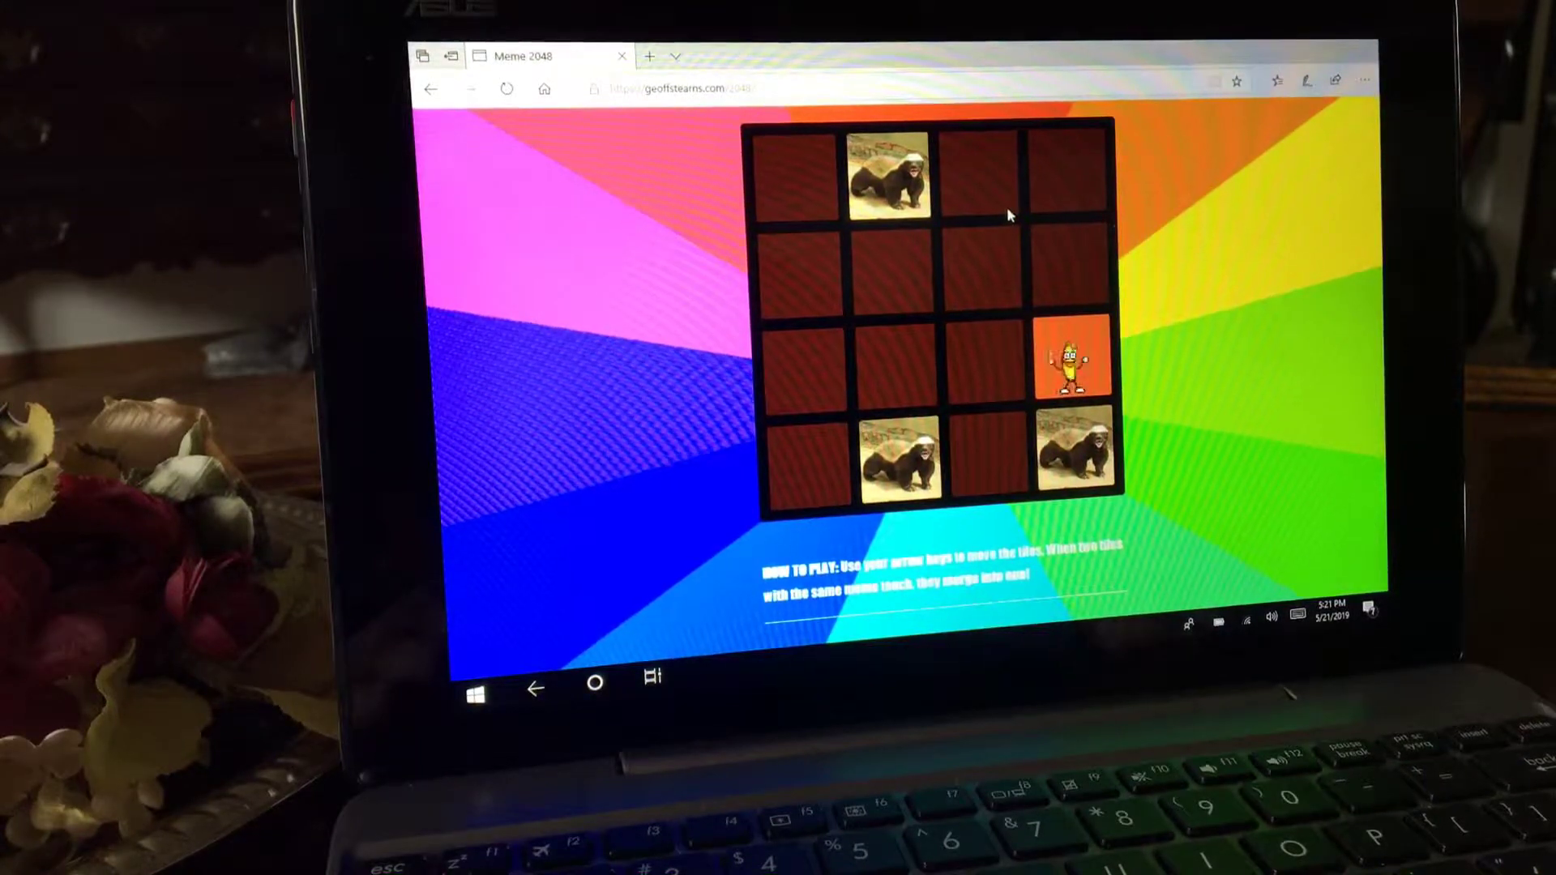
key(Left)
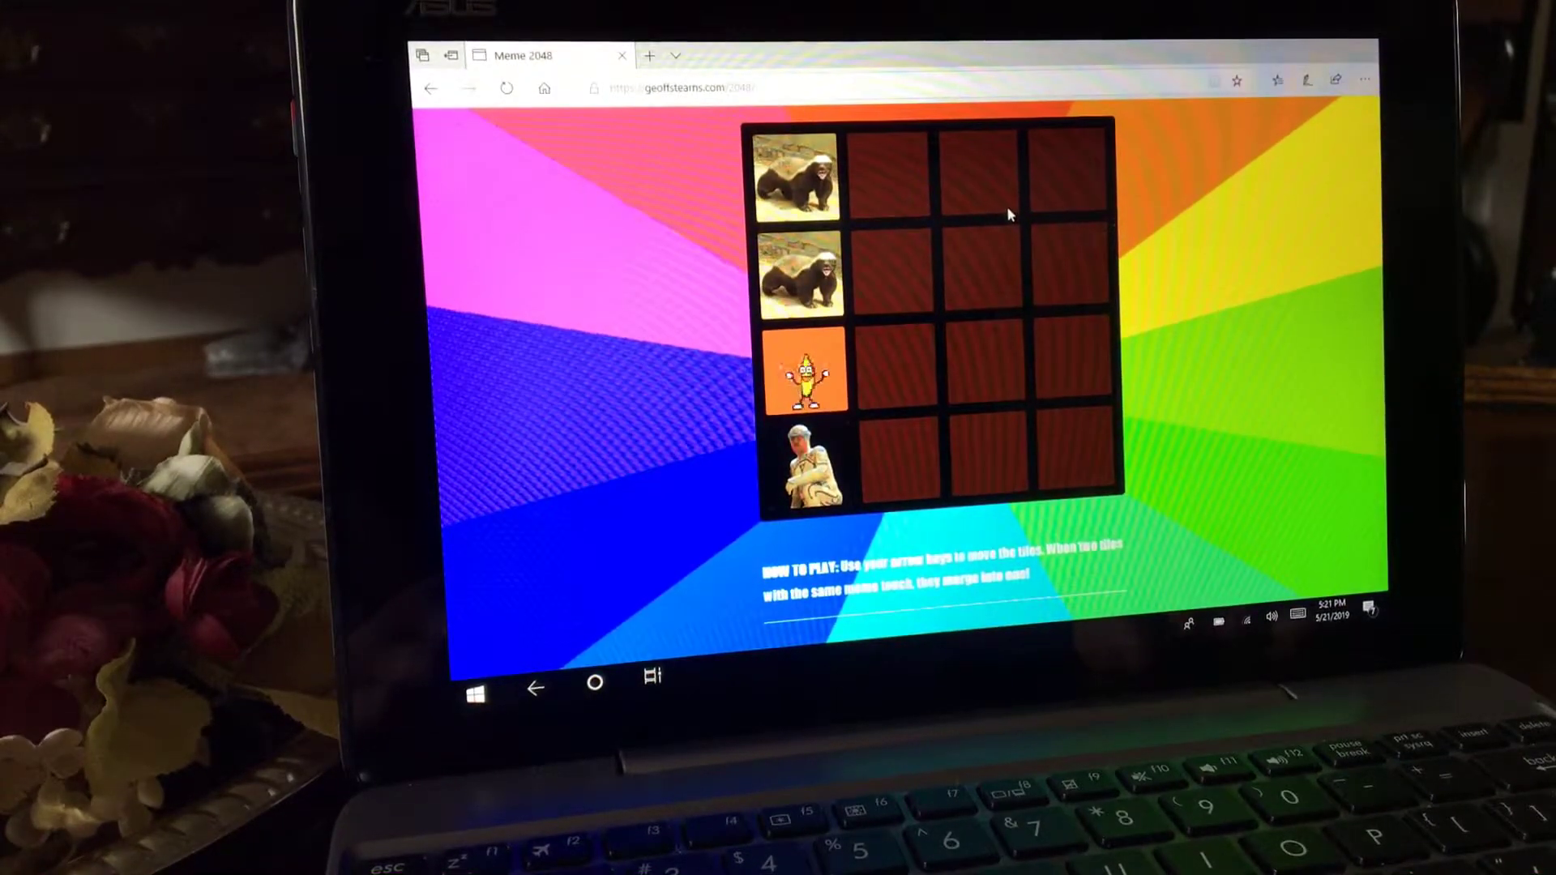
key(right)
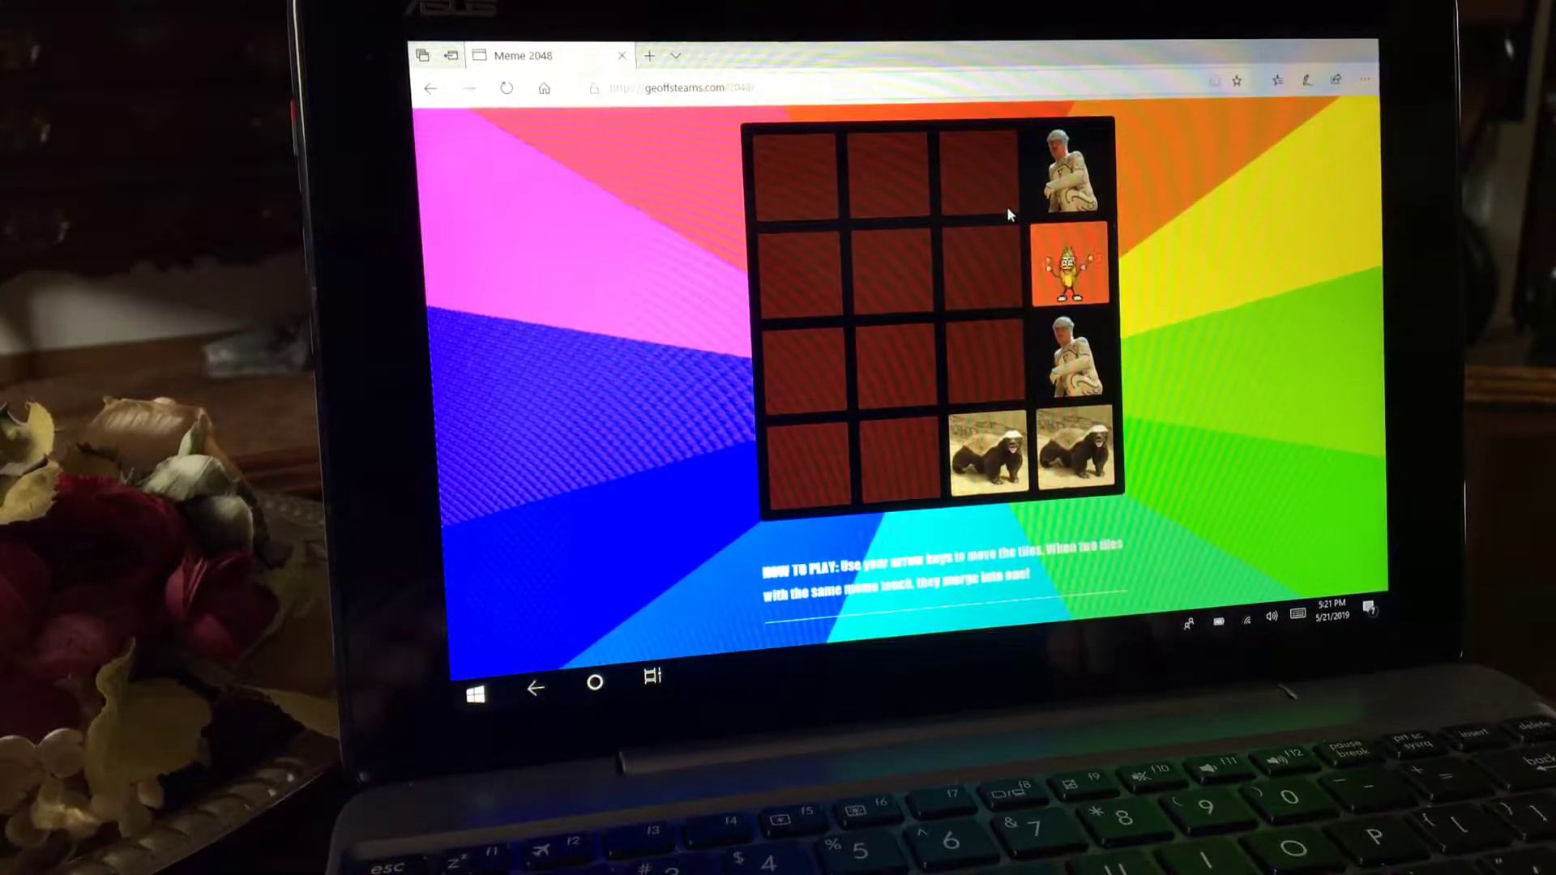
key(Left)
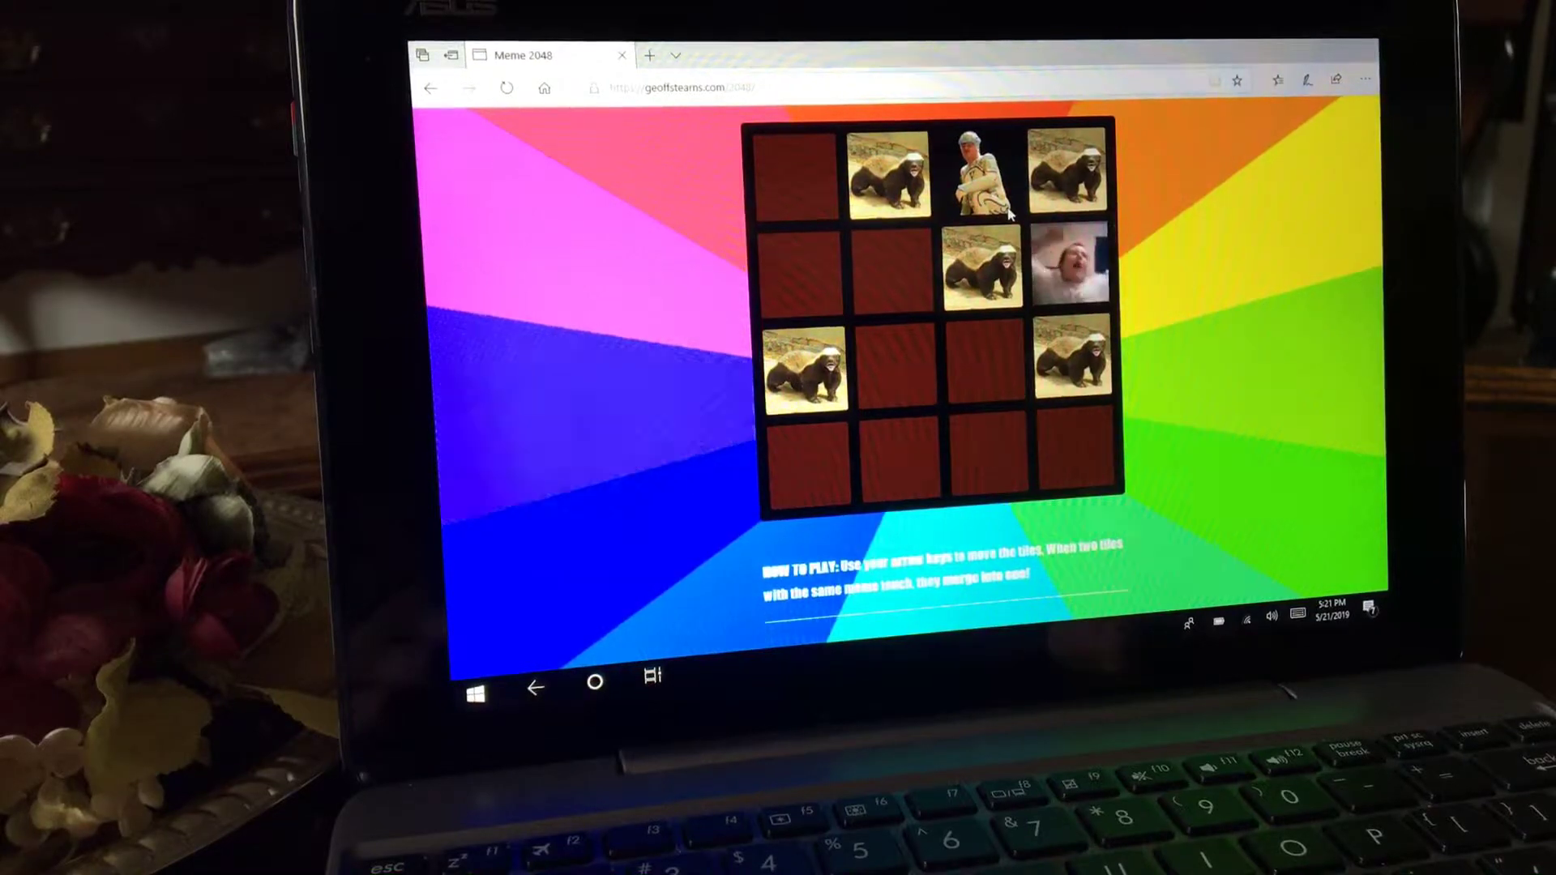
key(down)
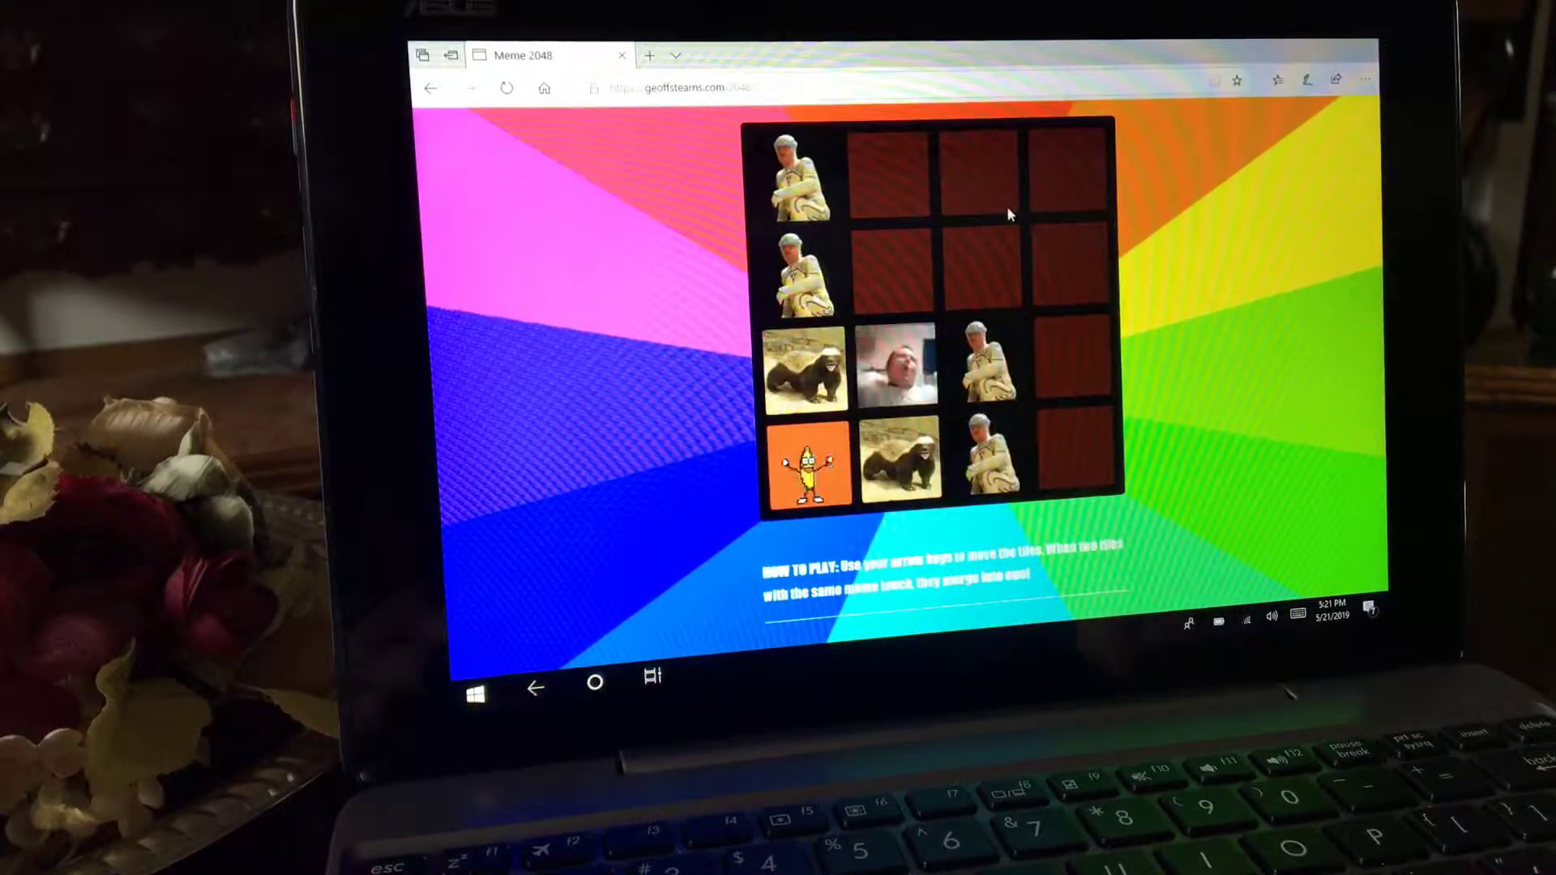
- Keep sliding down, up and right to merge matching meme tiles across the board
key(Down)
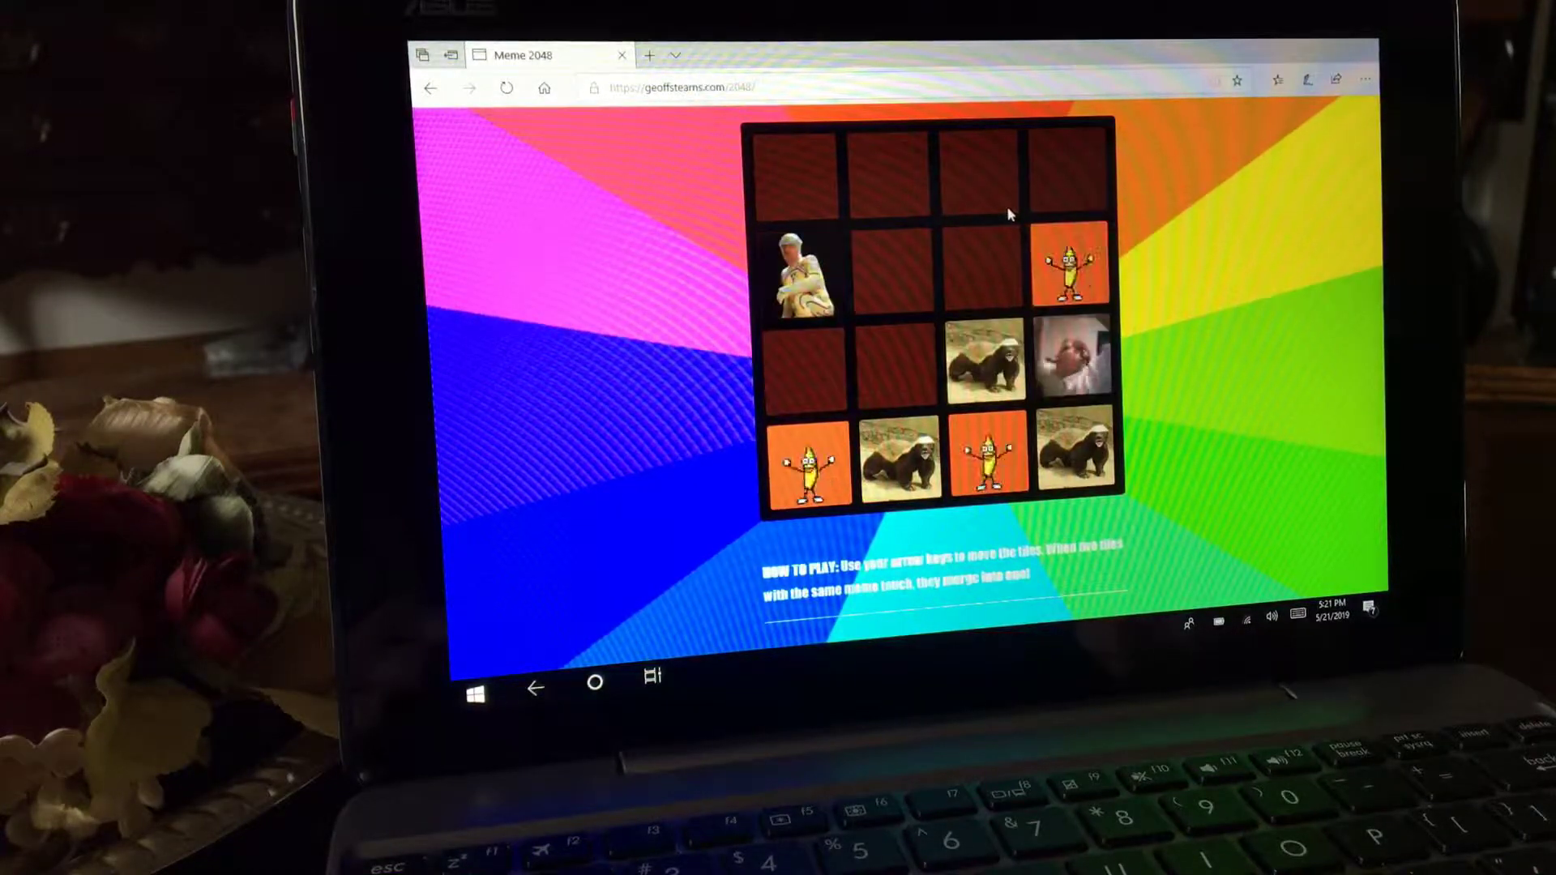
key(up)
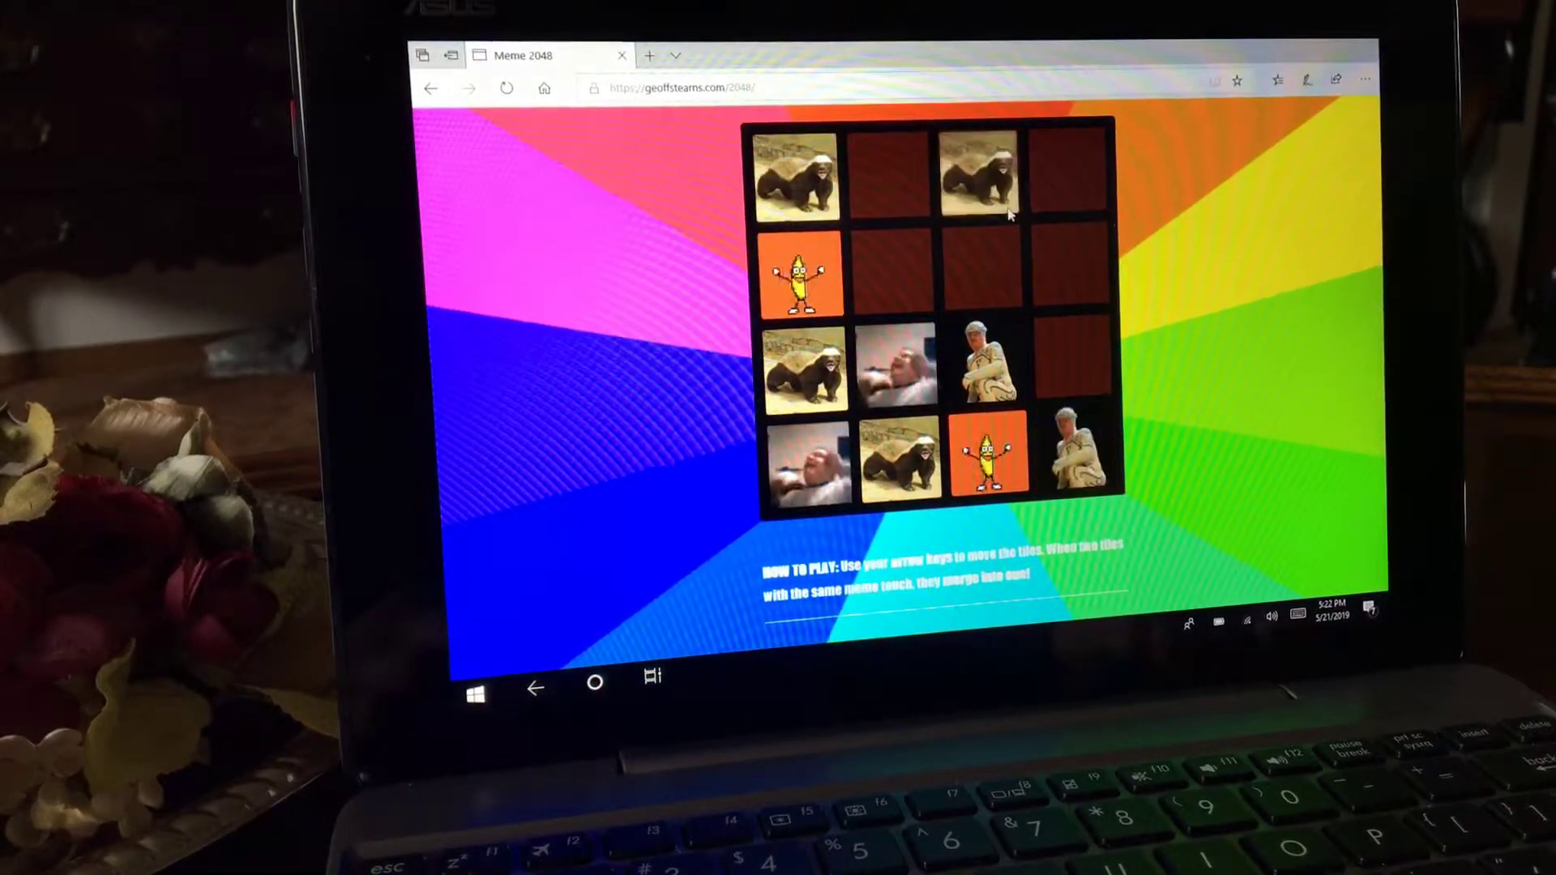
key(right)
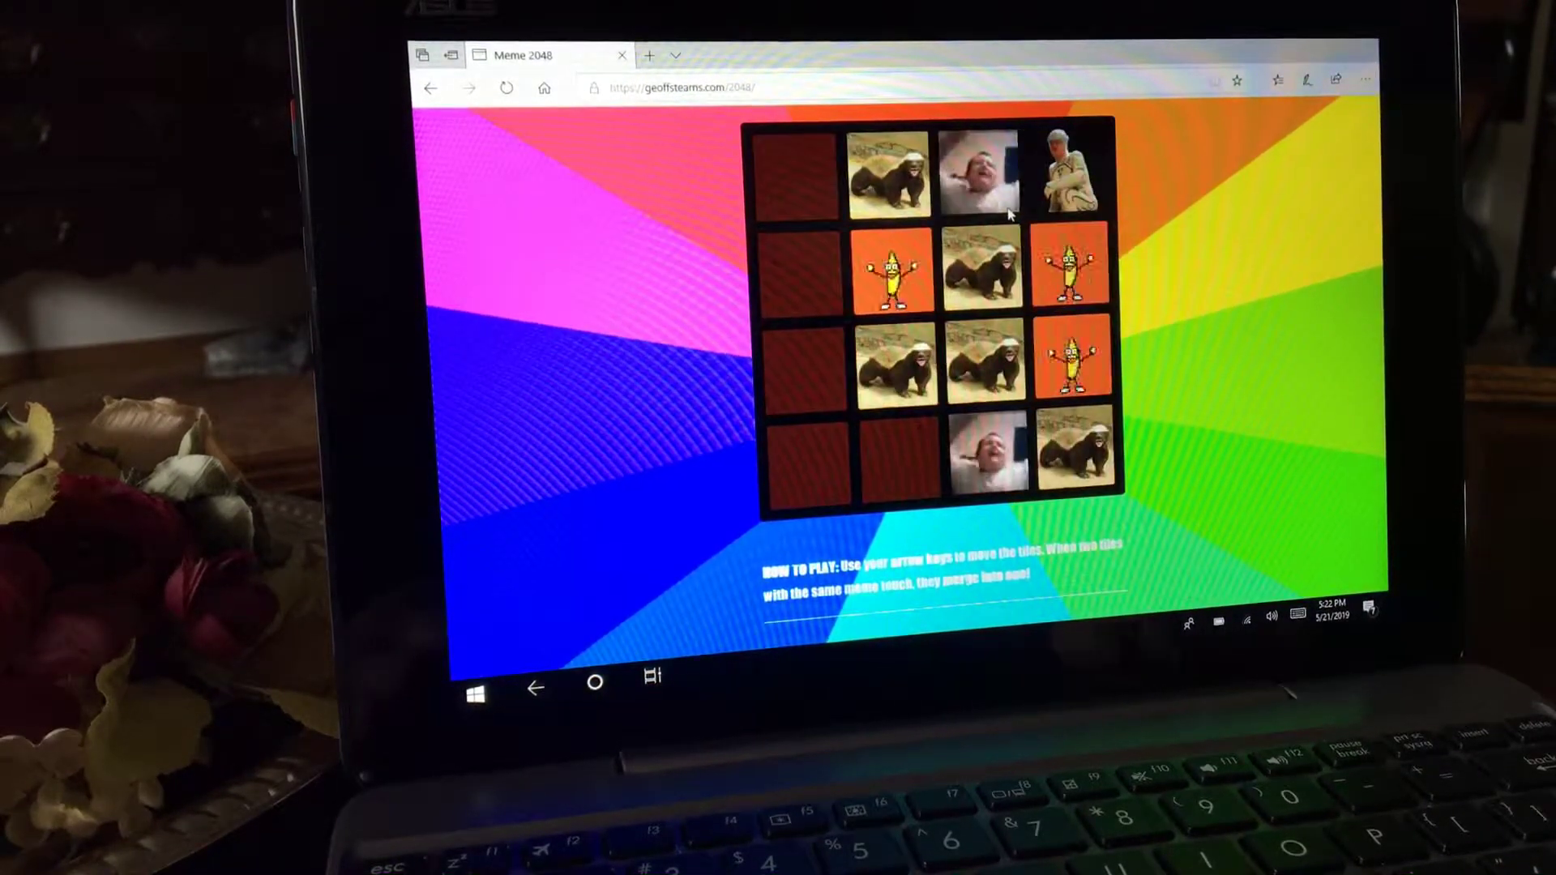
key(Down)
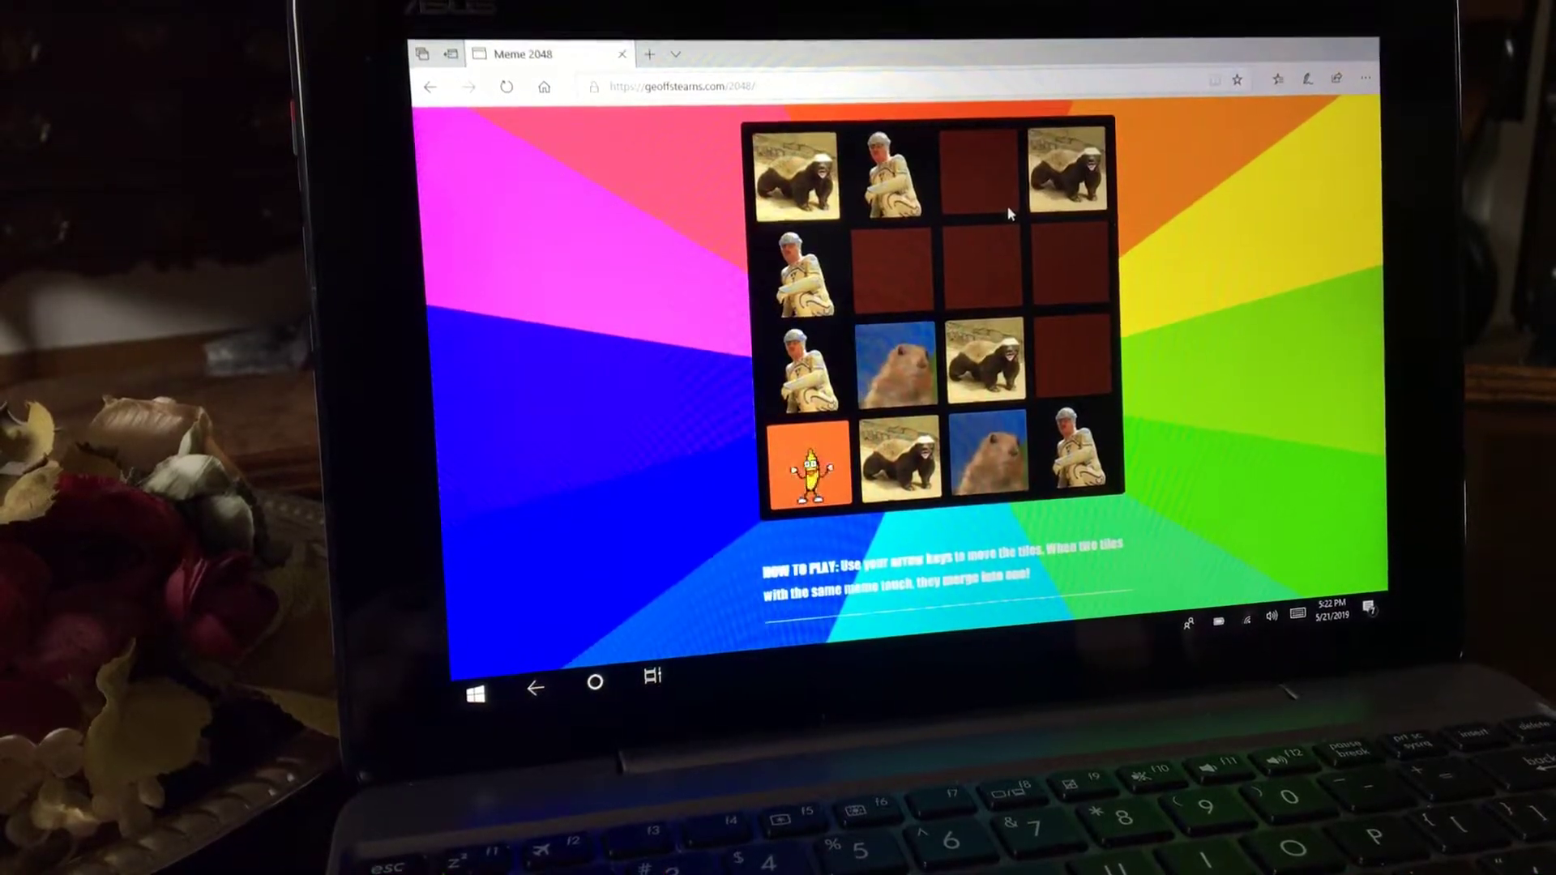
key(Down)
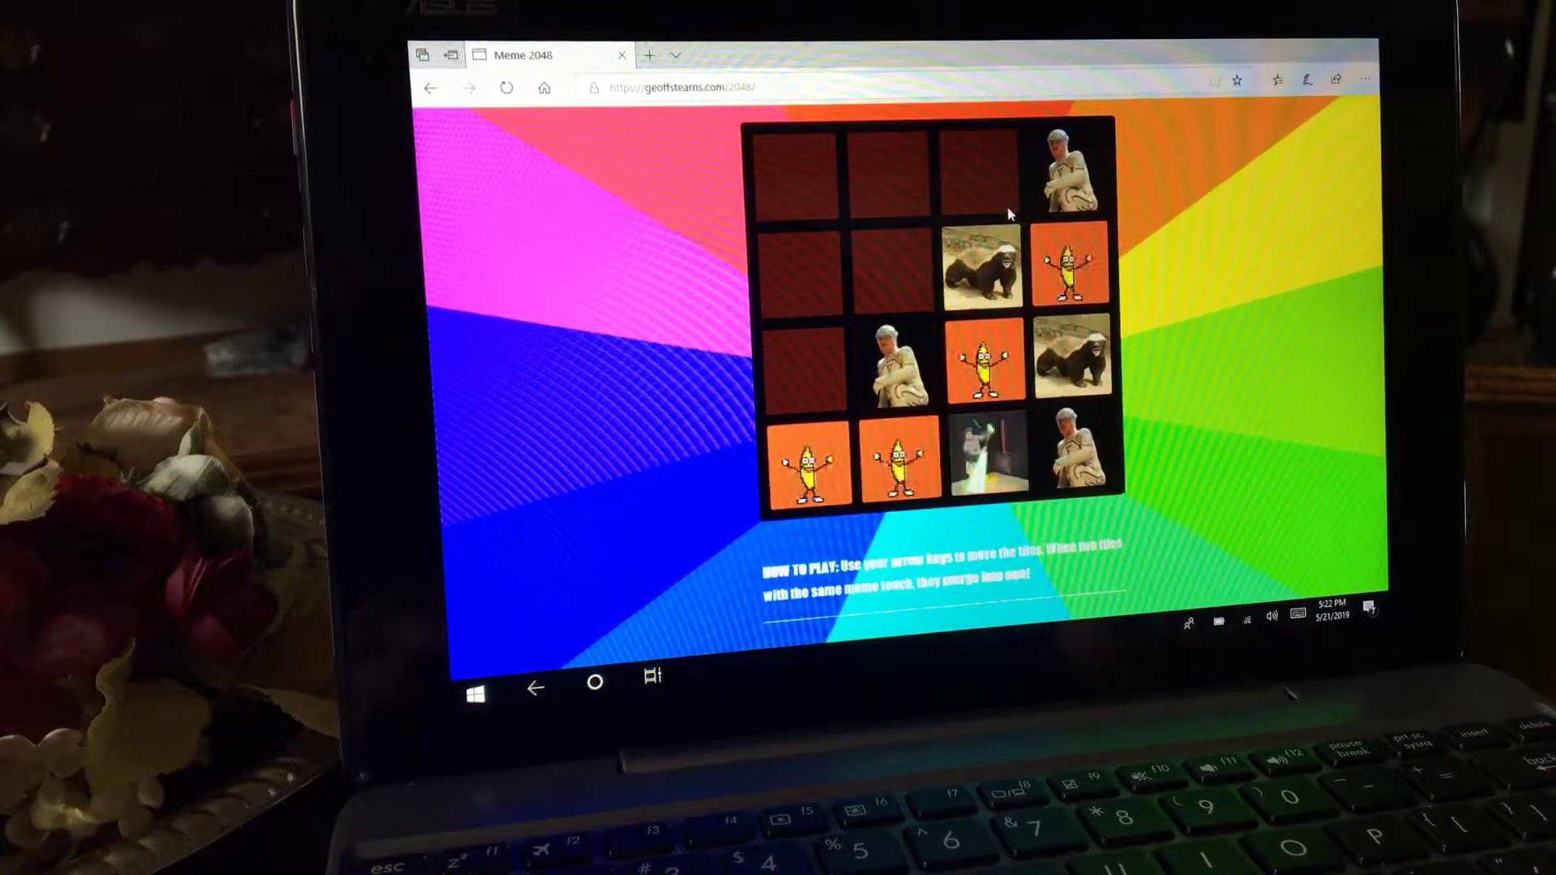
- Play eleven more slides, mostly up and right, until only one empty square remains
key(Left)
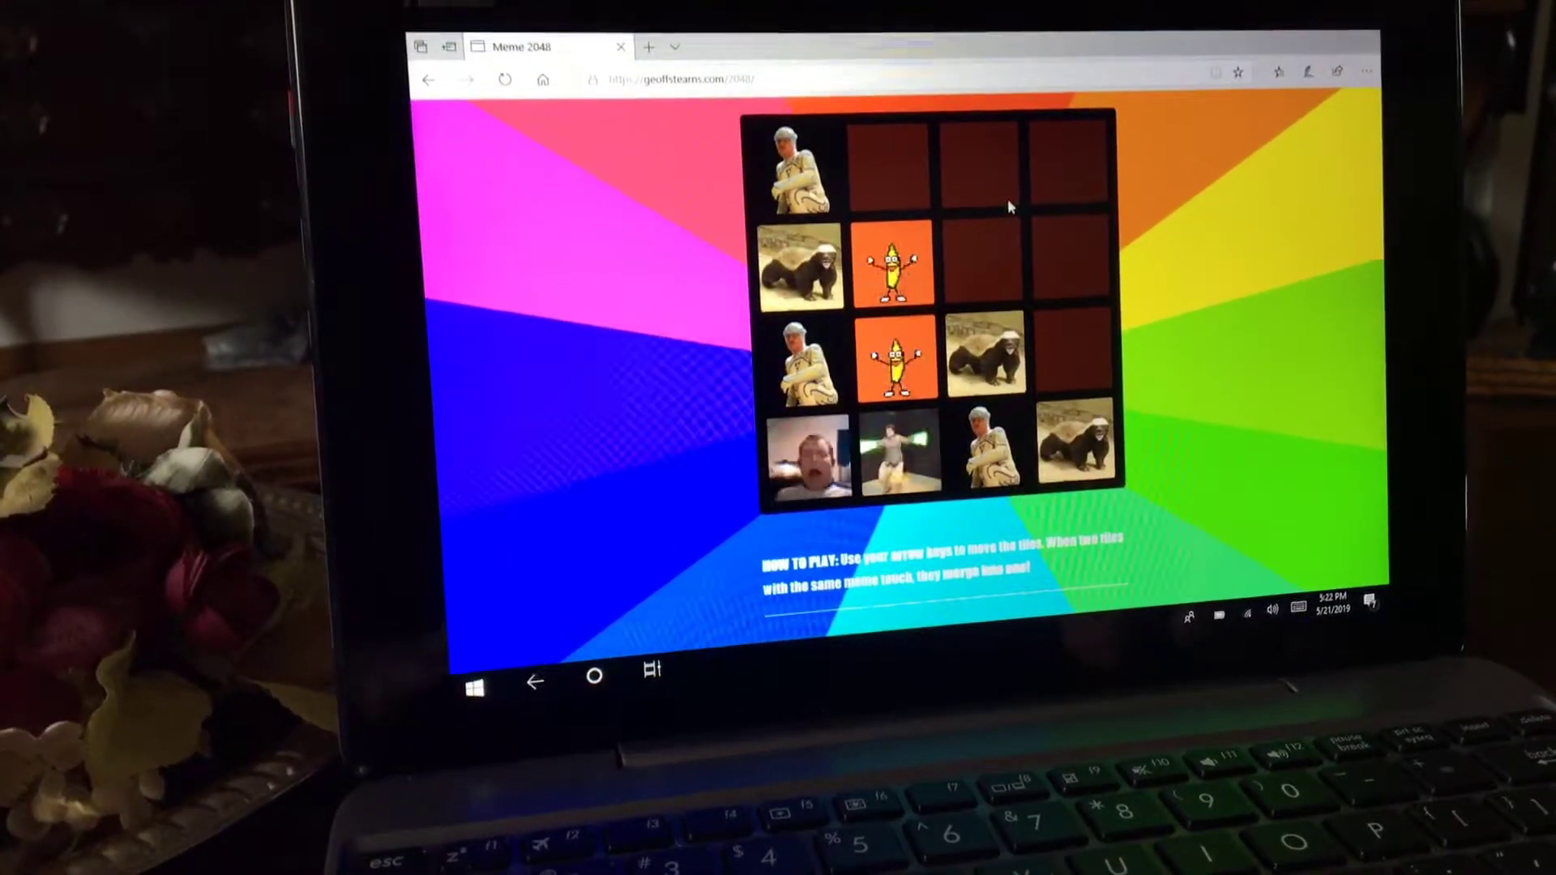
key(up)
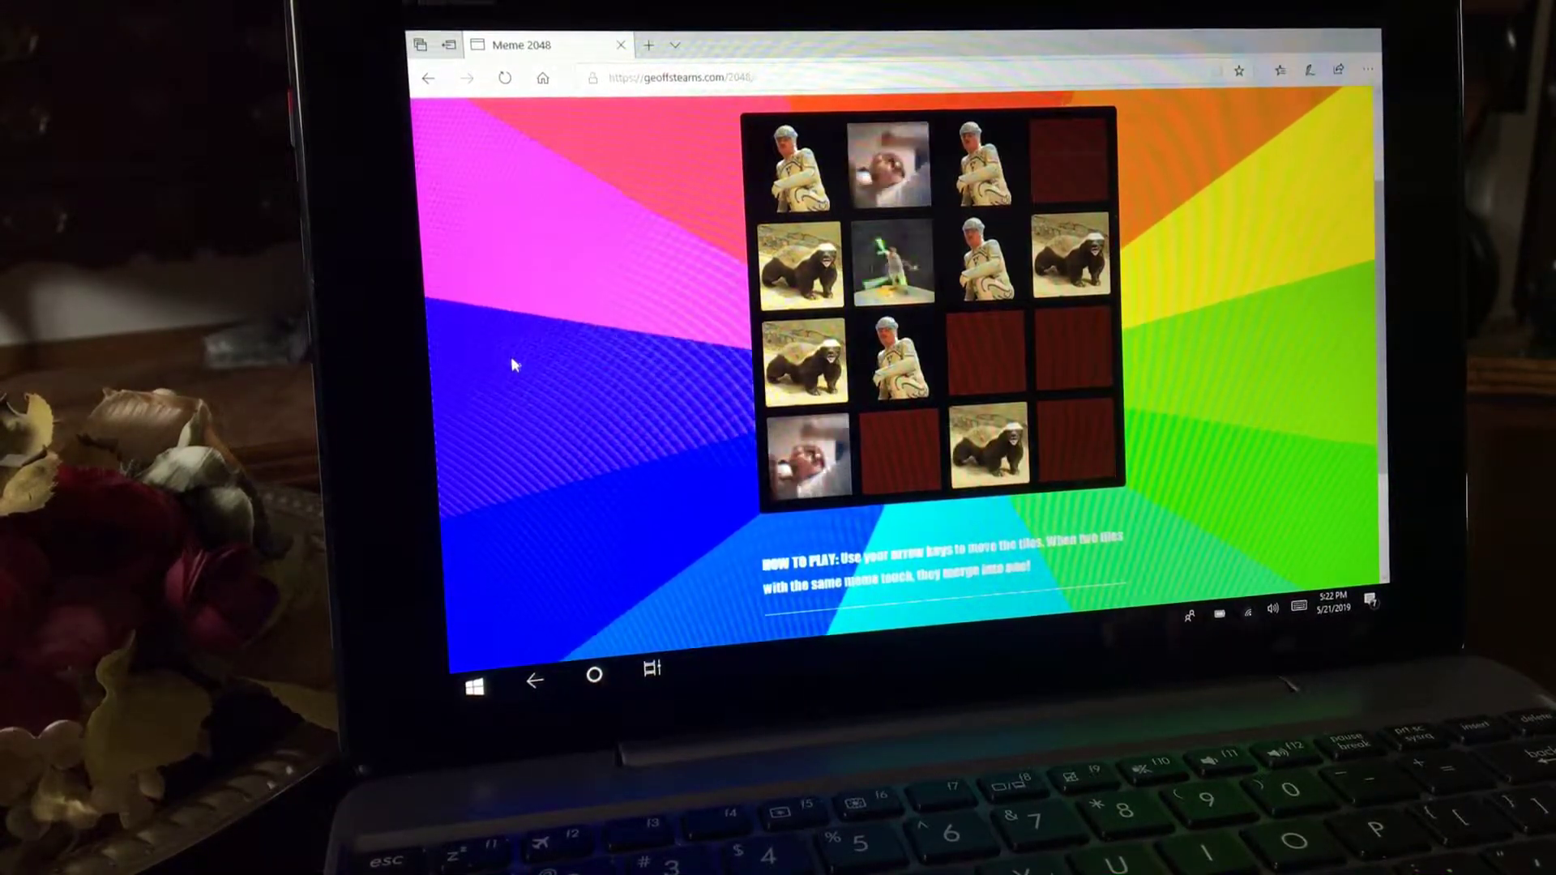
key(up)
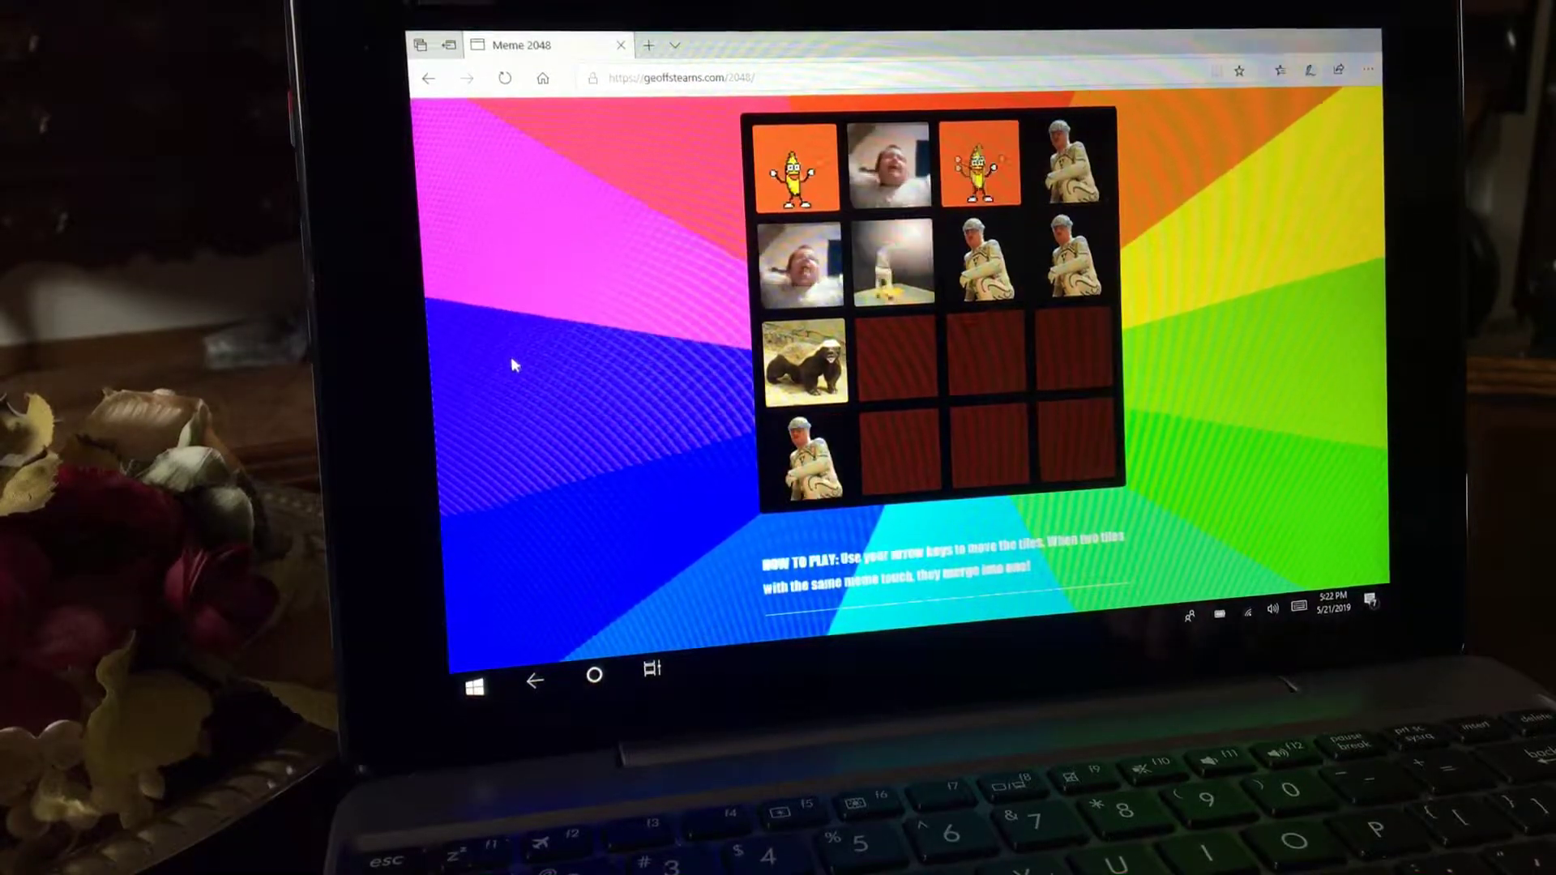
key(up)
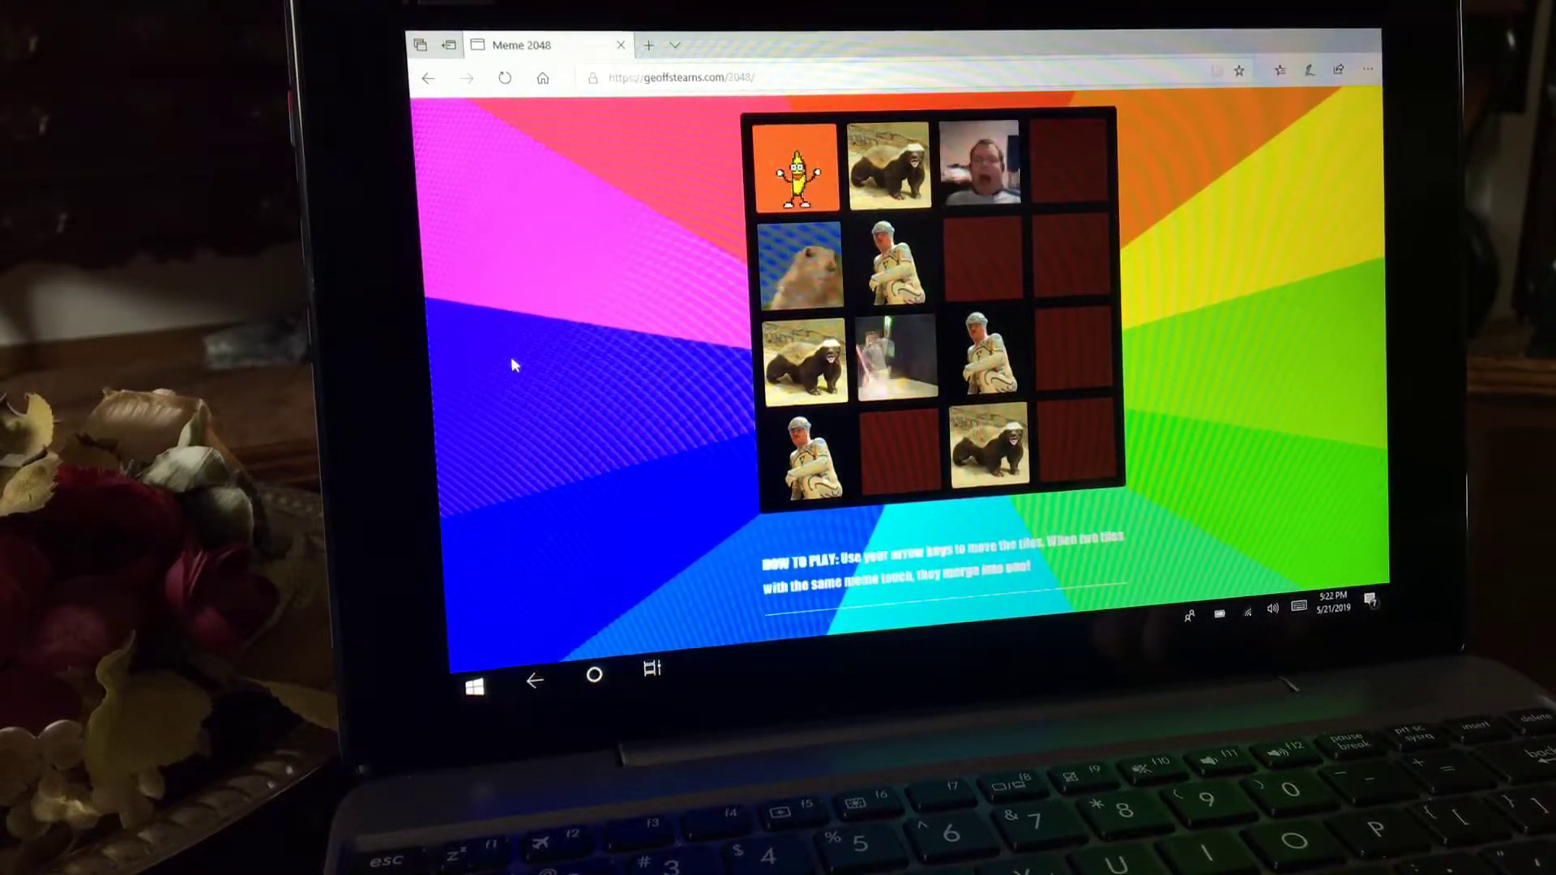
key(right)
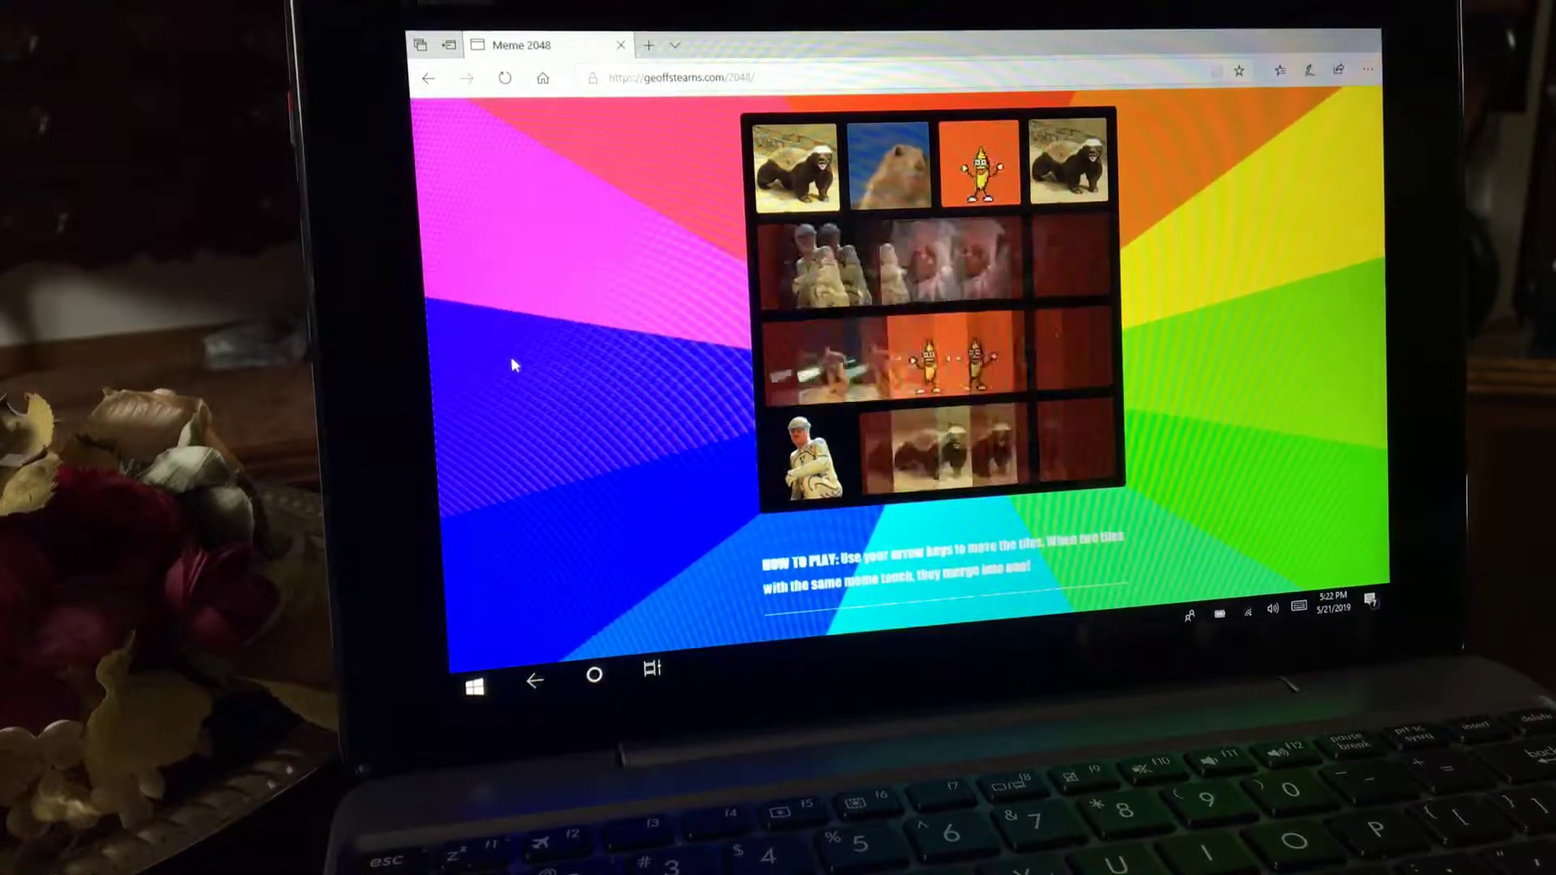
key(up)
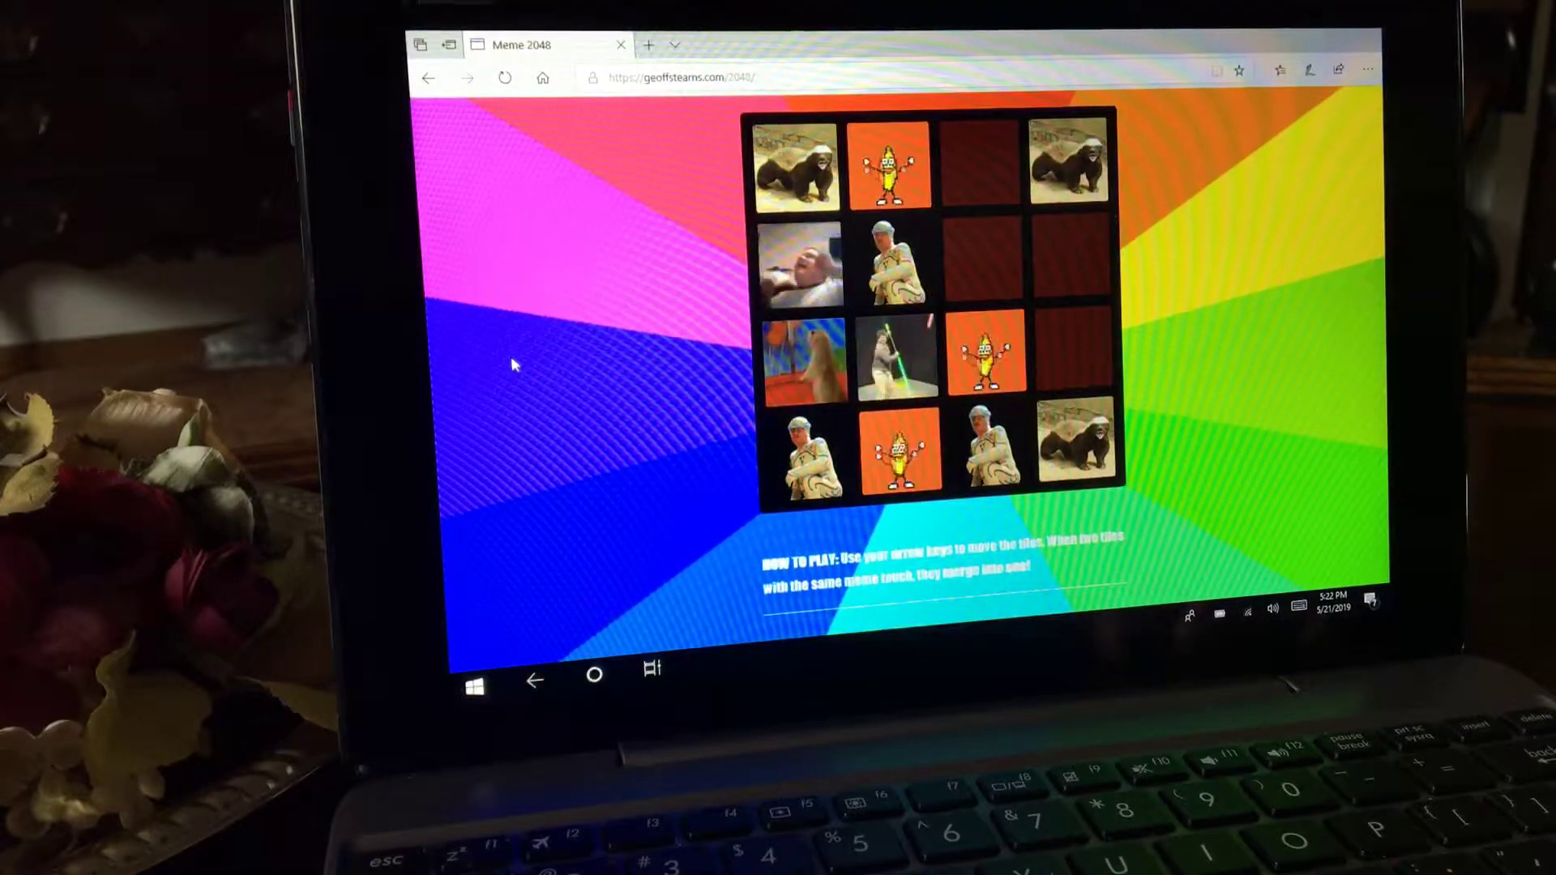
key(Right)
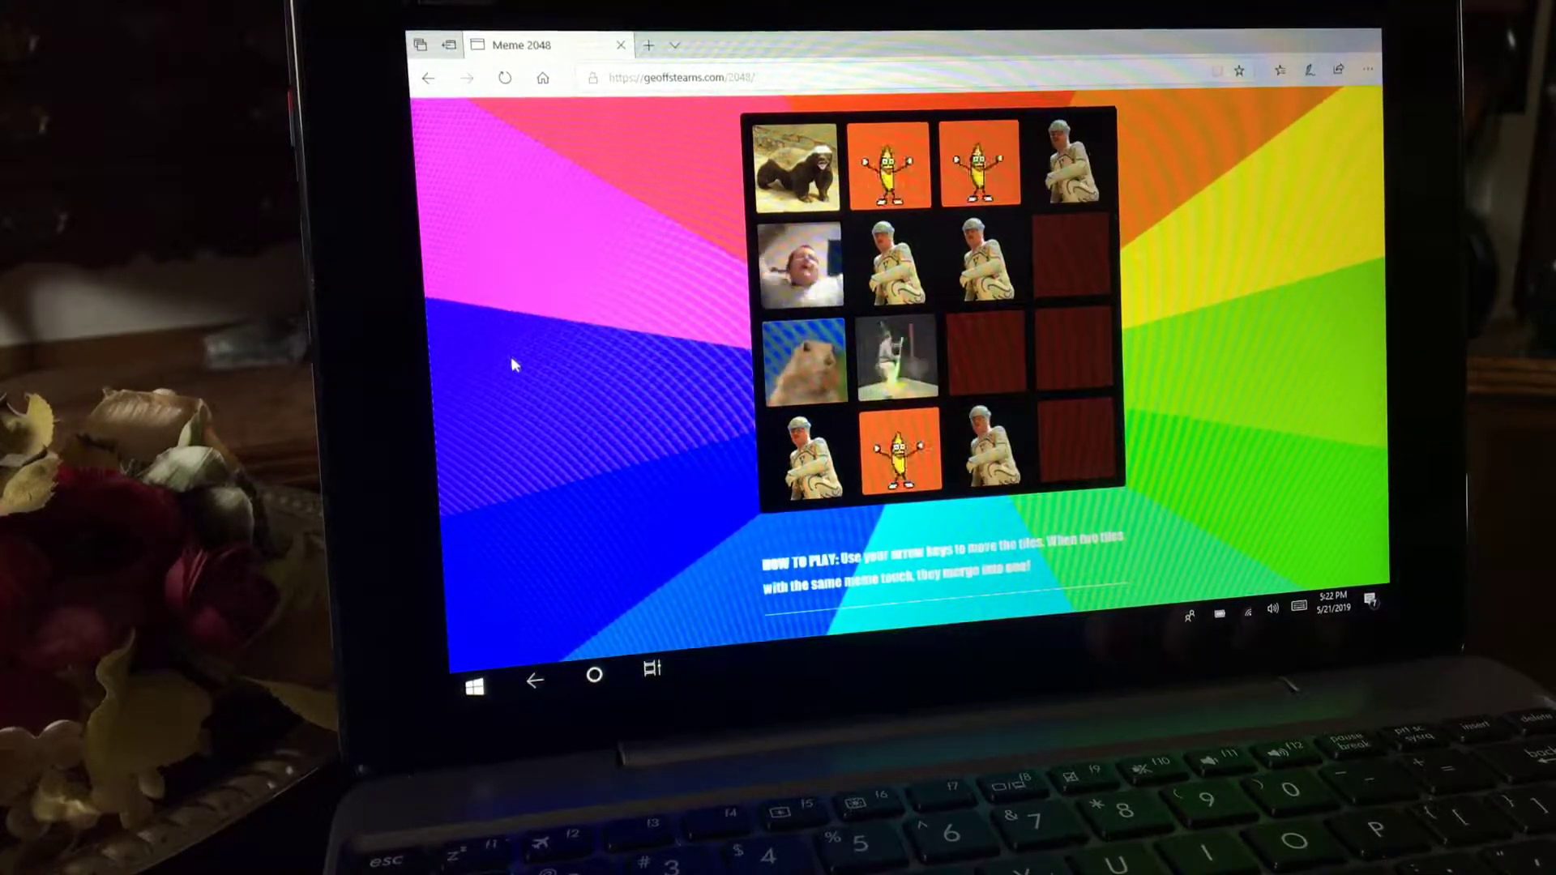
key(right)
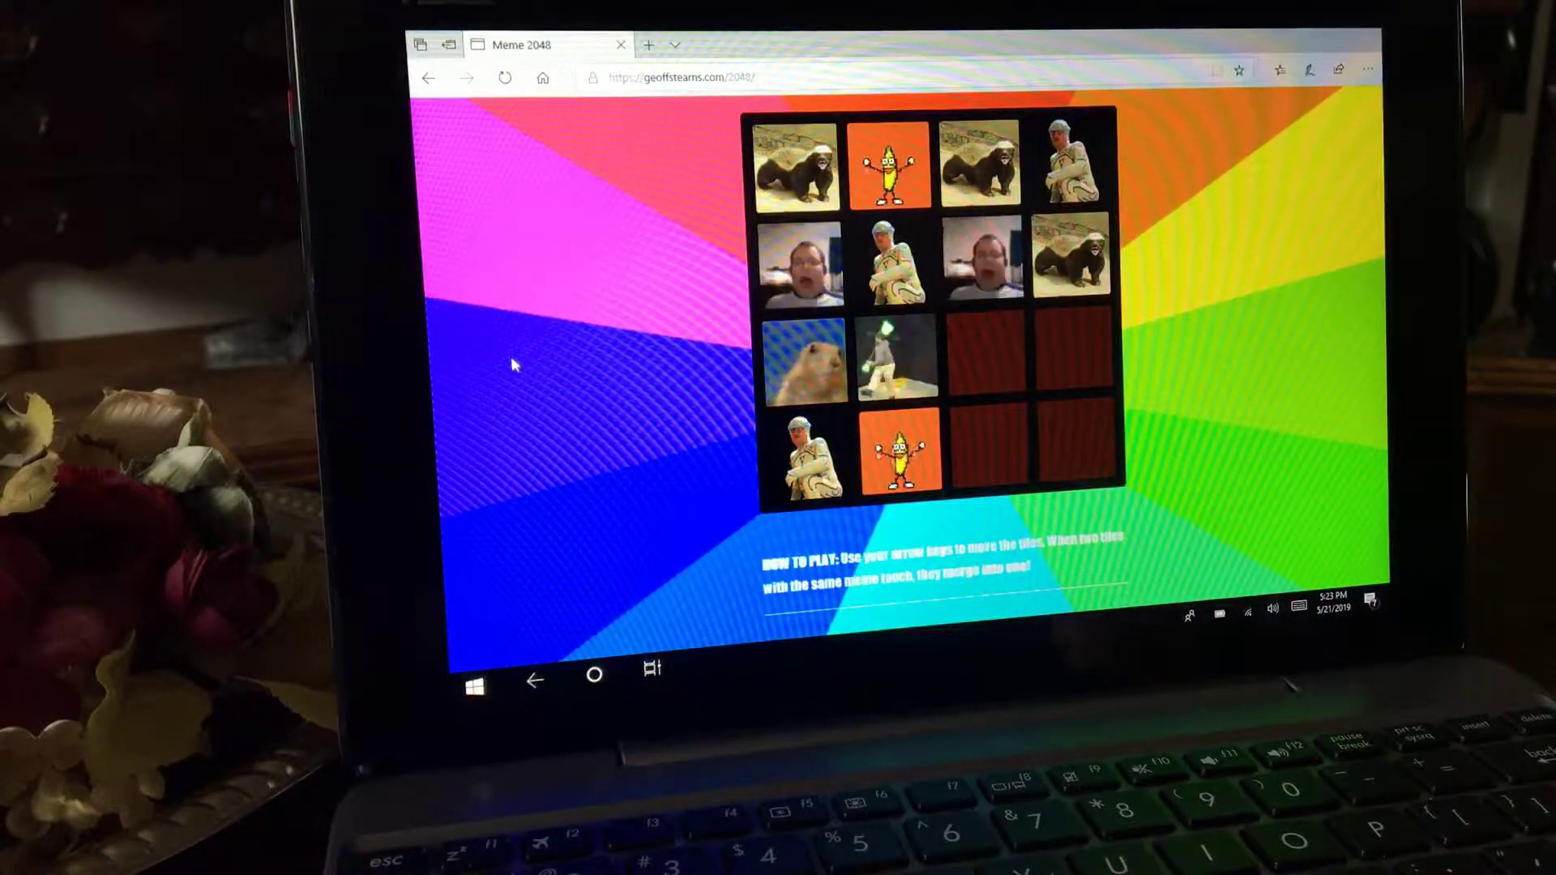
key(right)
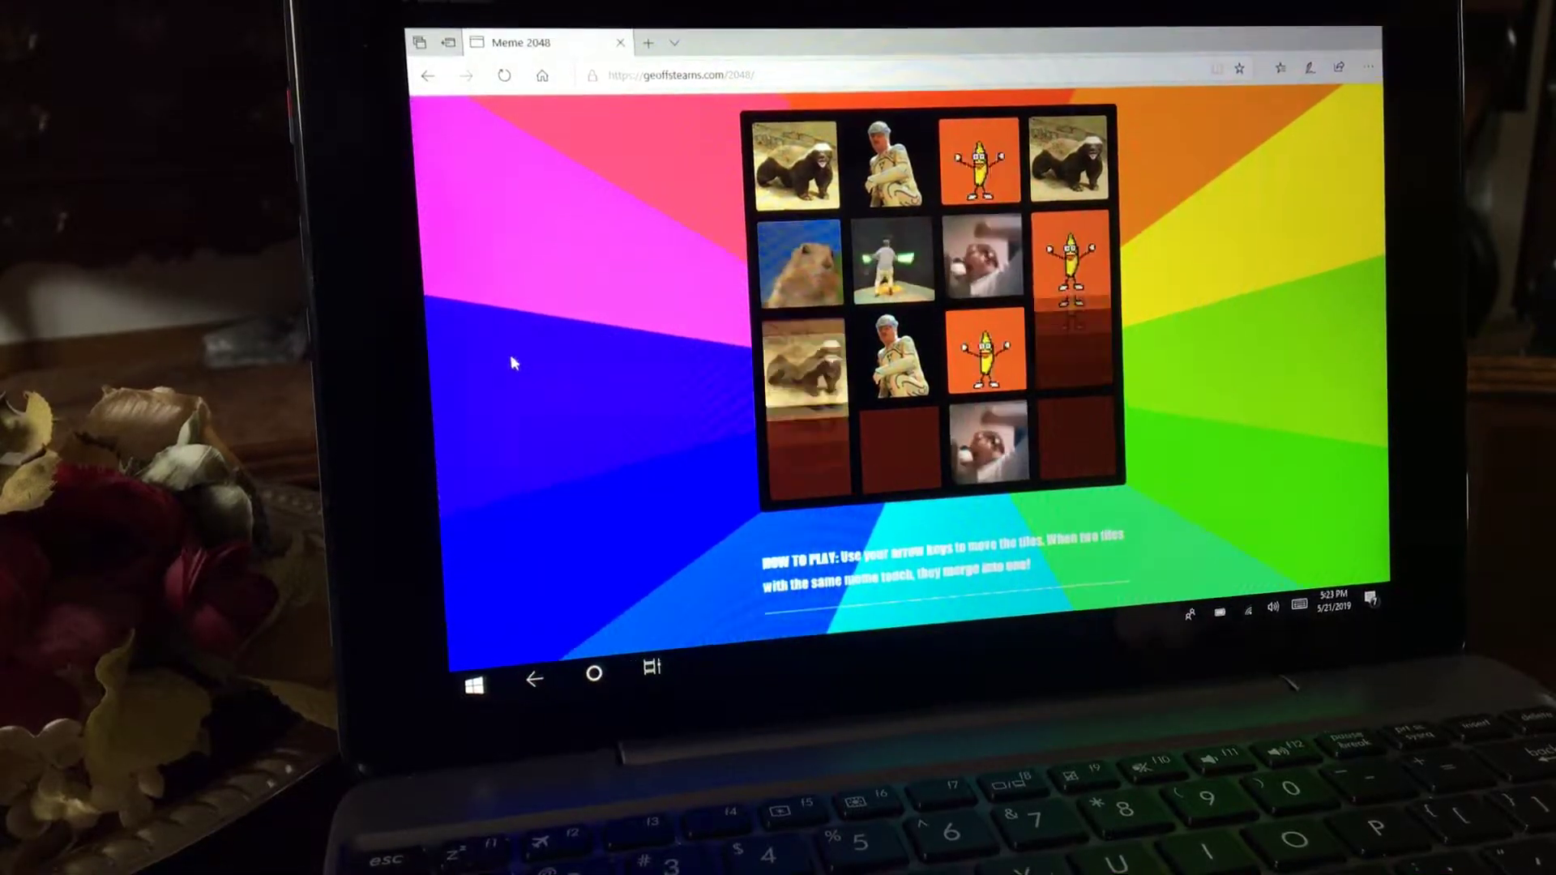
key(down)
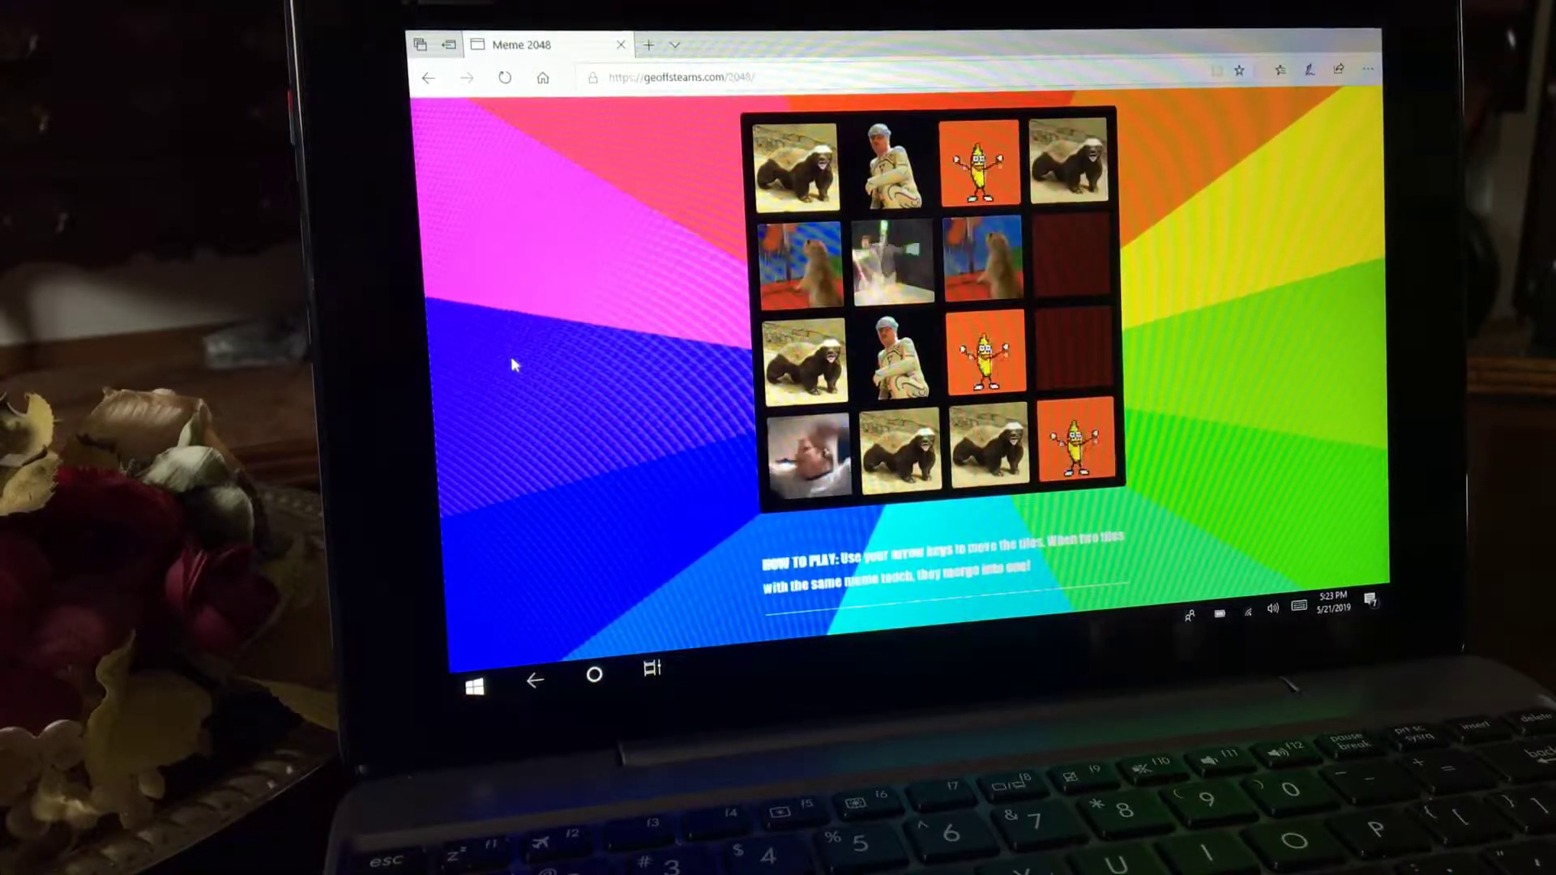
key(Right)
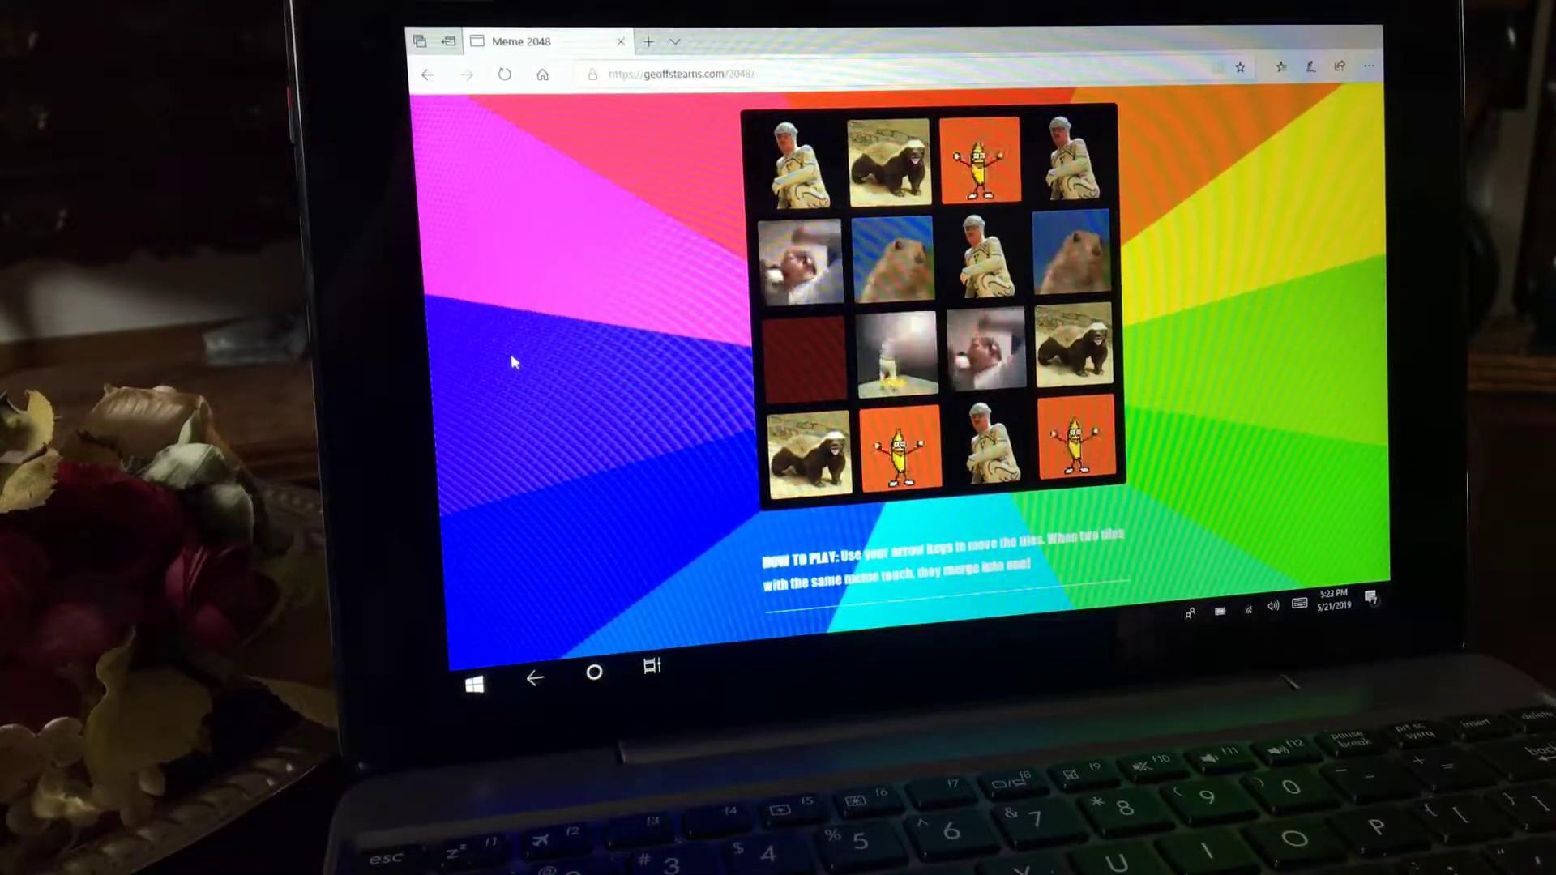
- Make the final upward slide that fills the board and ends the game
key(up)
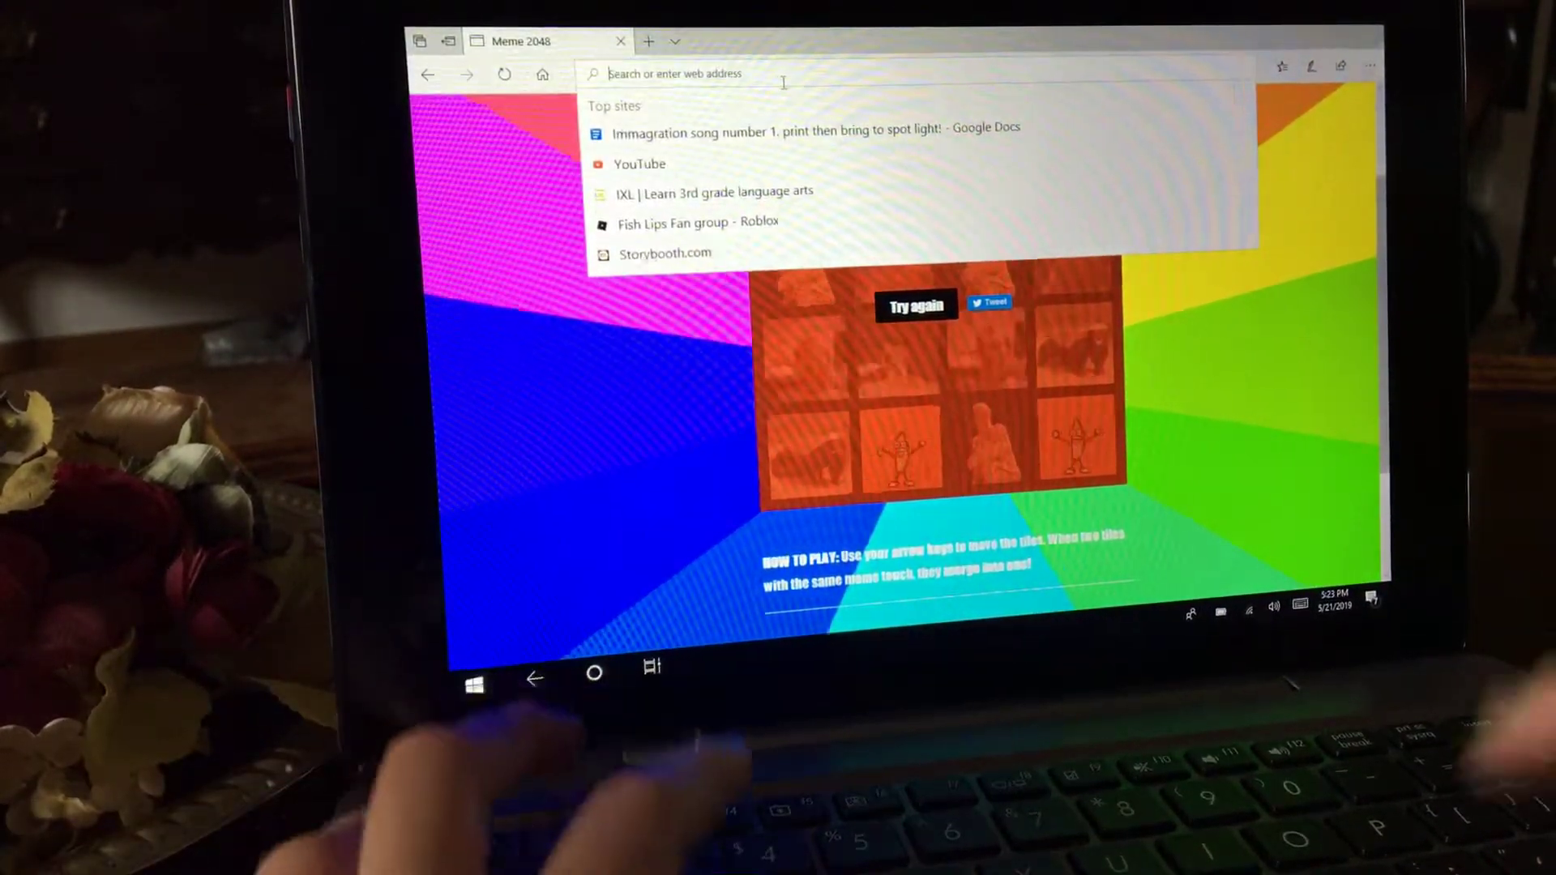
- Search Bing for "meme 2048 hacked" from the address bar
text(memem)
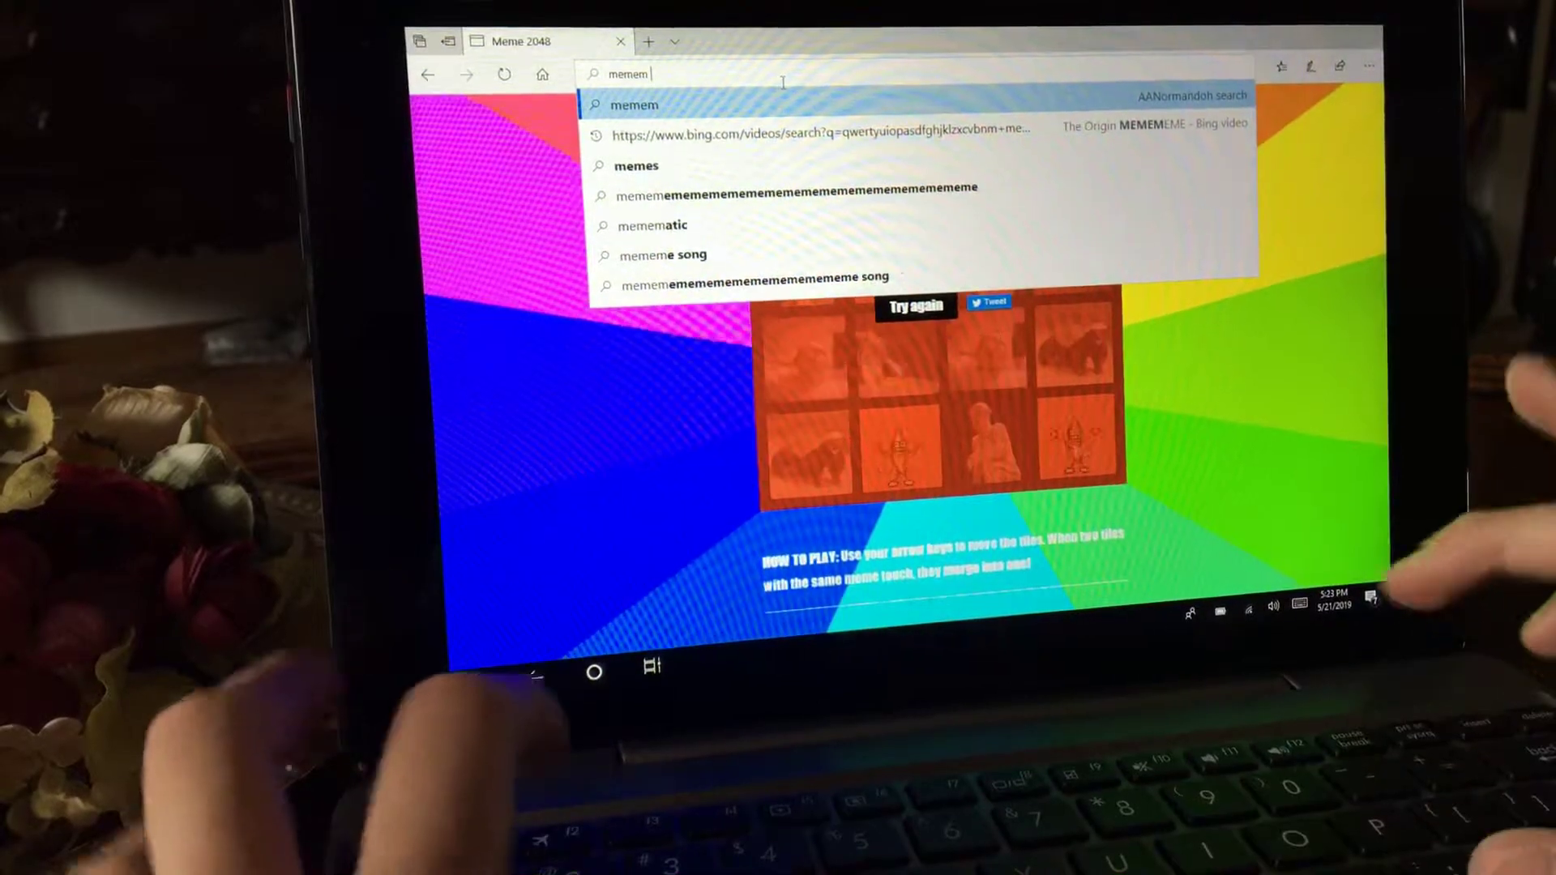
text(2048 hacked)
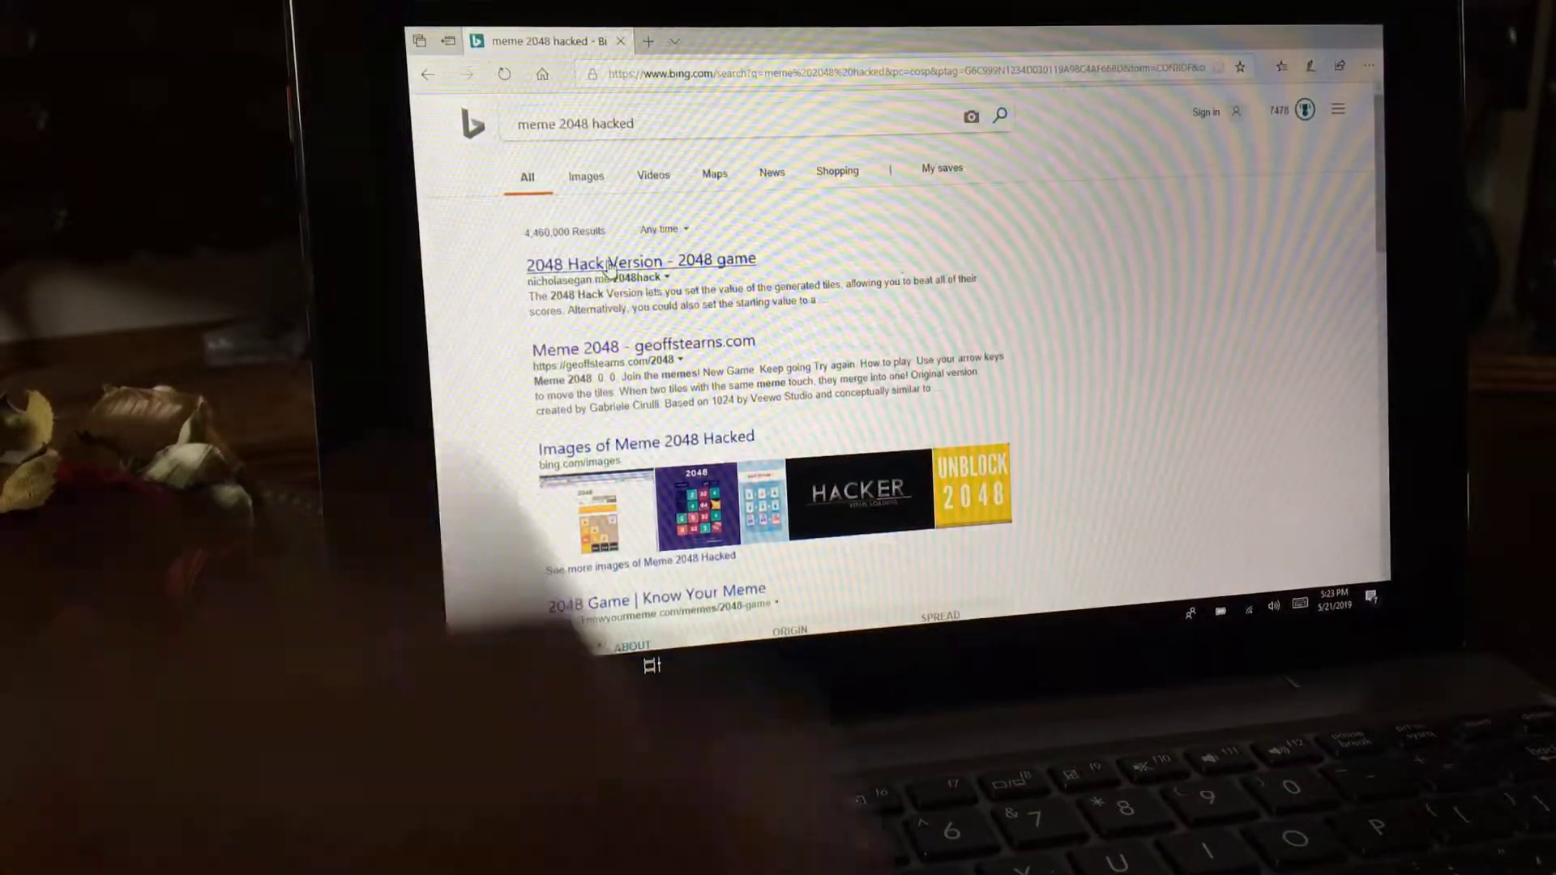
- Load 2048 Hack Version and merge 8s into 16s, then the 16s into a 32
click(595, 260)
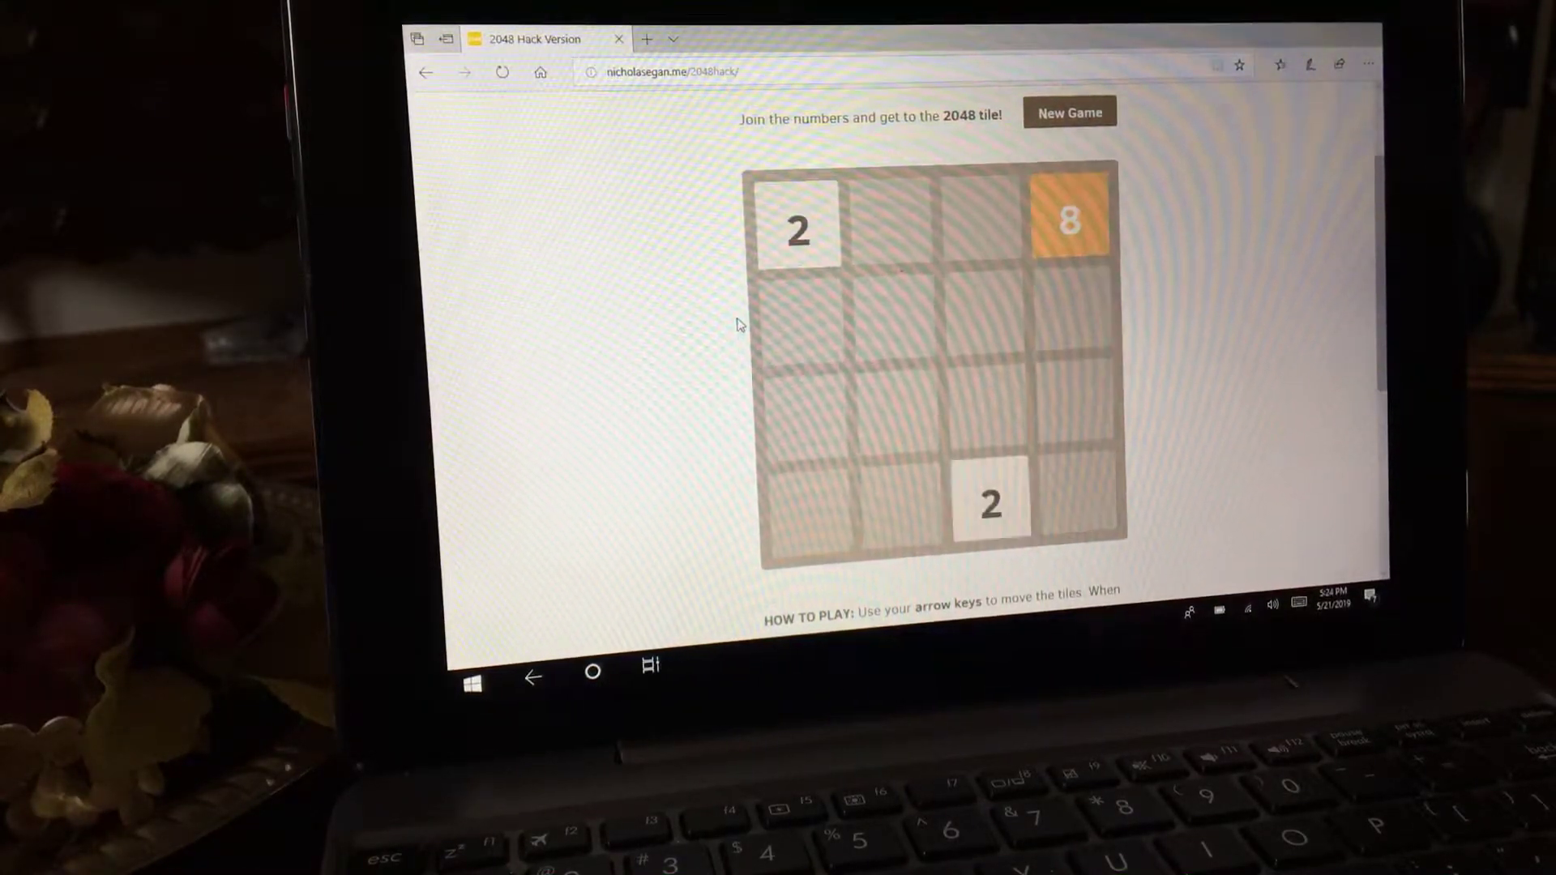
key(Down)
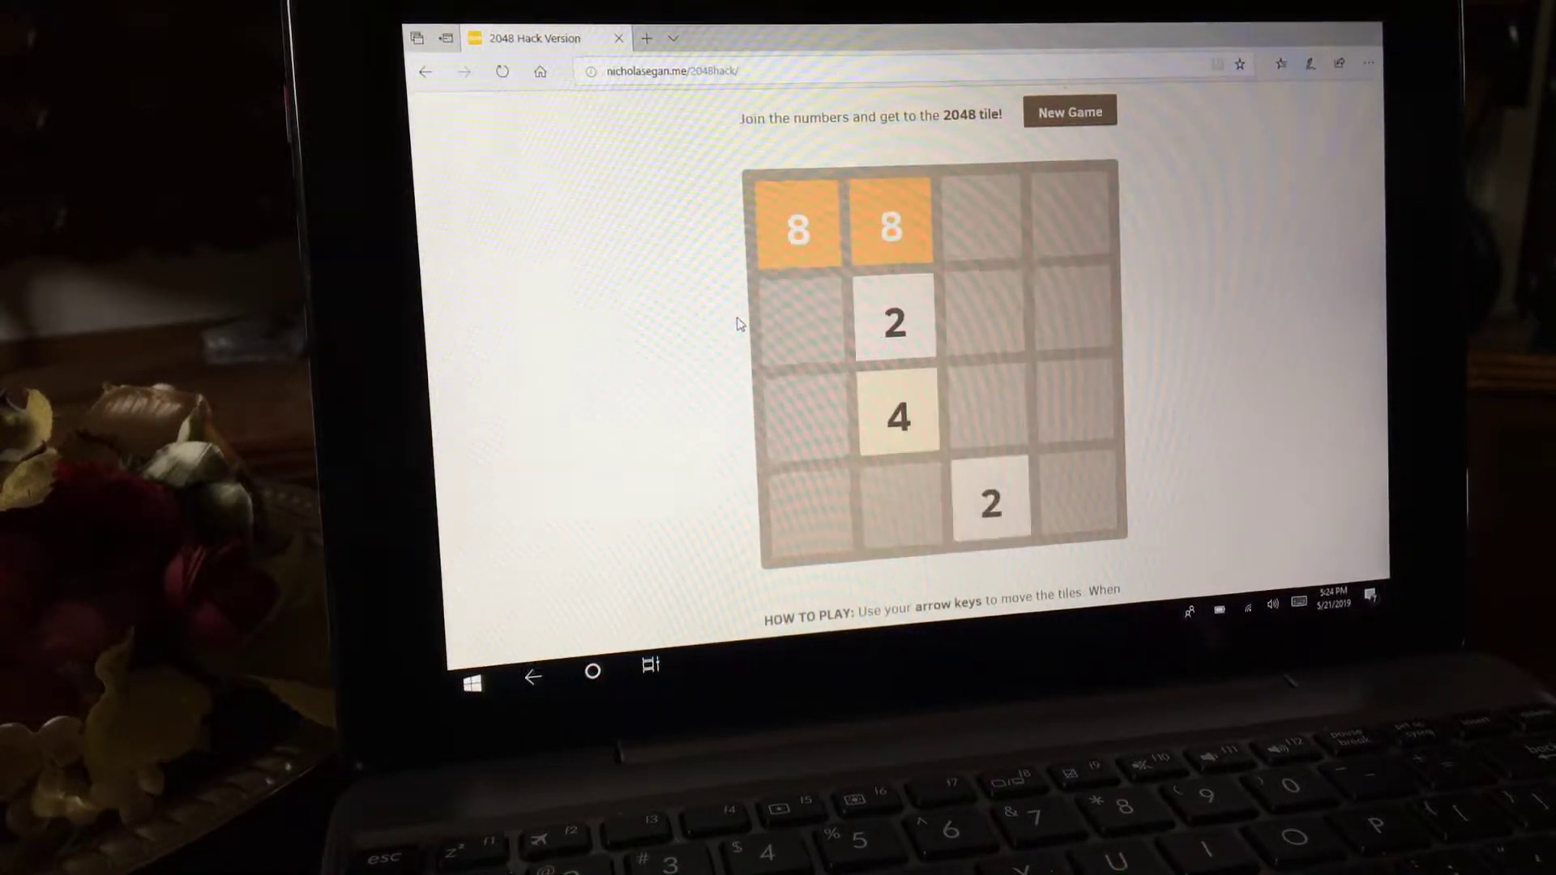
key(Right)
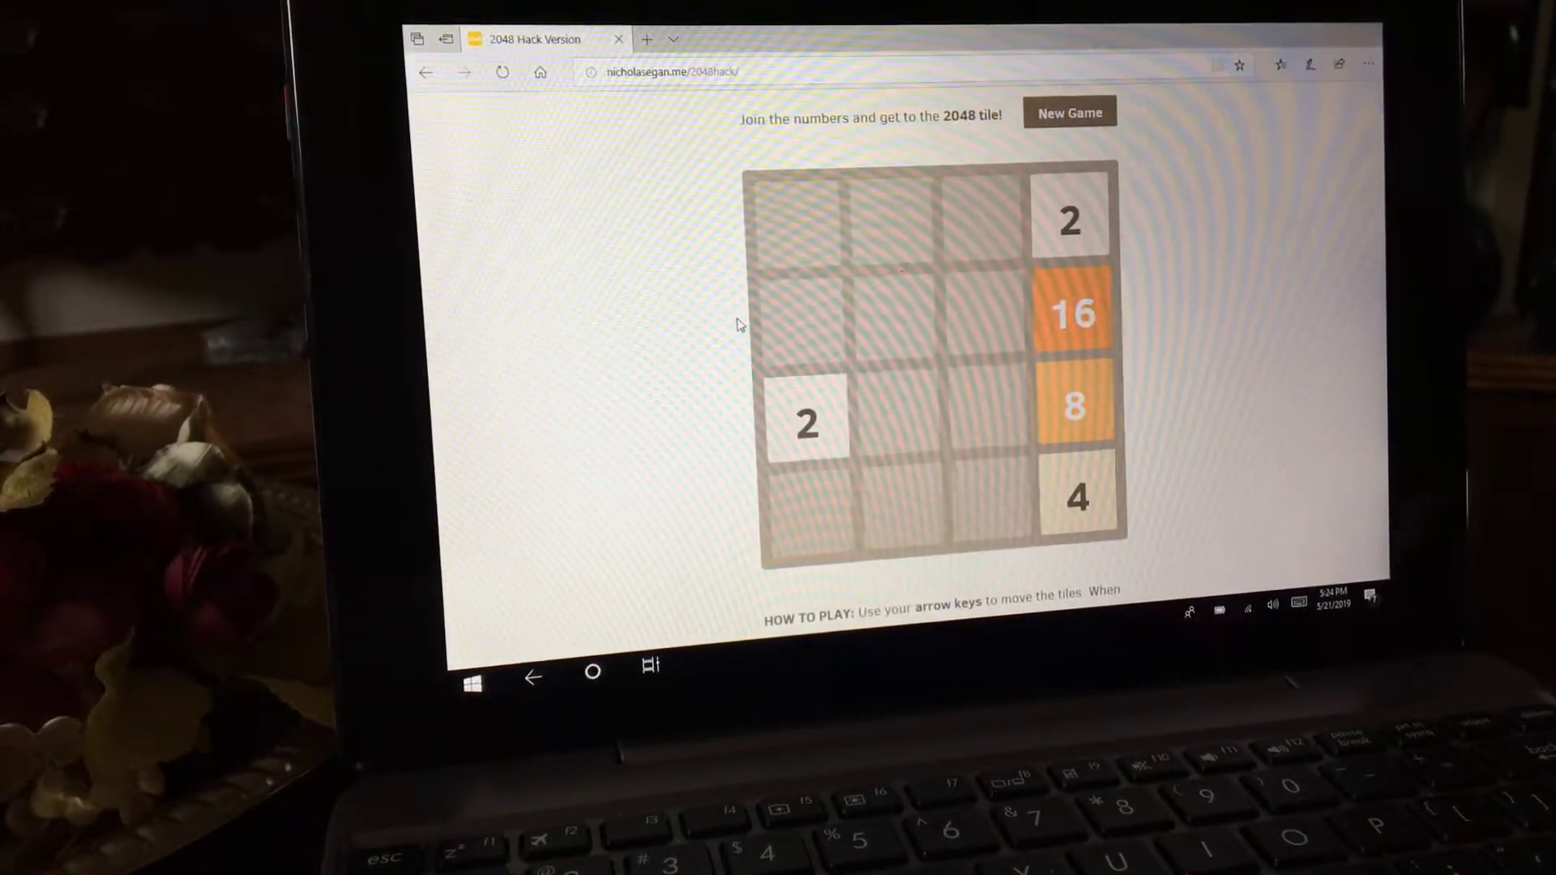
key(up)
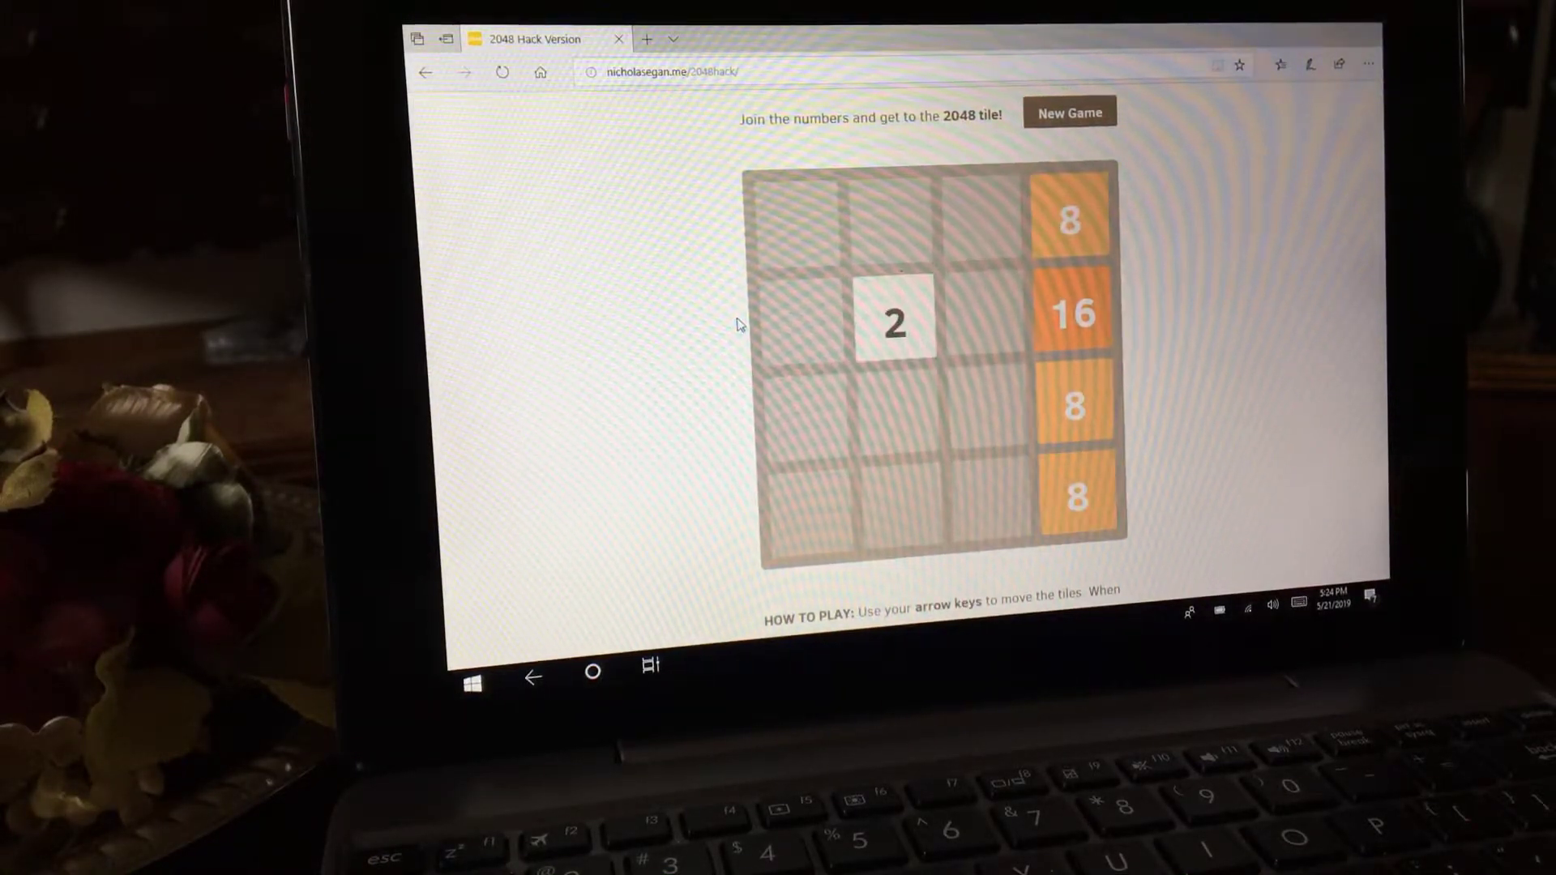
key(Up)
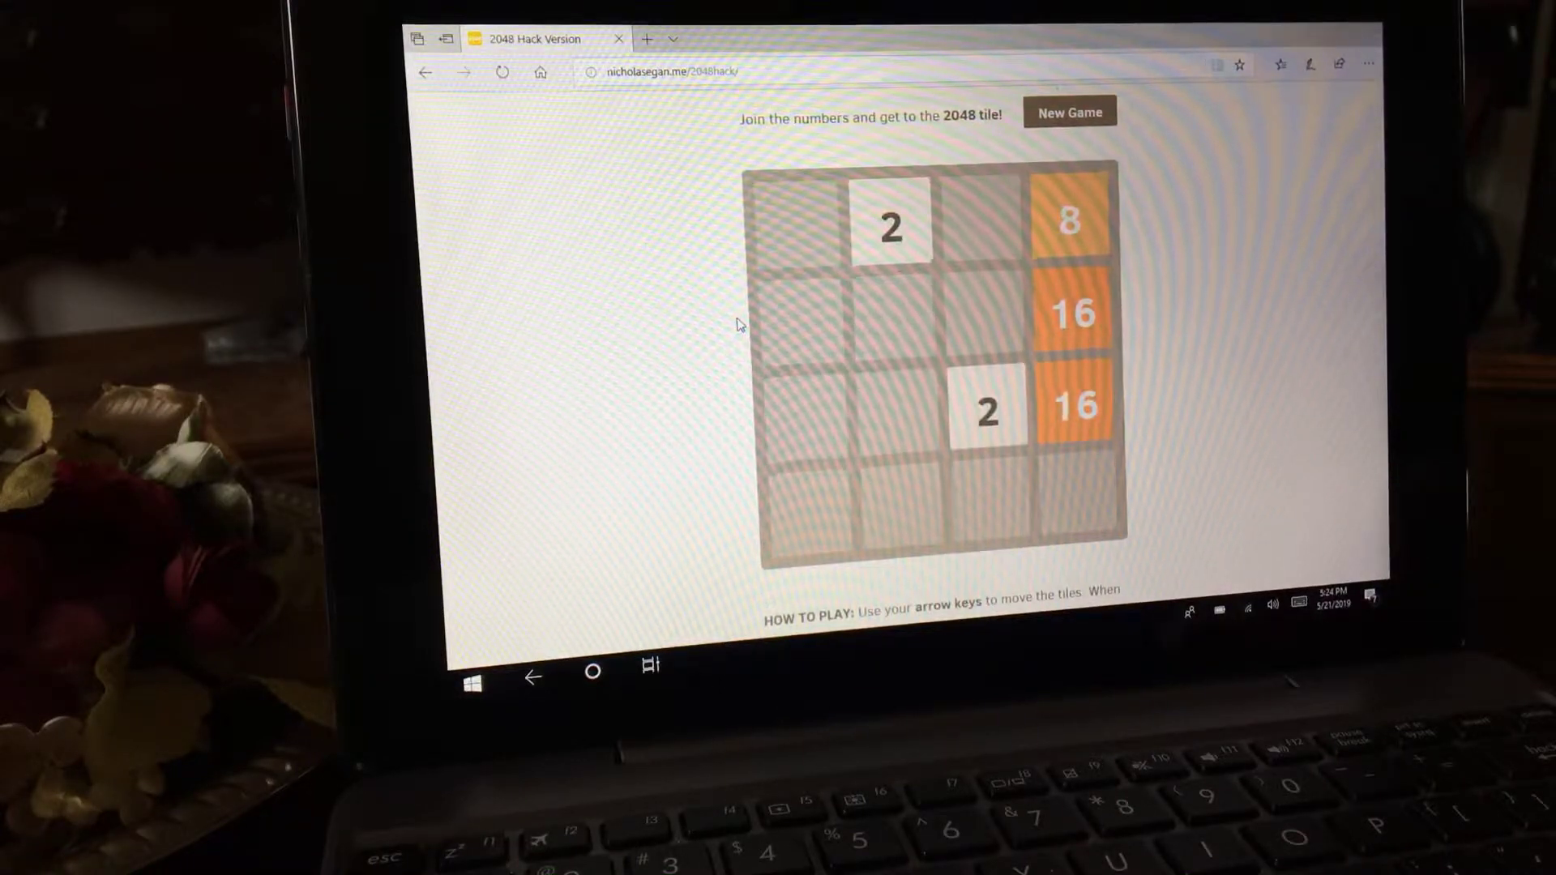
key(Down)
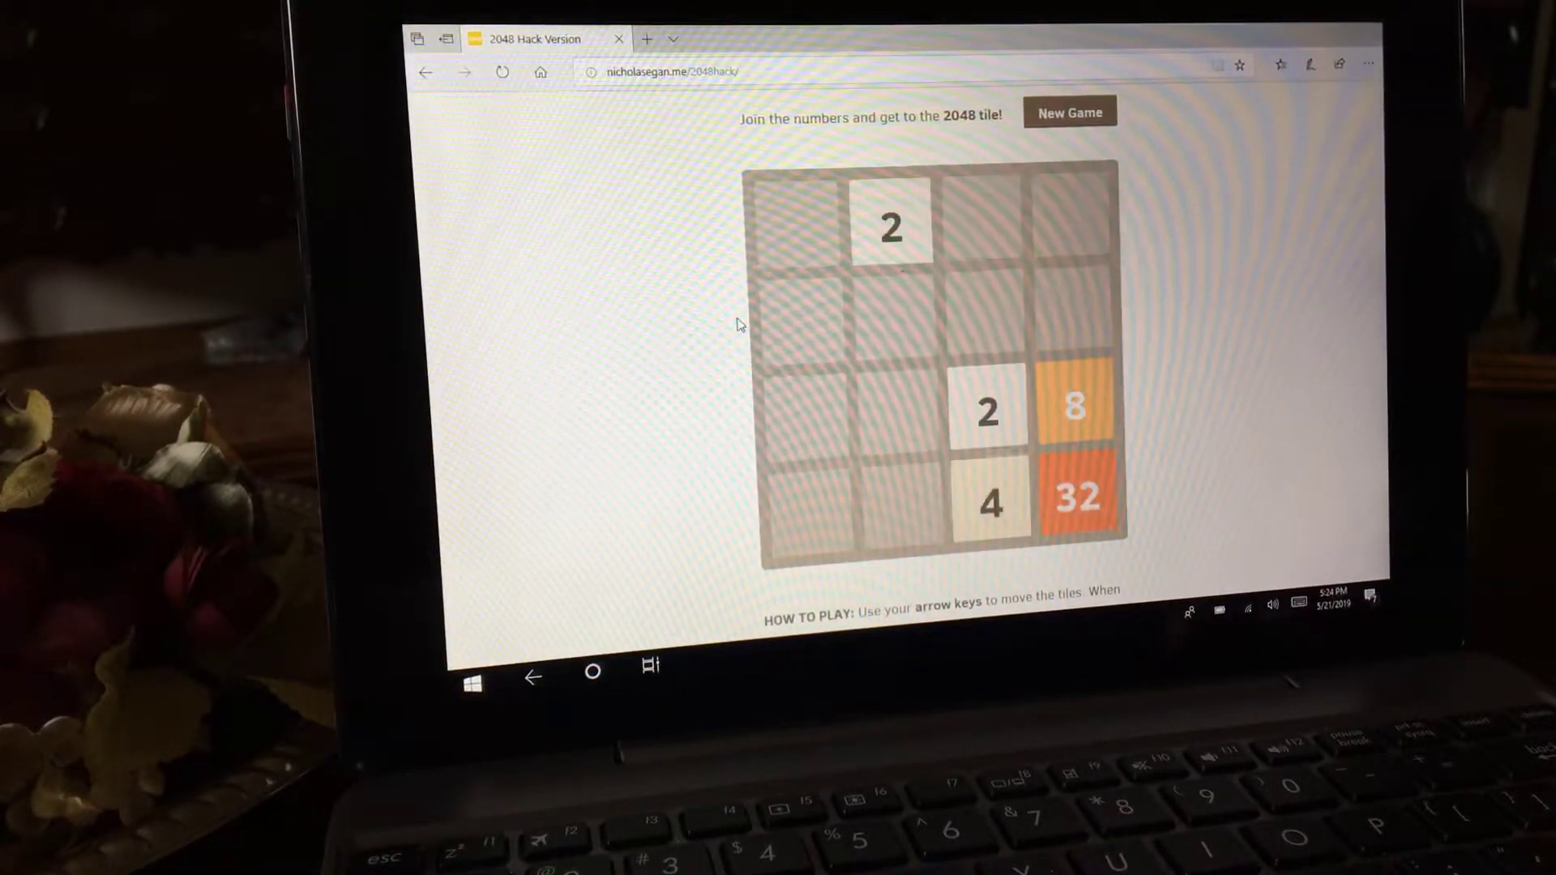
- Build a second 32 from 8s and 16s and merge the two 32s into a 64
key(right)
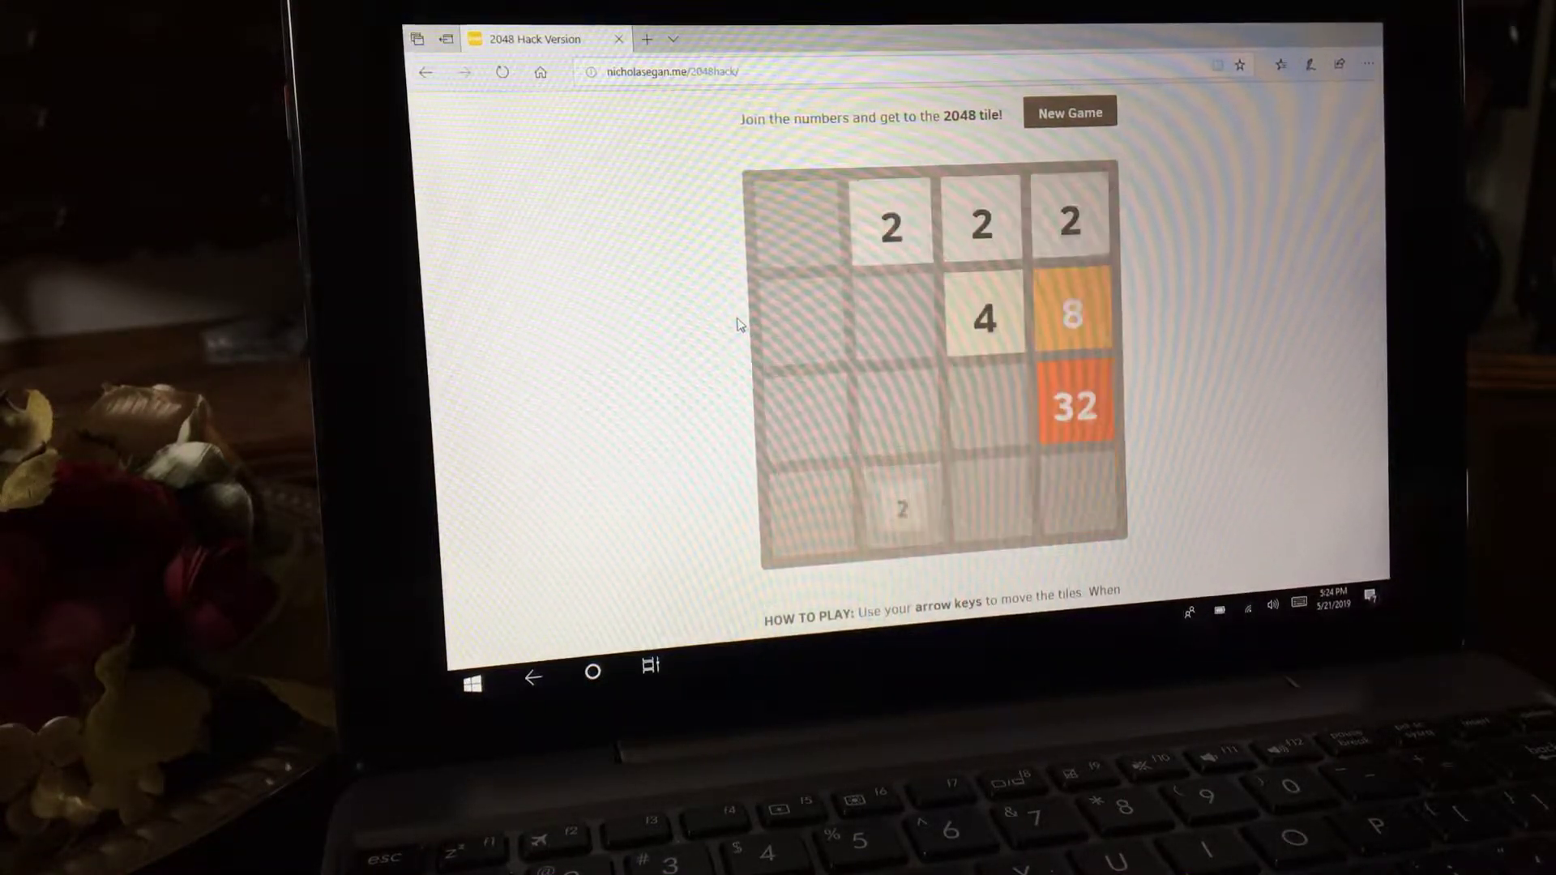
key(Right)
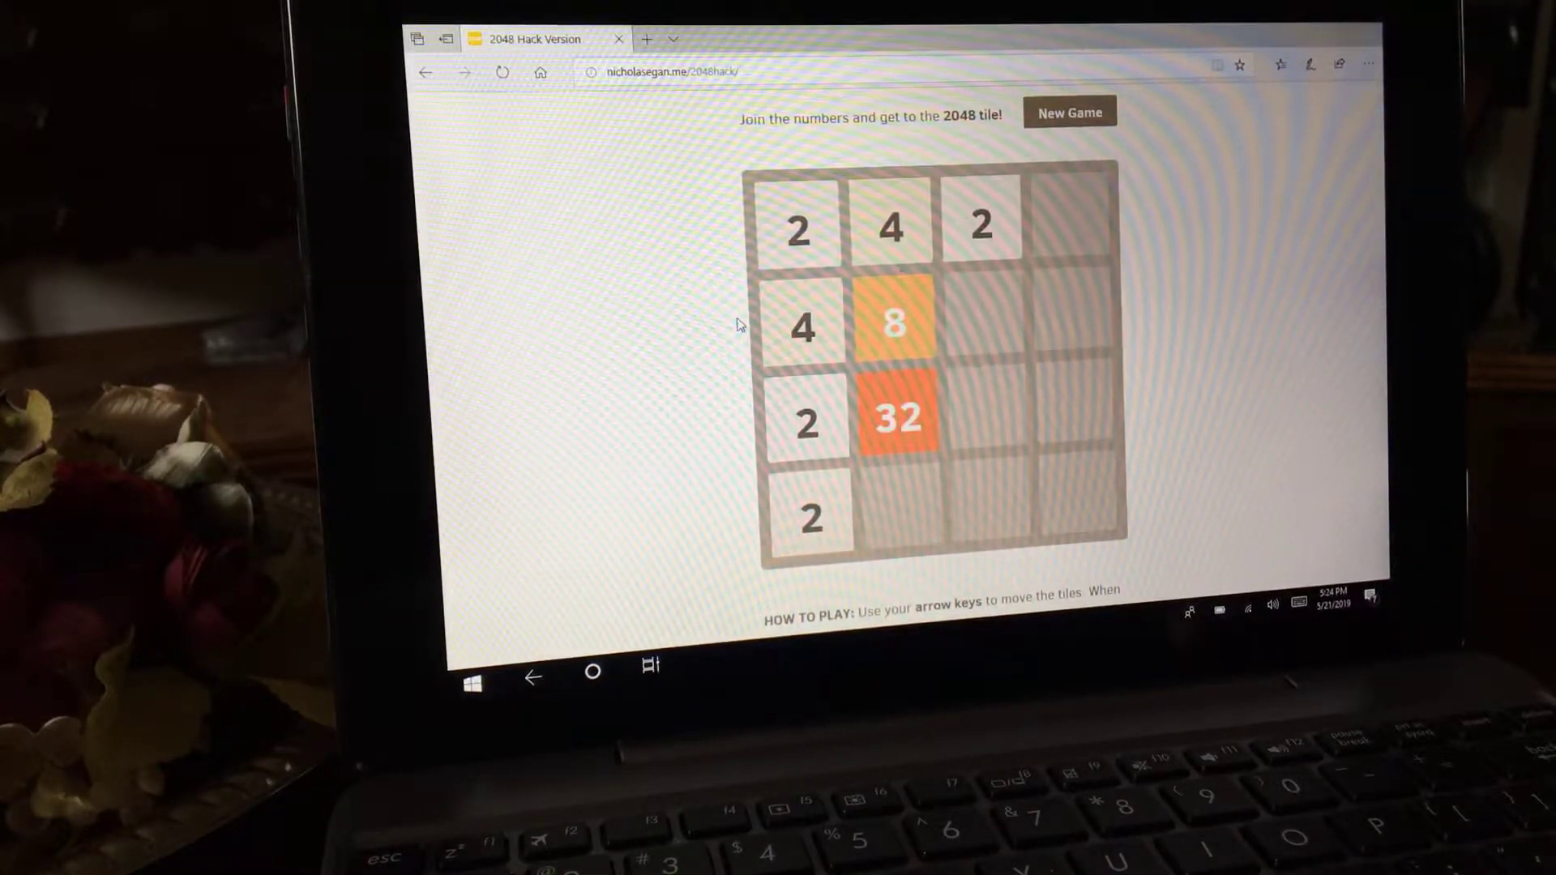
key(up)
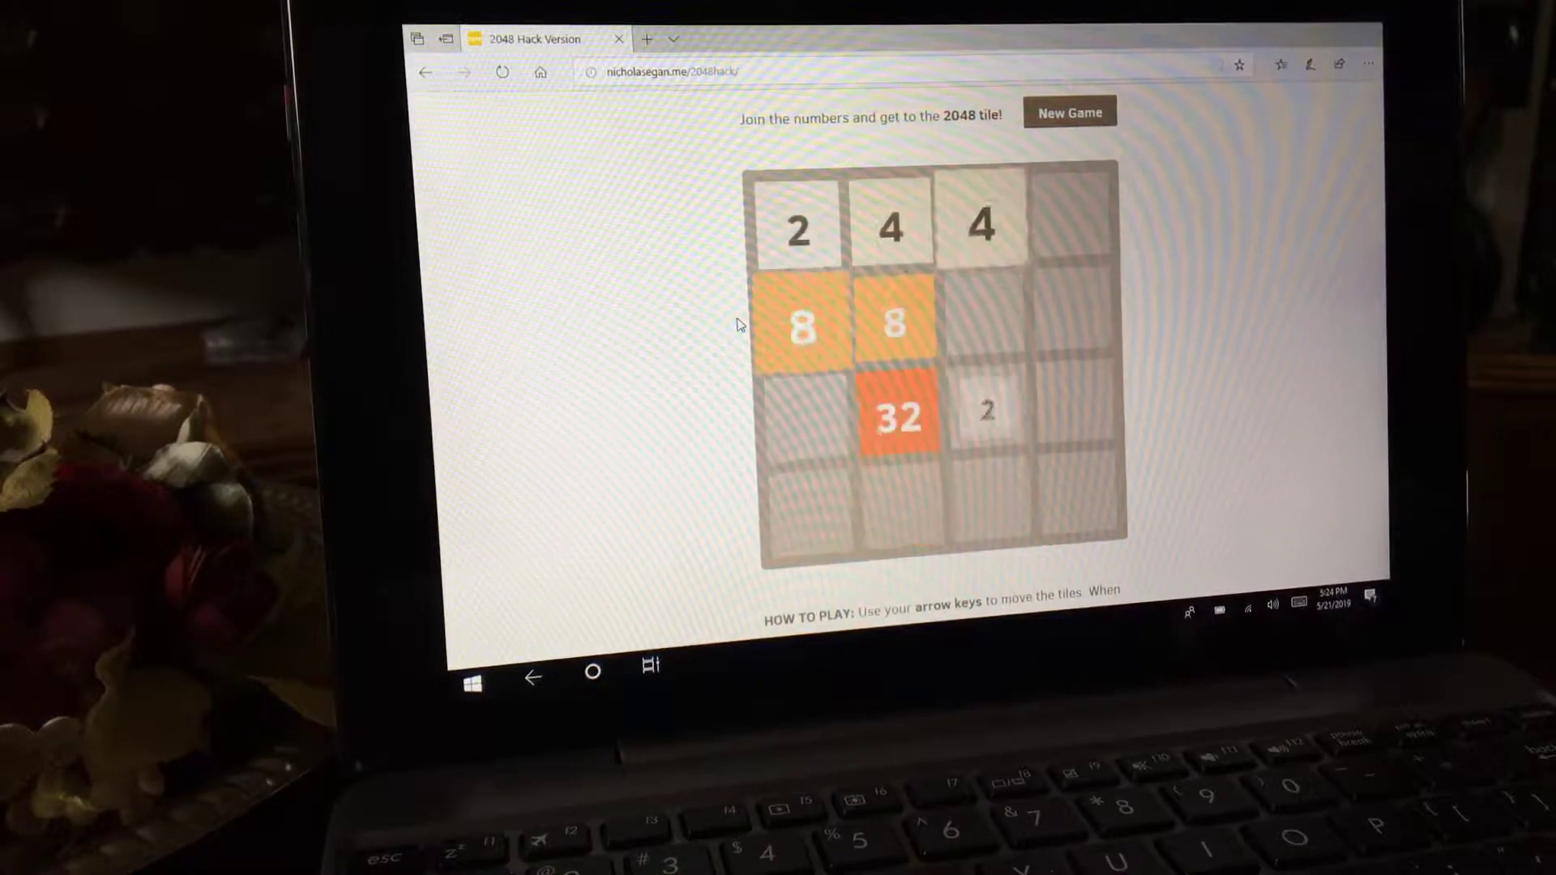
key(Right)
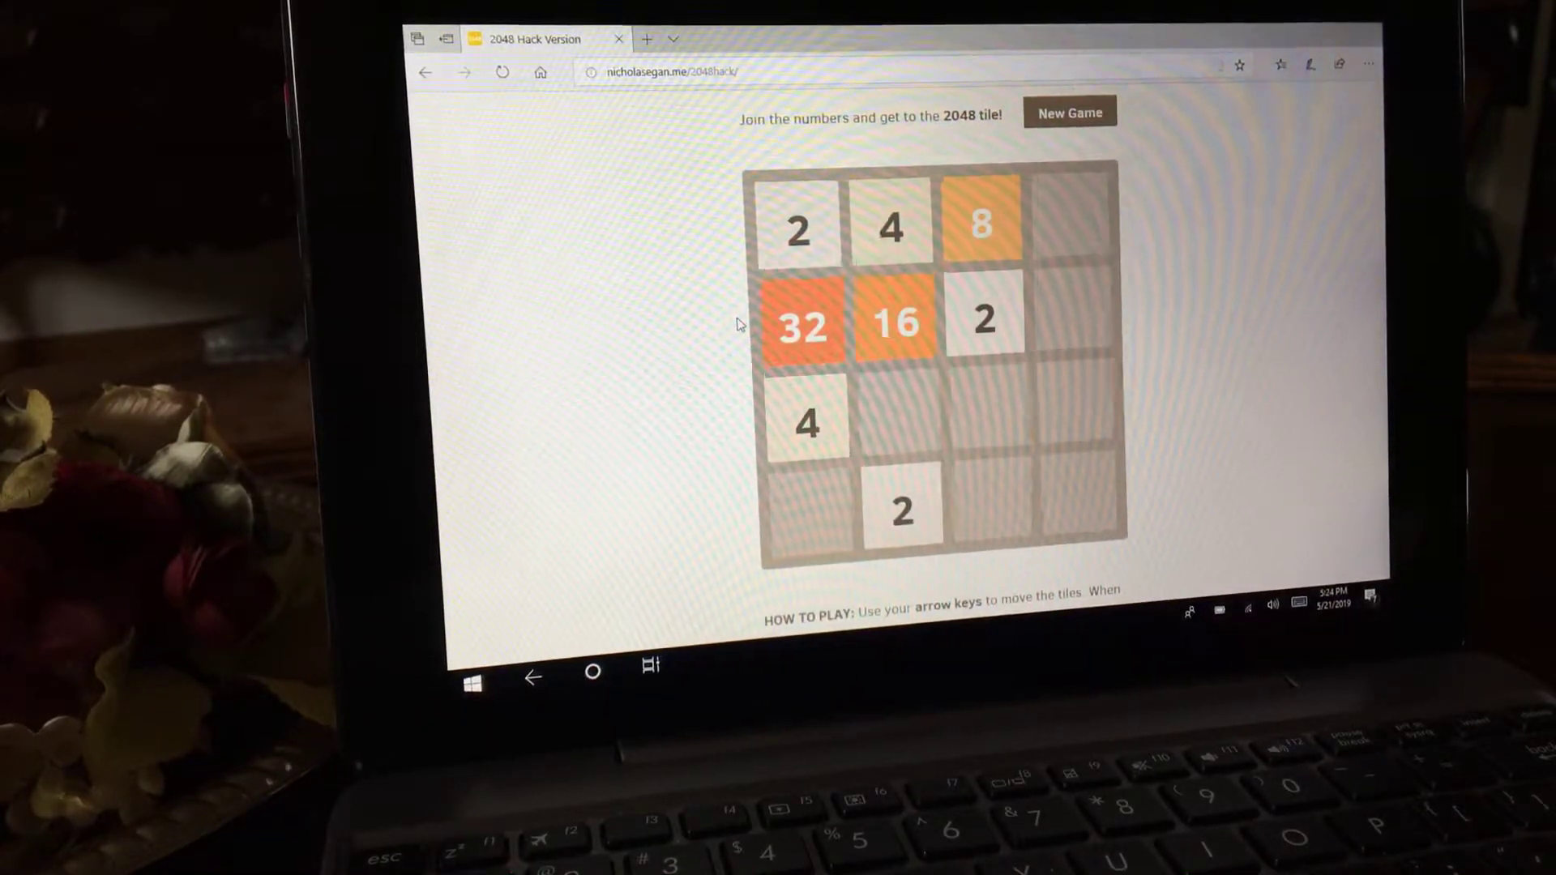
key(Right)
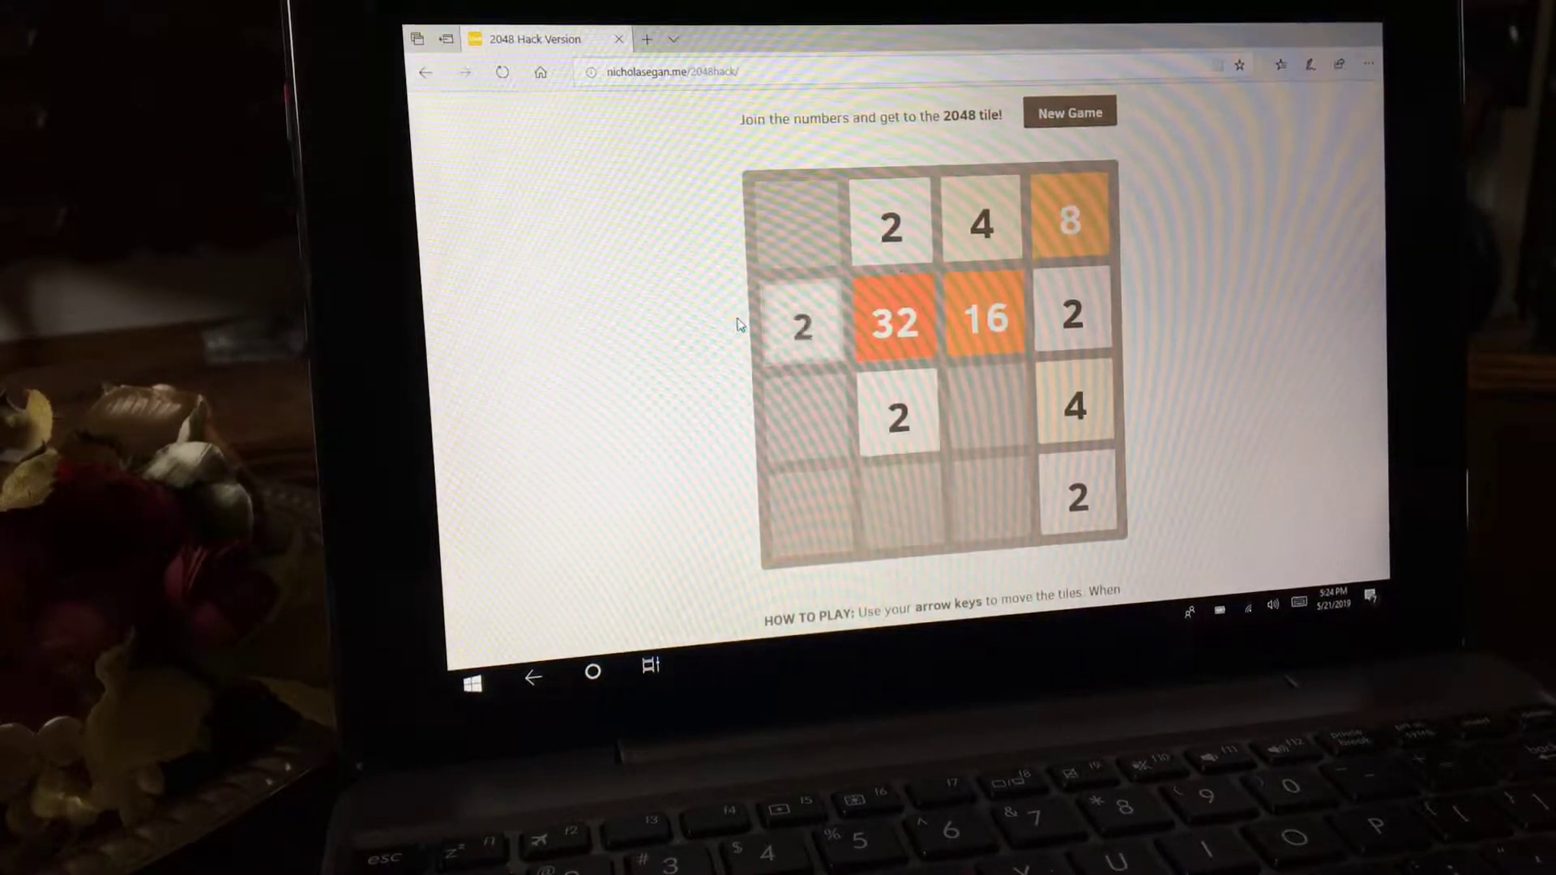
key(Down)
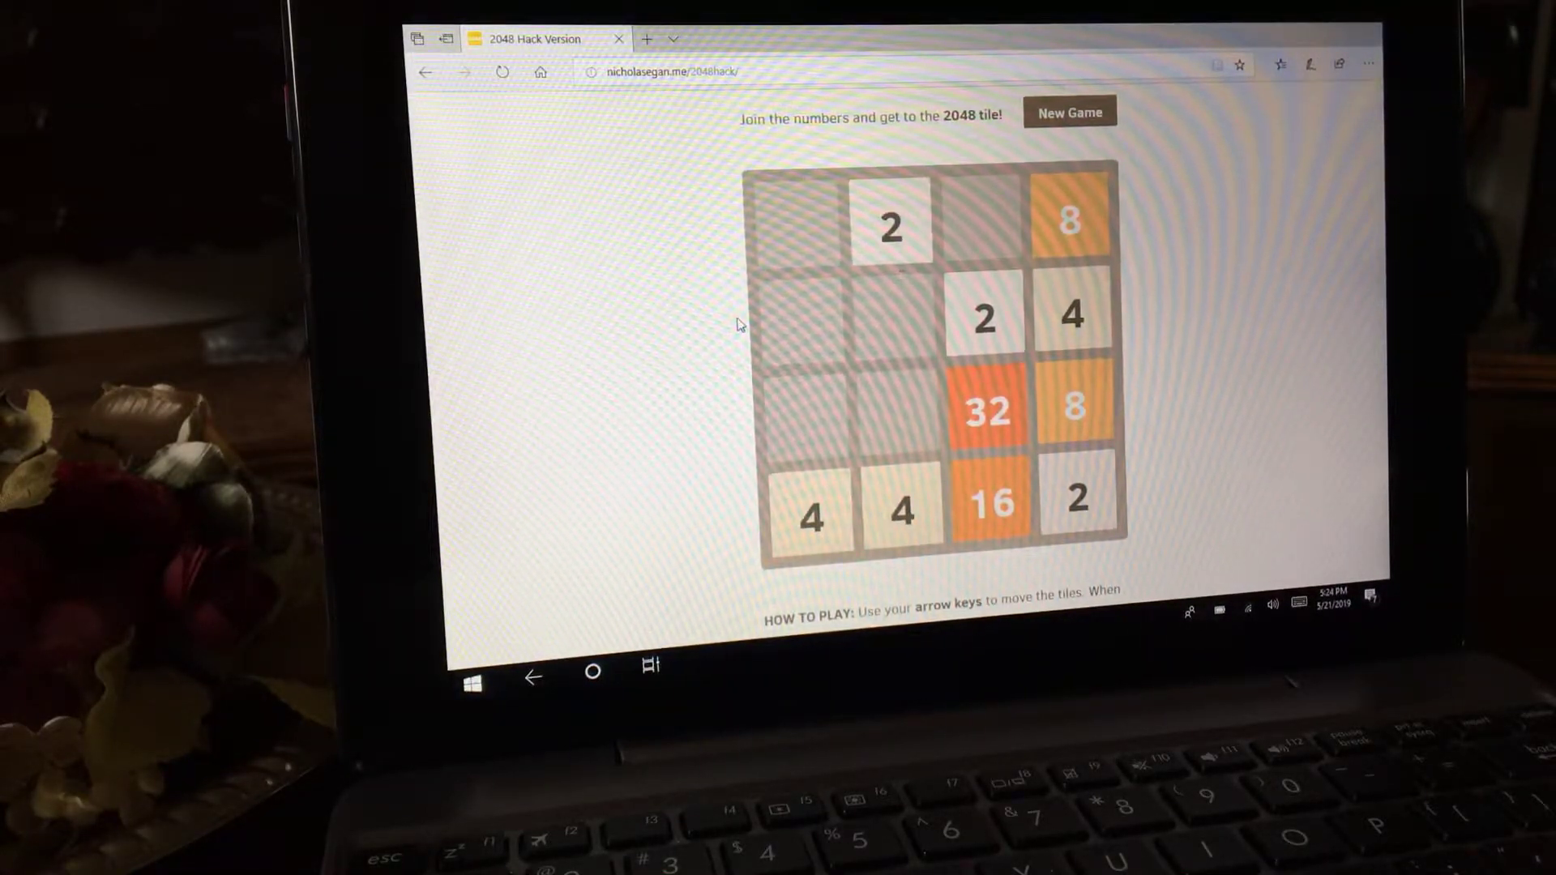
key(Up)
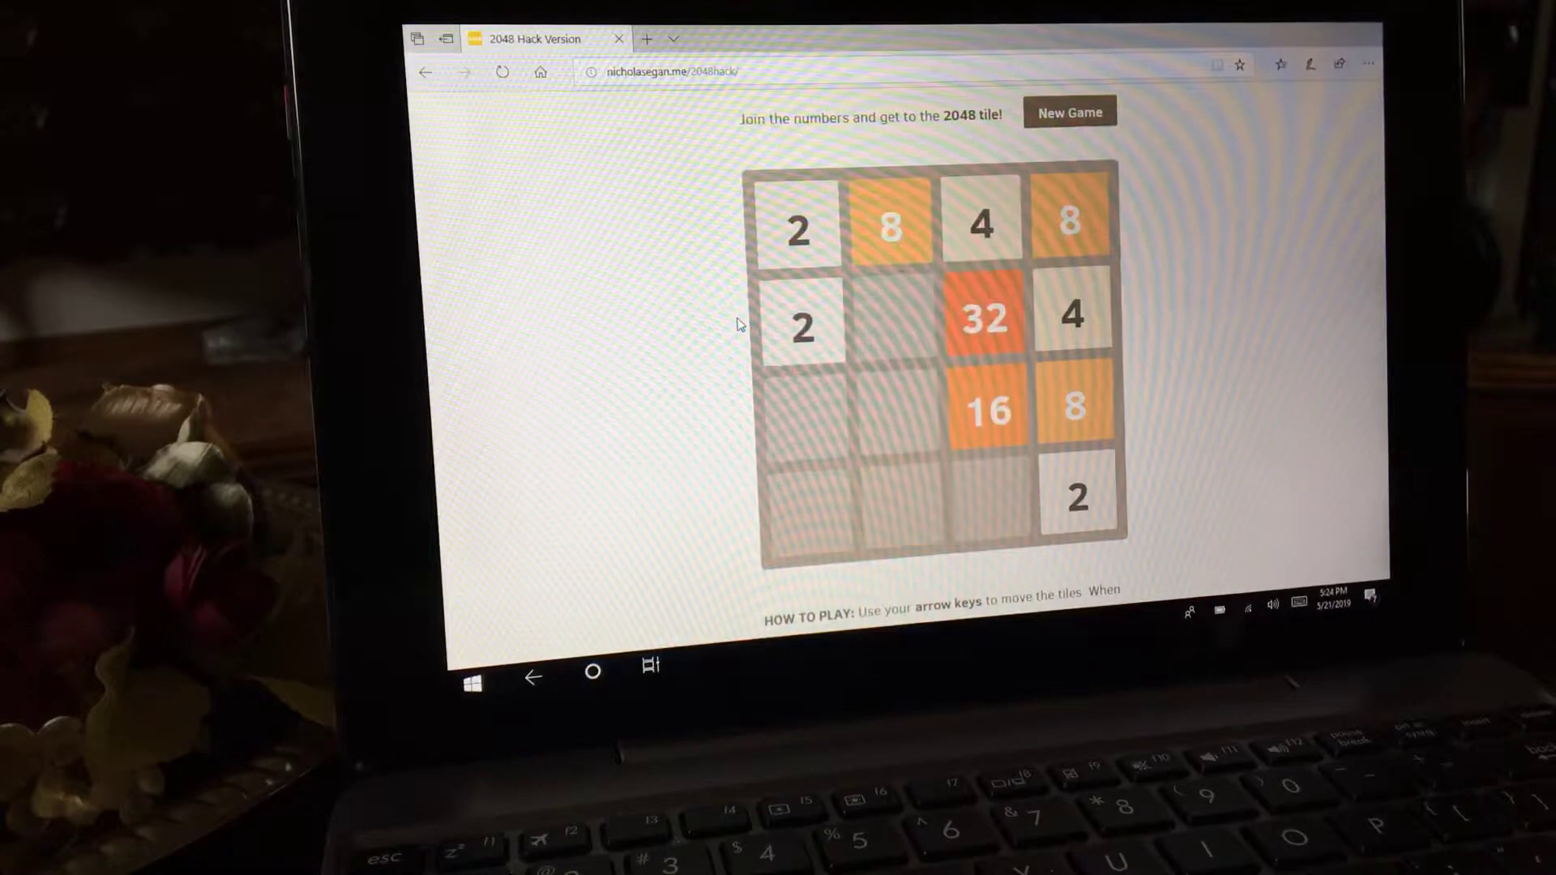
key(Down)
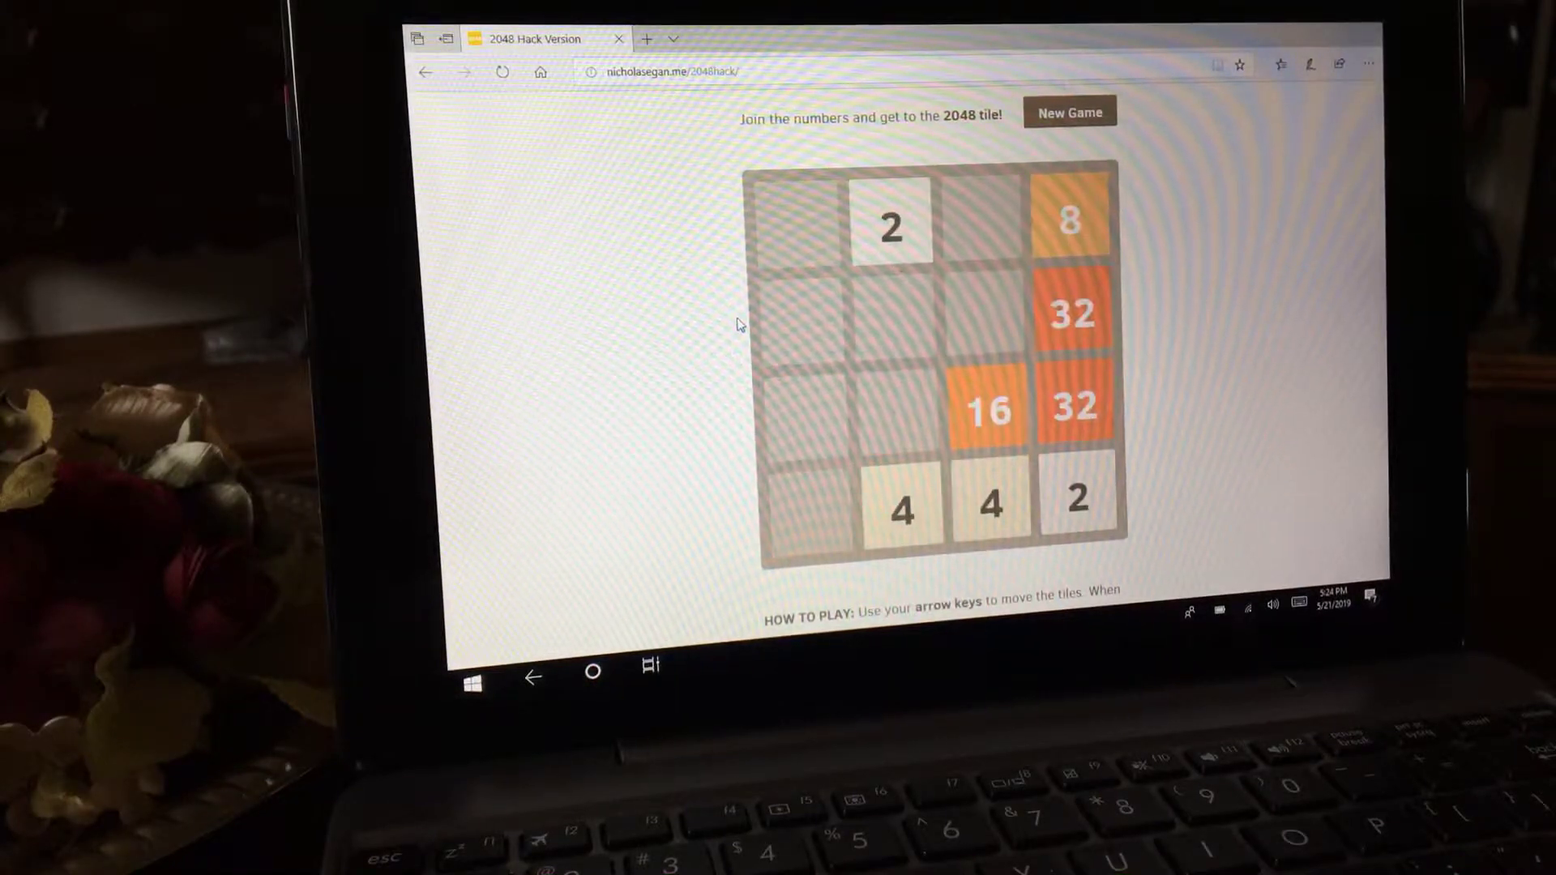
key(right)
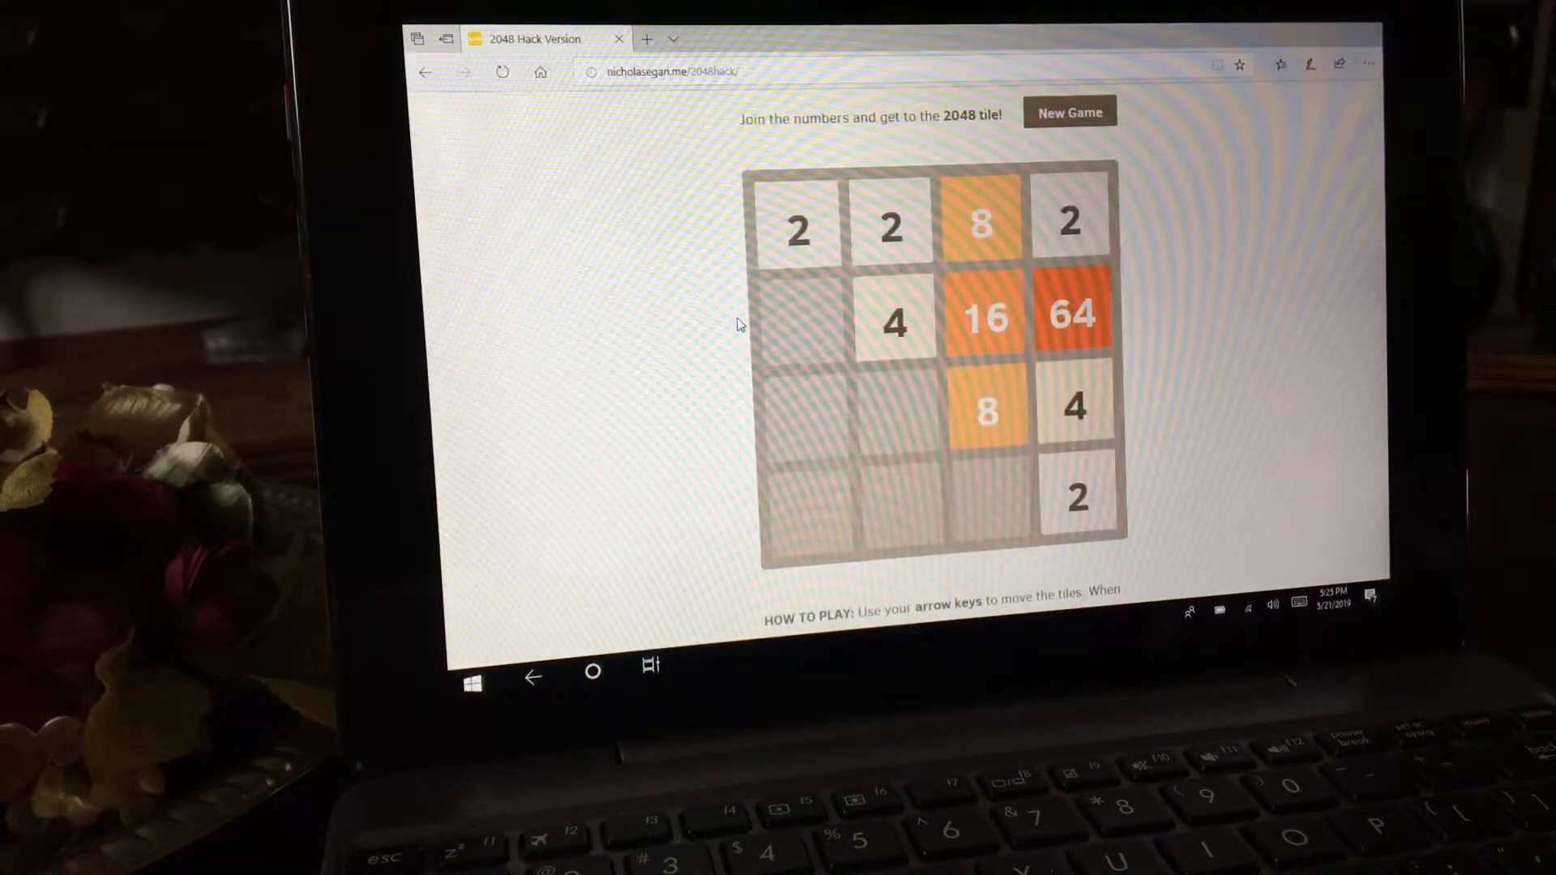
- Assemble another pair of 32s and merge them into a second 64 tile
key(Down)
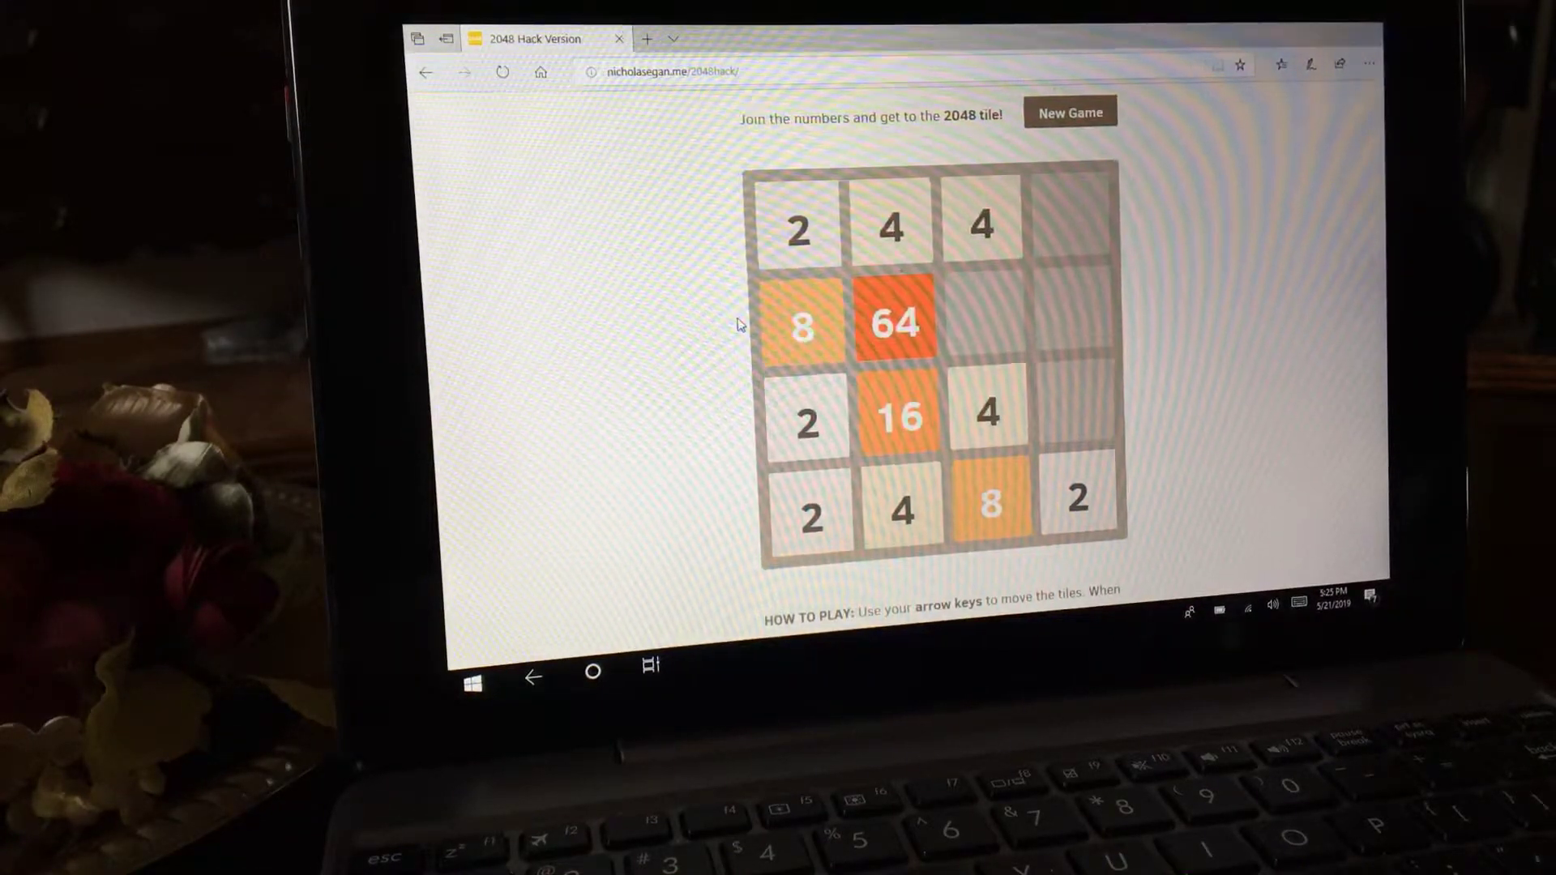
key(Right)
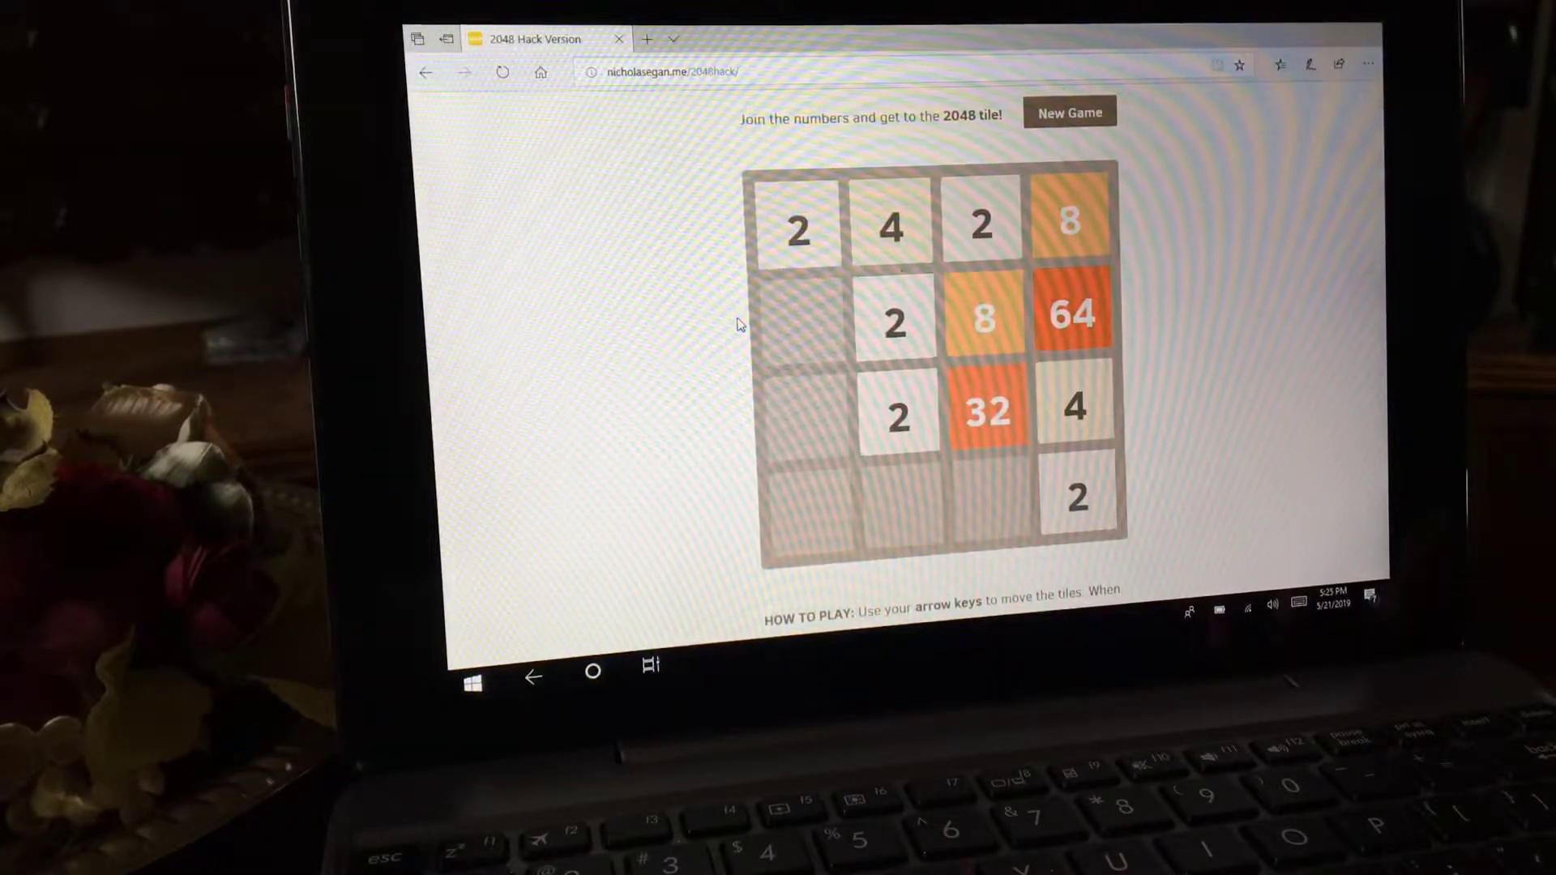
key(Down)
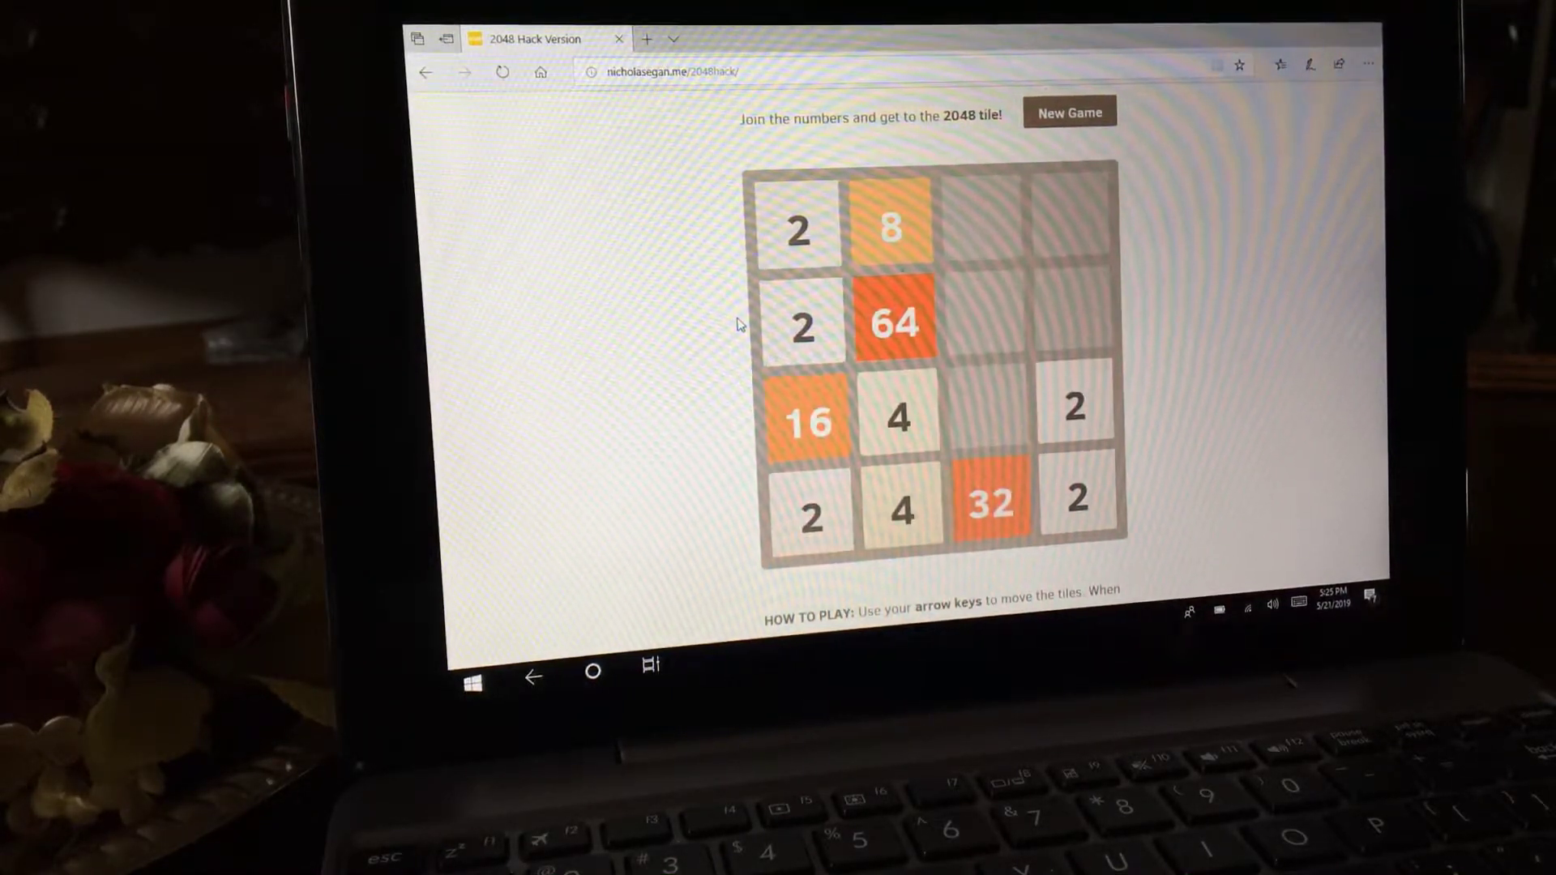
key(up)
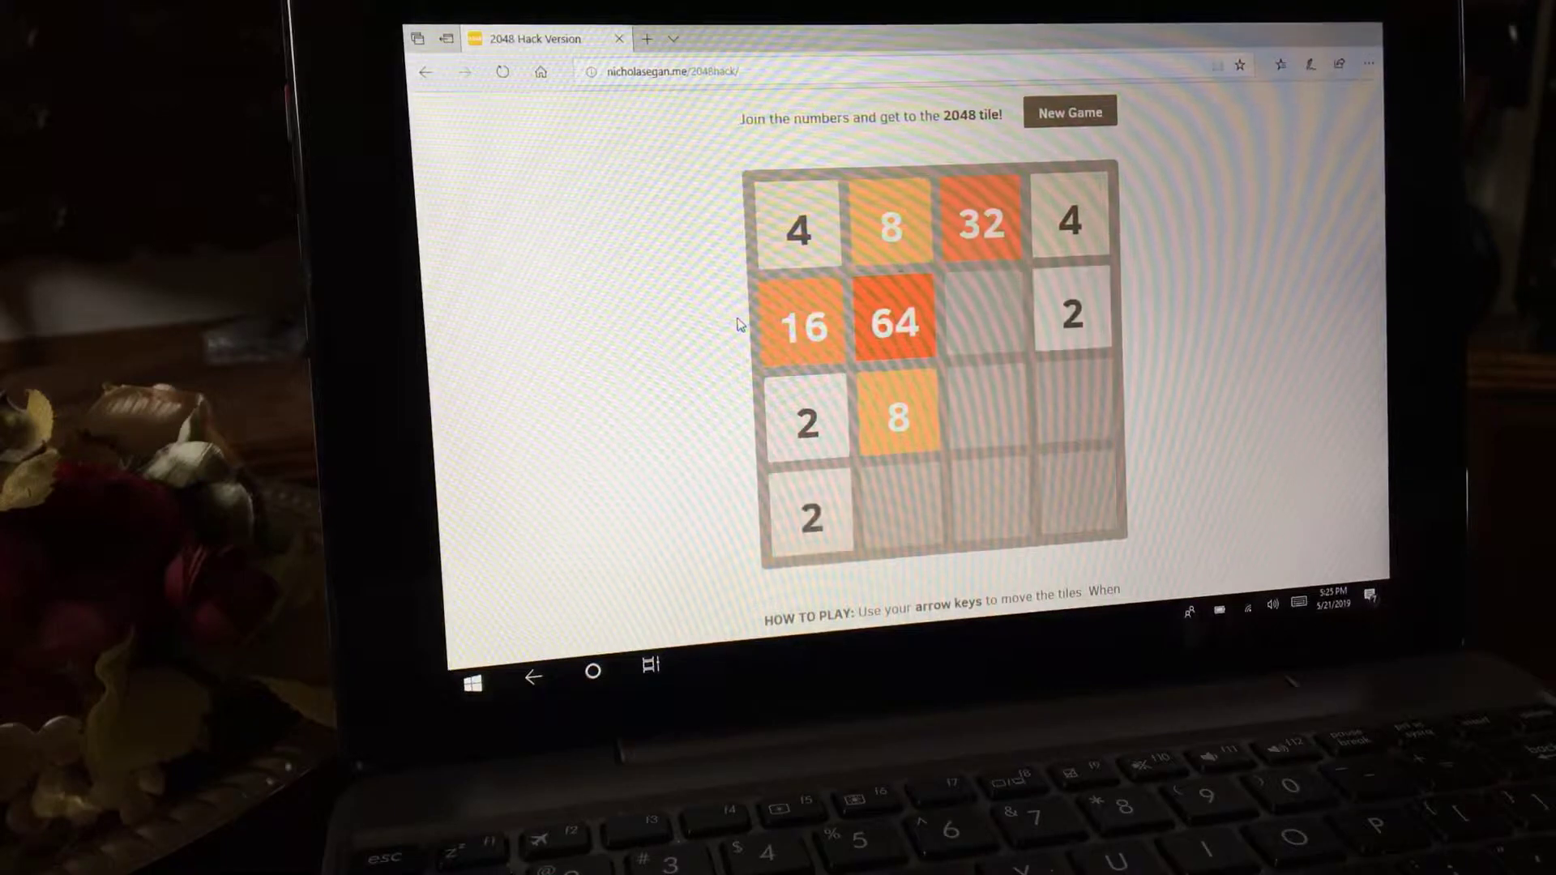
key(Down)
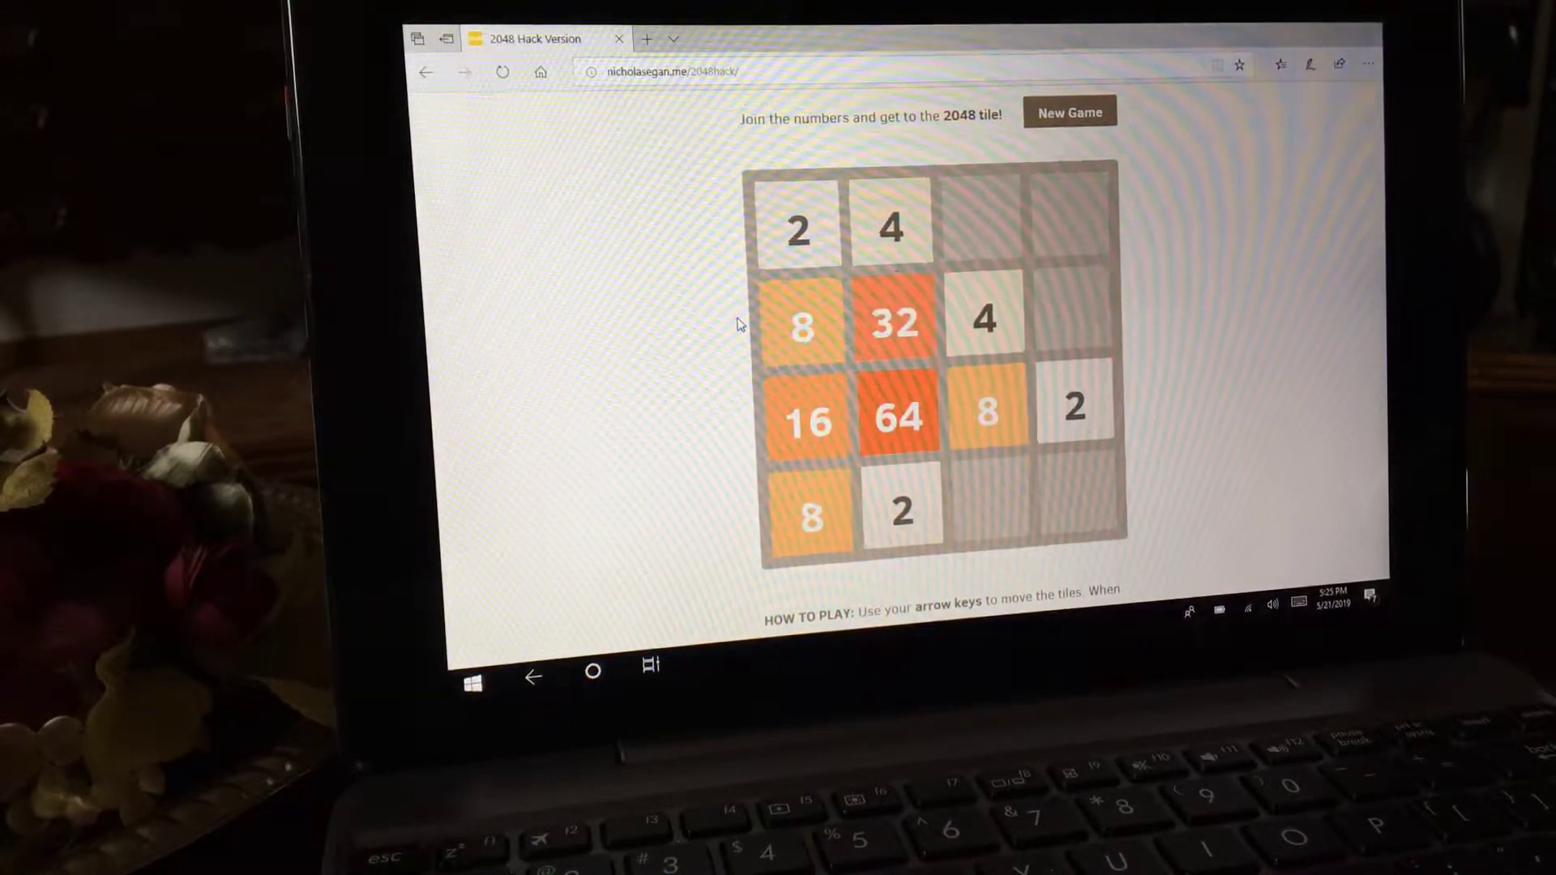
key(Down)
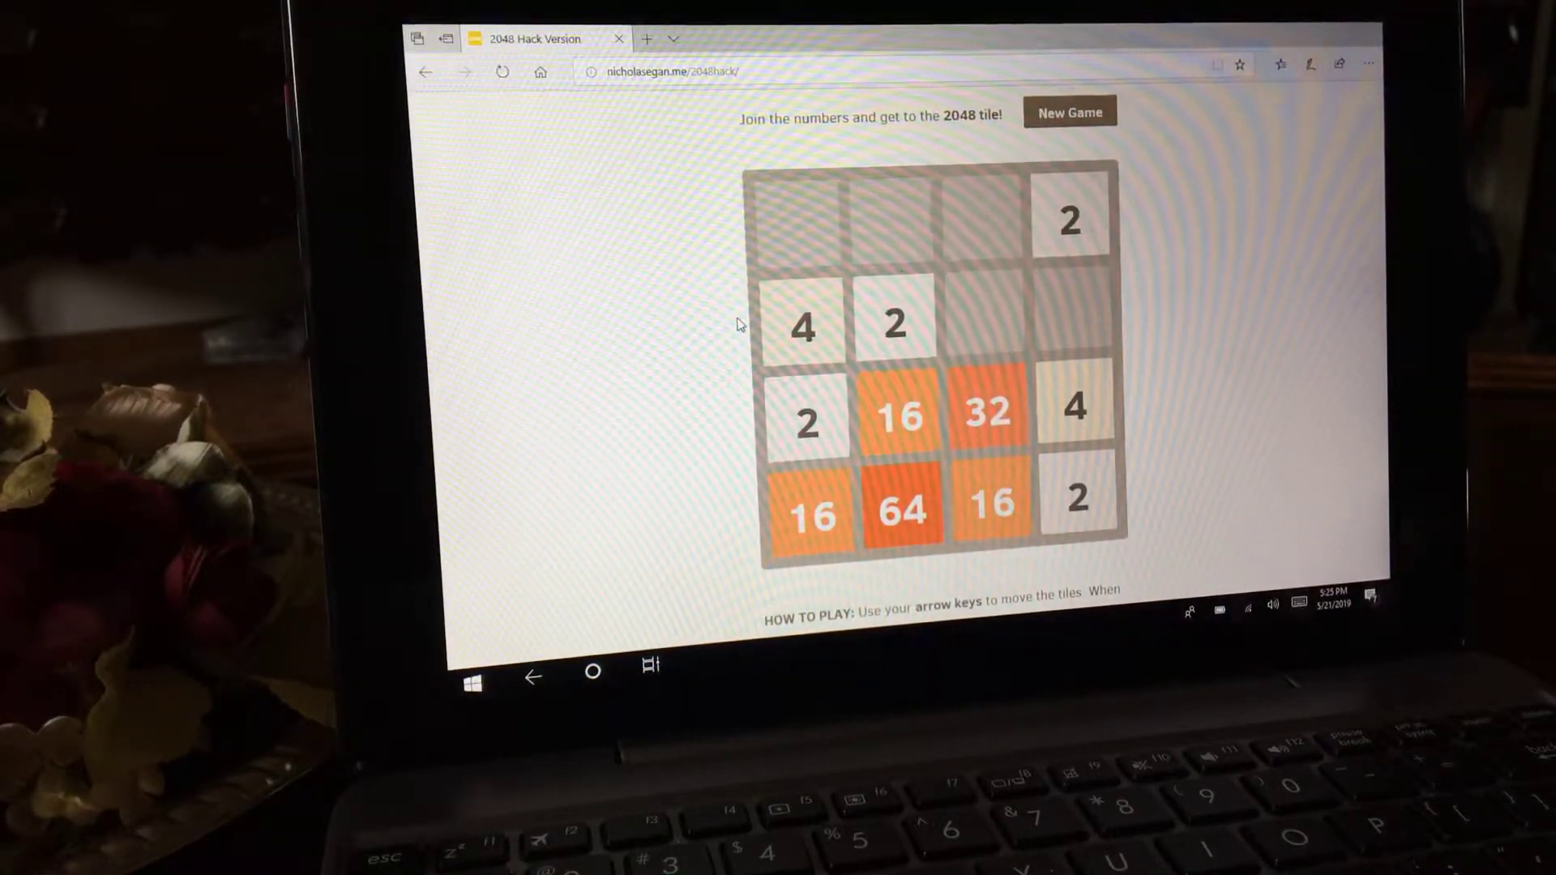
key(Up)
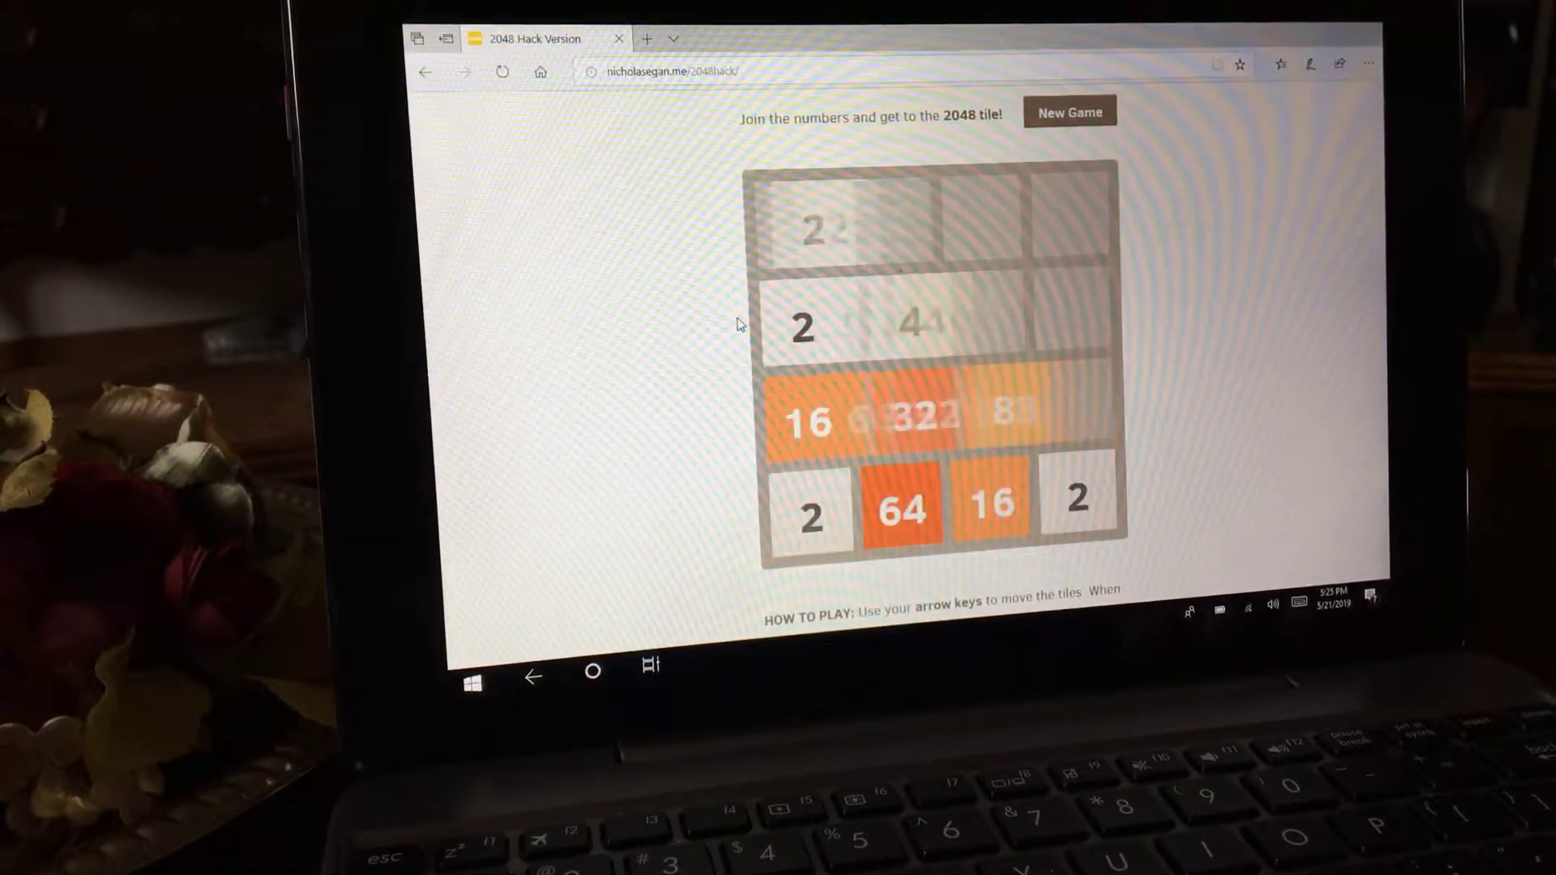
key(Right)
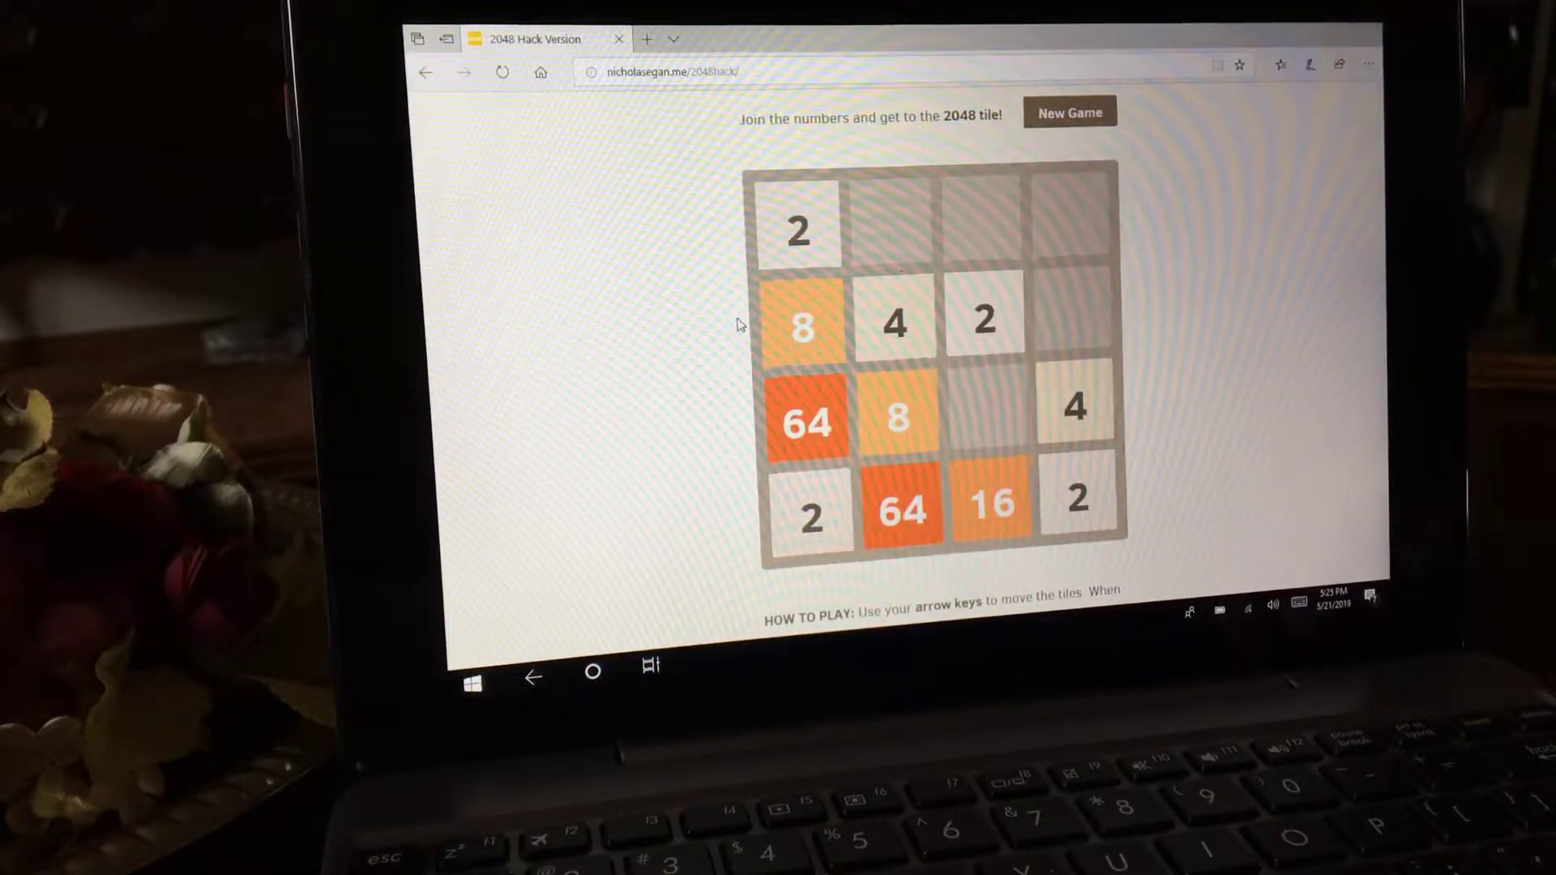
- Merge the two 64s into a 128, then combine two 32s into a new 64
key(Right)
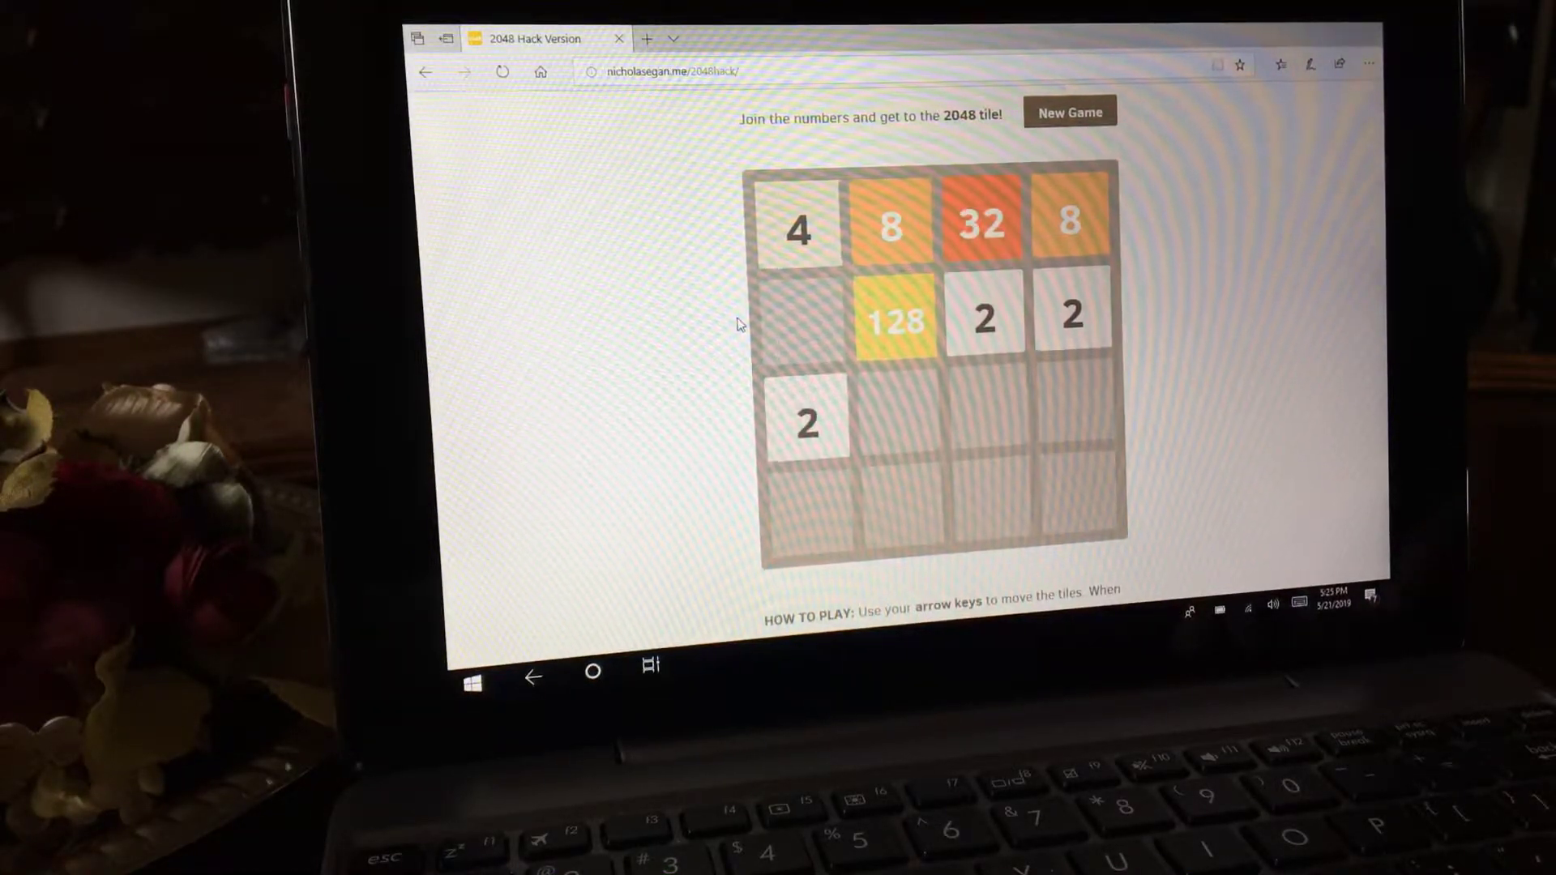
key(Right)
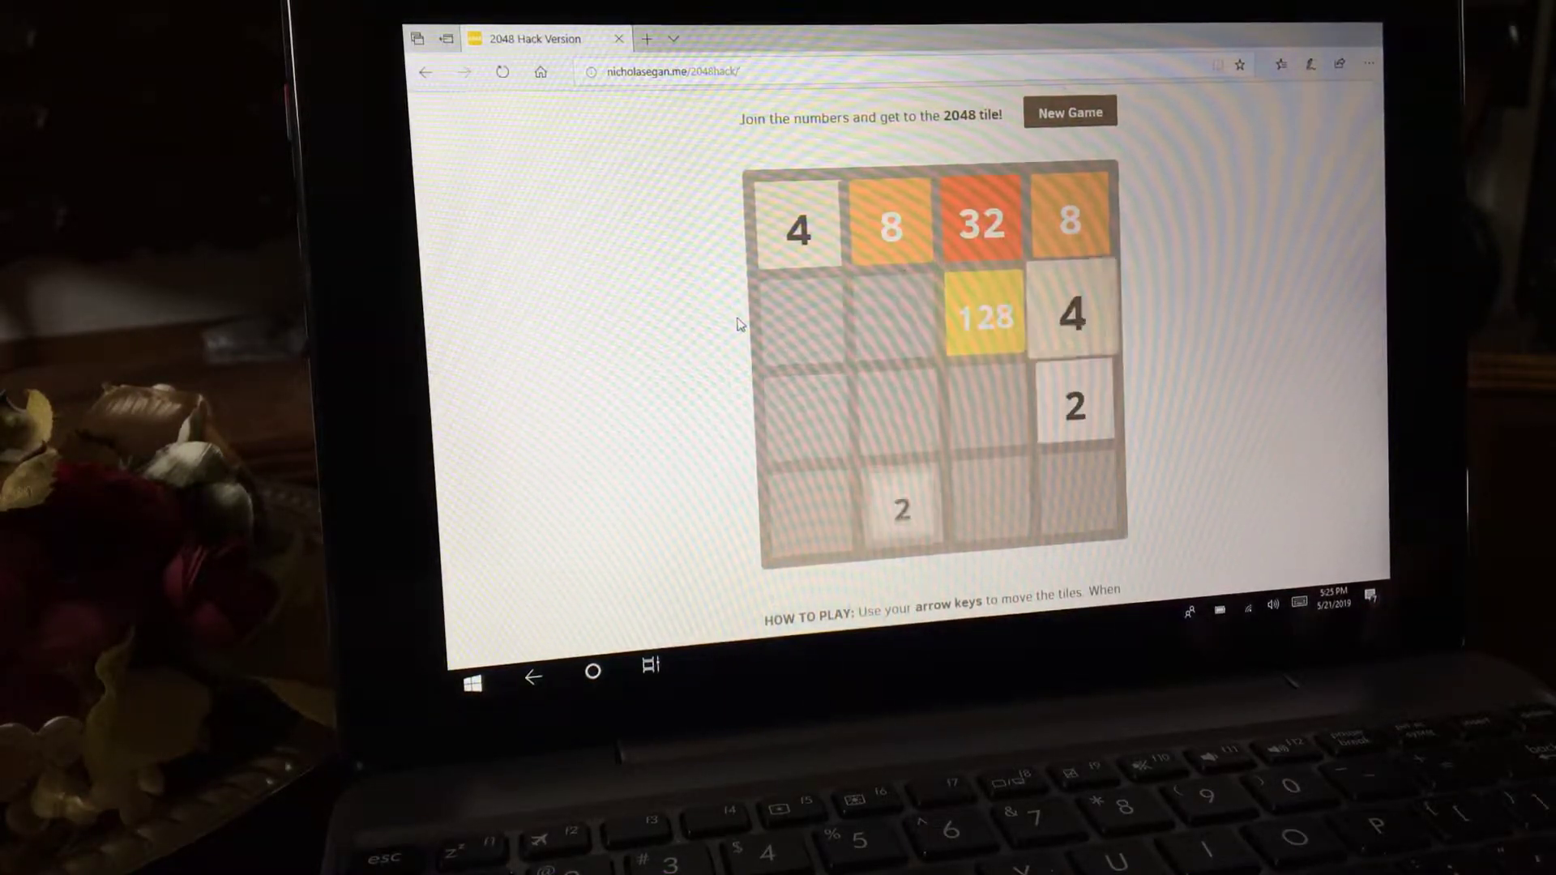
key(Down)
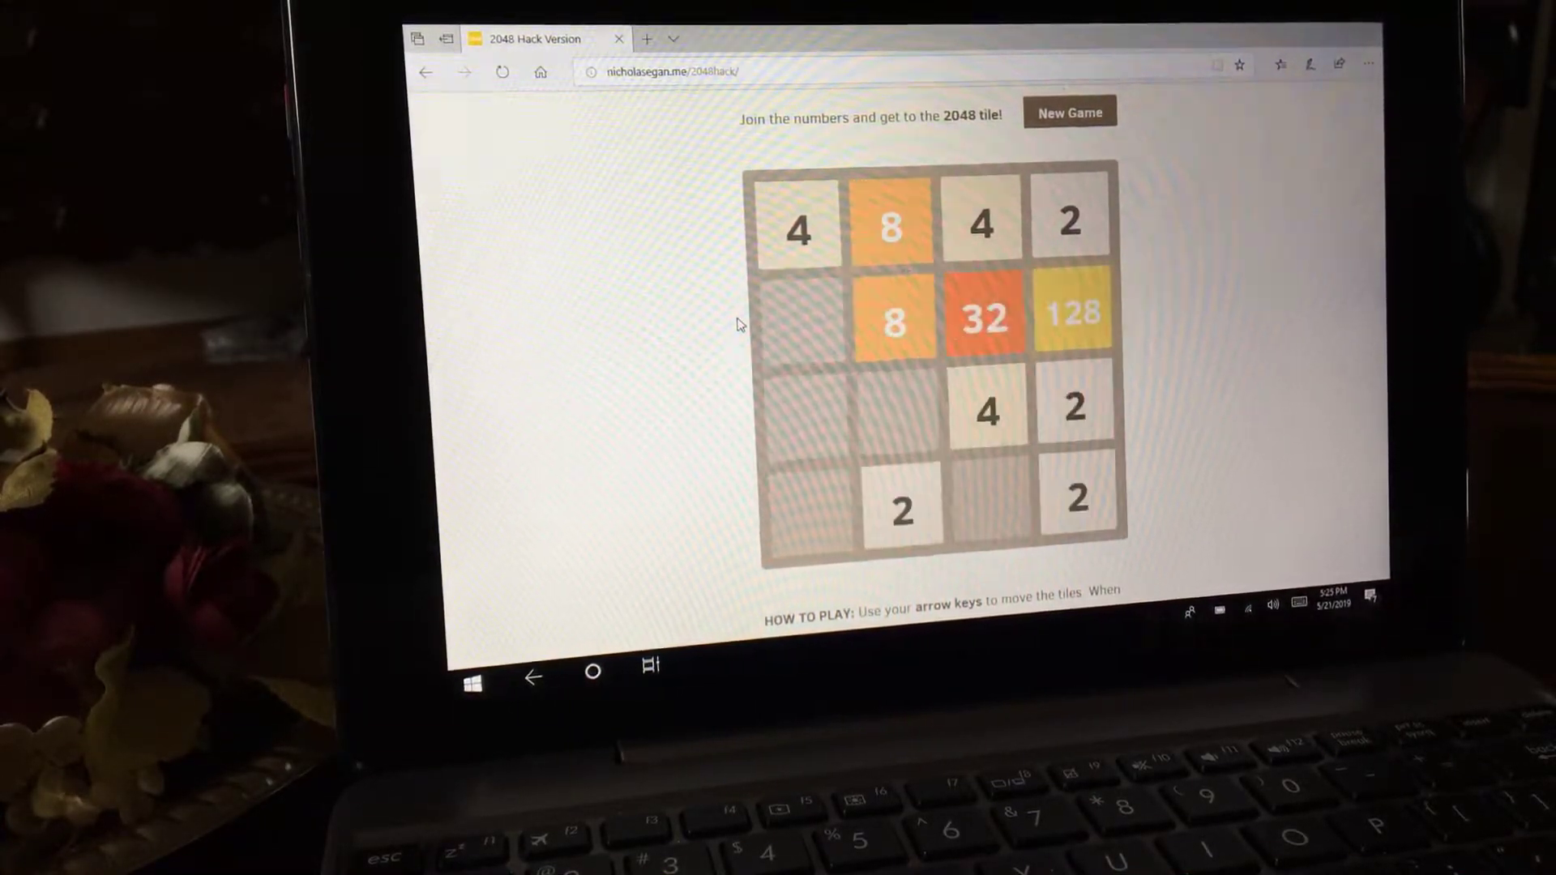
key(Left)
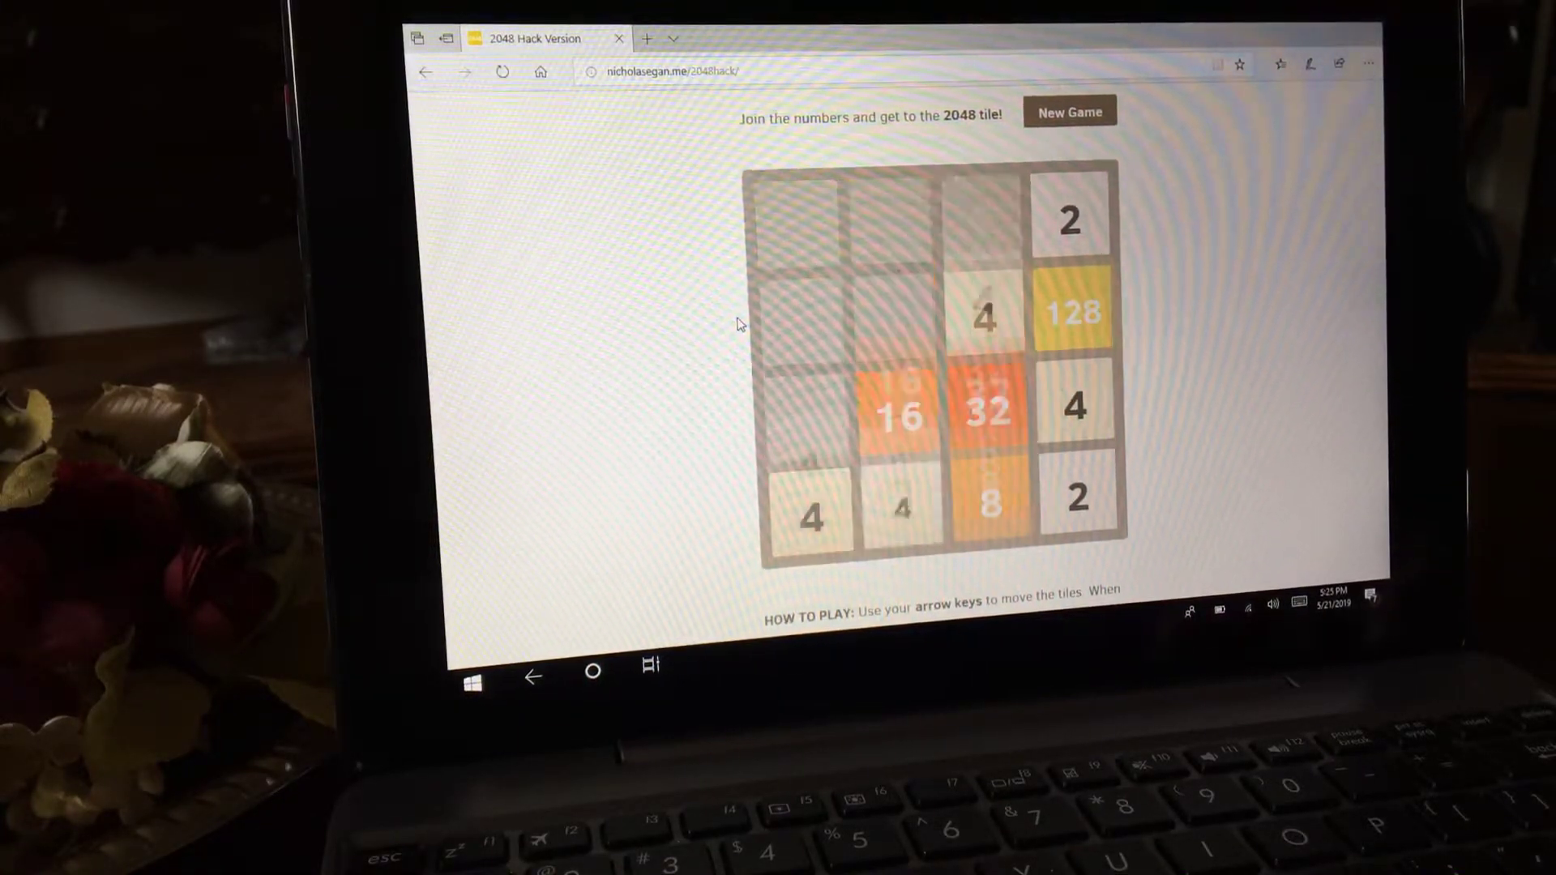
key(Left)
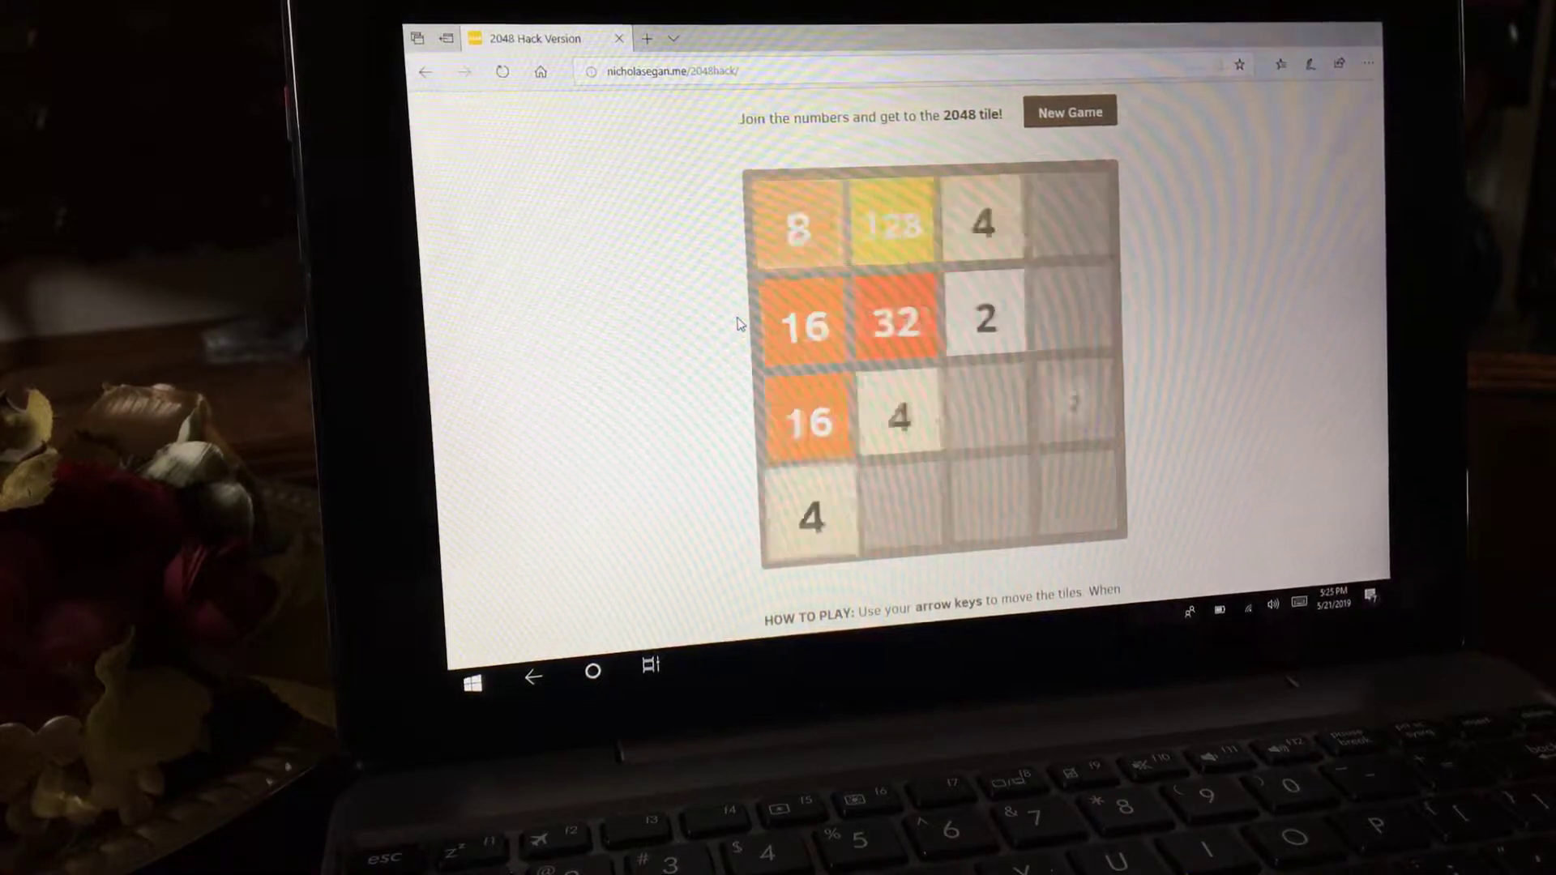
key(Right)
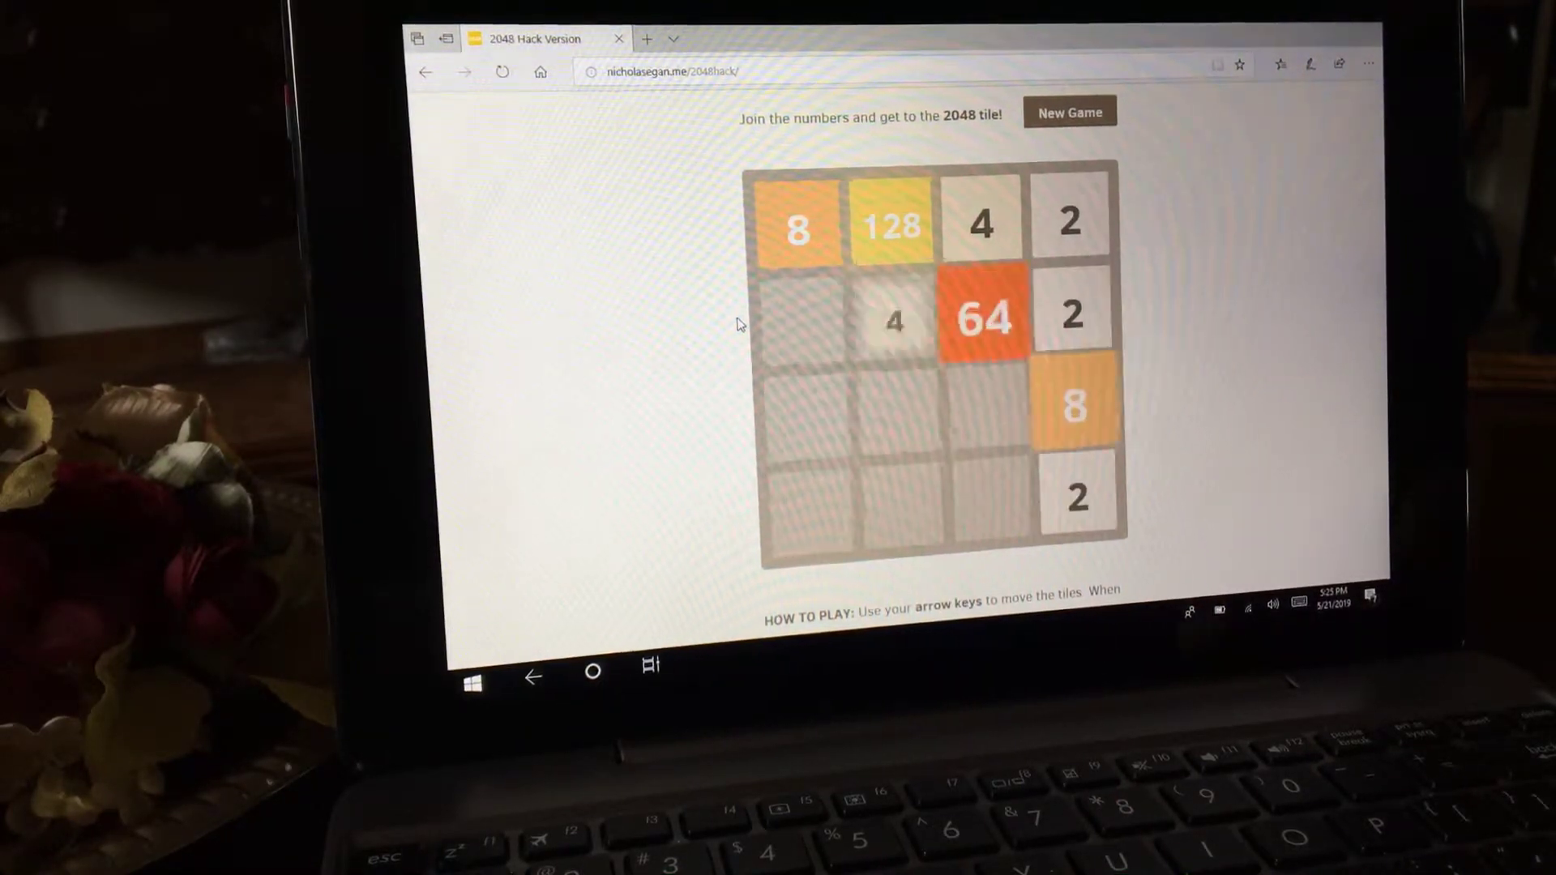
key(Down)
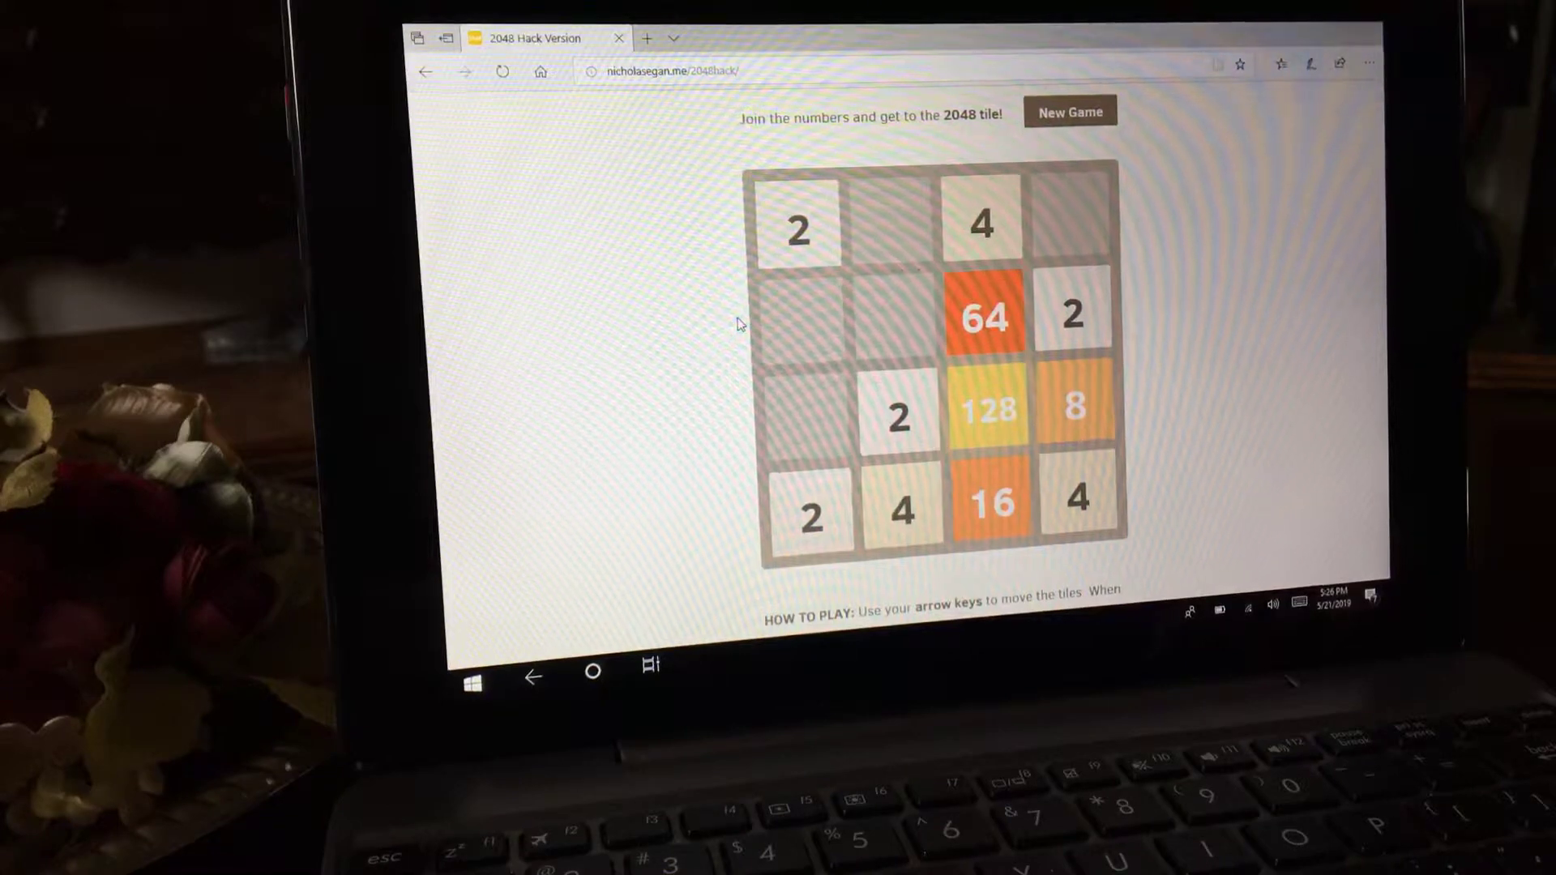
- Keep merging pairs of 2s and 8s to build toward a second 64 beside the 128
key(Left)
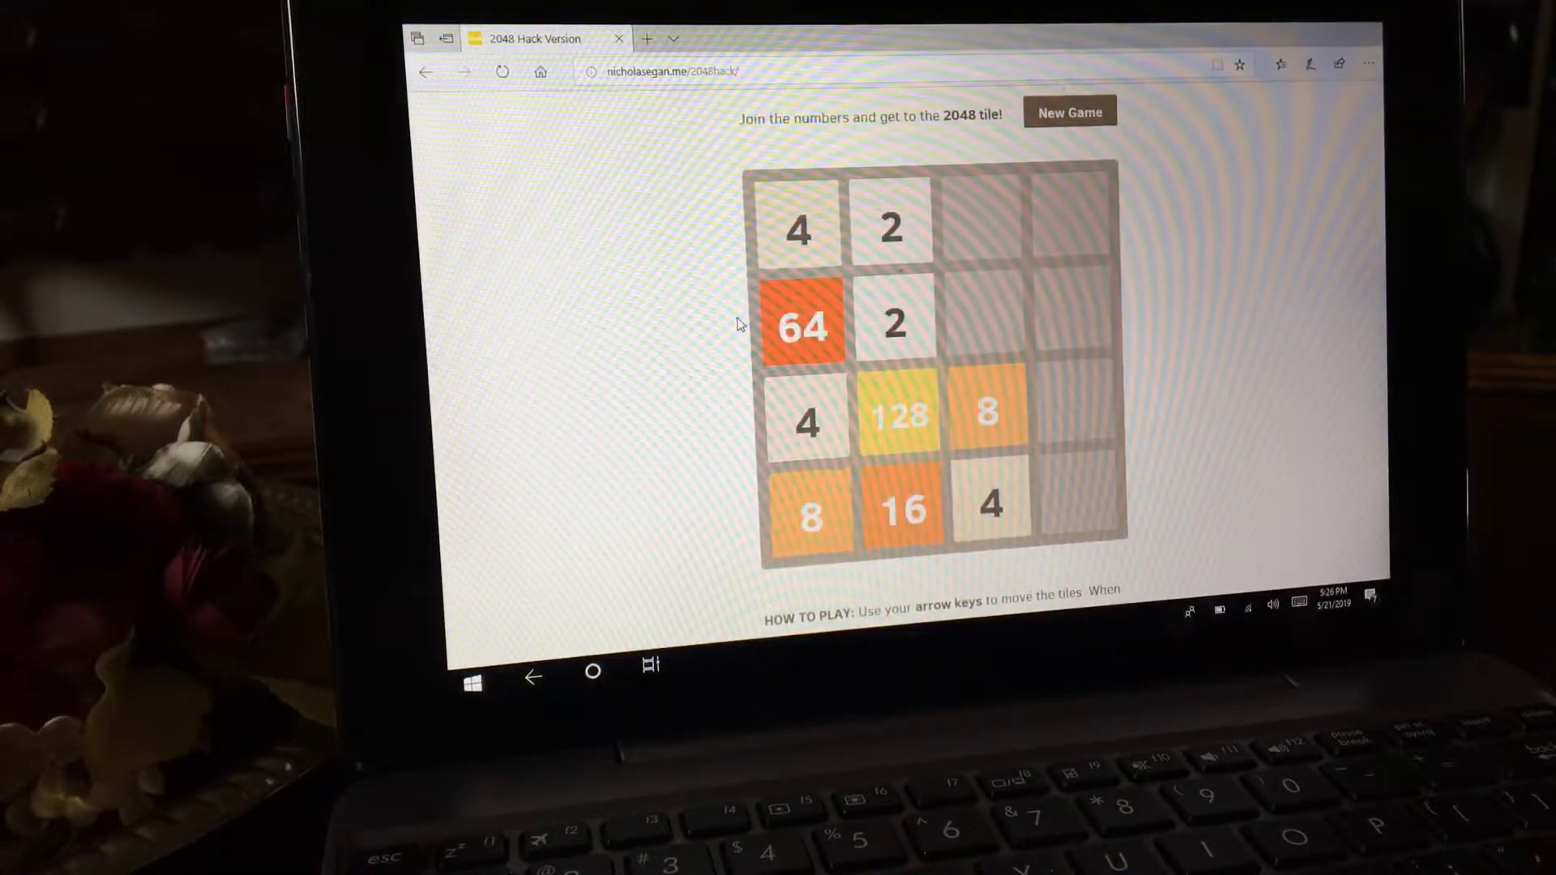
key(right)
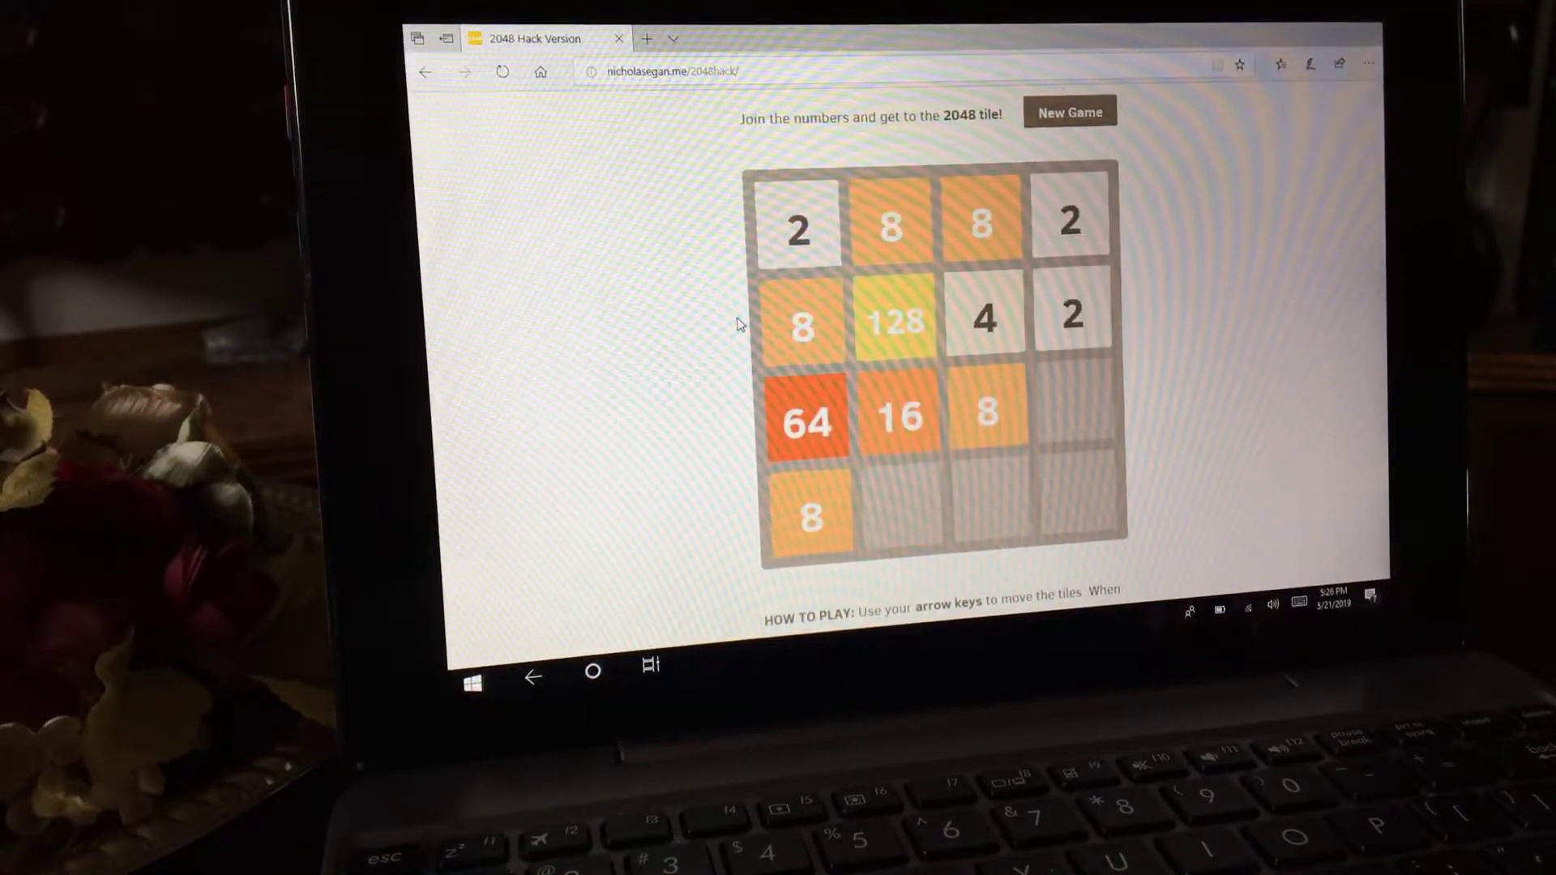
key(Down)
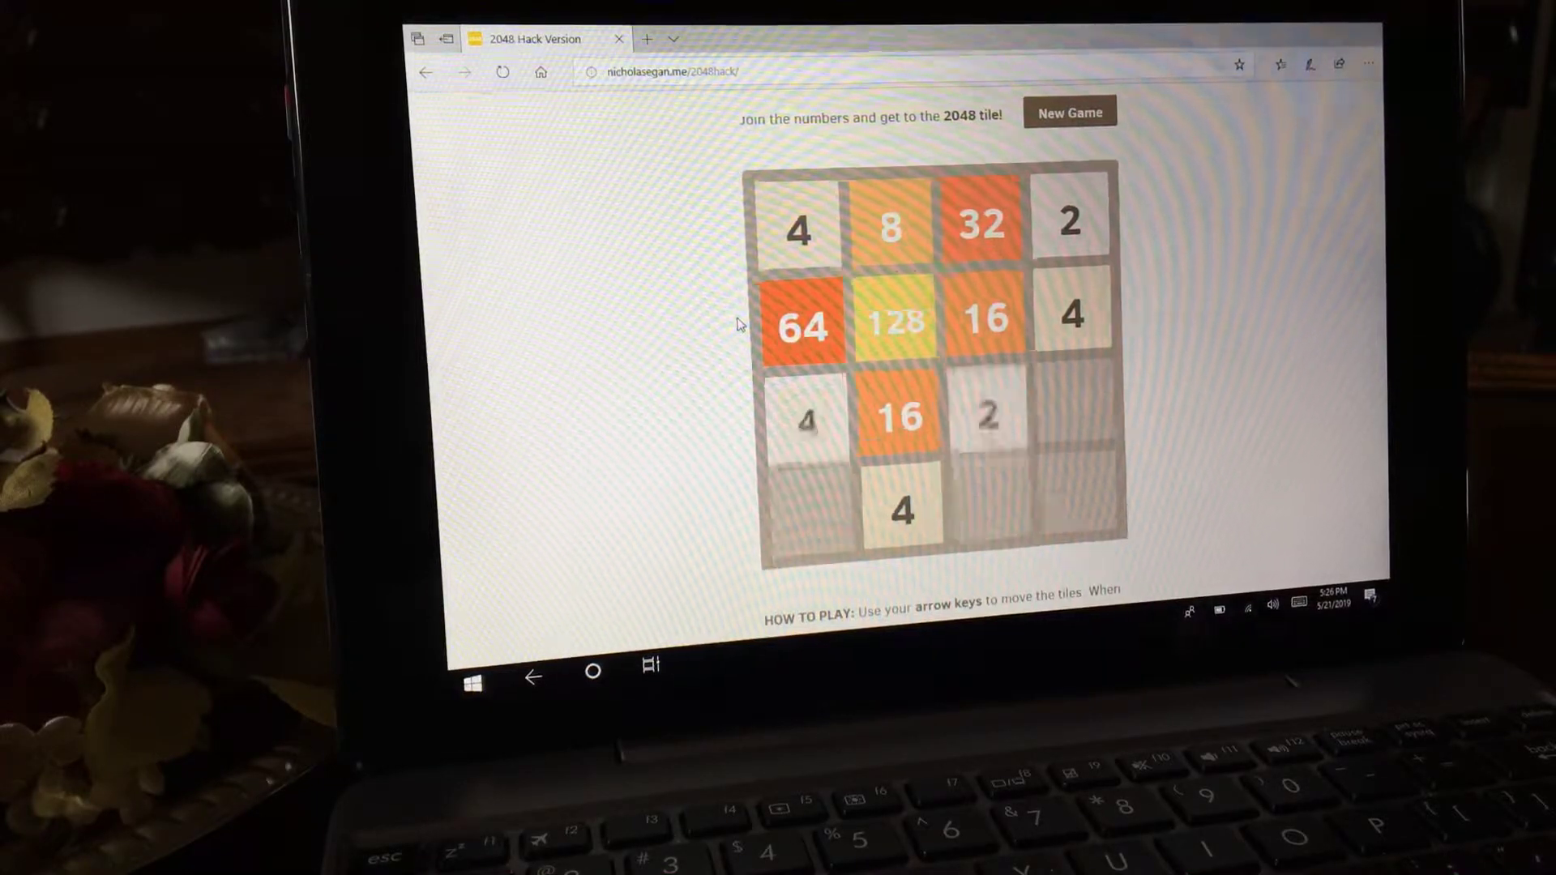
key(Down)
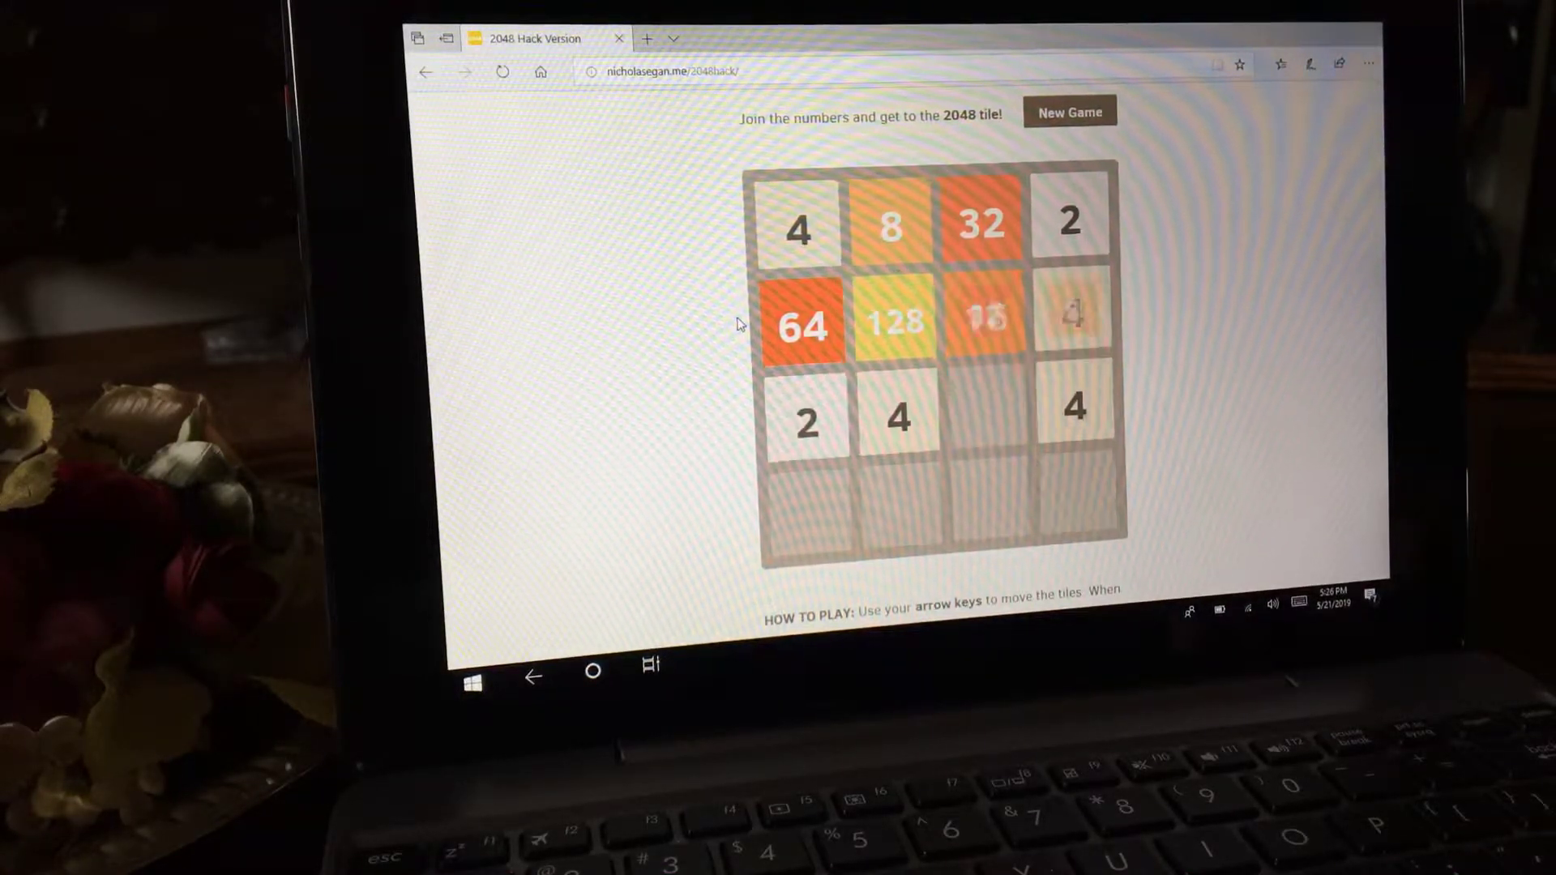
key(Down)
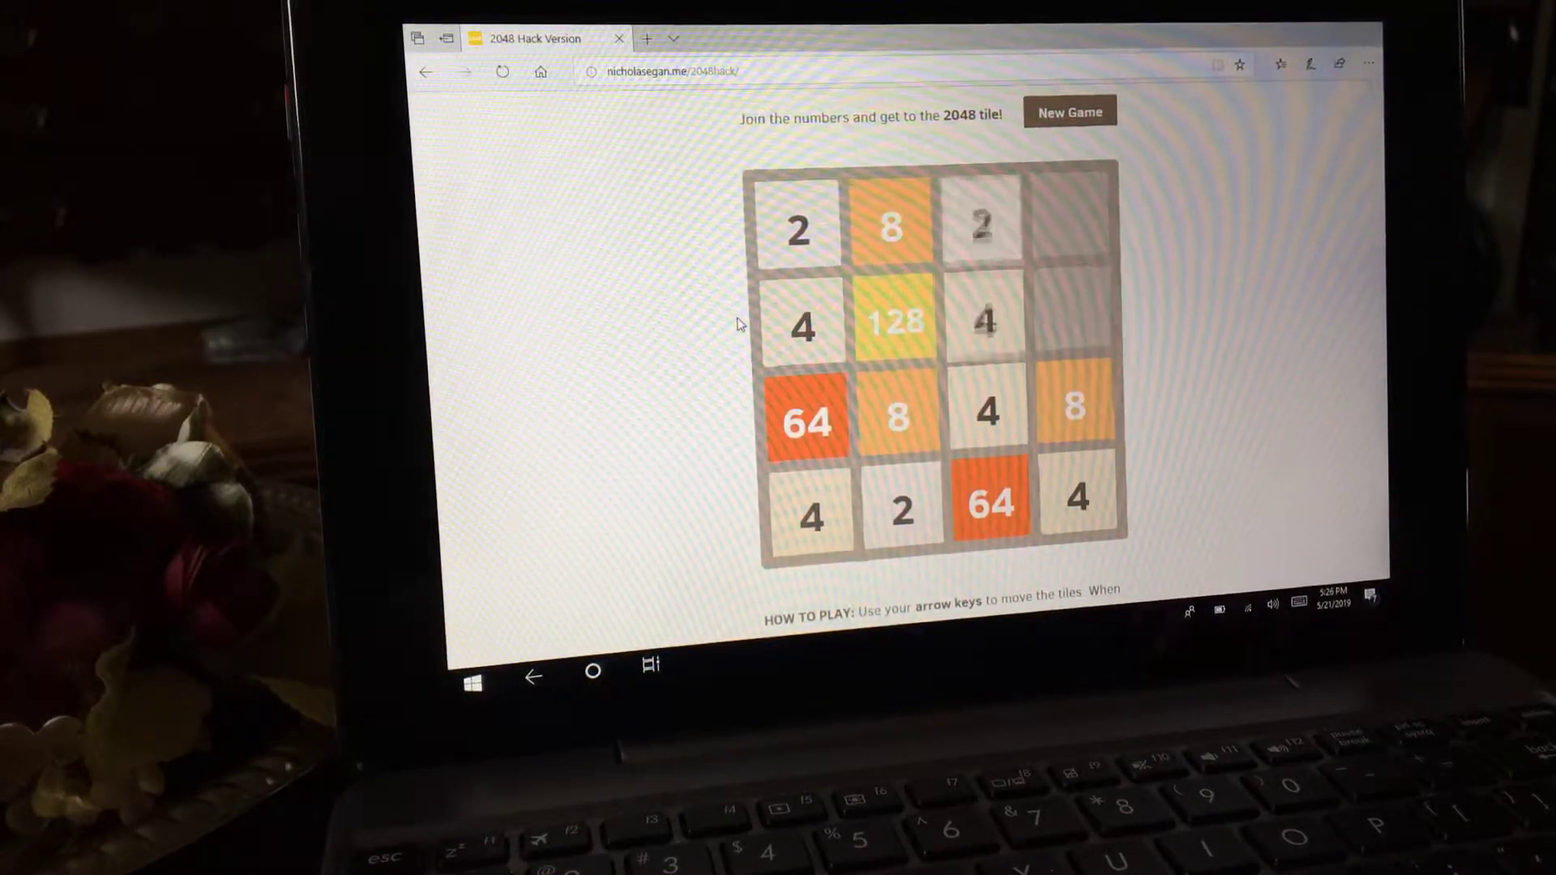
key(Right)
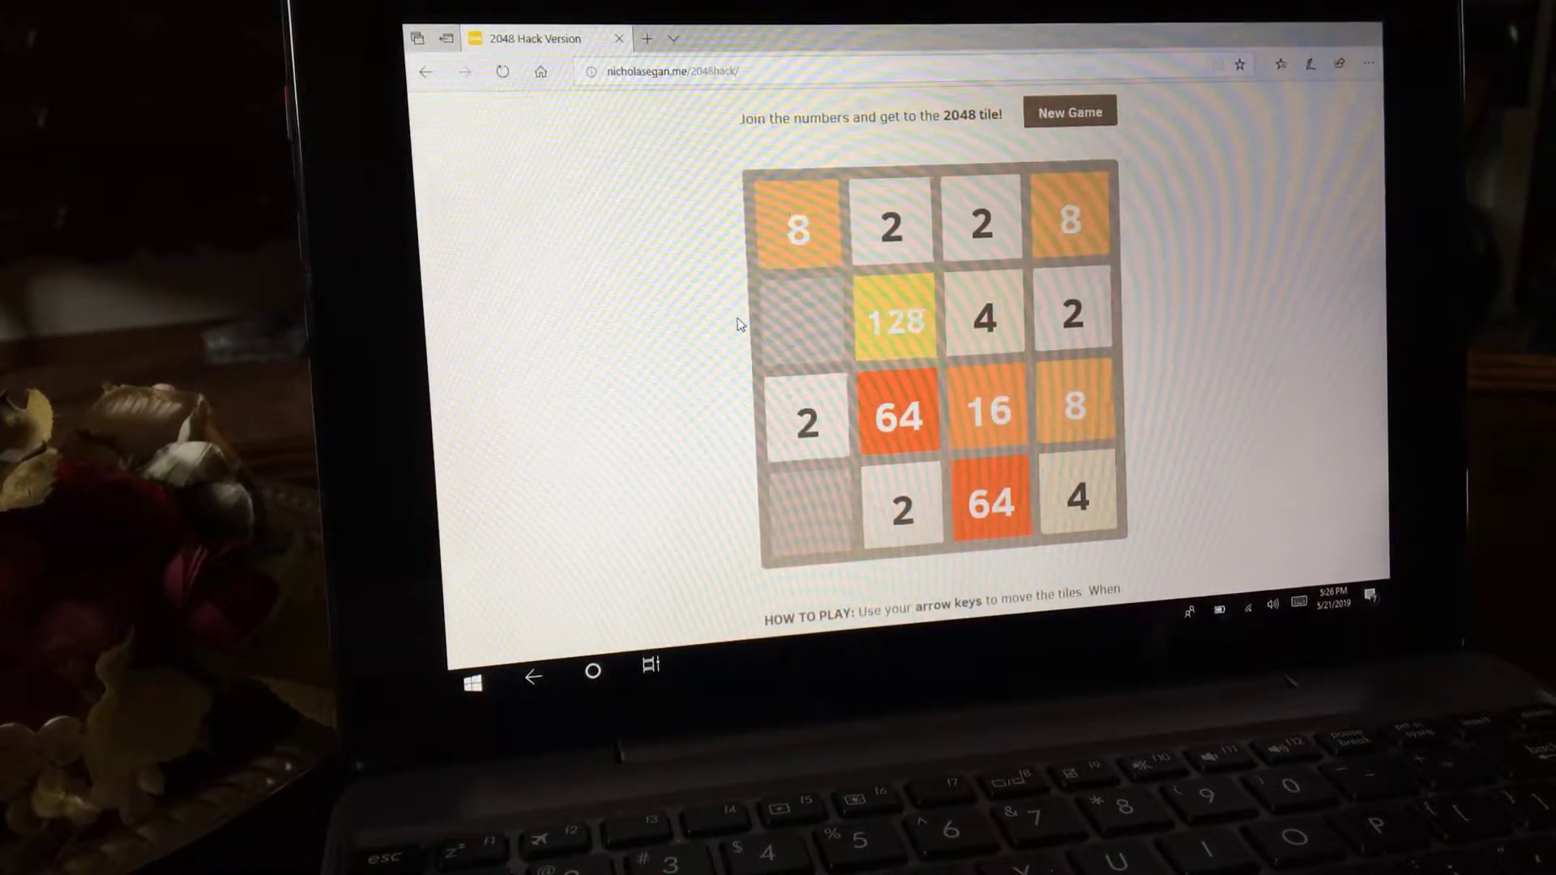
key(Down)
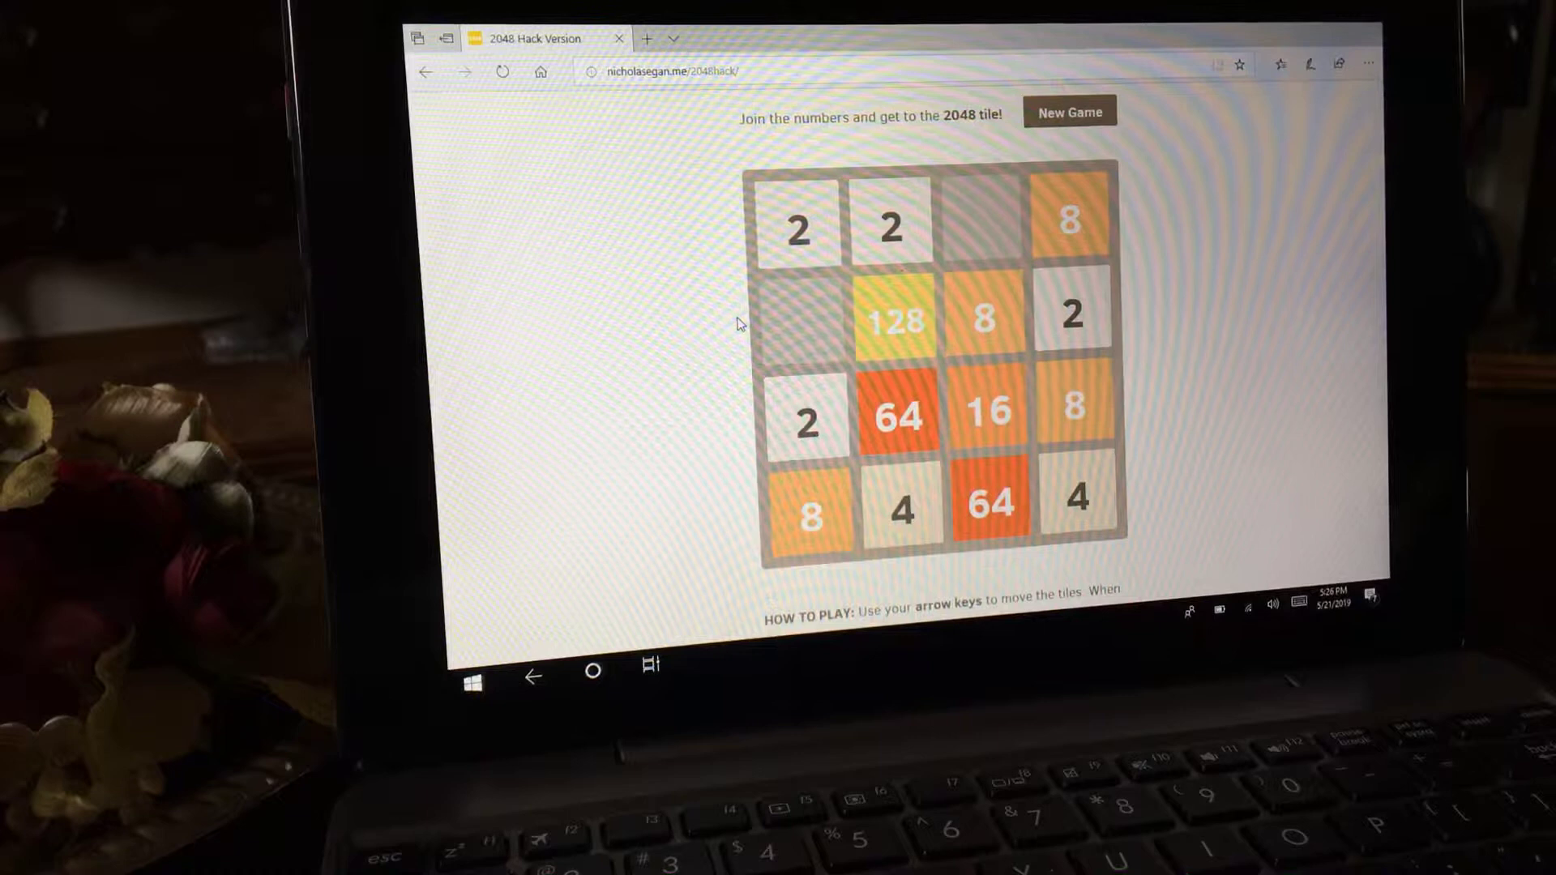
key(Down)
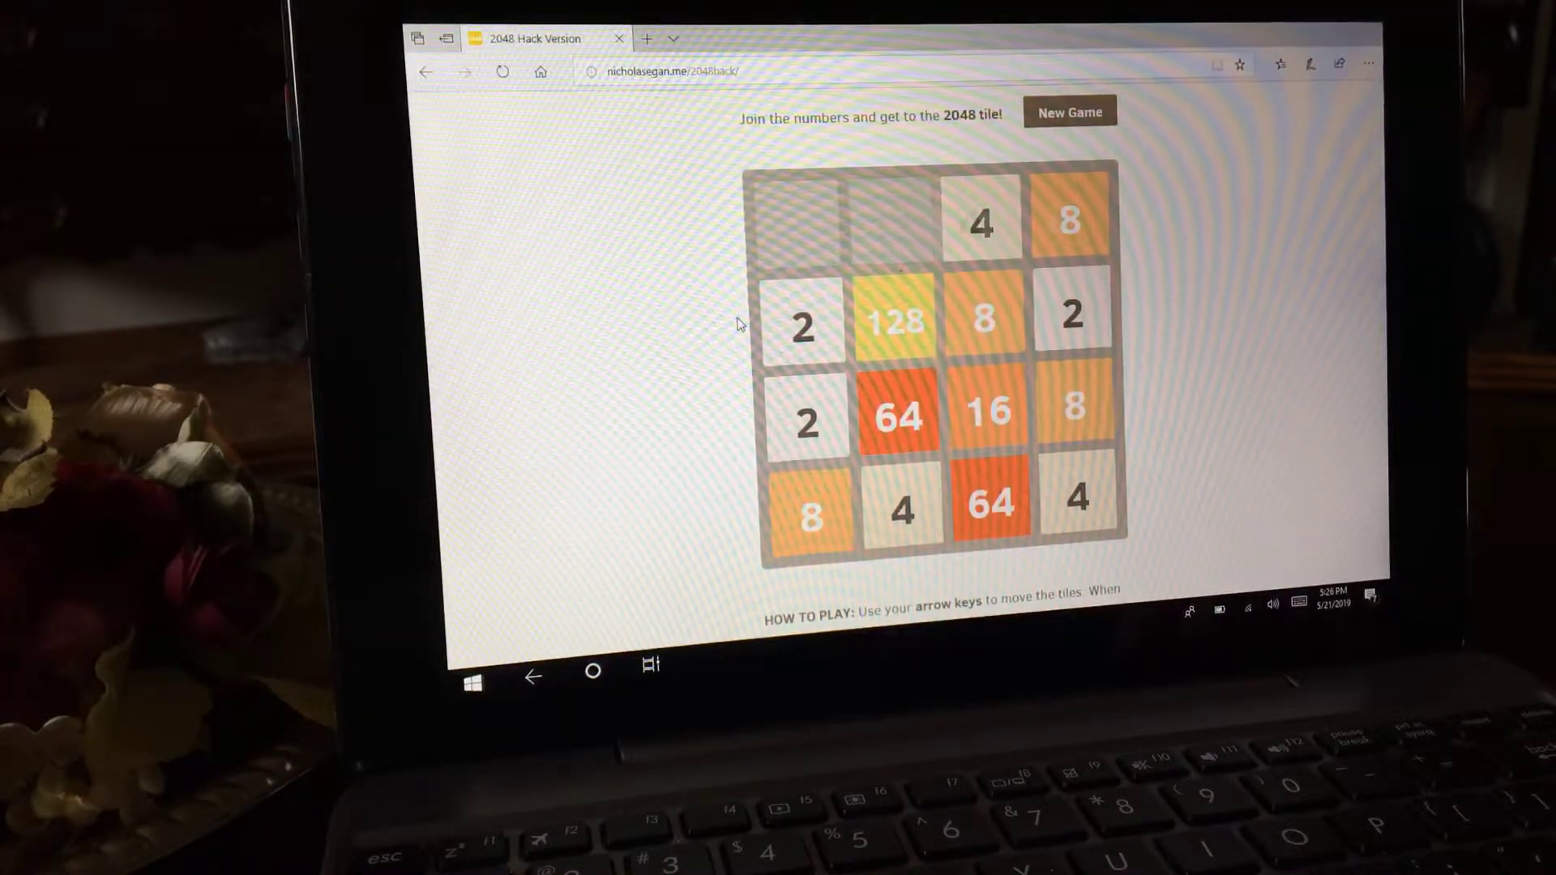
key(Up)
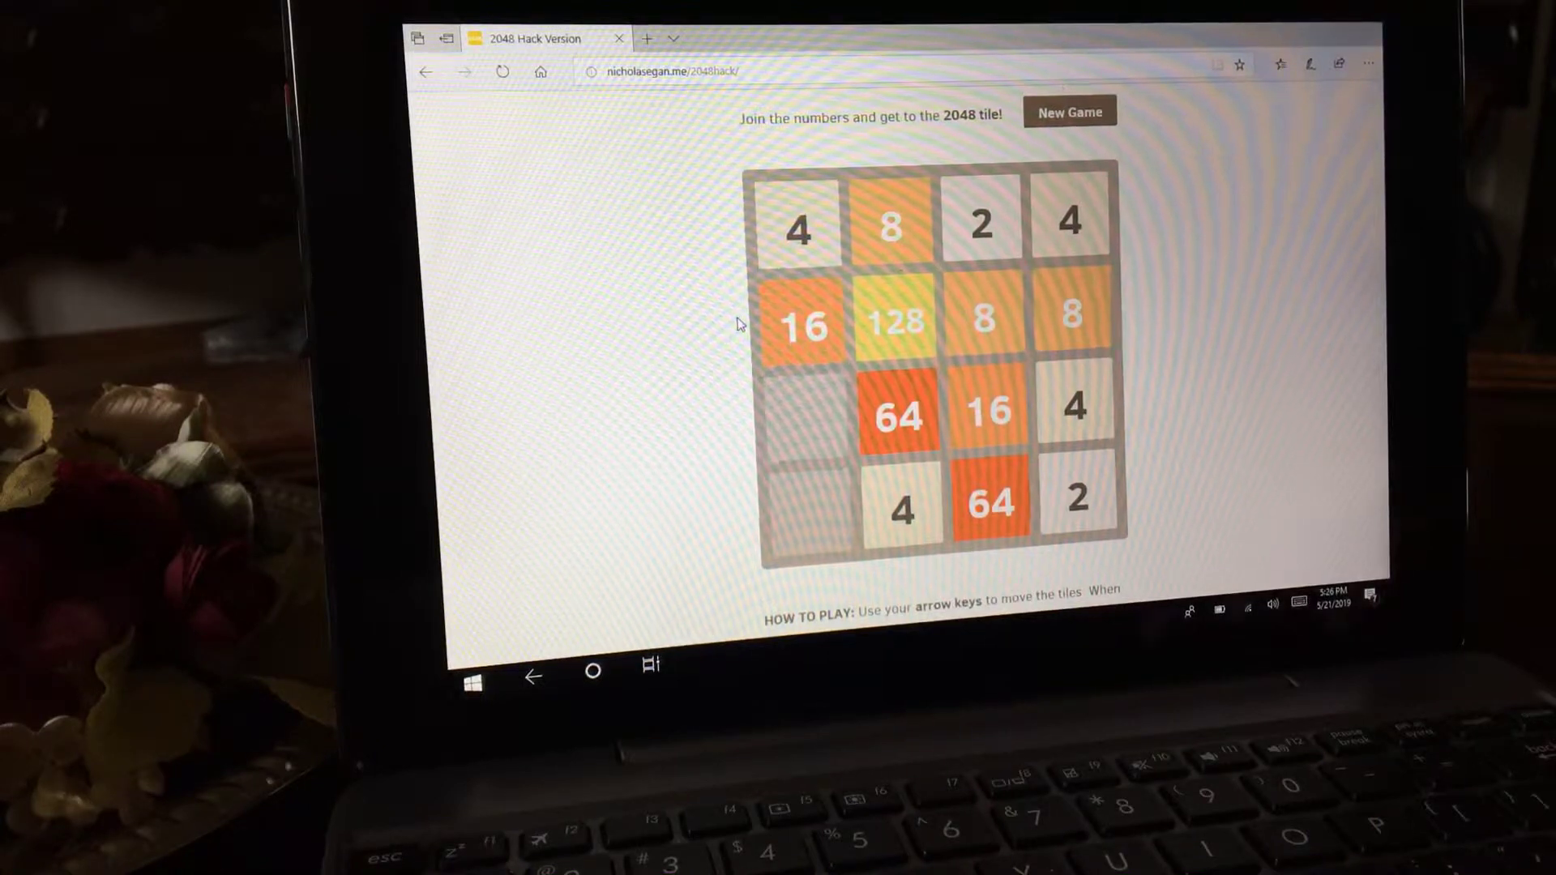
key(Down)
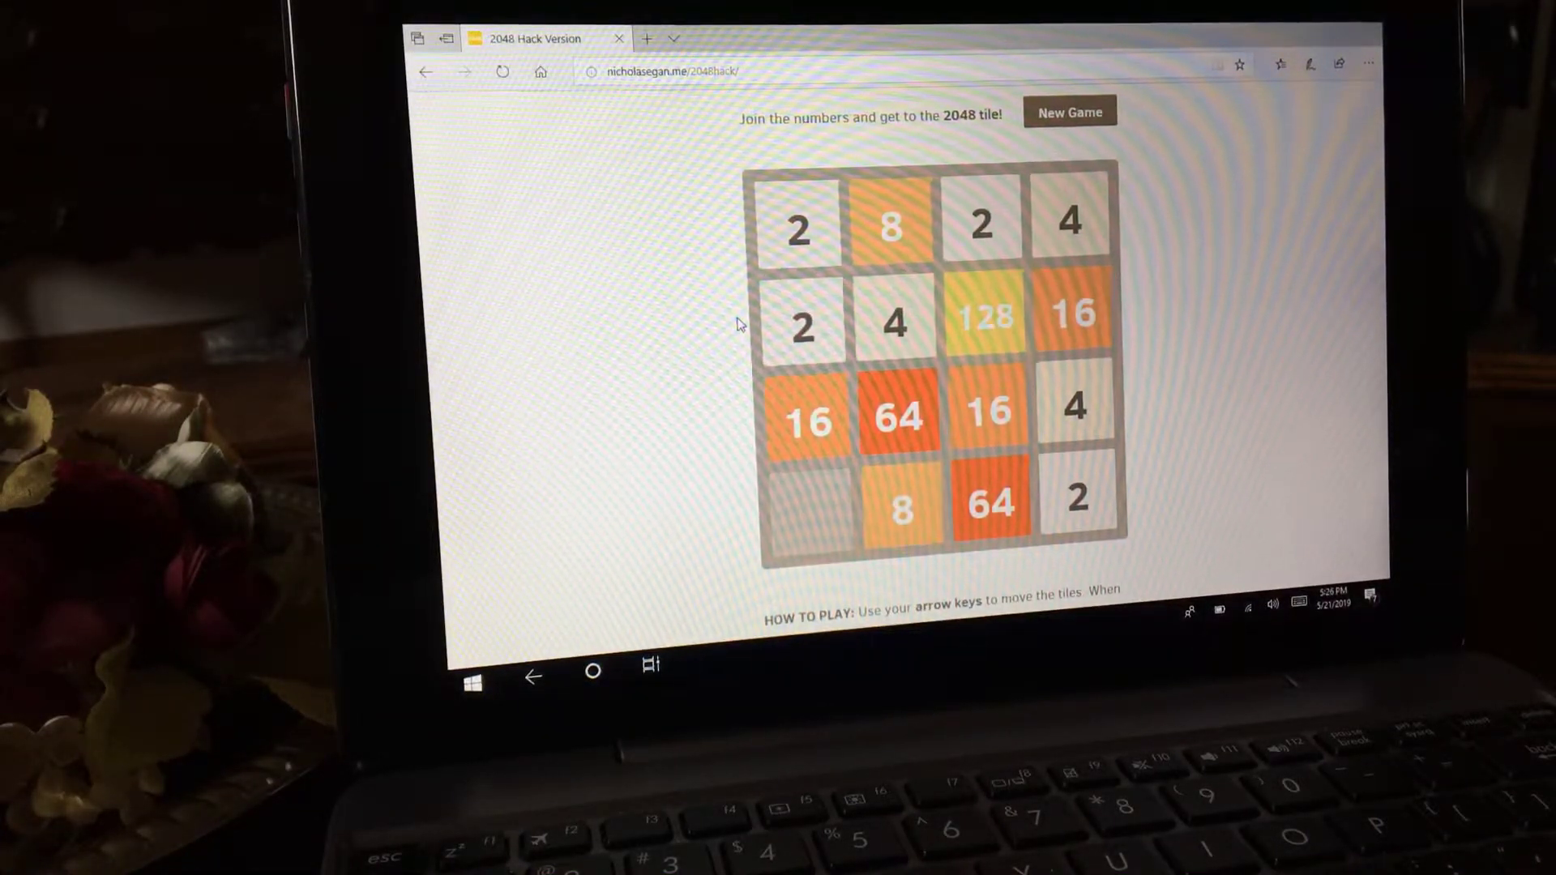
key(Down)
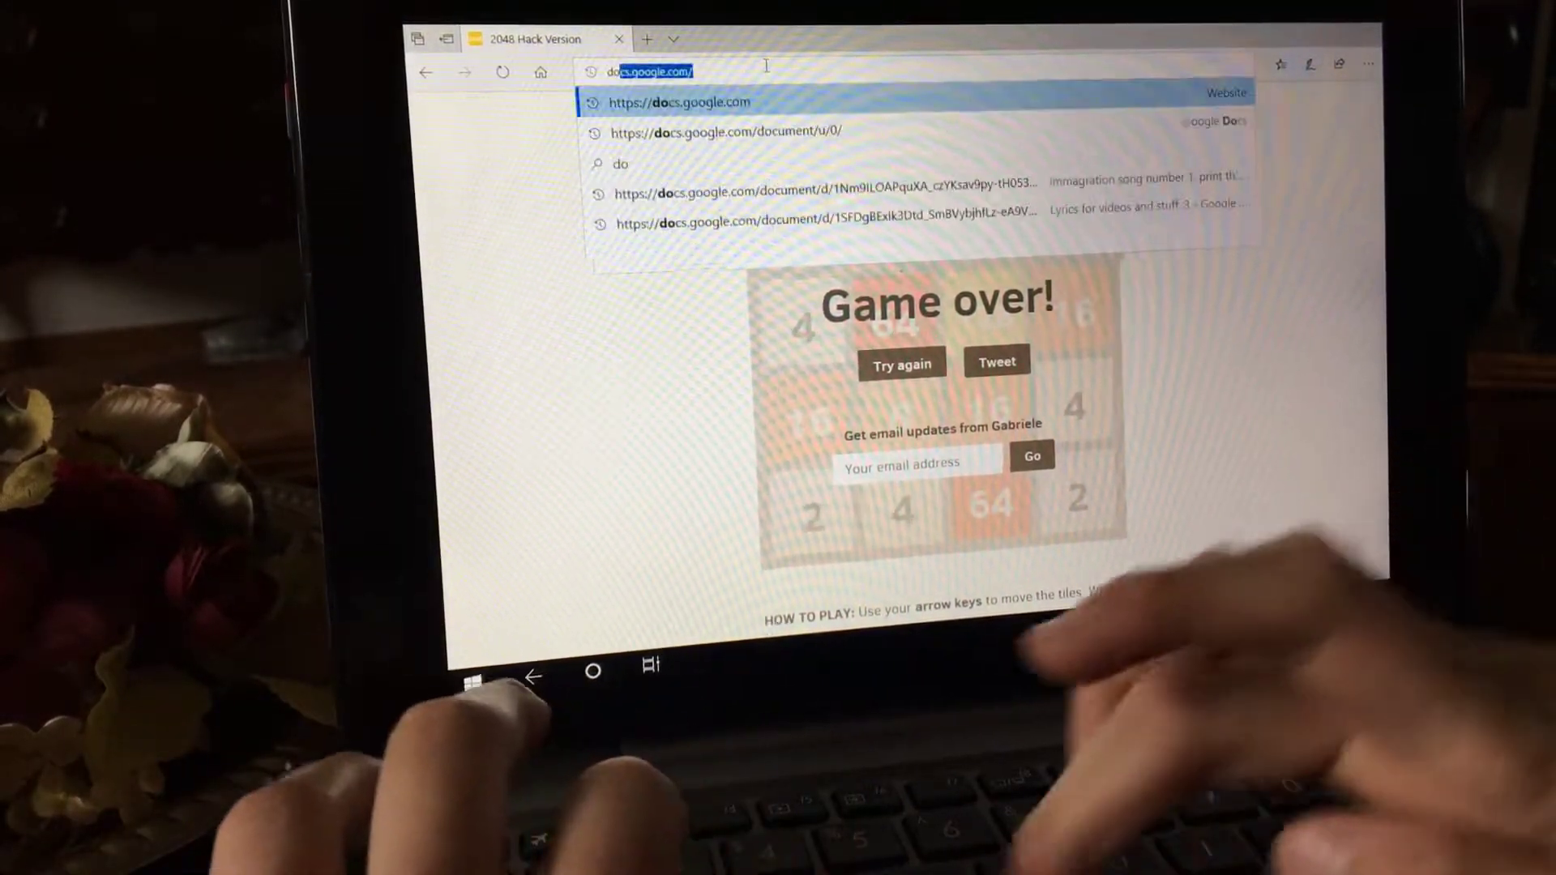
- Load doge2048.com in Edge to start a Doge2048 game
text(dogge)
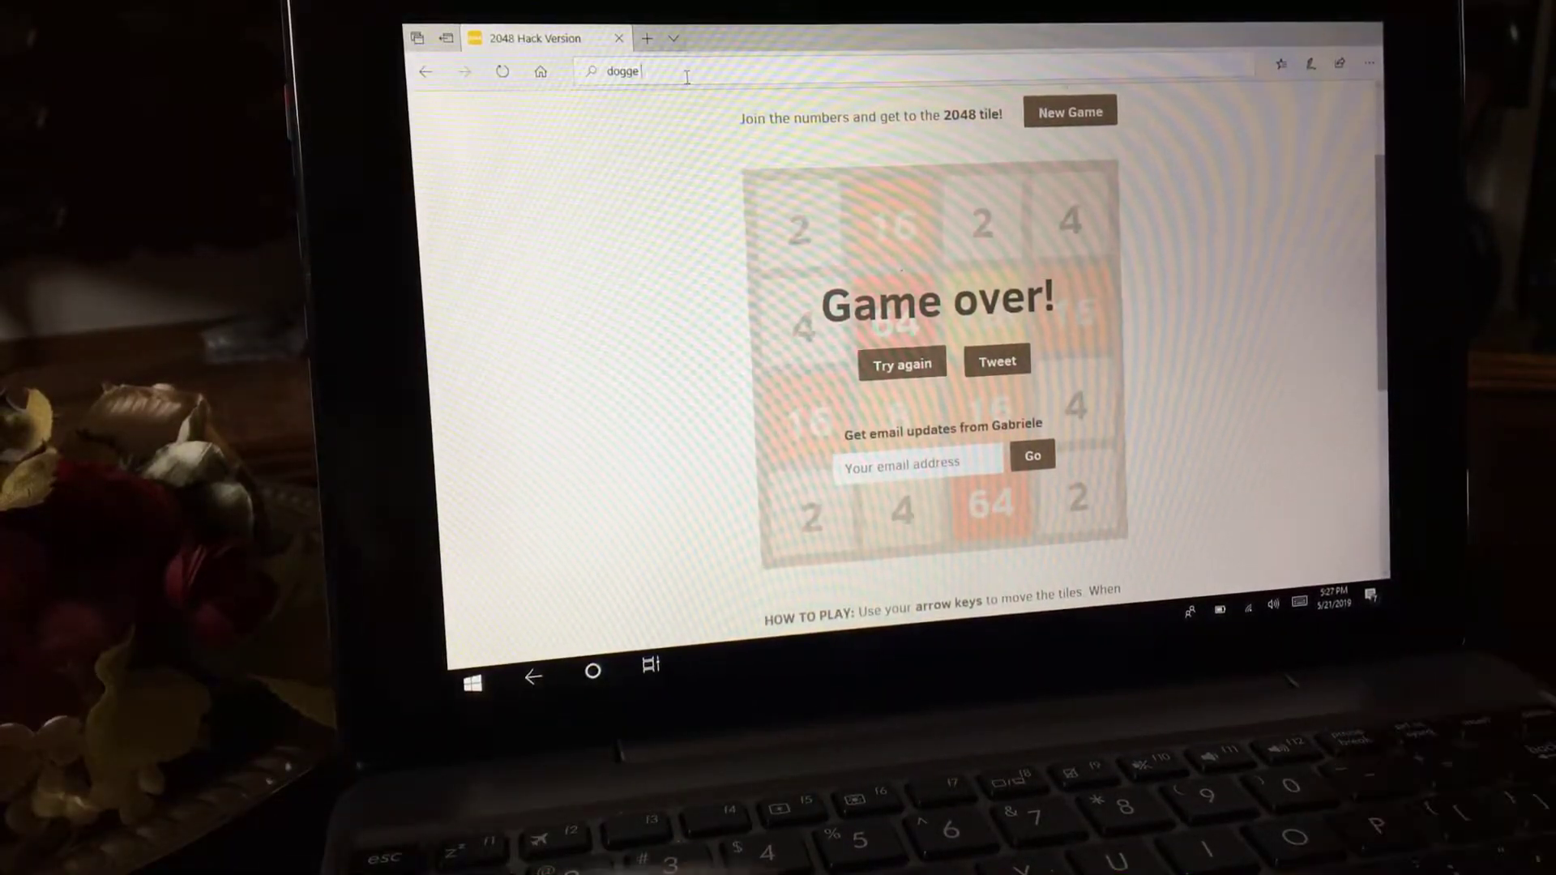
text(docs.google.com/)
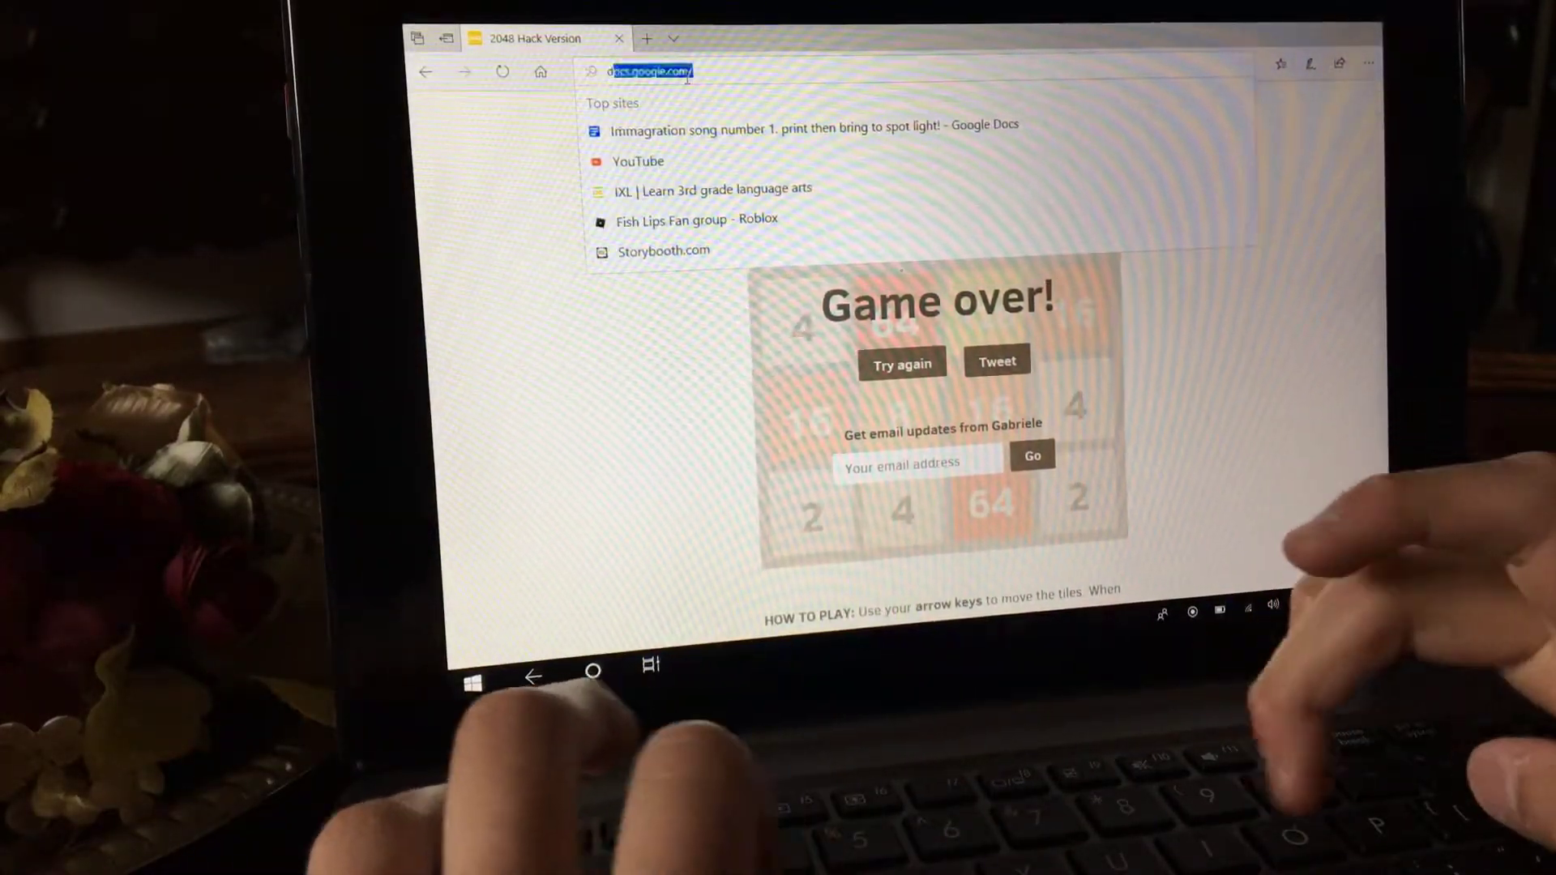
text(doge)
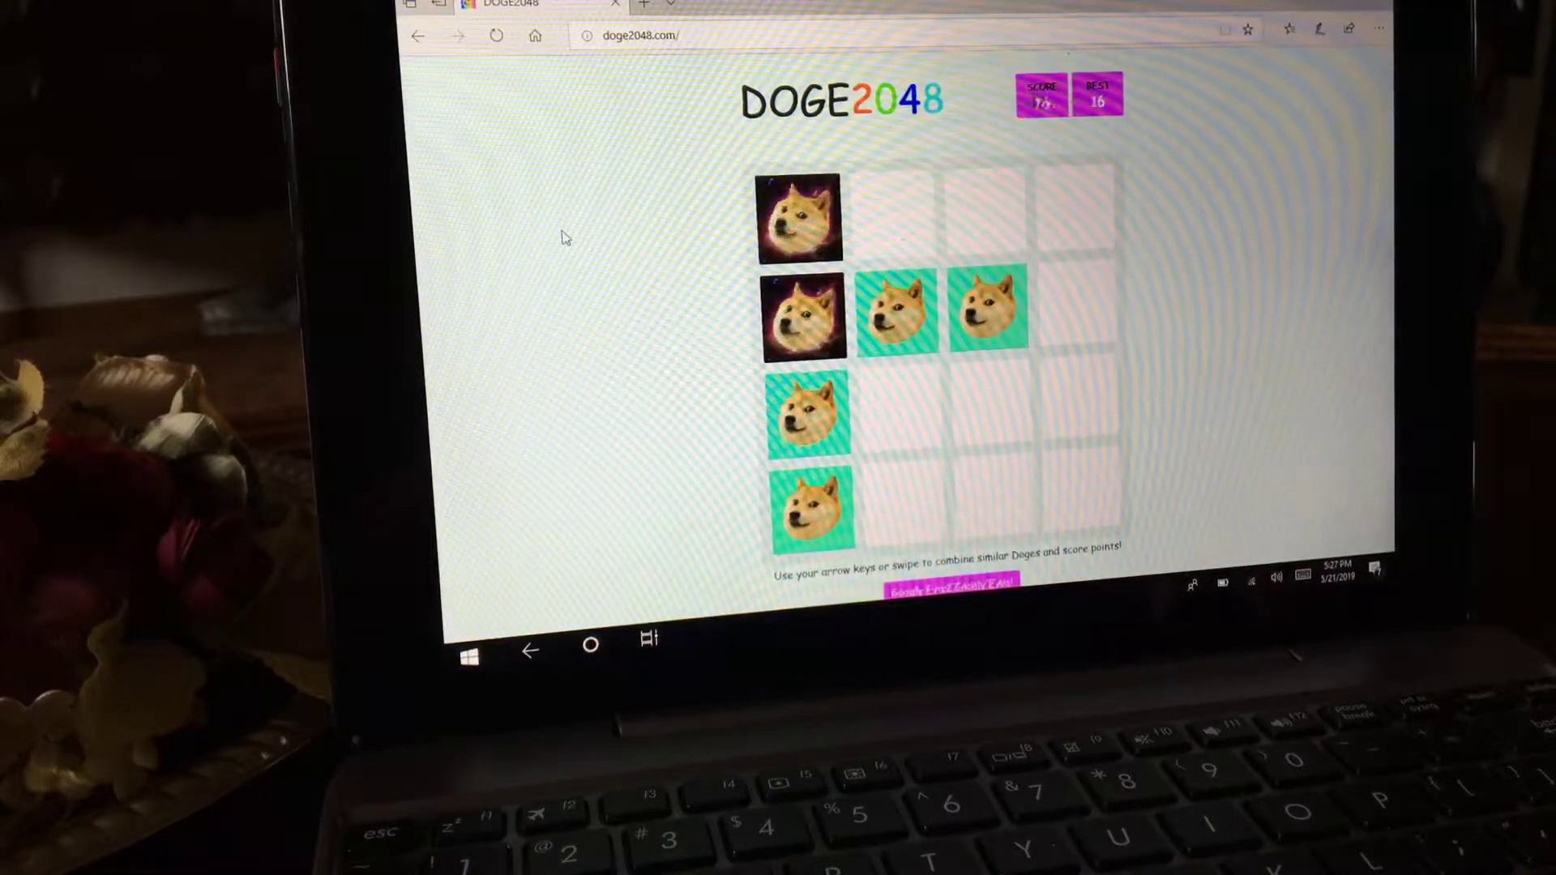
- Merge the first doge tiles with up, down and right slides, reaching a score of 152
key(up)
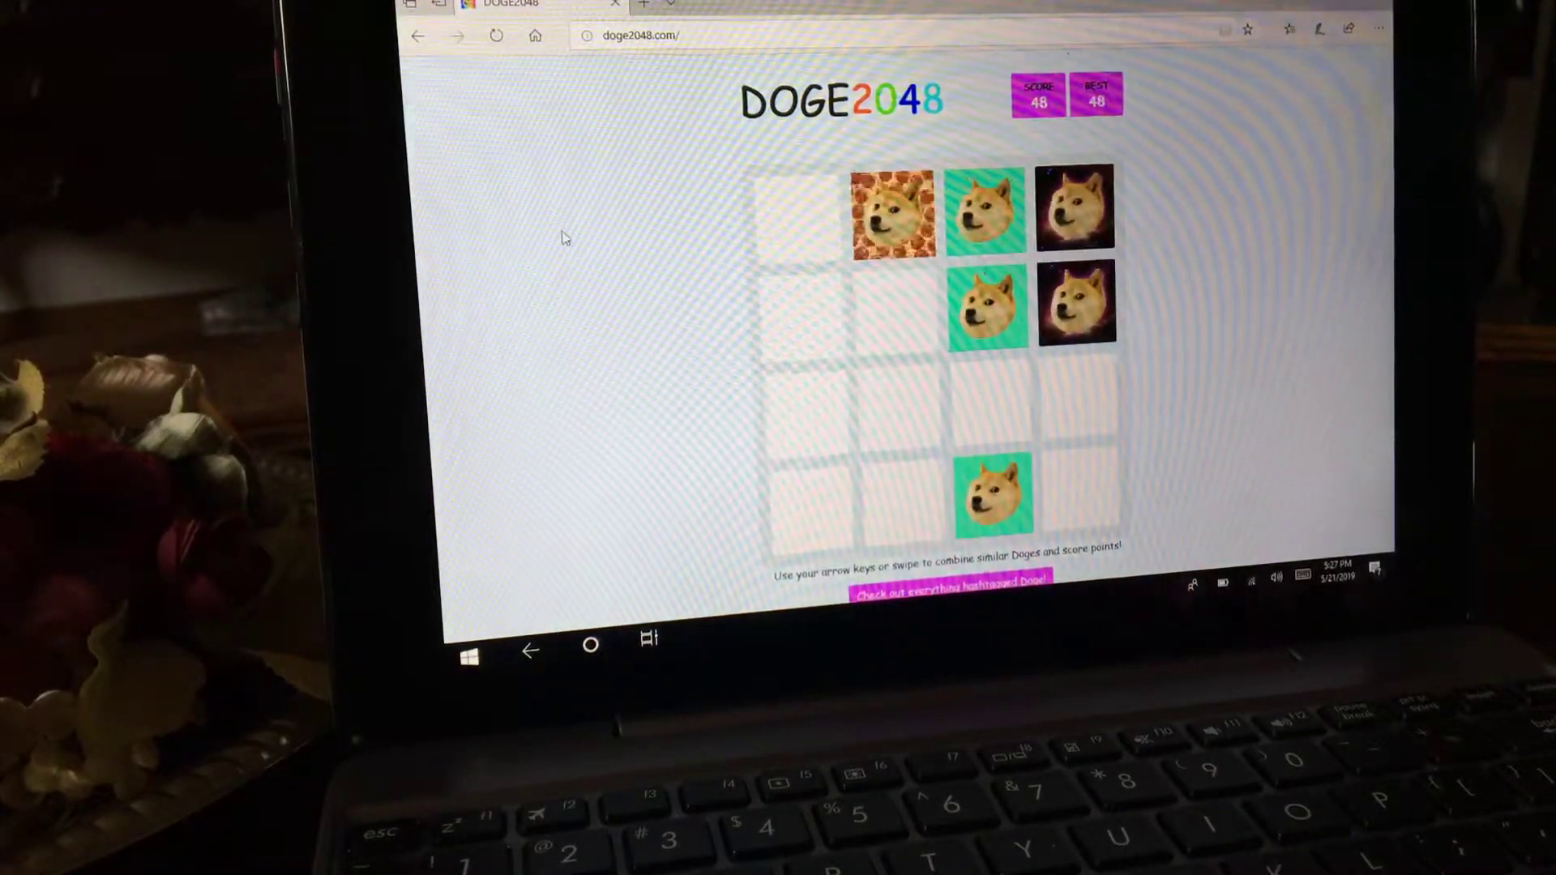
key(Down)
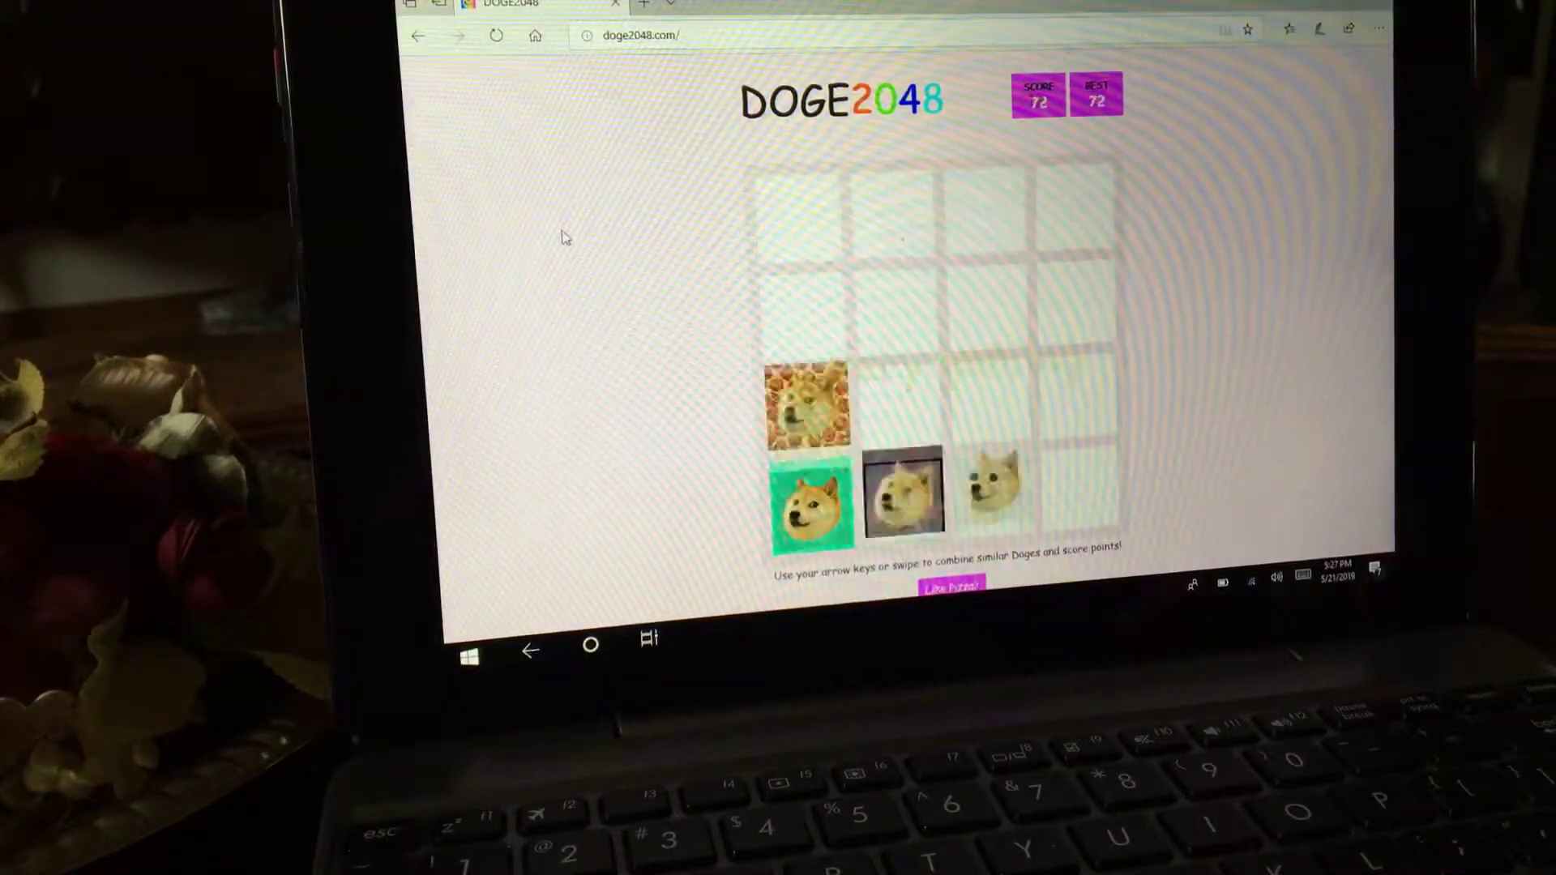
key(Right)
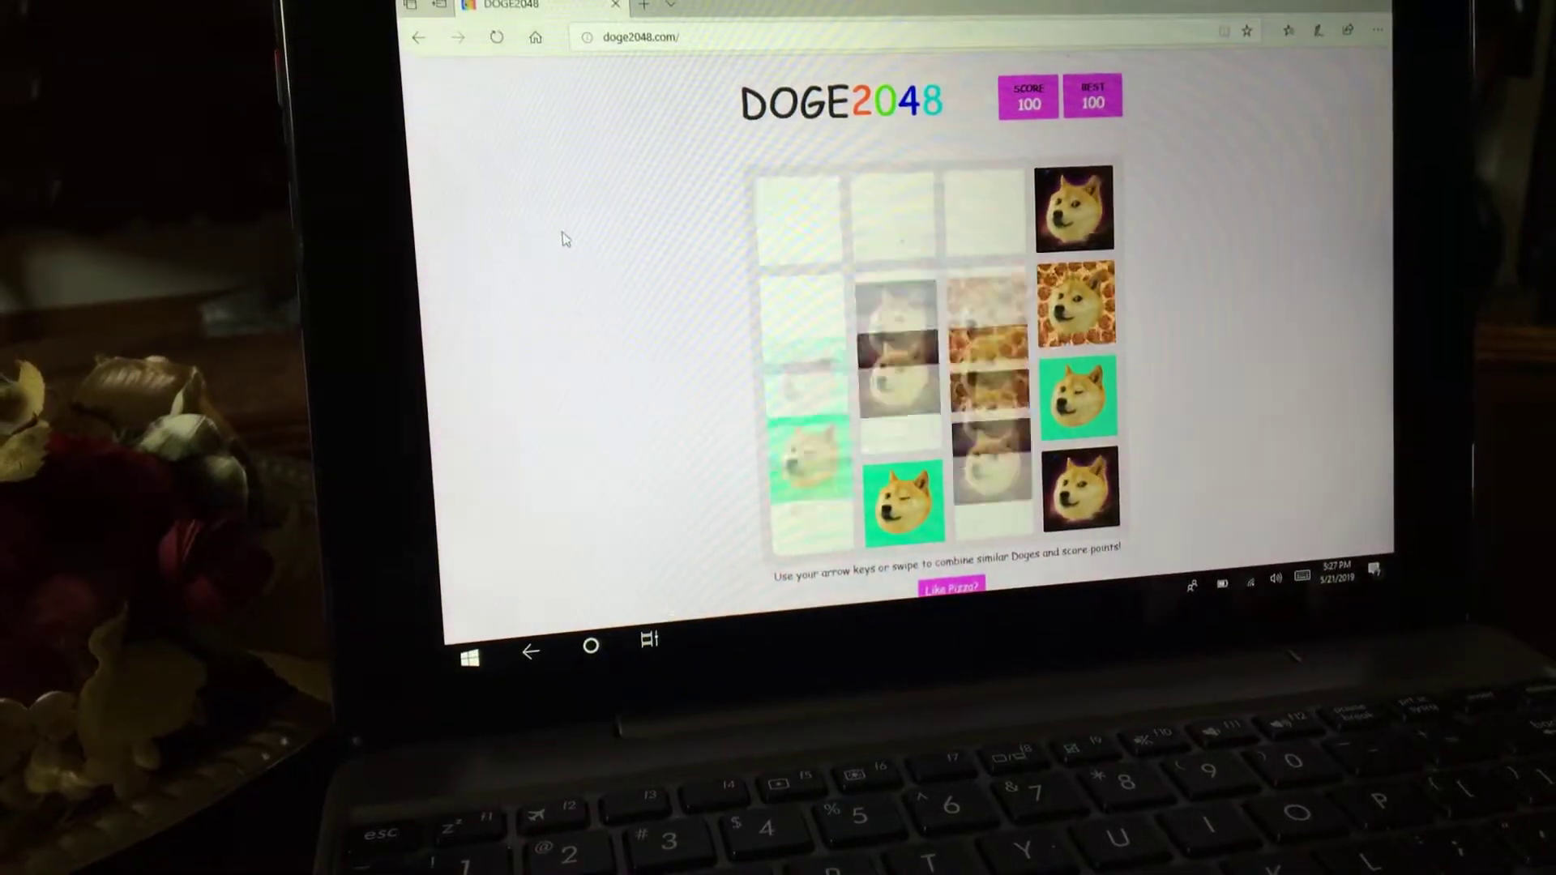
key(up)
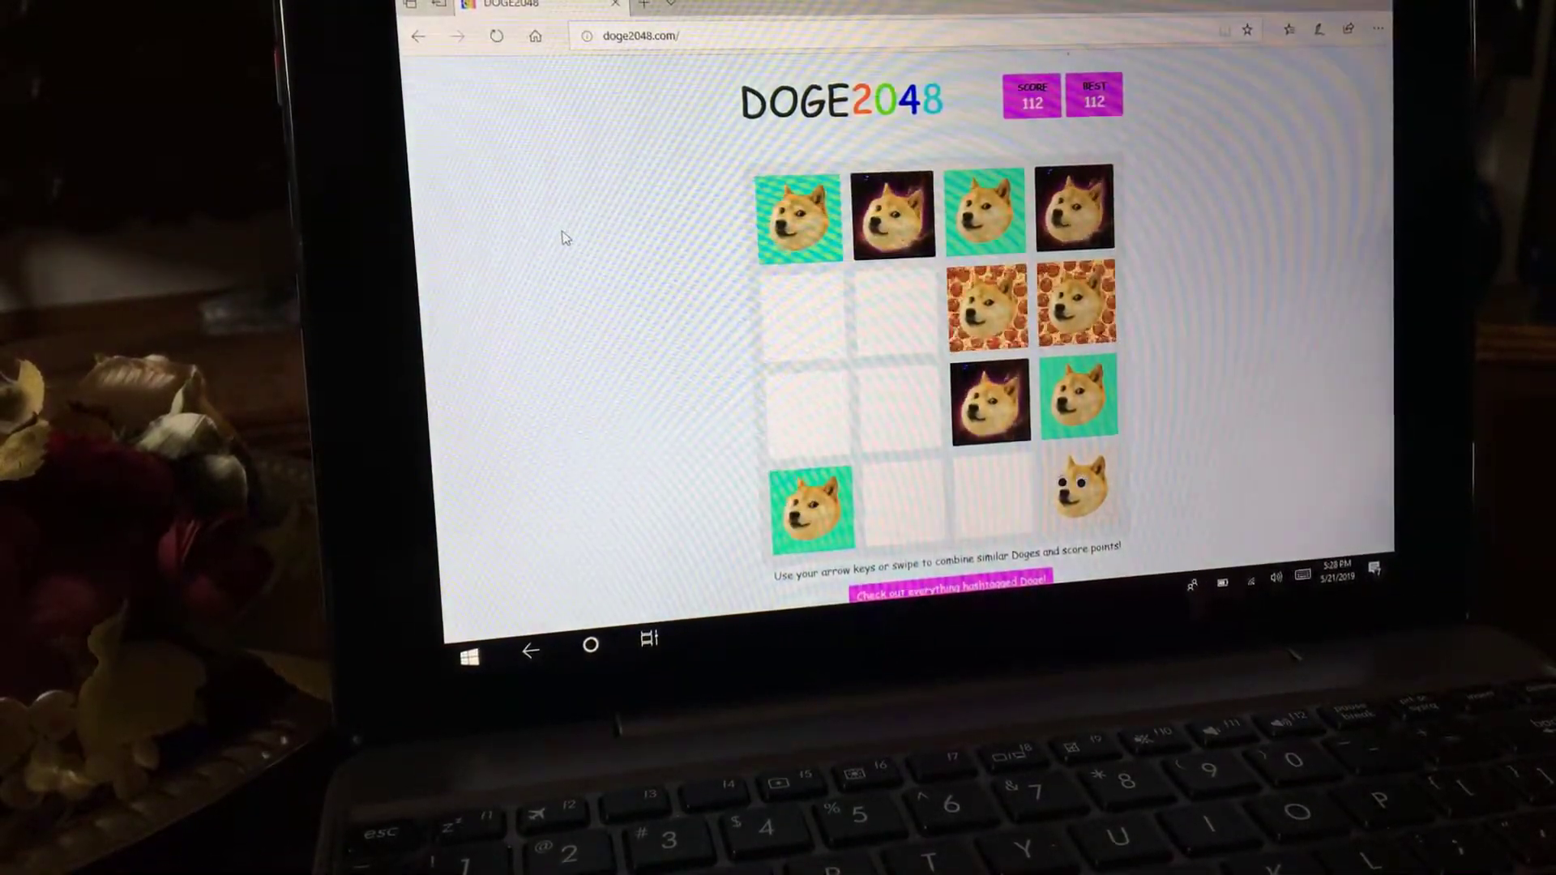
key(down)
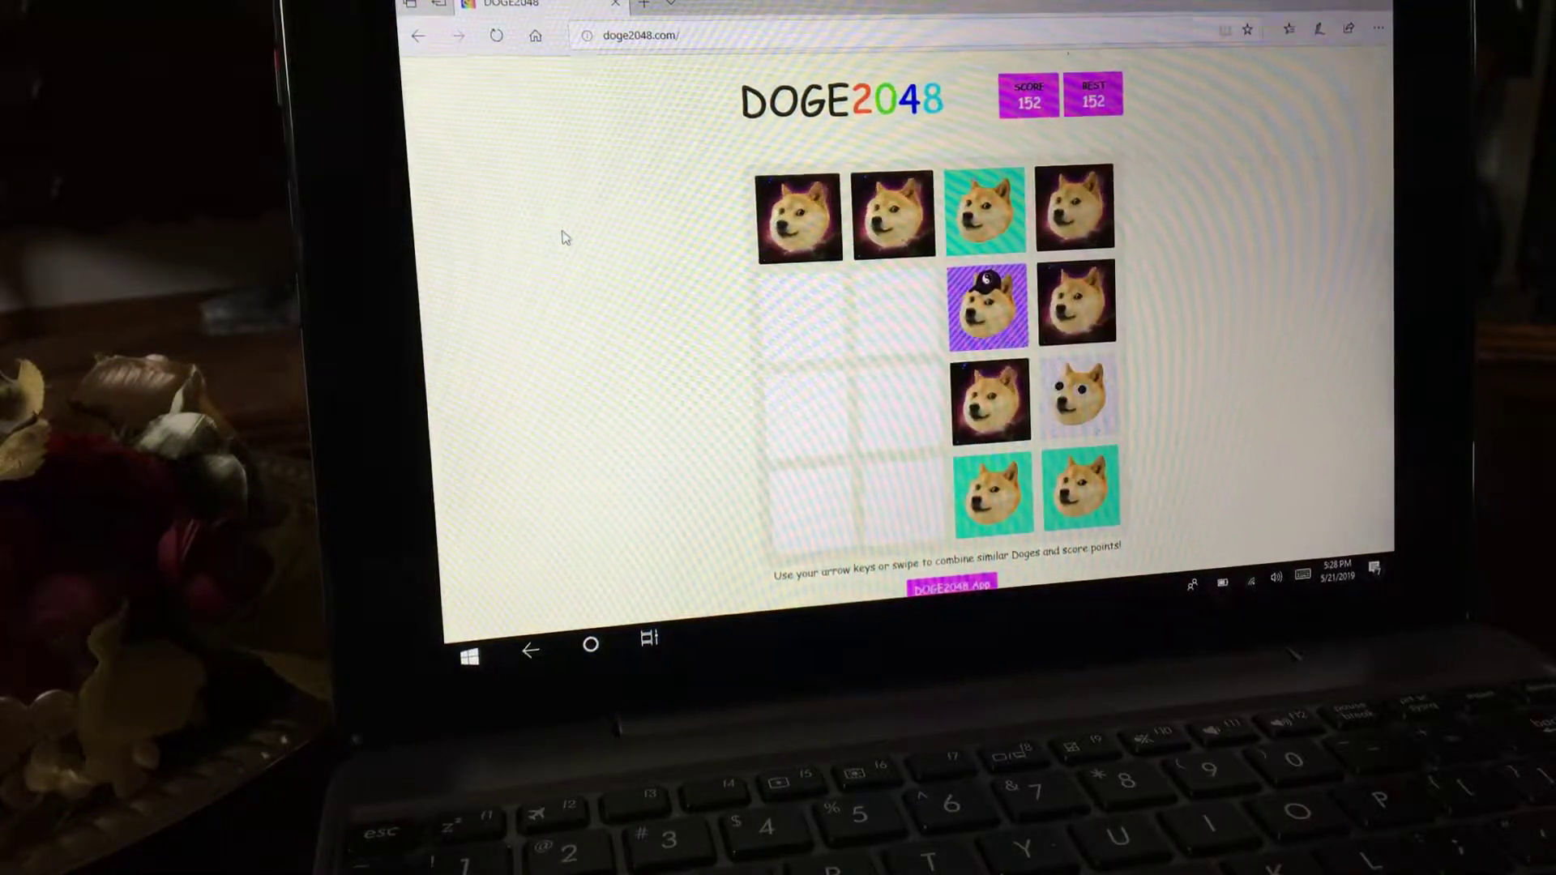
- Keep combining doges to push the score through 200 and 228 up to 392
key(Down)
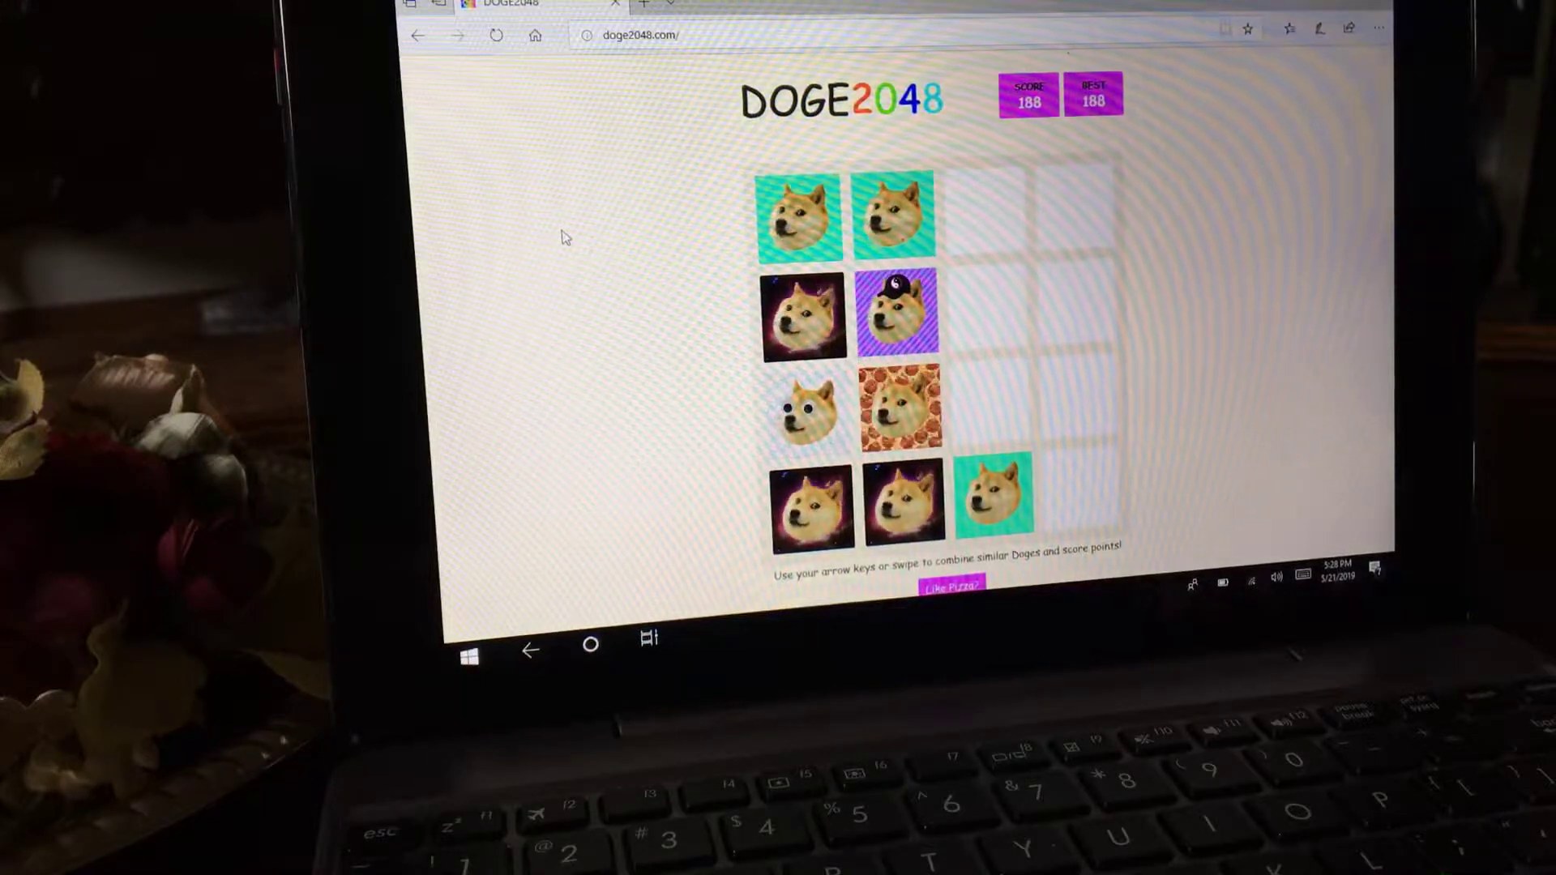
key(Right)
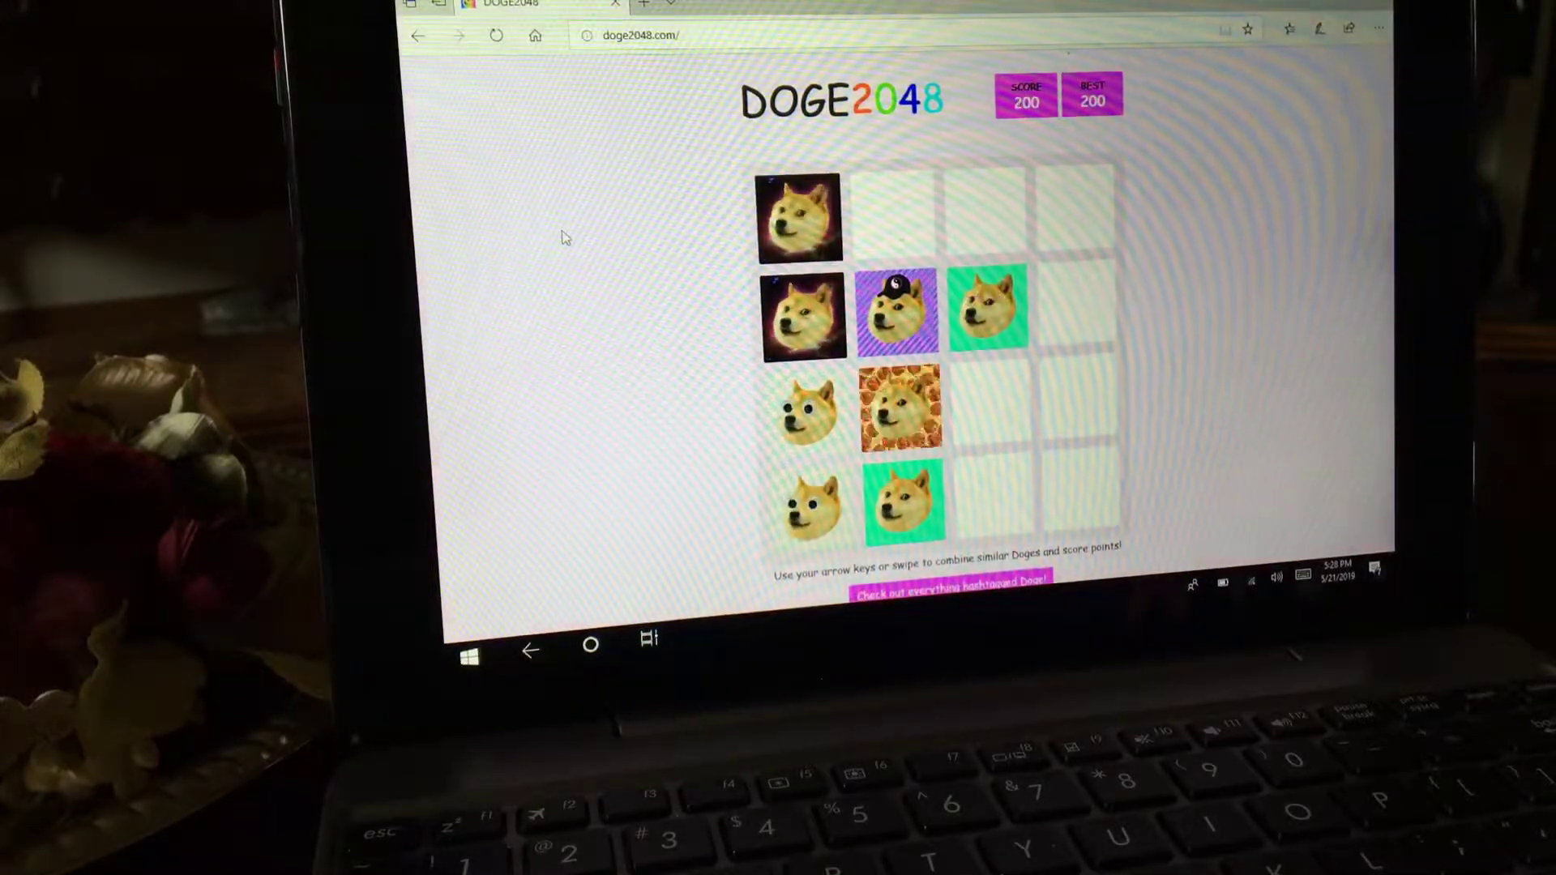
key(up)
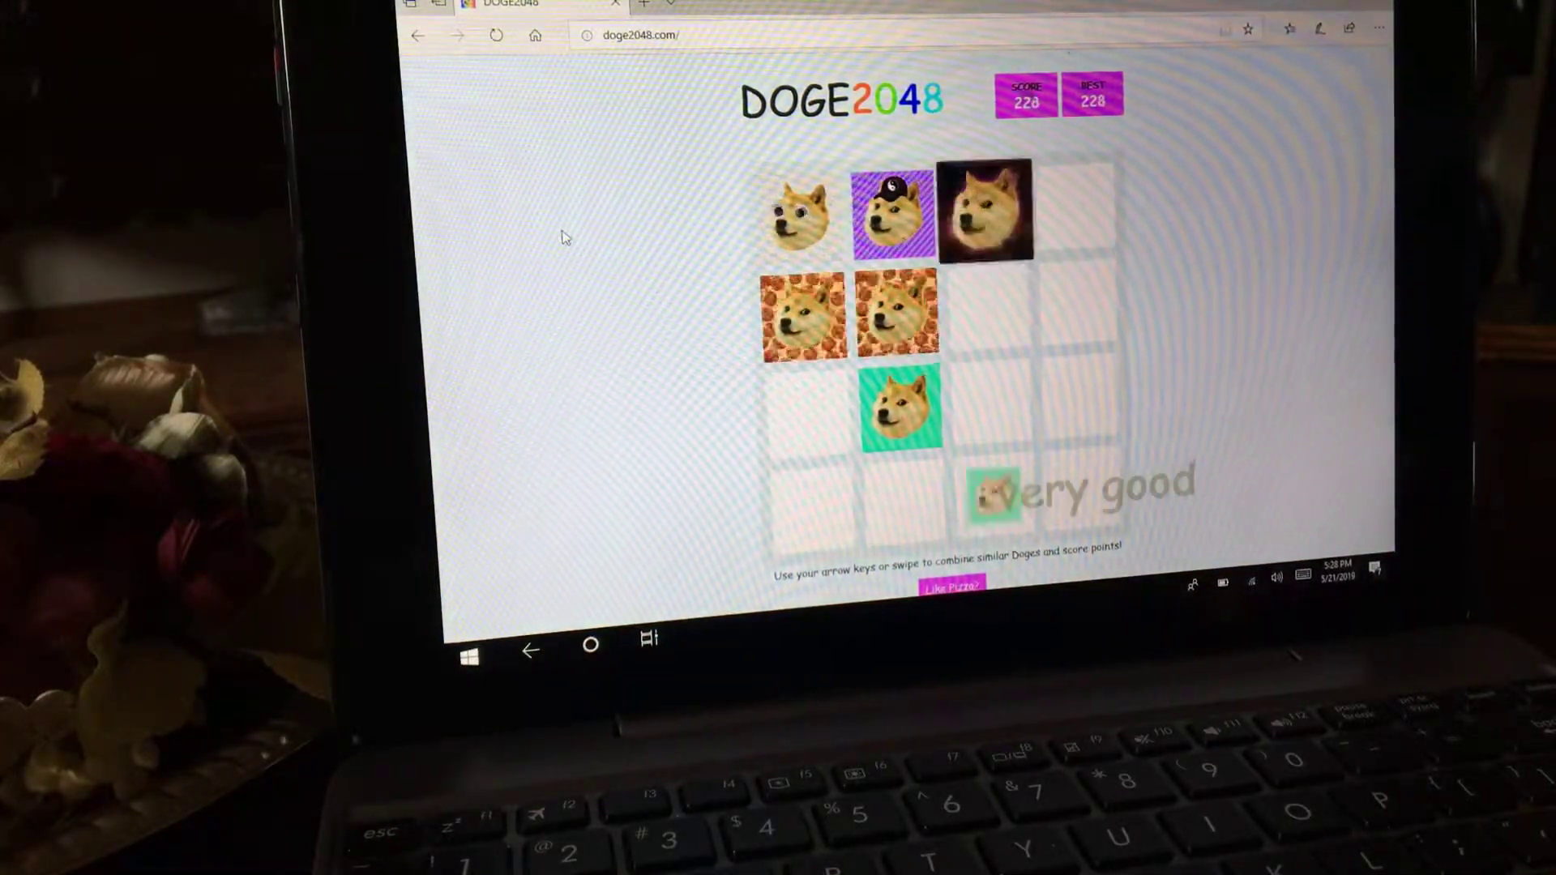
key(right)
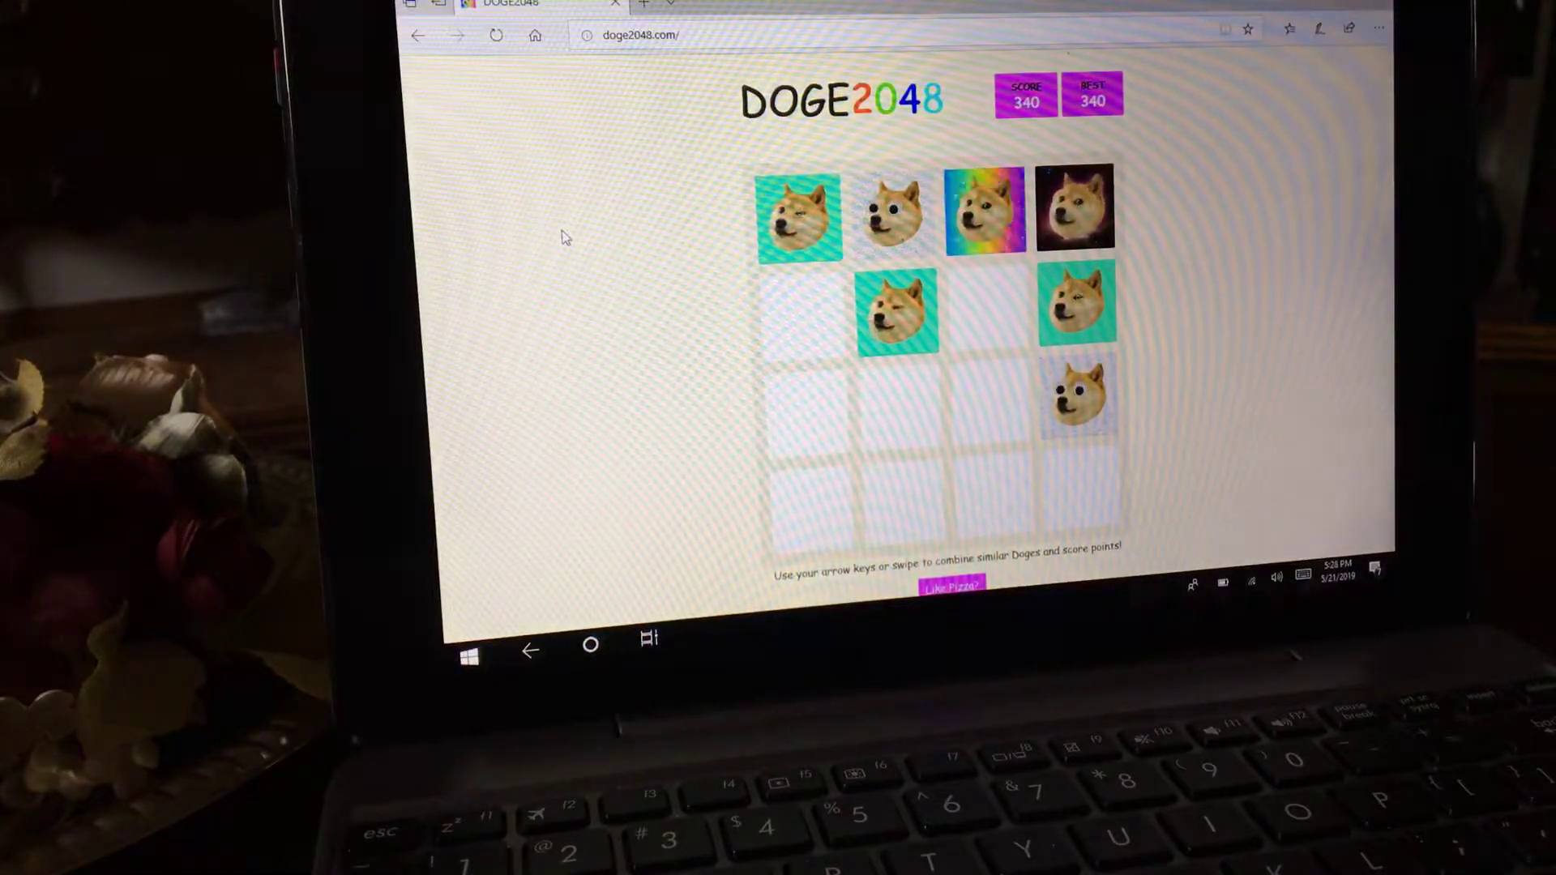
key(Down)
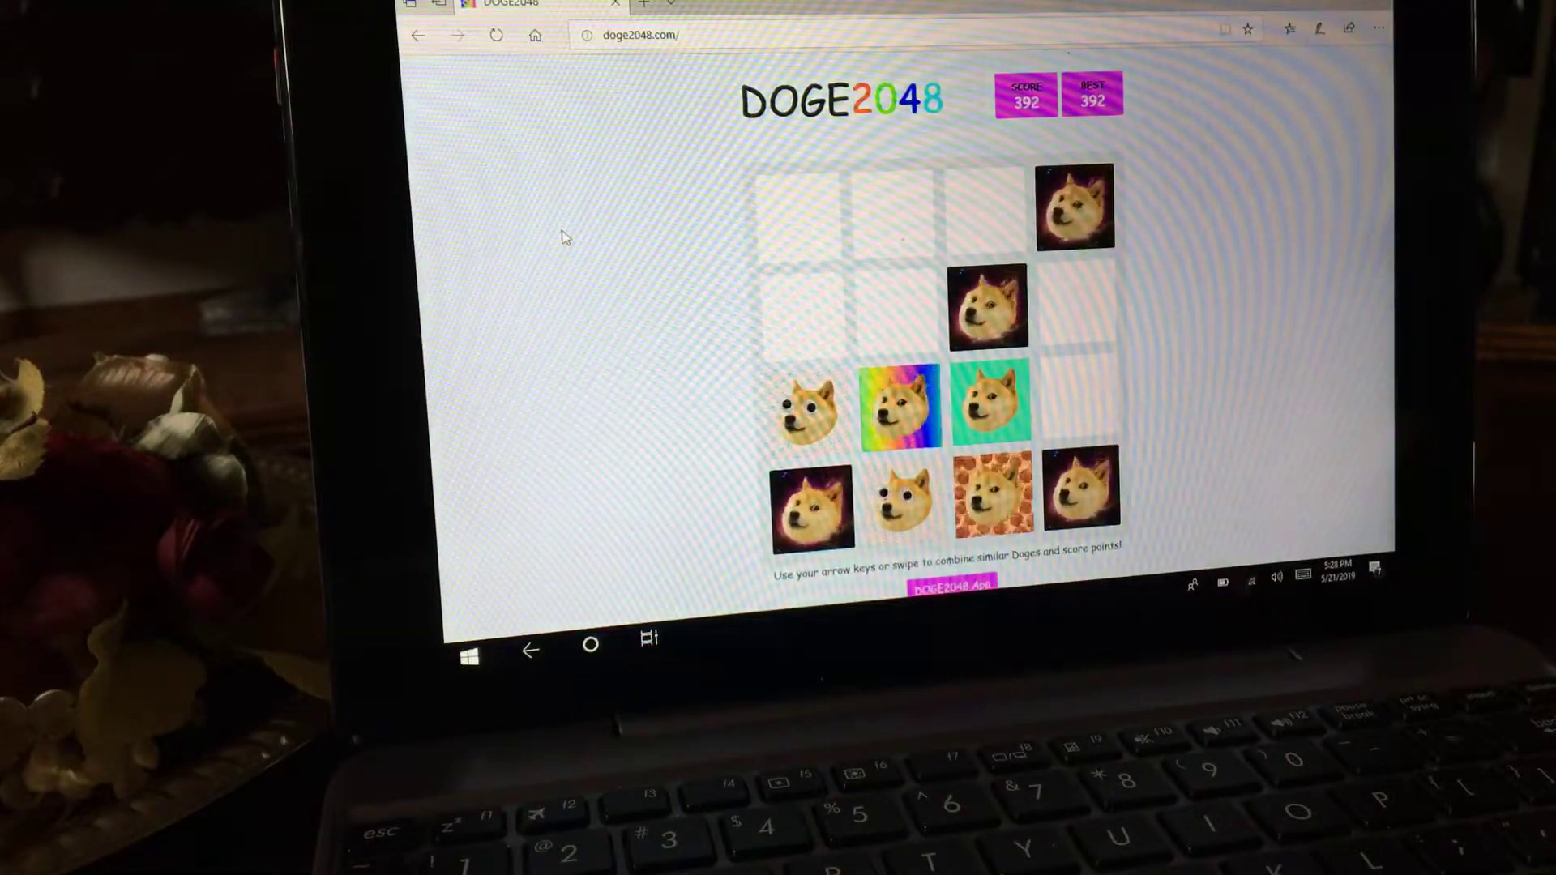
- Merge doges through eight more slides, raising the score past 400
key(up)
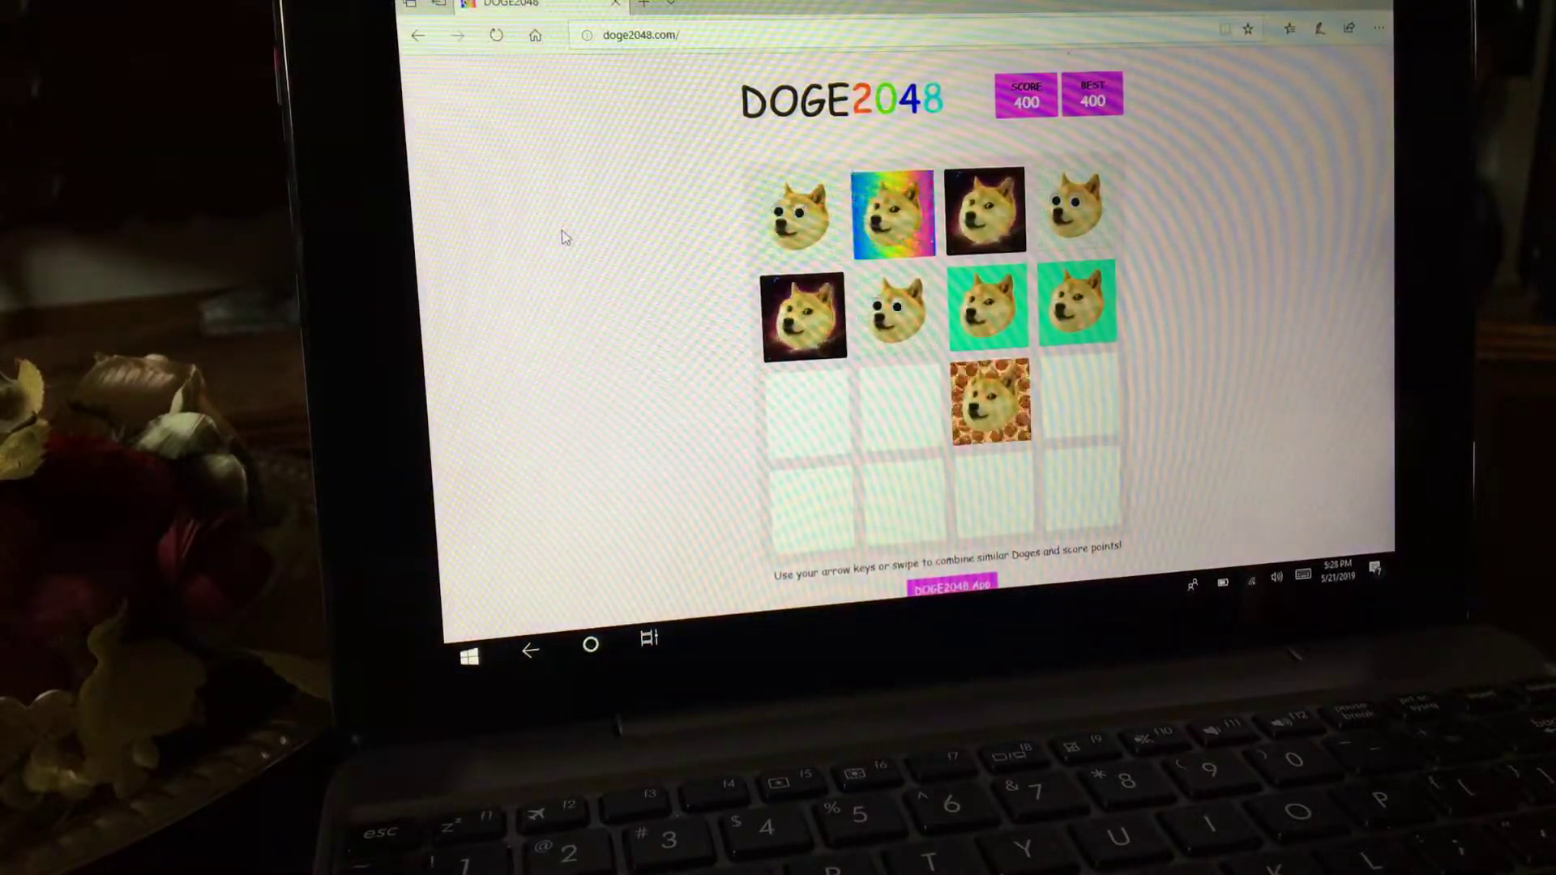
key(Down)
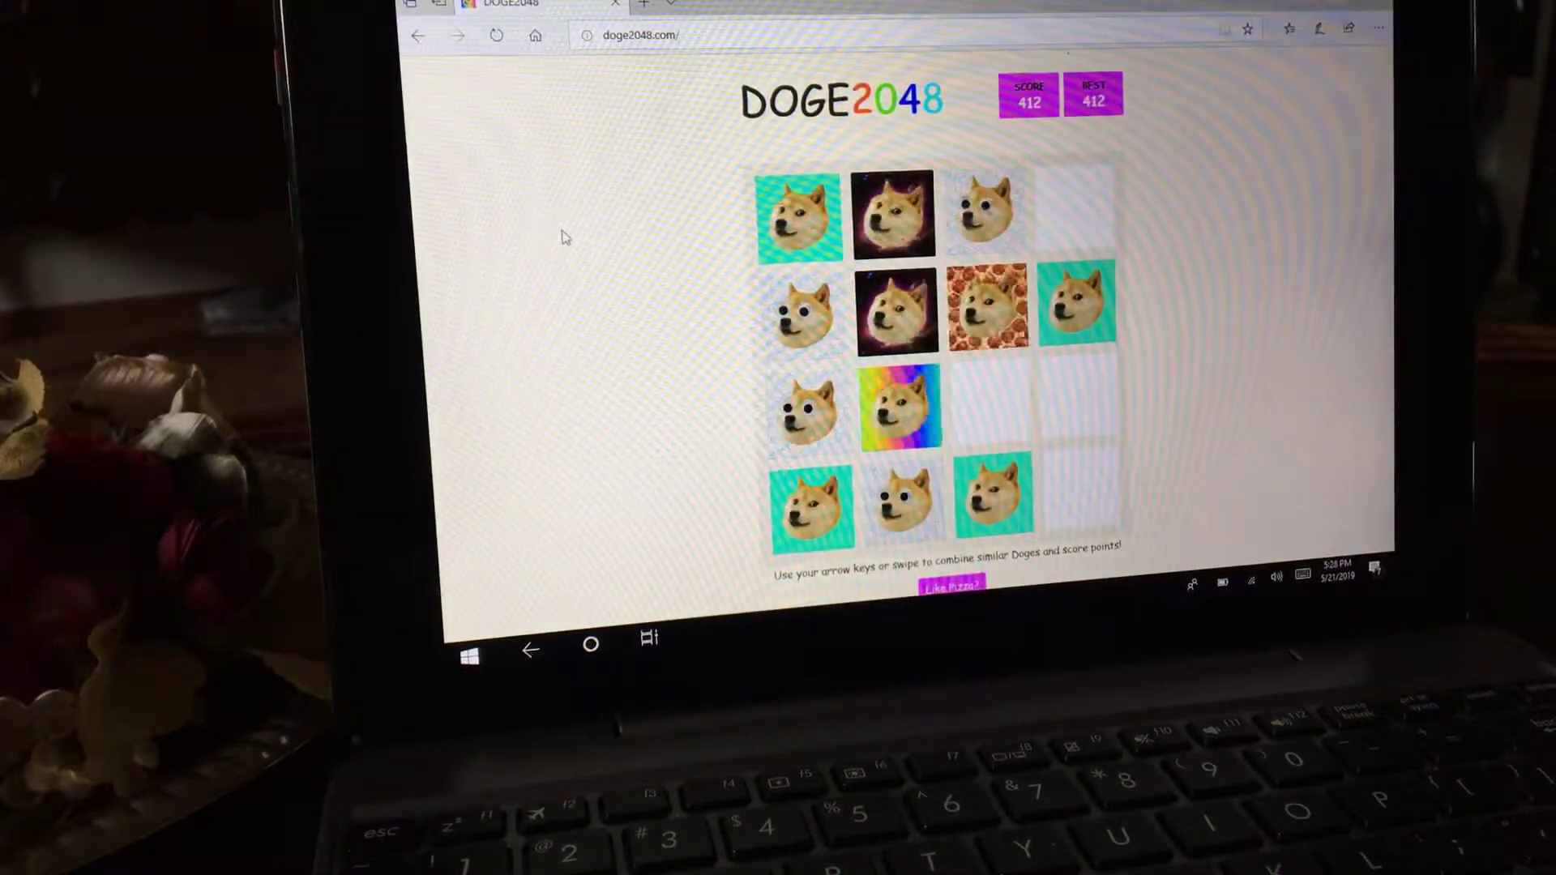
key(down)
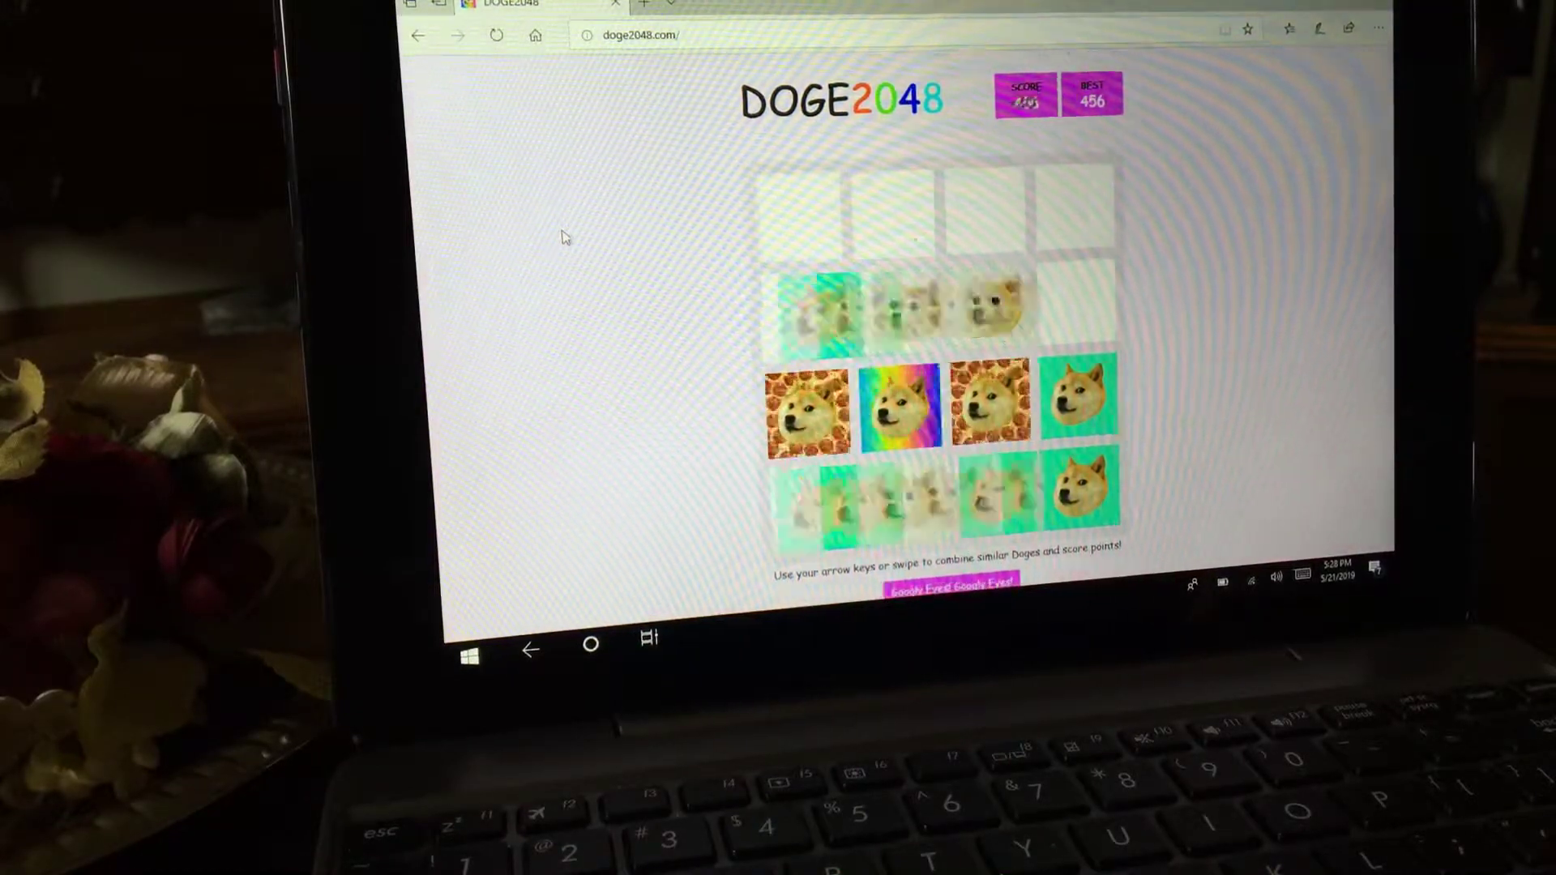
key(Up)
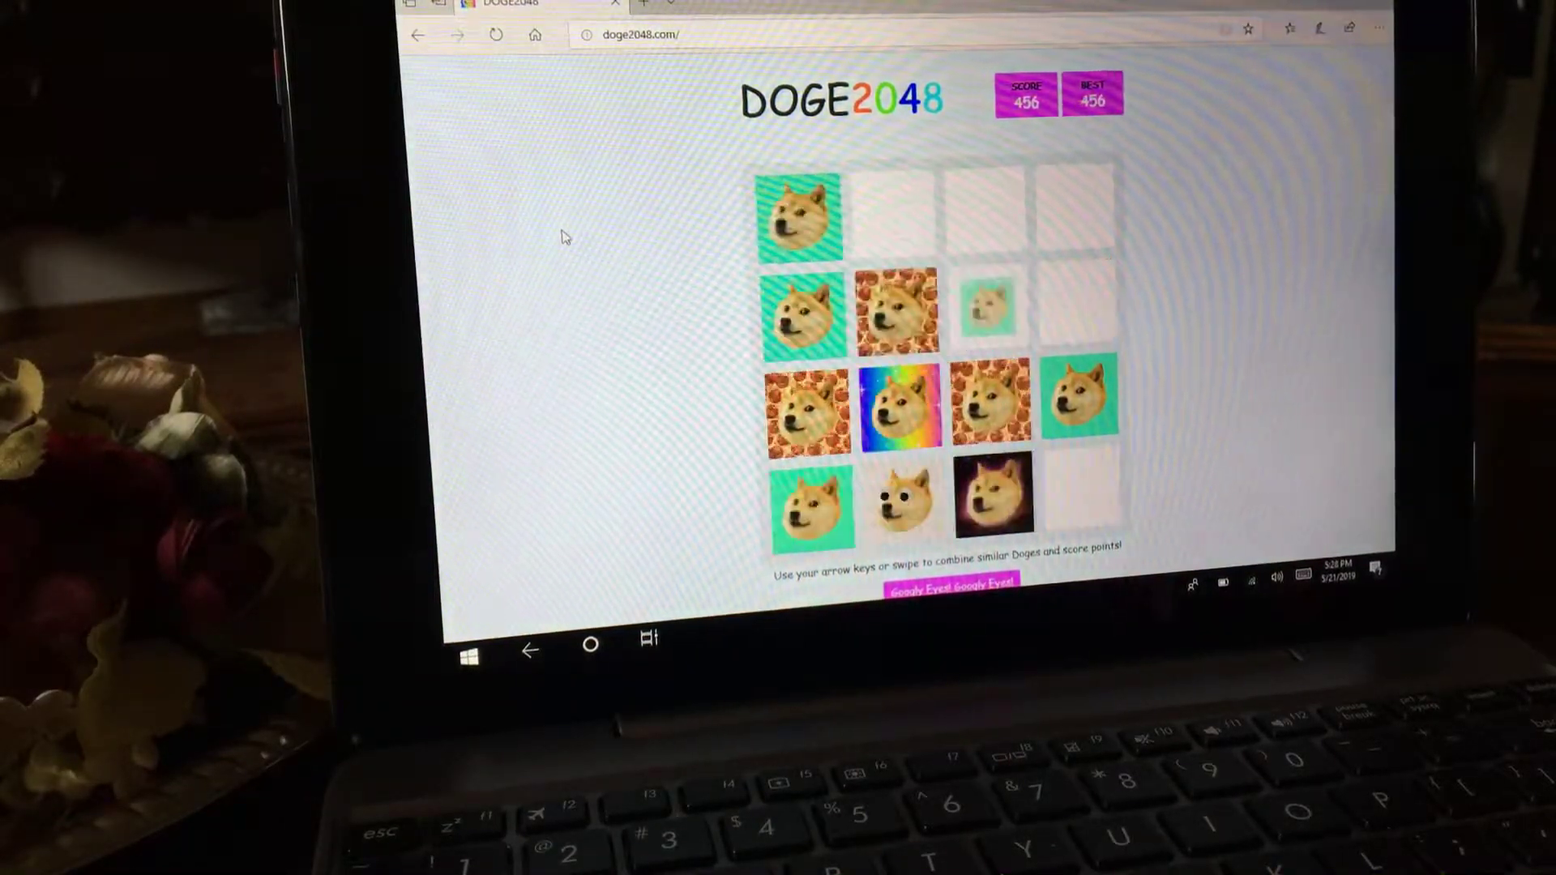
key(Down)
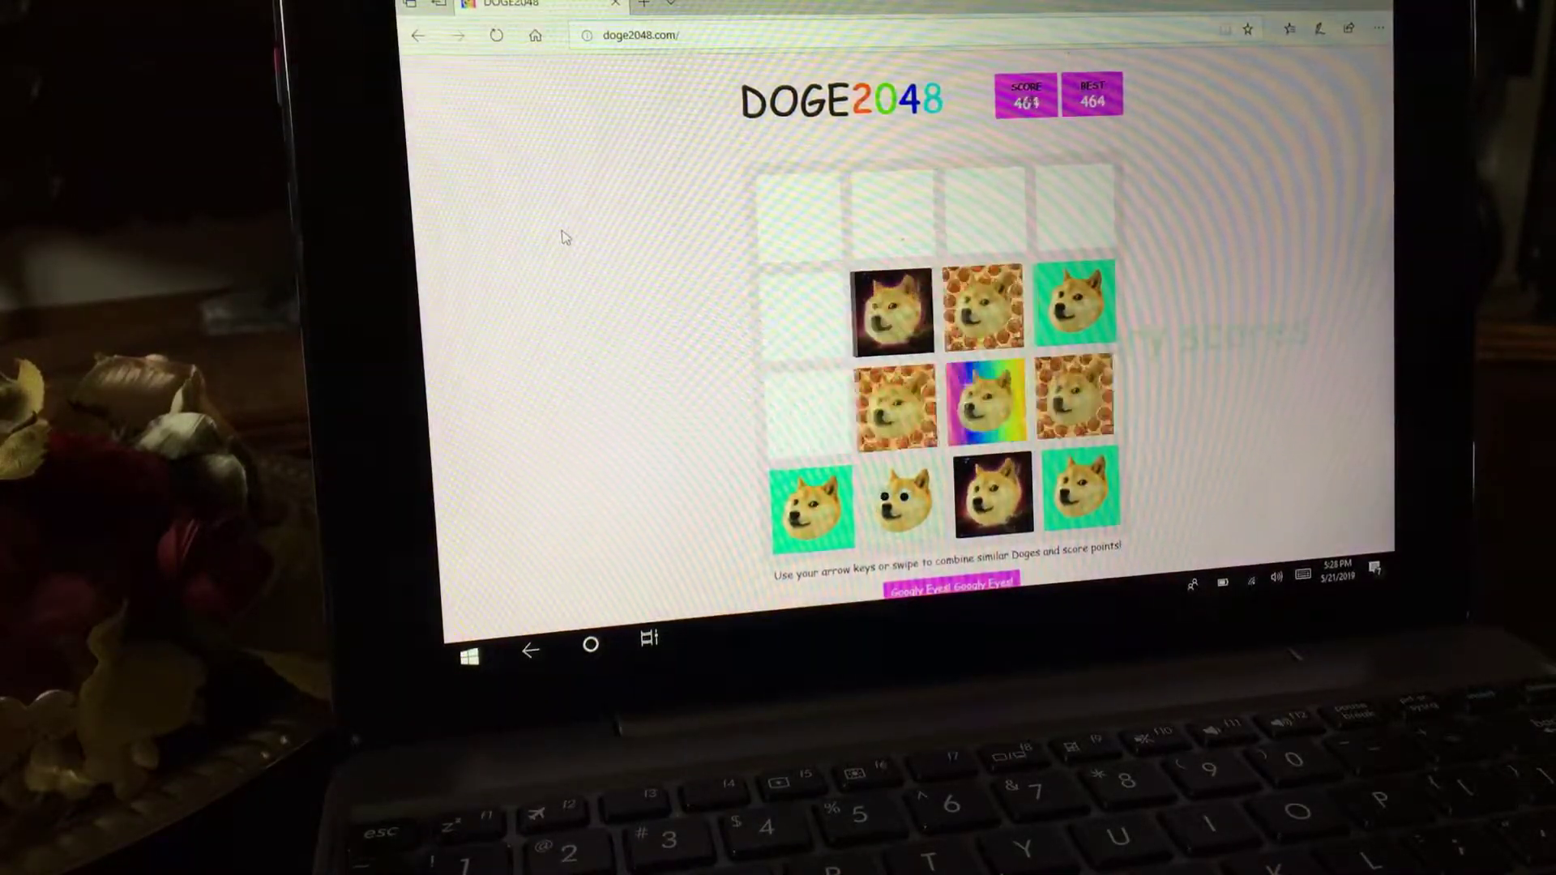
key(Left)
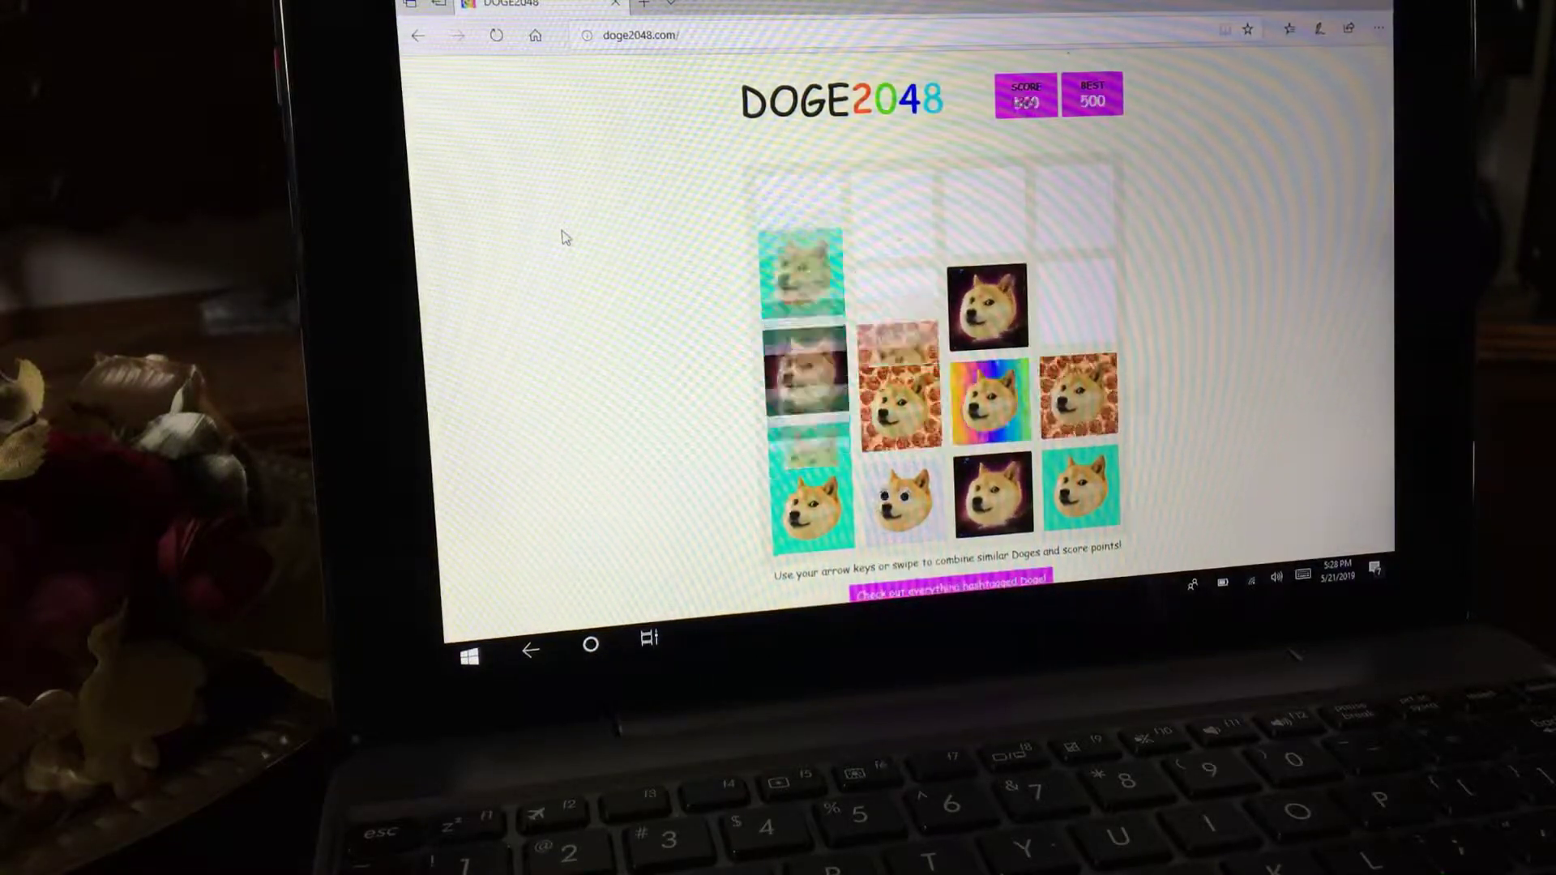
key(Right)
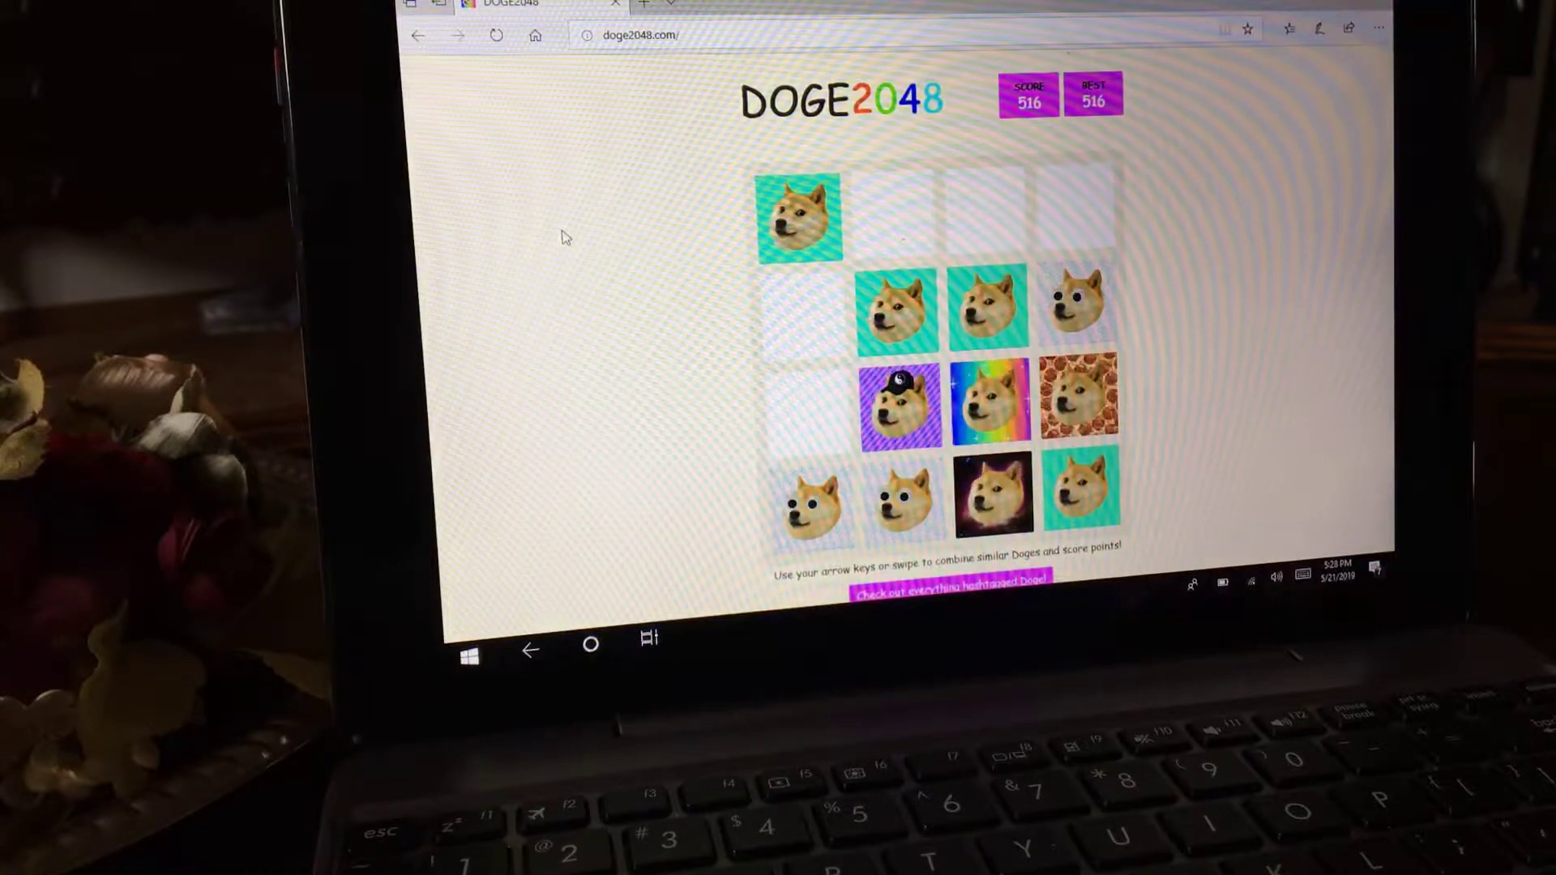
key(Right)
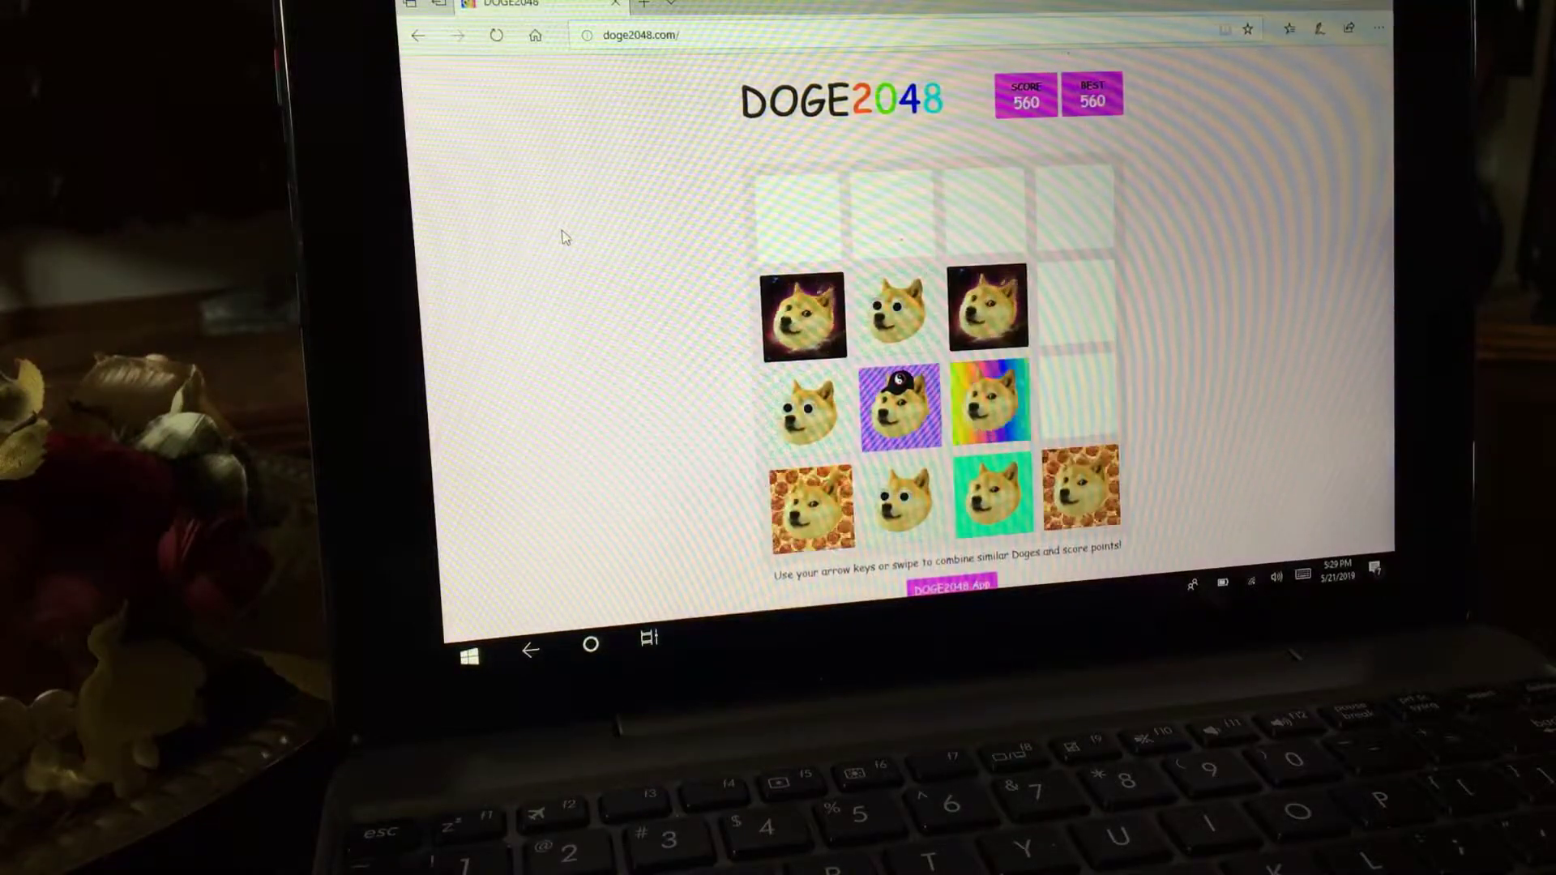
- Continue combining matching doges until the score and best both reach 960
key(Up)
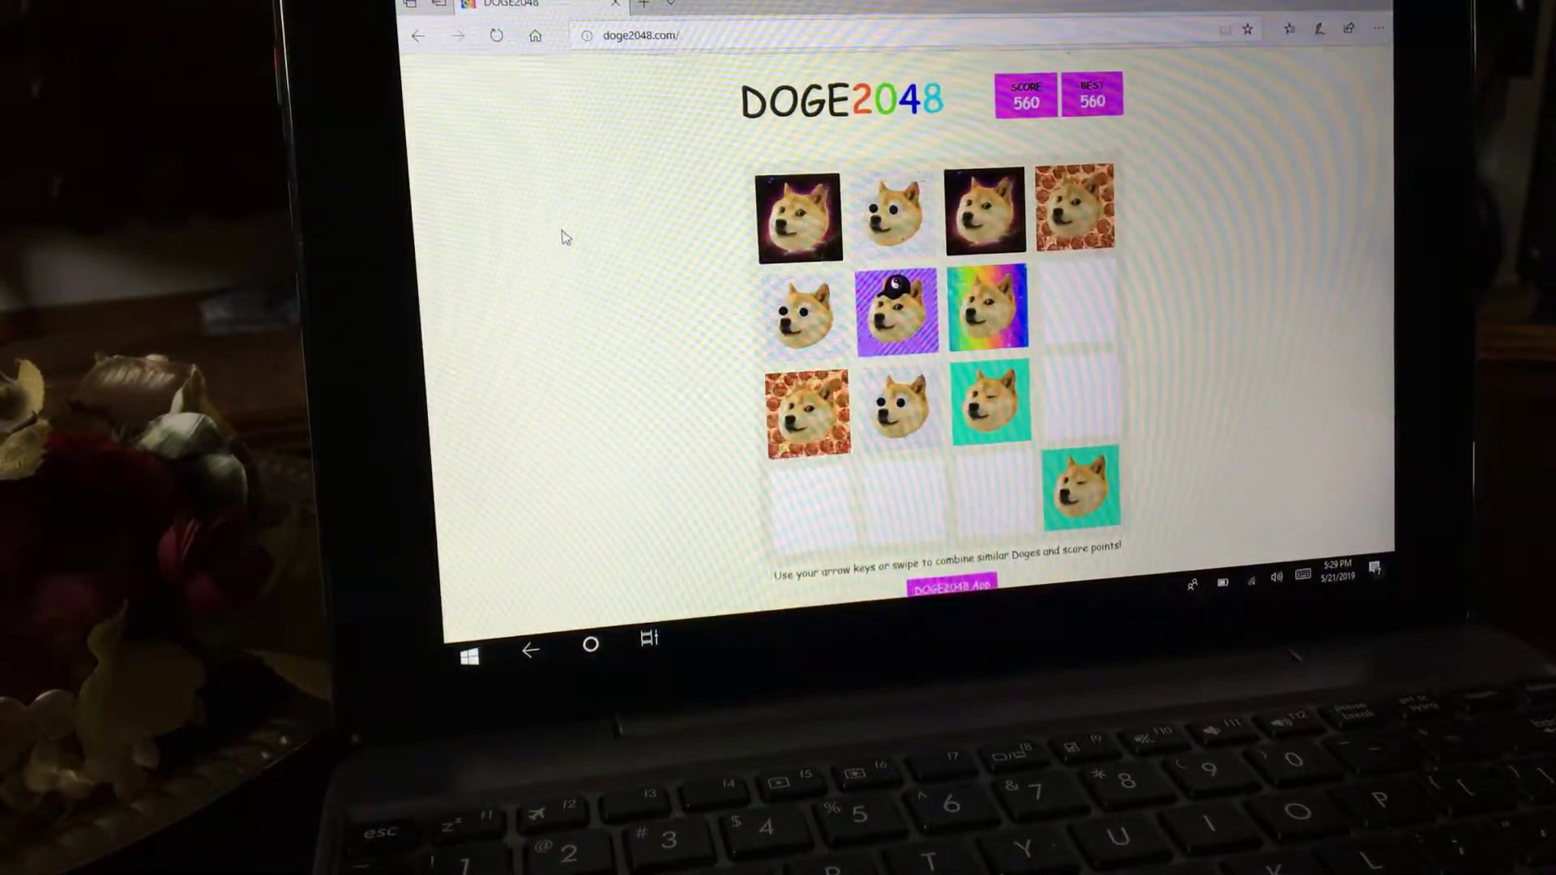
key(Down)
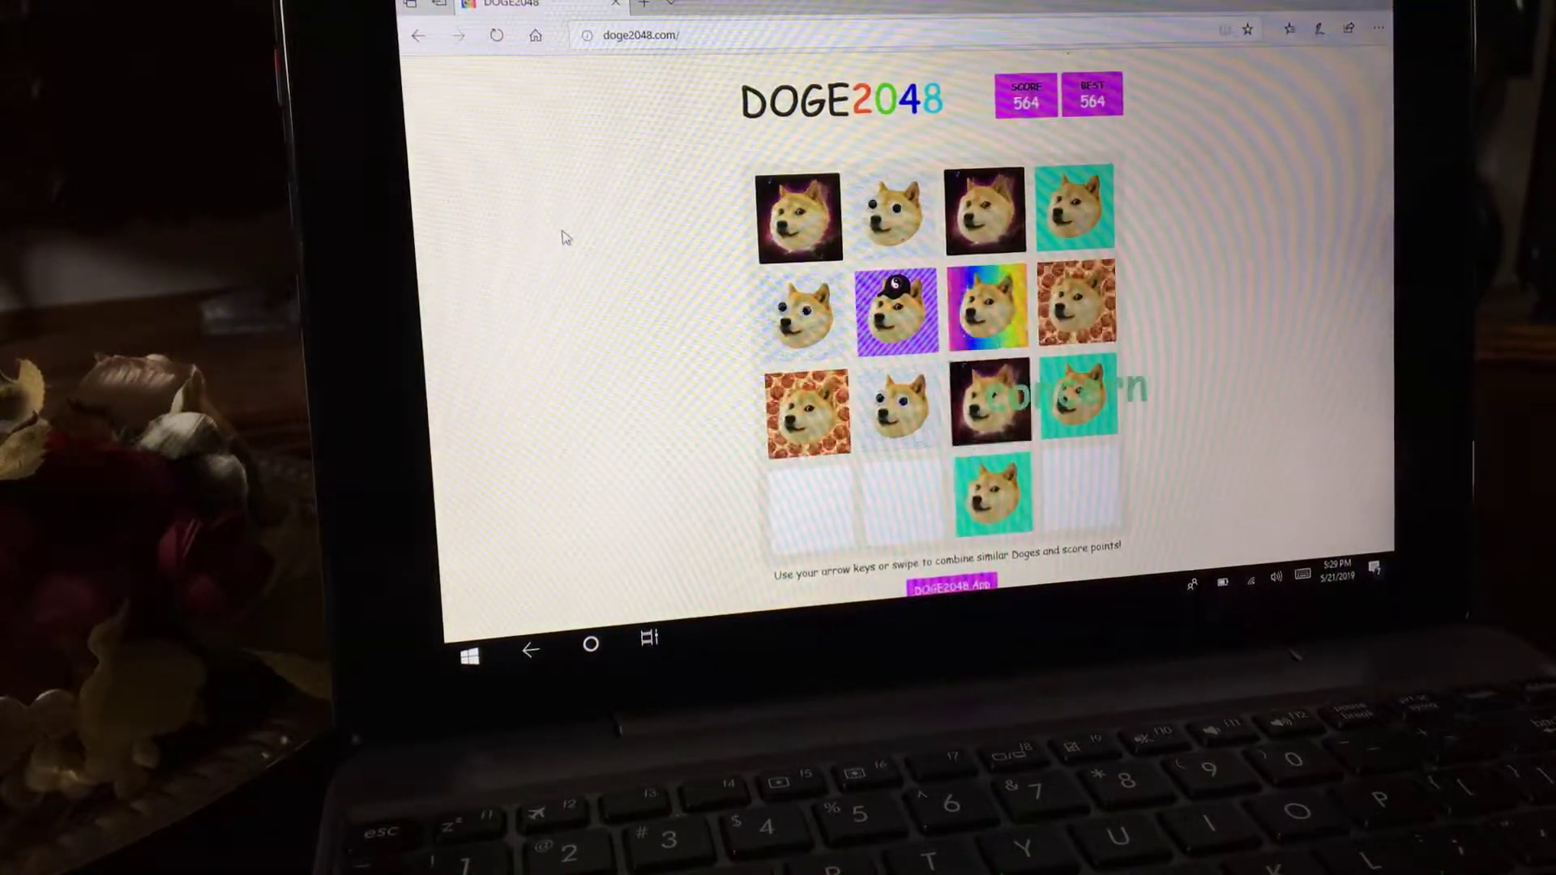
key(Down)
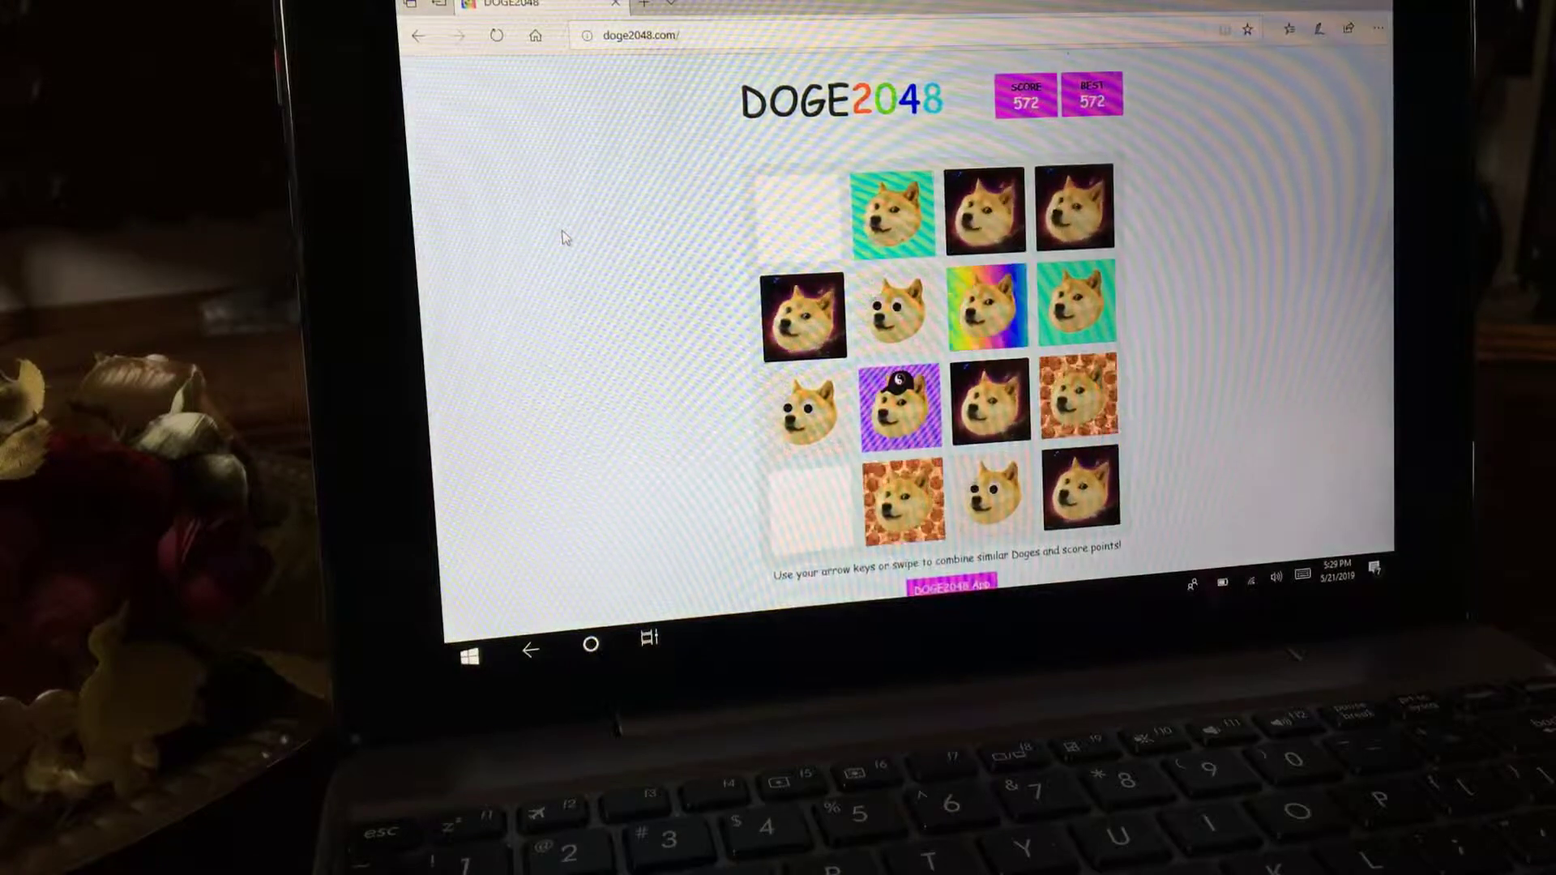
key(up)
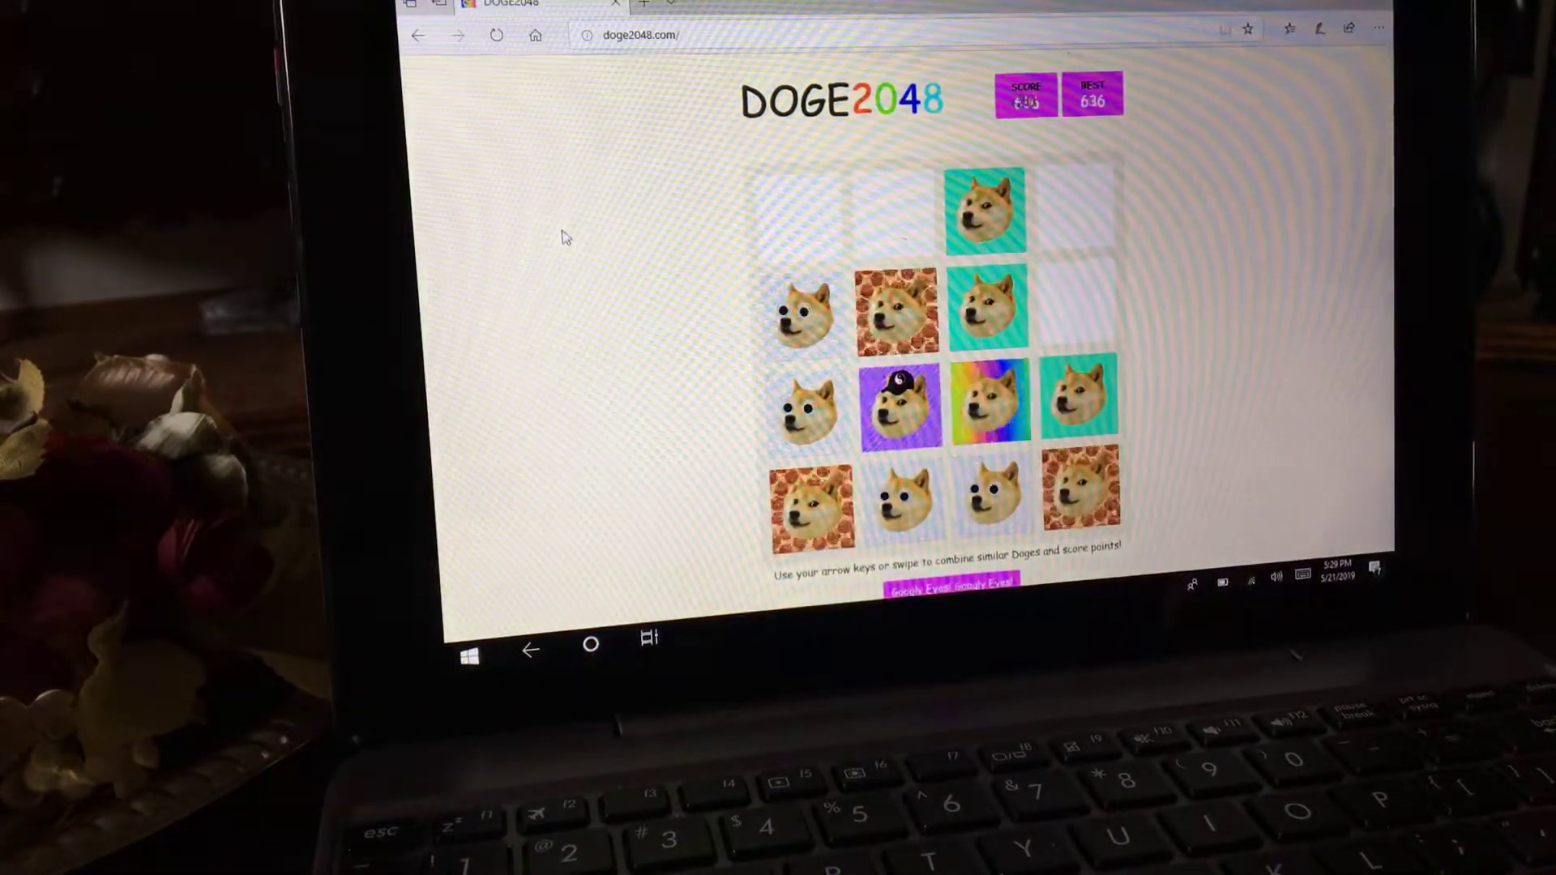
key(up)
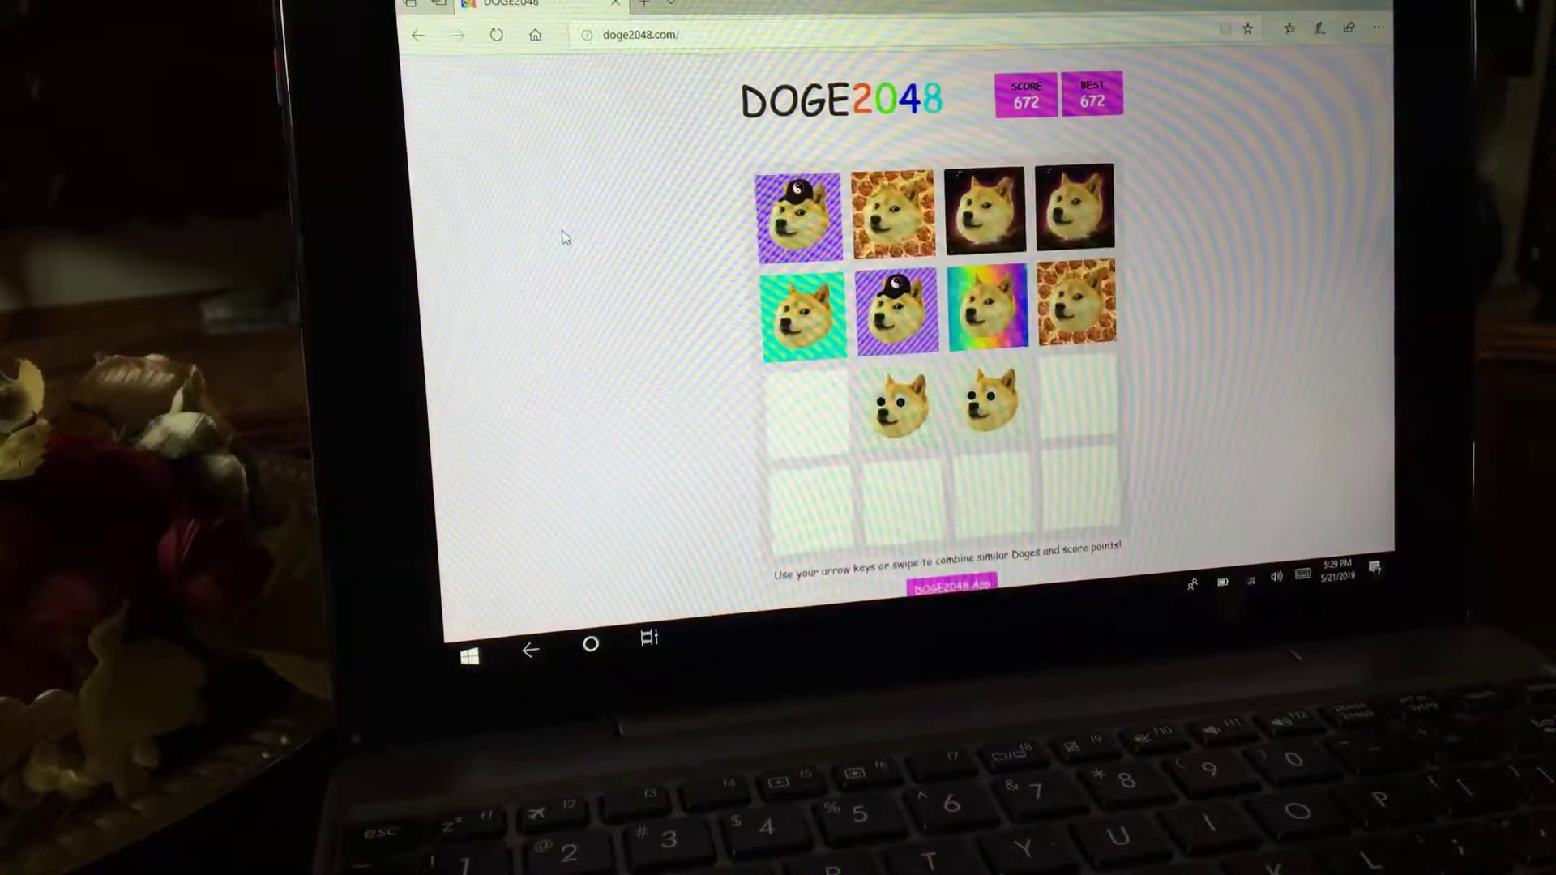
key(Down)
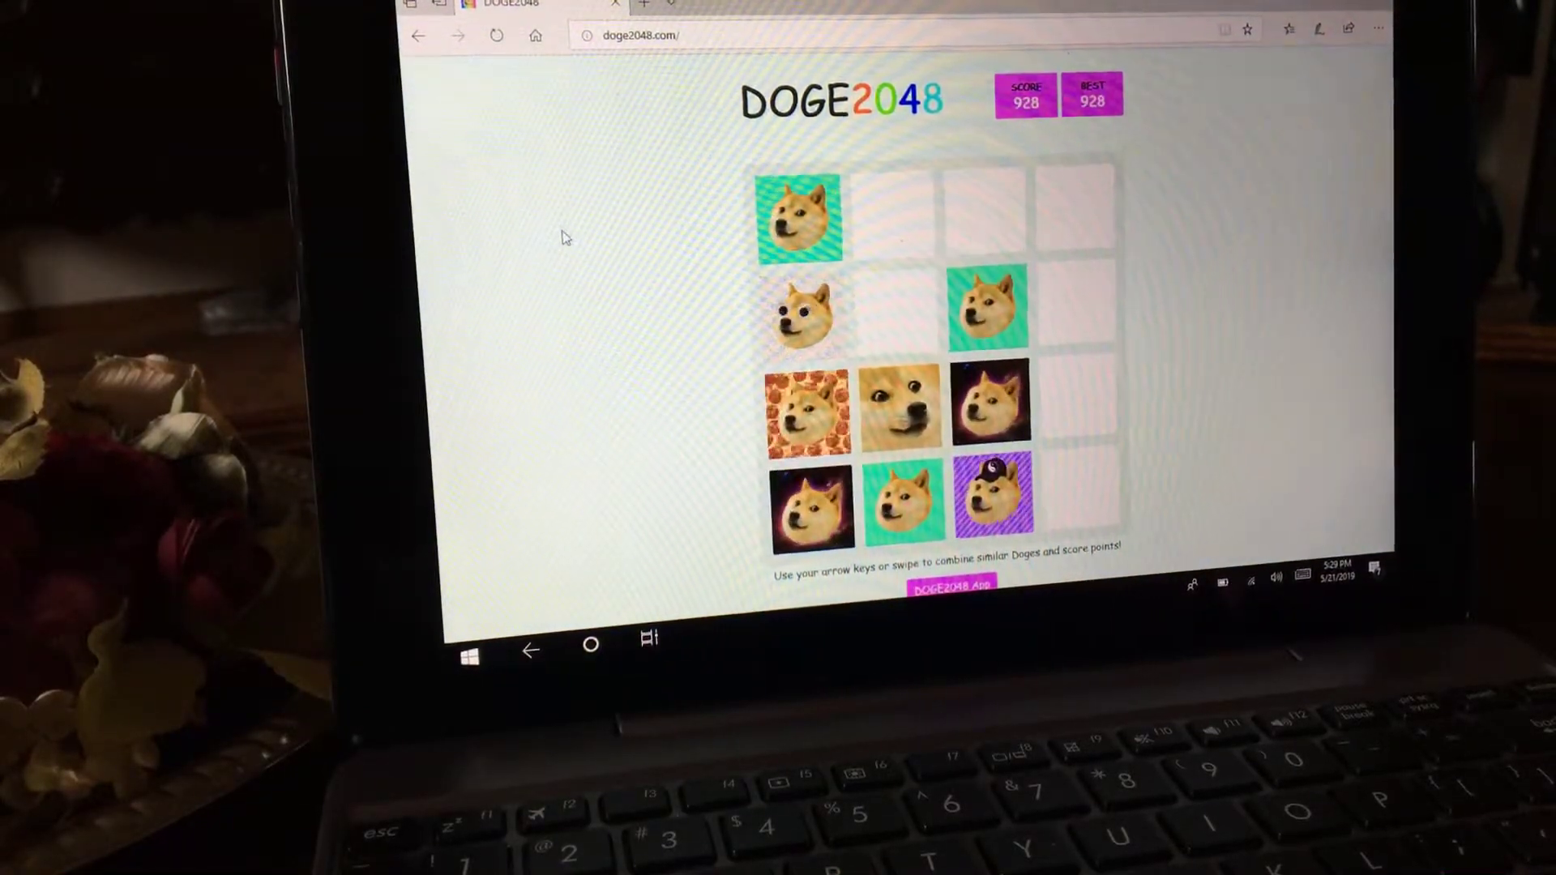
key(up)
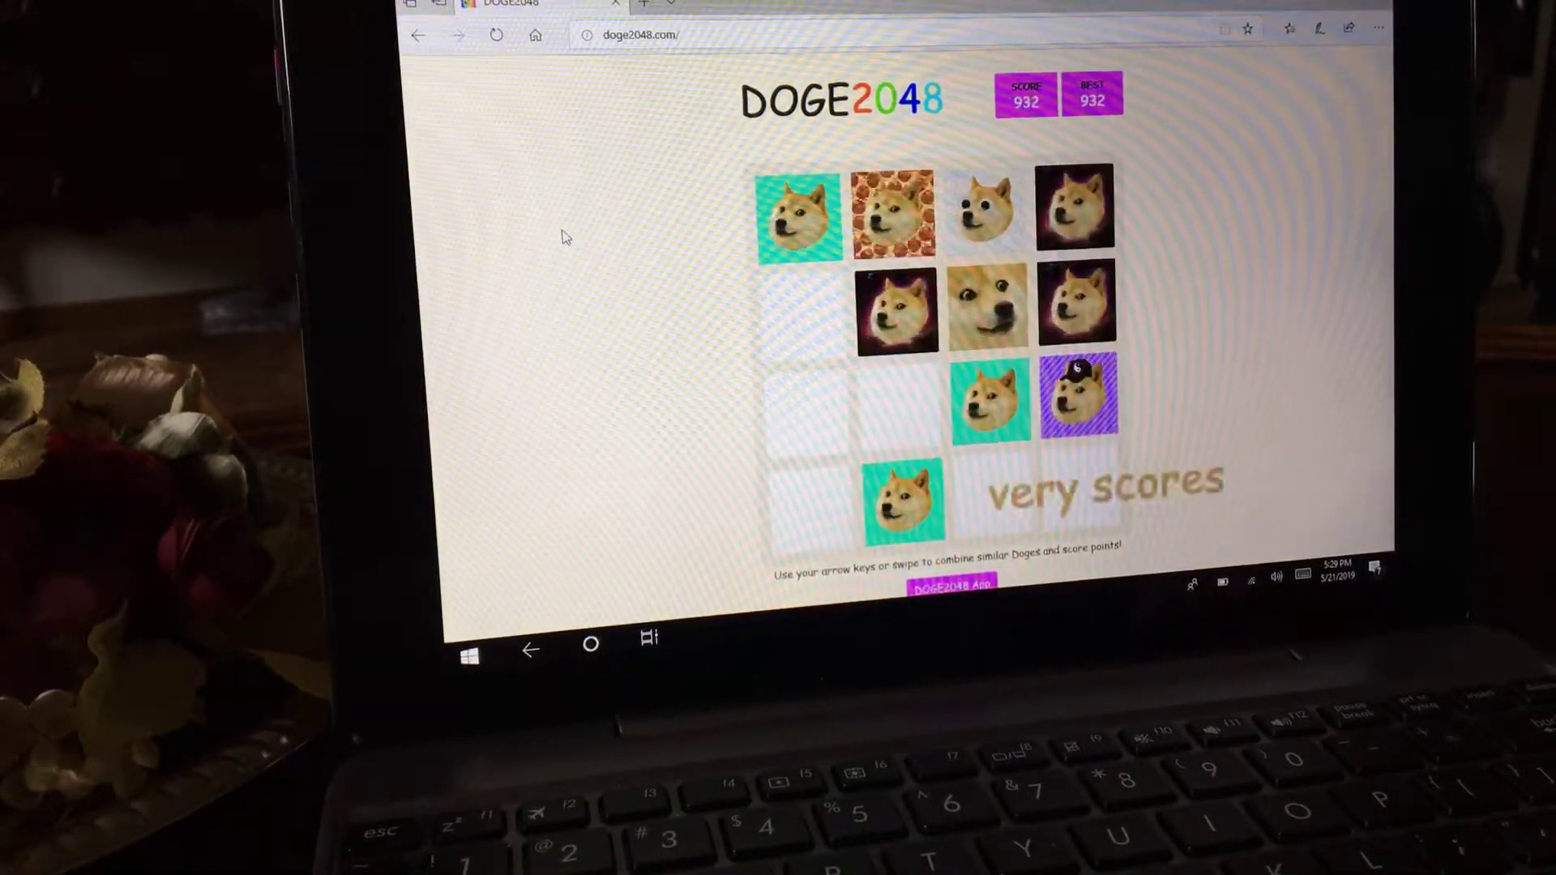
key(Down)
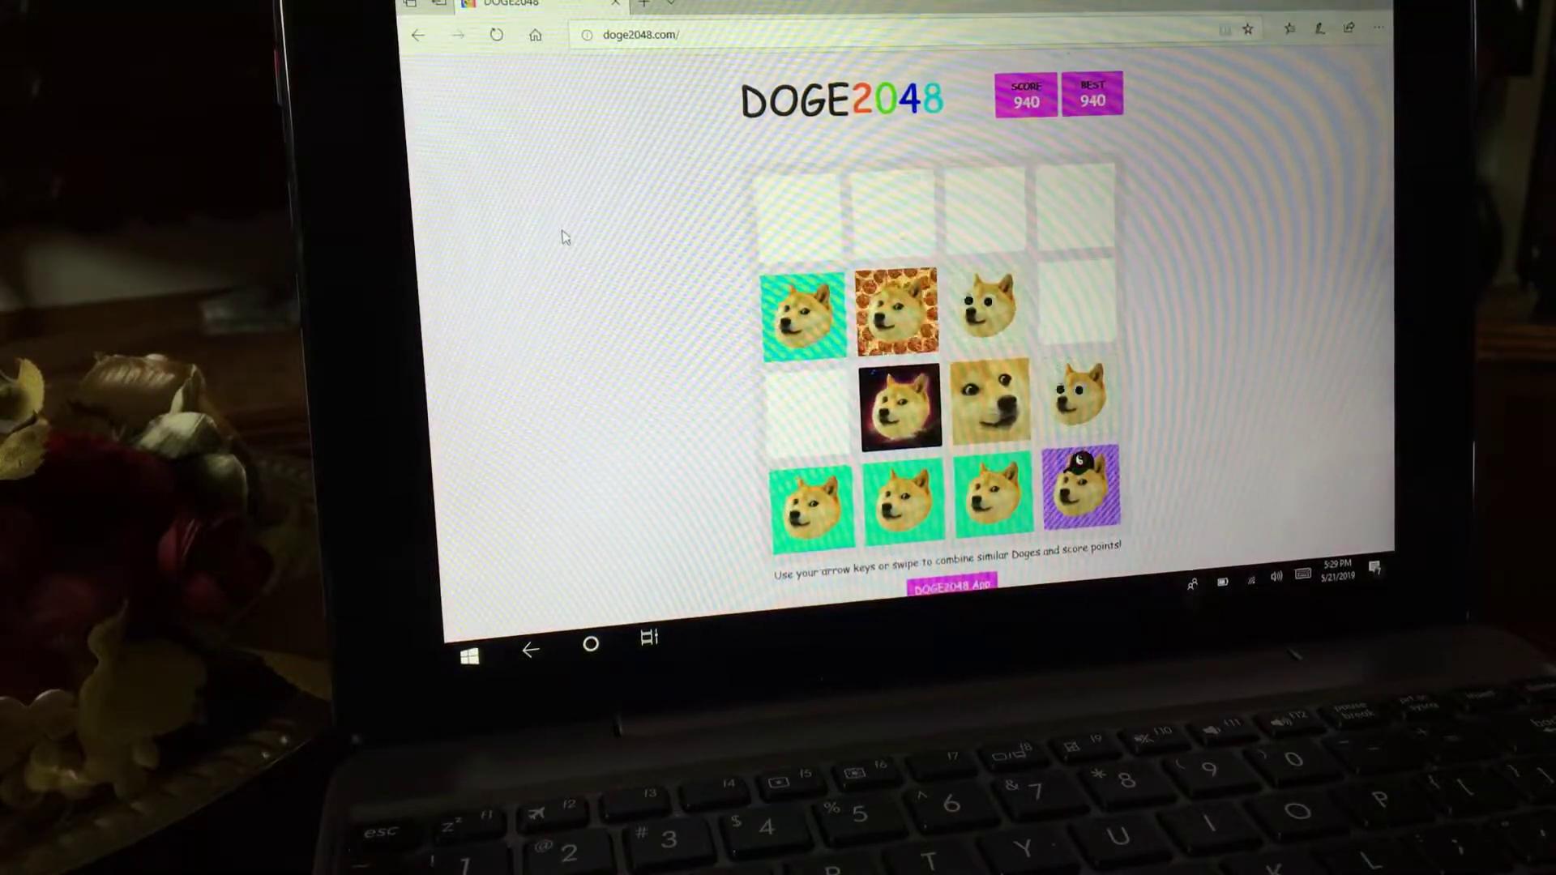
key(Down)
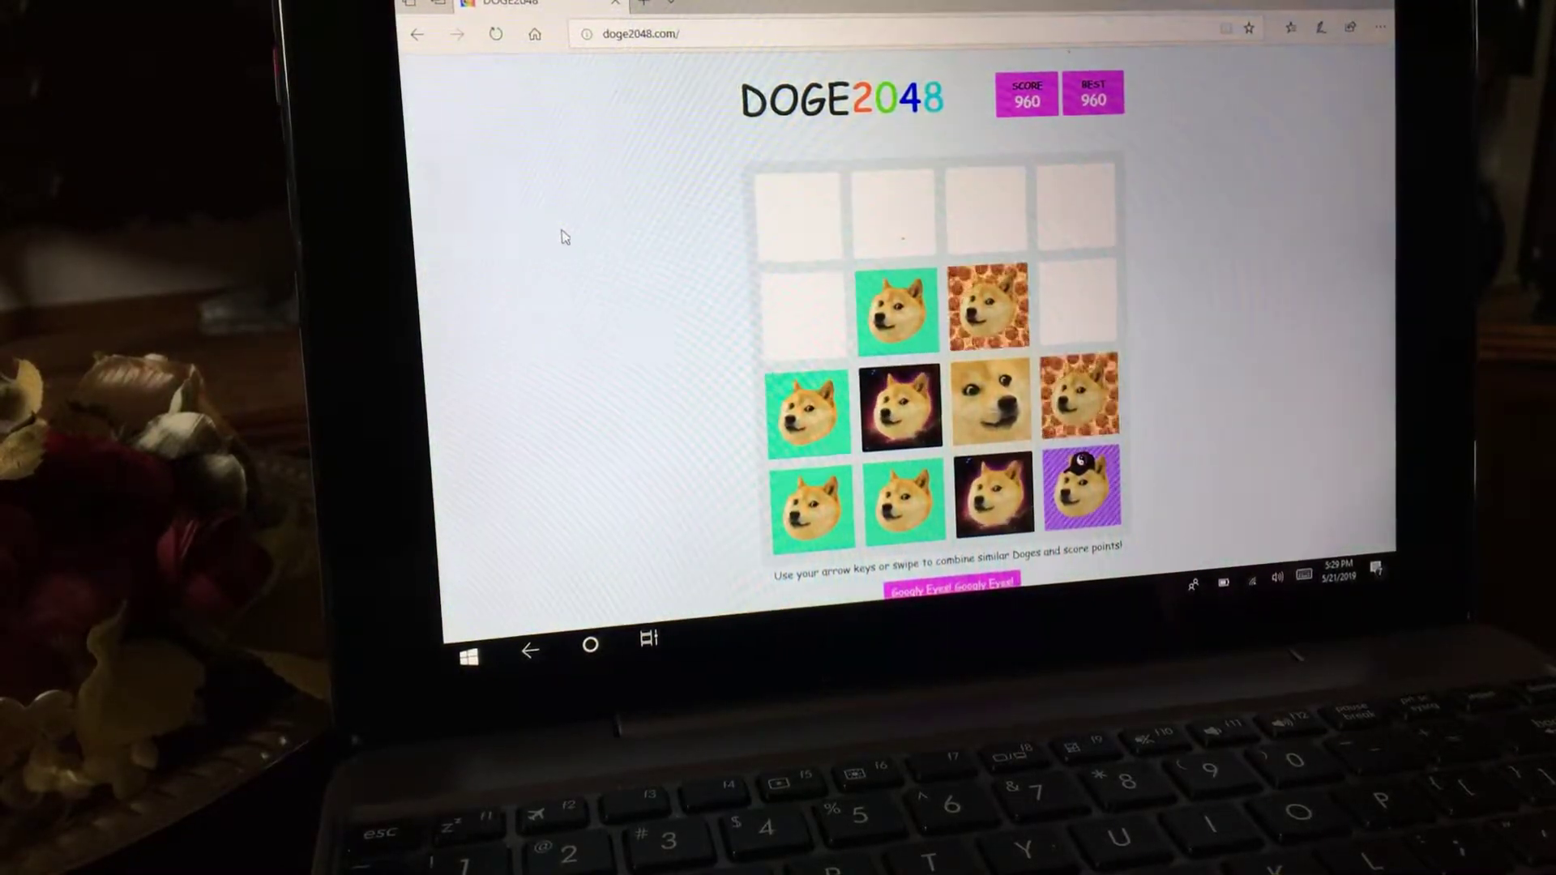
- Slide the doge tiles up, down and right, merging matches until the board fills and the score hits 1280
key(Up)
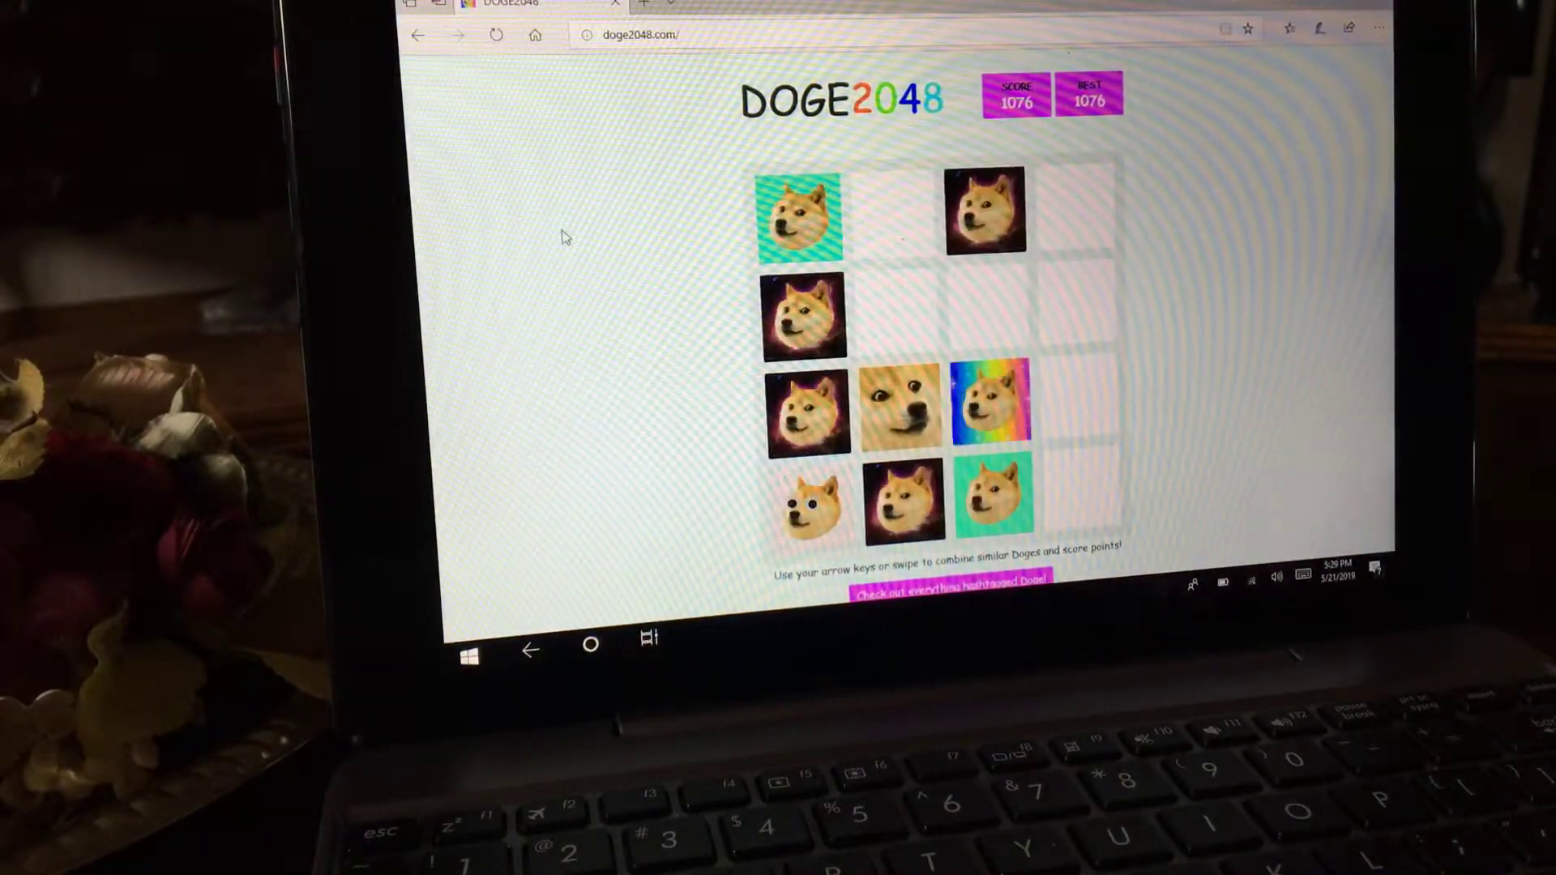
key(up)
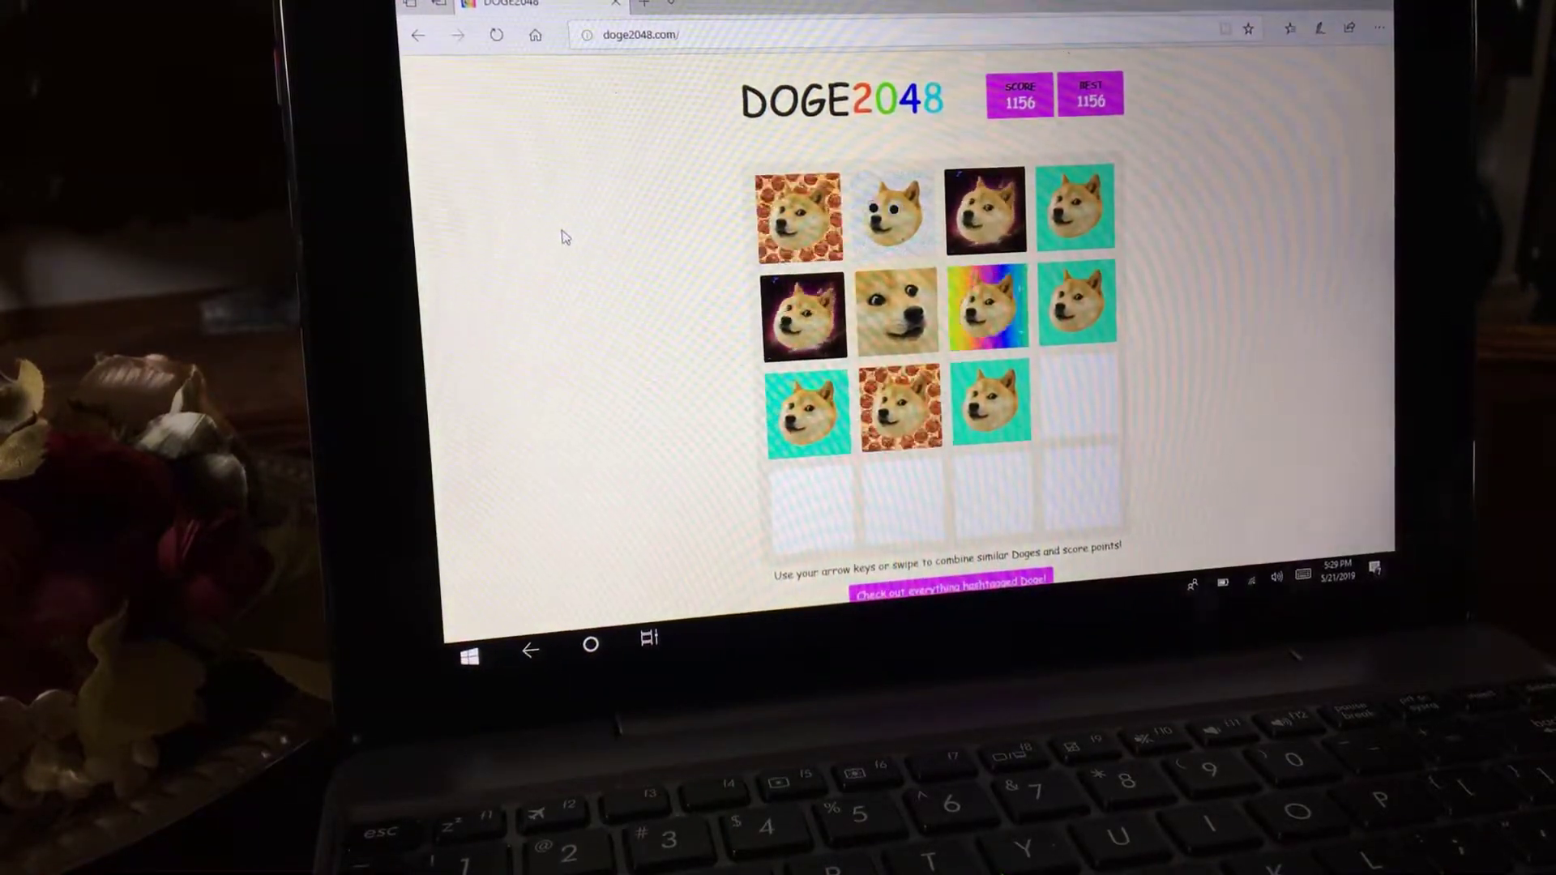
key(Down)
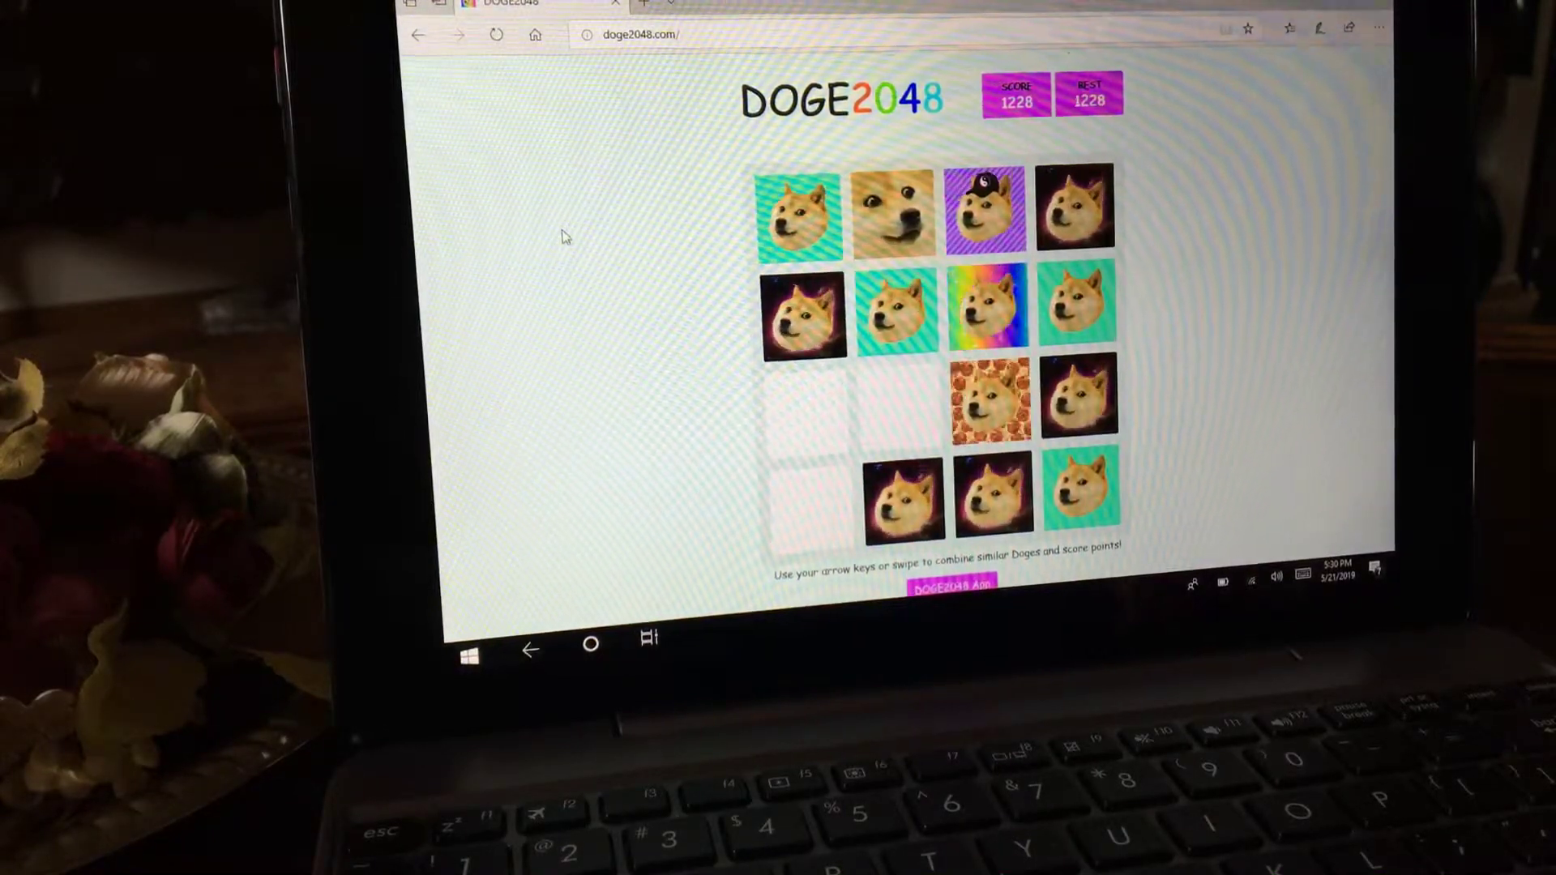
key(Down)
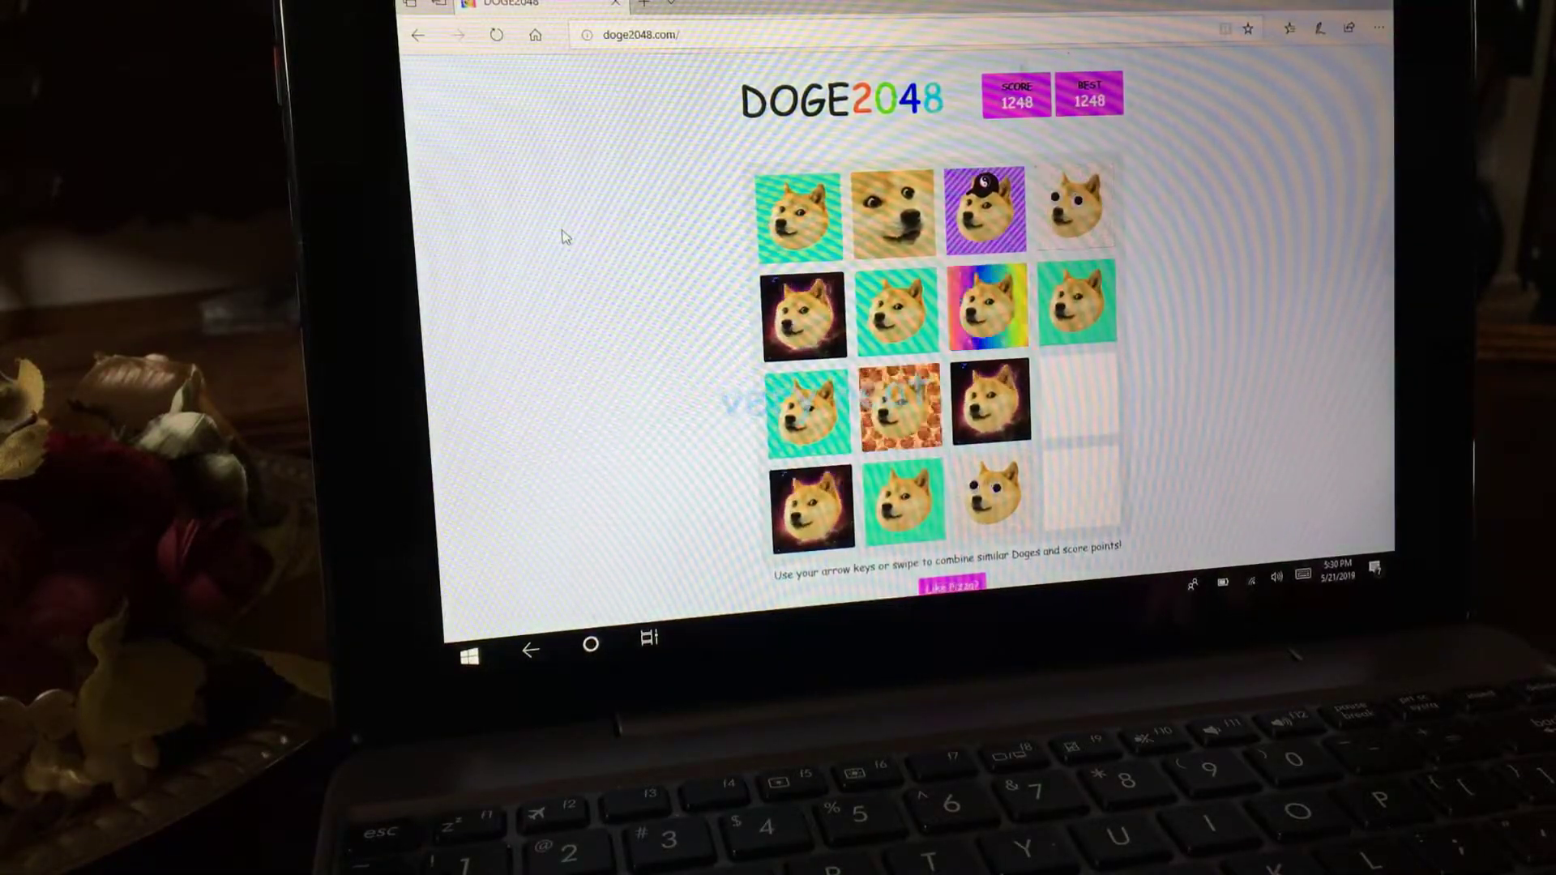
key(right)
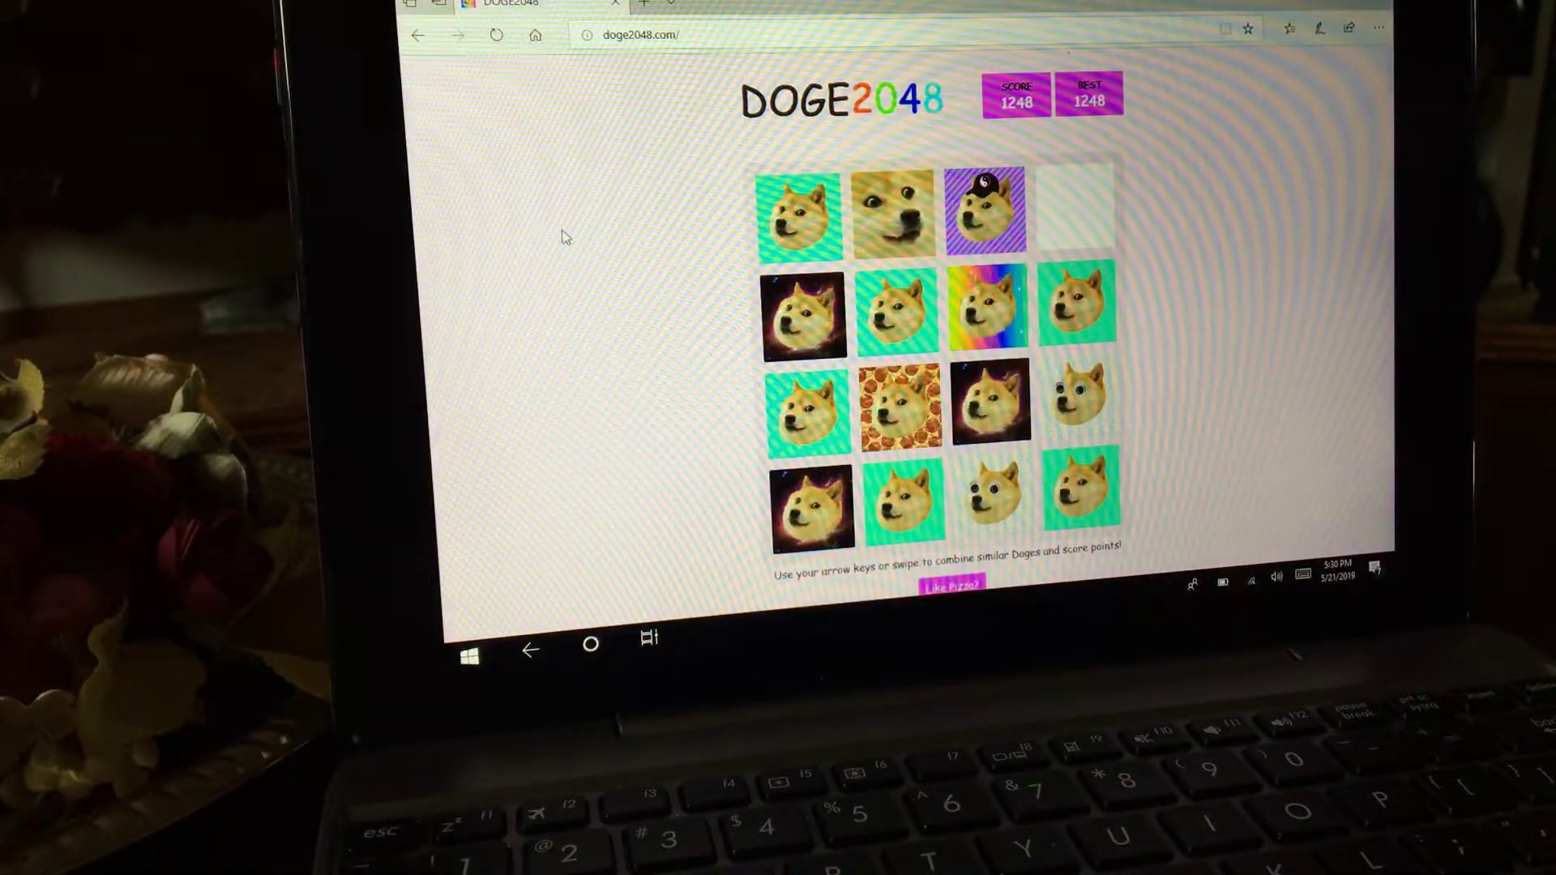
key(Right)
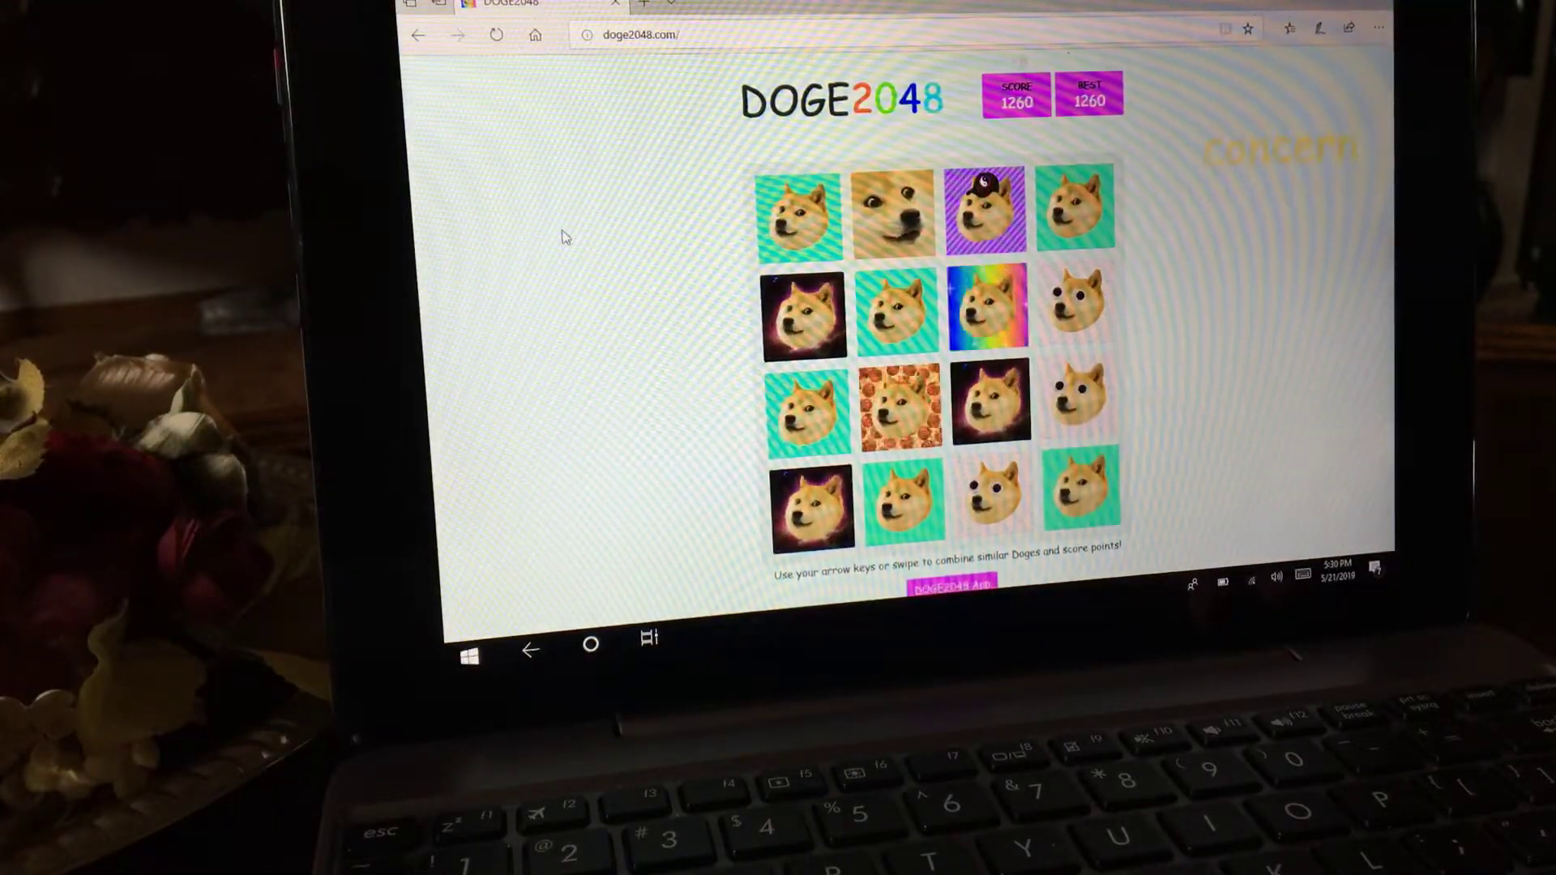
key(right)
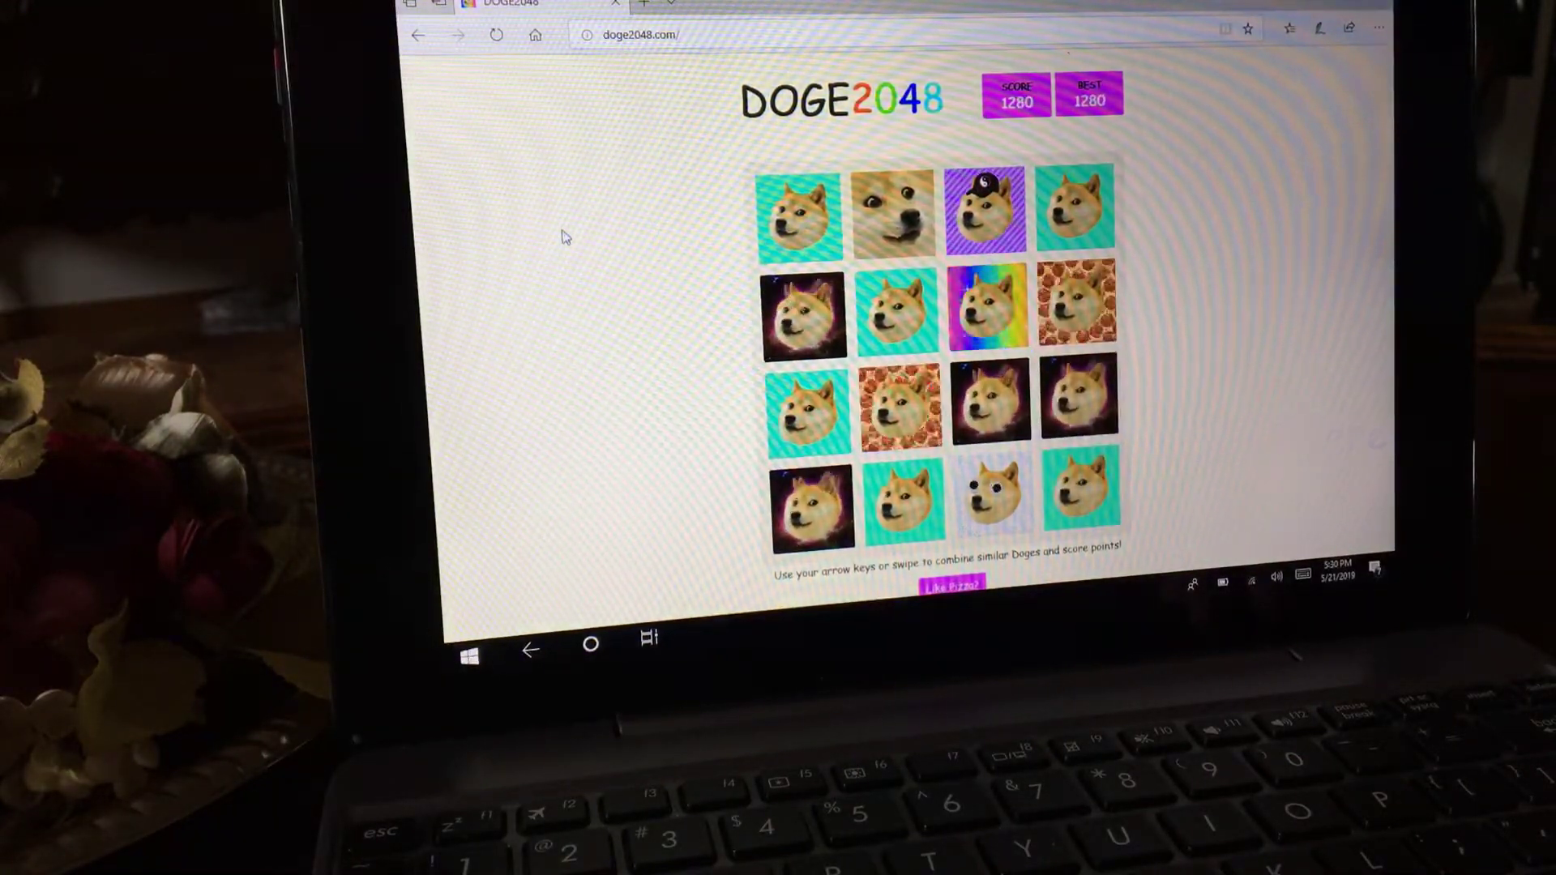